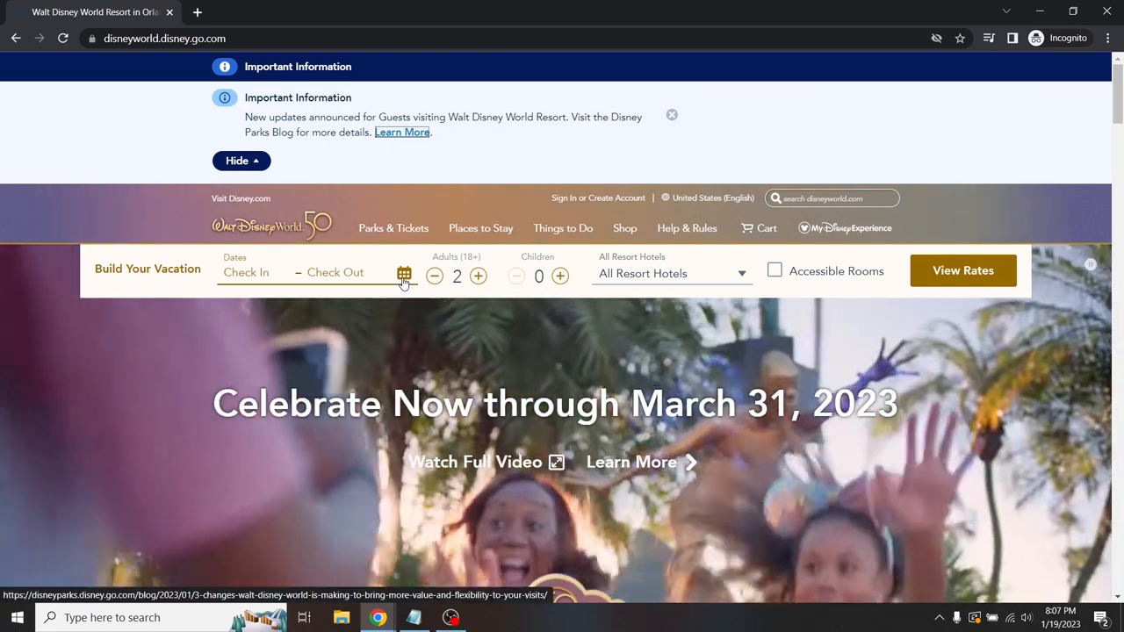
- Open the Dates calendar on the Build Your Vacation bar
{"action": "left_click", "coordinate": [404, 275]}
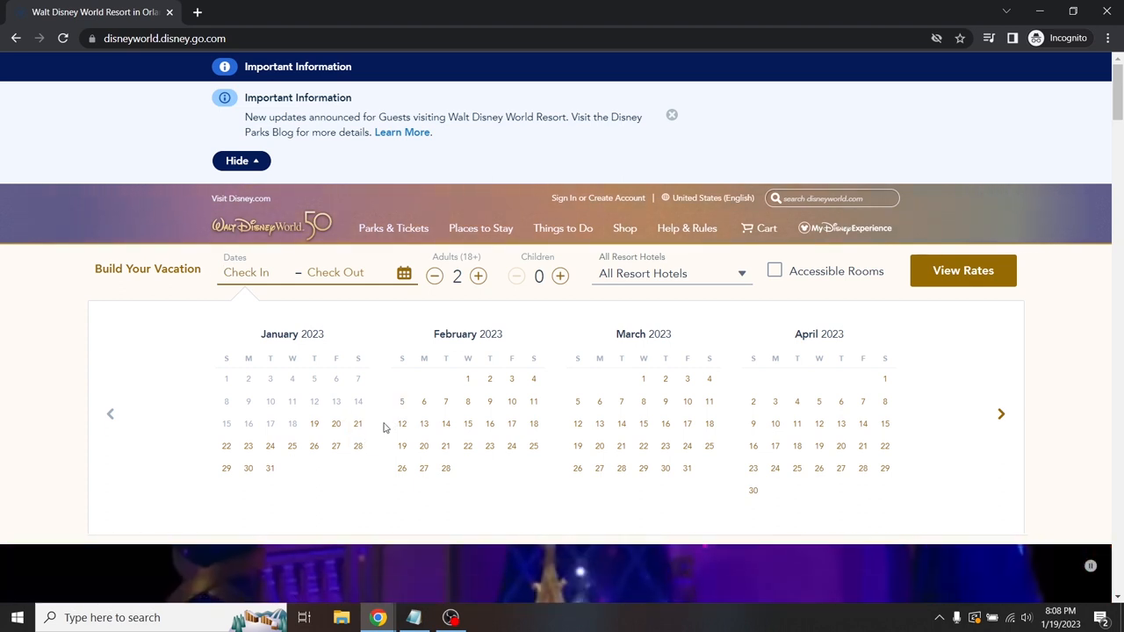
- Choose January 28–31, 2023, add children aged 4 and 3, and view rates
{"action": "left_click", "coordinate": [358, 446]}
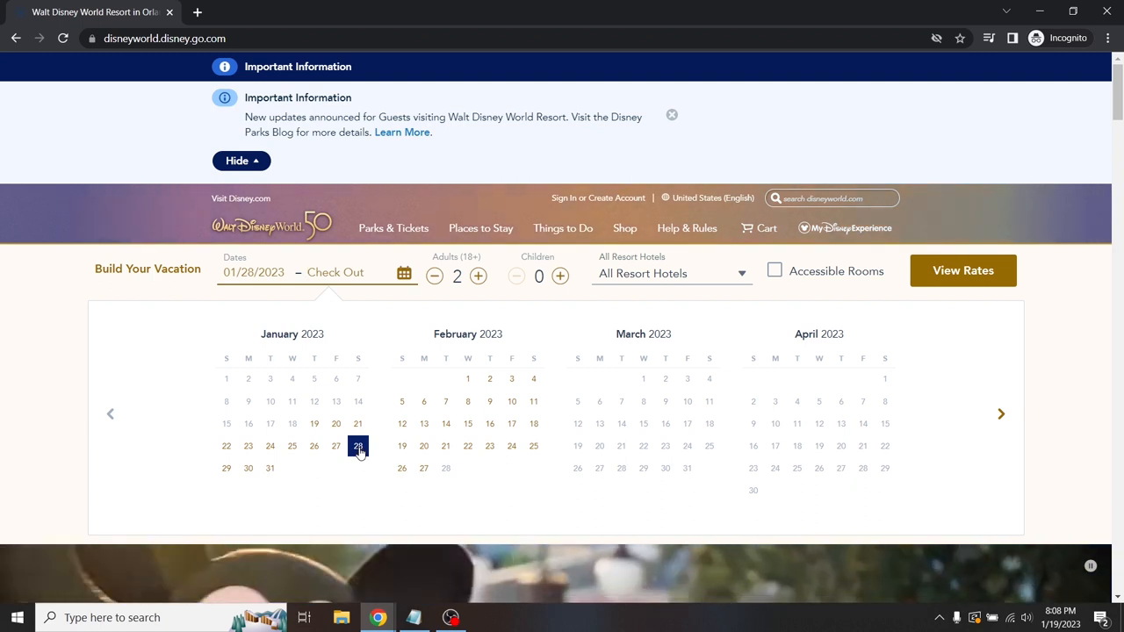
{"action": "left_click", "coordinate": [269, 468]}
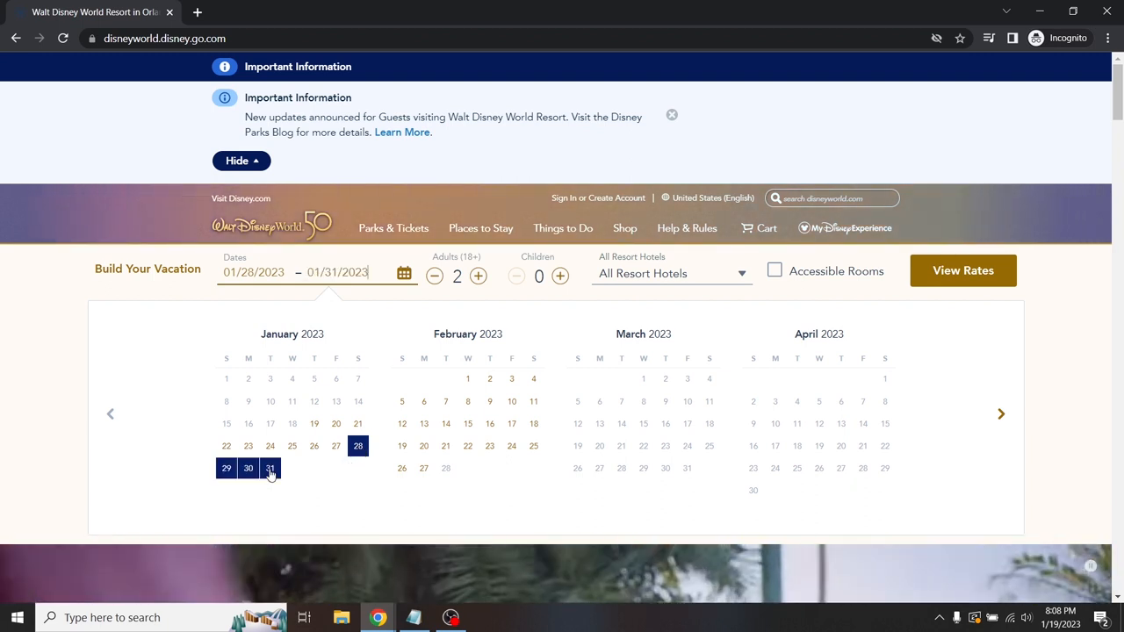
{"action": "left_click", "coordinate": [559, 276]}
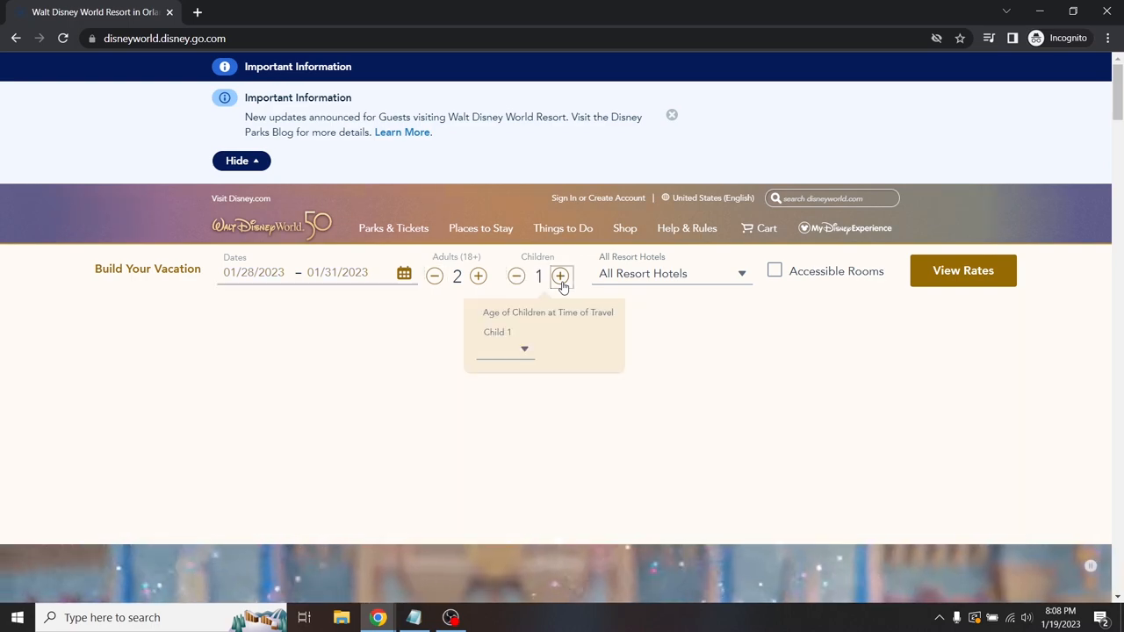
{"action": "left_click", "coordinate": [560, 275]}
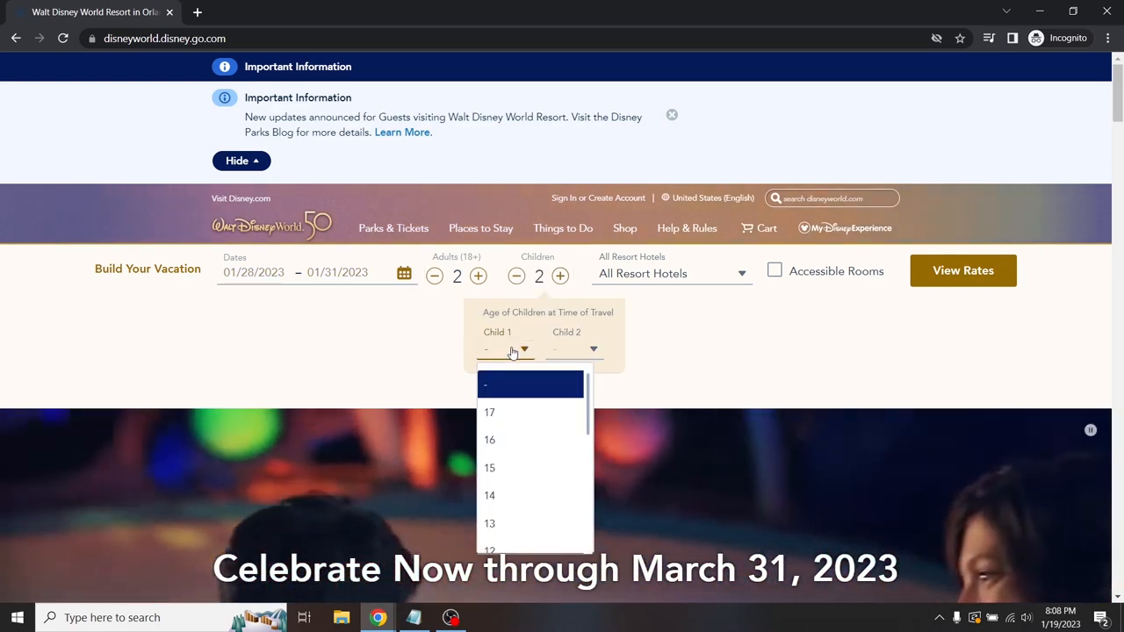
{"action": "scroll", "scroll_direction": "down", "scroll_amount": 3}
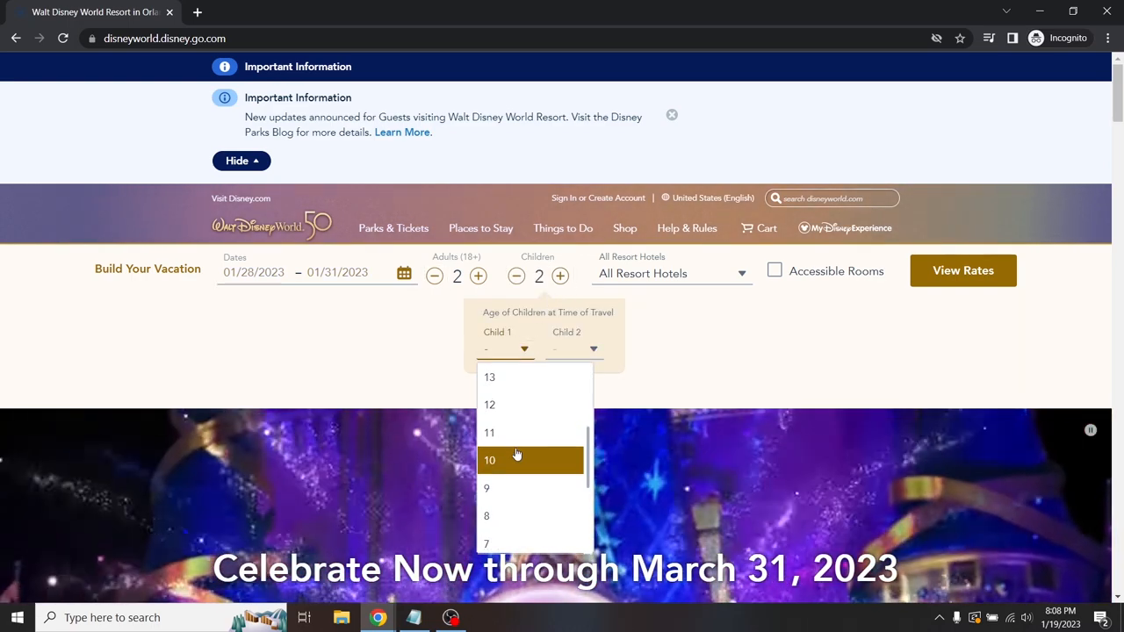
{"action": "scroll", "scroll_direction": "down", "scroll_amount": 3}
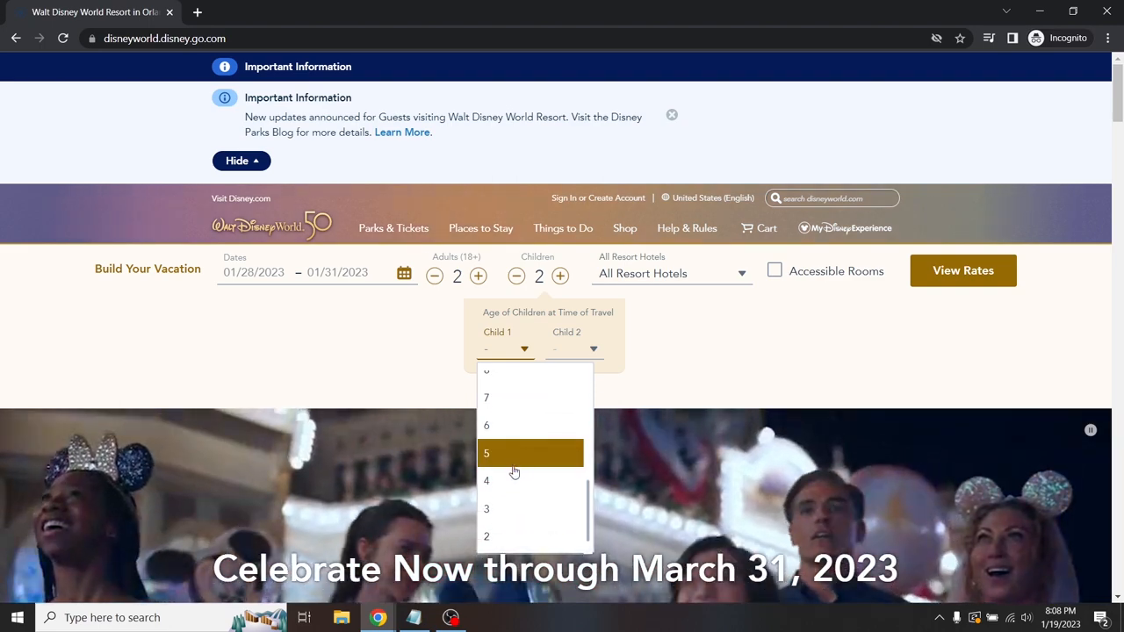
{"action": "left_click", "coordinate": [487, 480]}
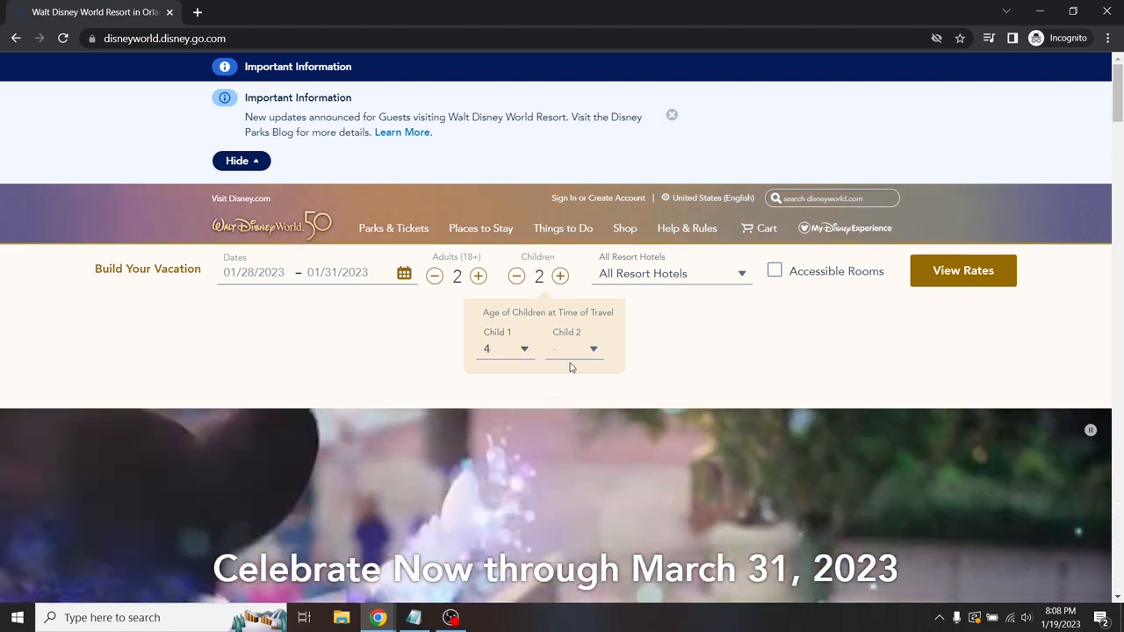
{"action": "left_click", "coordinate": [573, 349]}
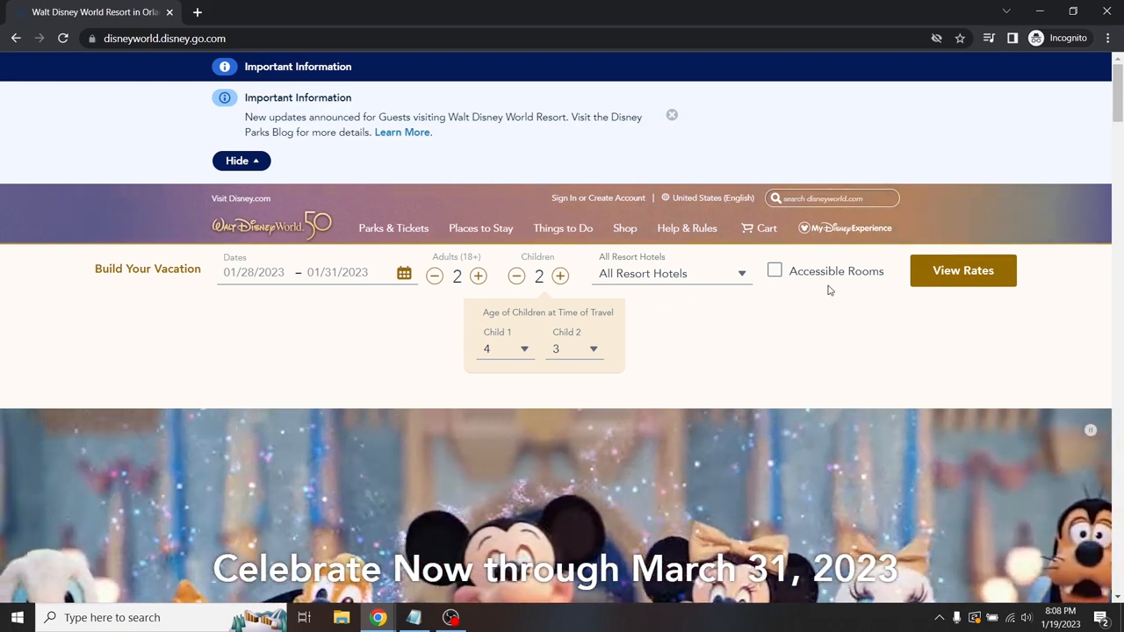
{"action": "left_click", "coordinate": [963, 271]}
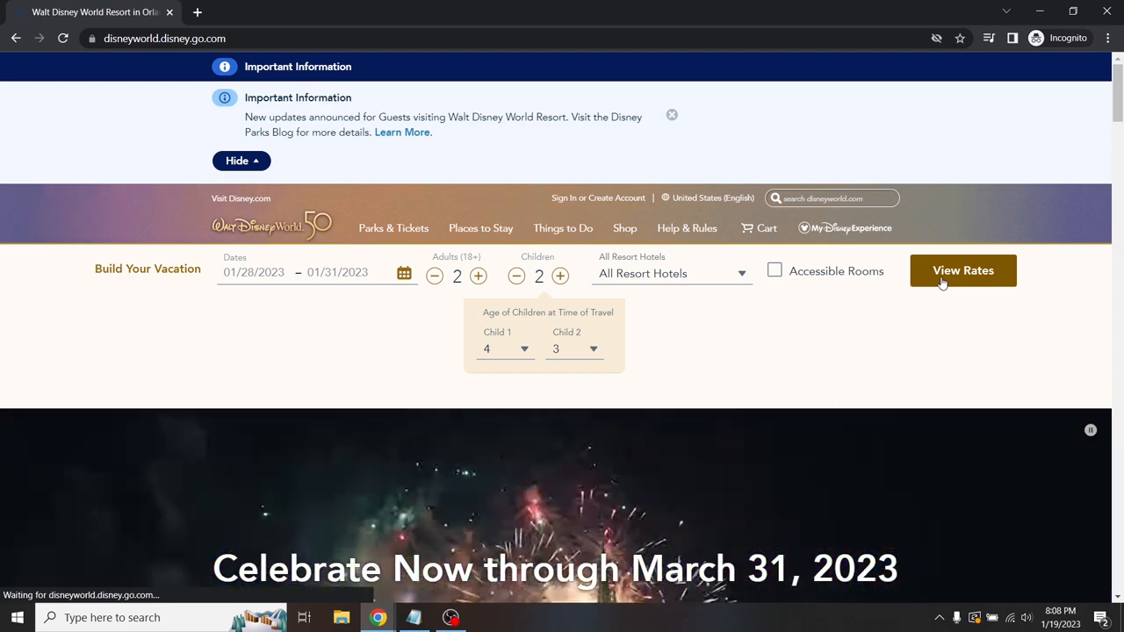
{"action": "left_click", "coordinate": [962, 271]}
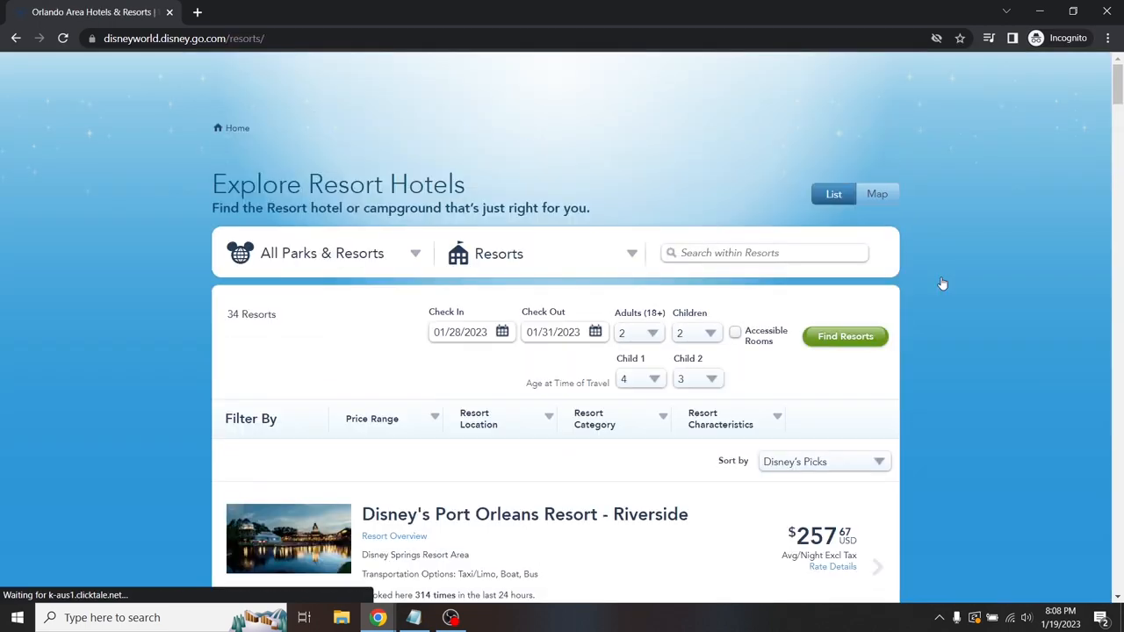
{"action": "scroll", "scroll_direction": "up", "scroll_amount": 3}
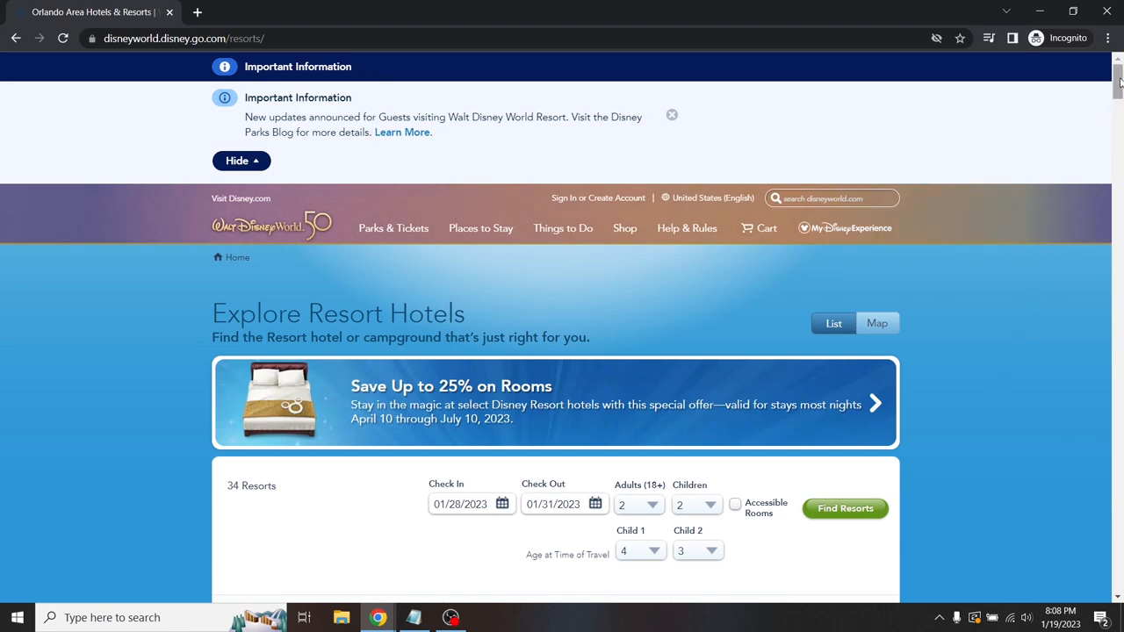
{"action": "scroll", "scroll_direction": "down", "scroll_amount": 3}
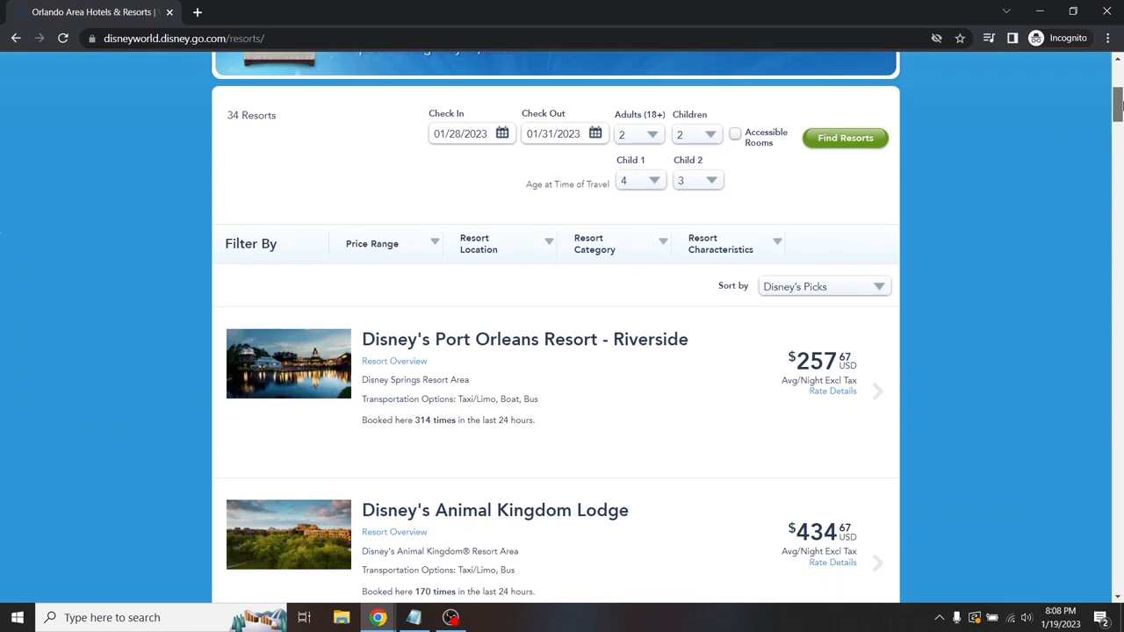
{"action": "scroll", "scroll_direction": "down", "scroll_amount": 3}
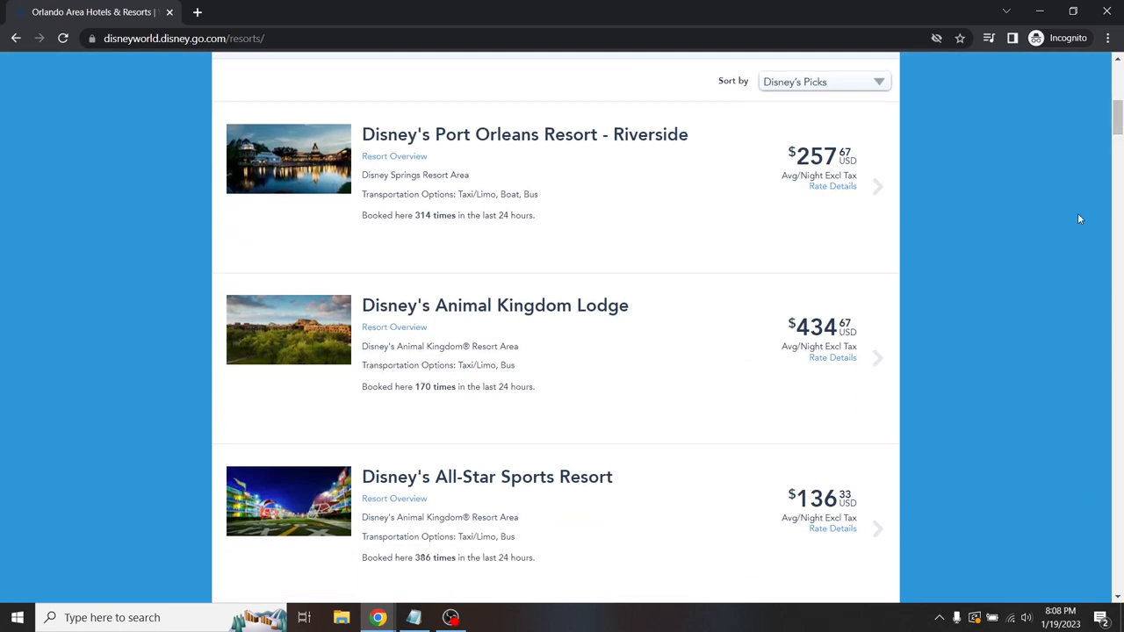
{"action": "scroll", "scroll_direction": "up", "scroll_amount": 3}
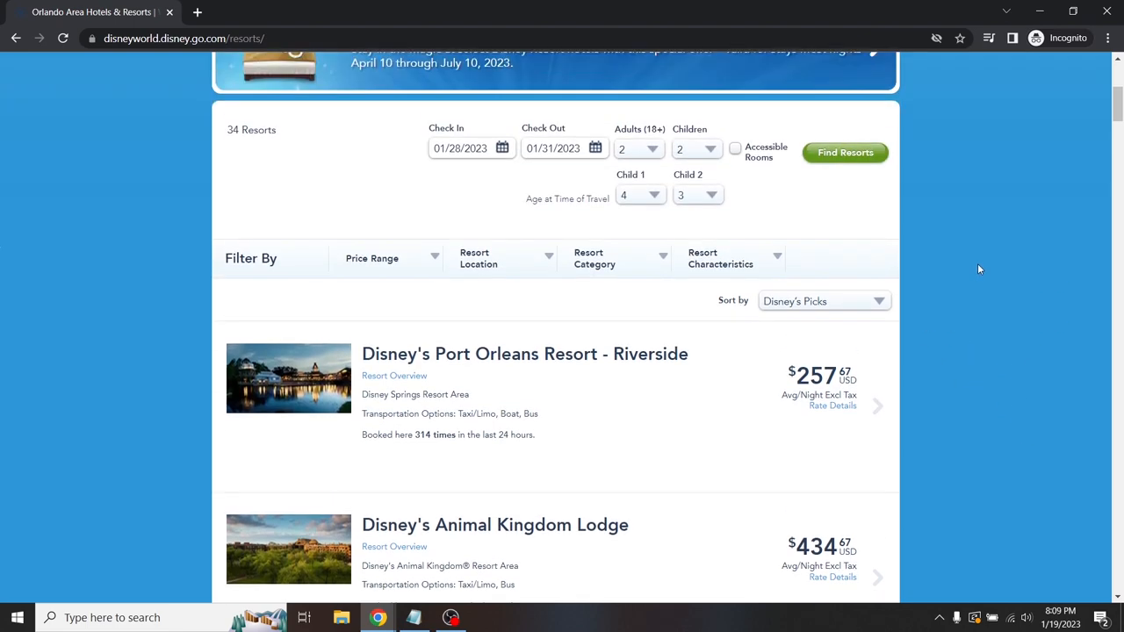
{"action": "scroll", "scroll_direction": "down", "scroll_amount": 3}
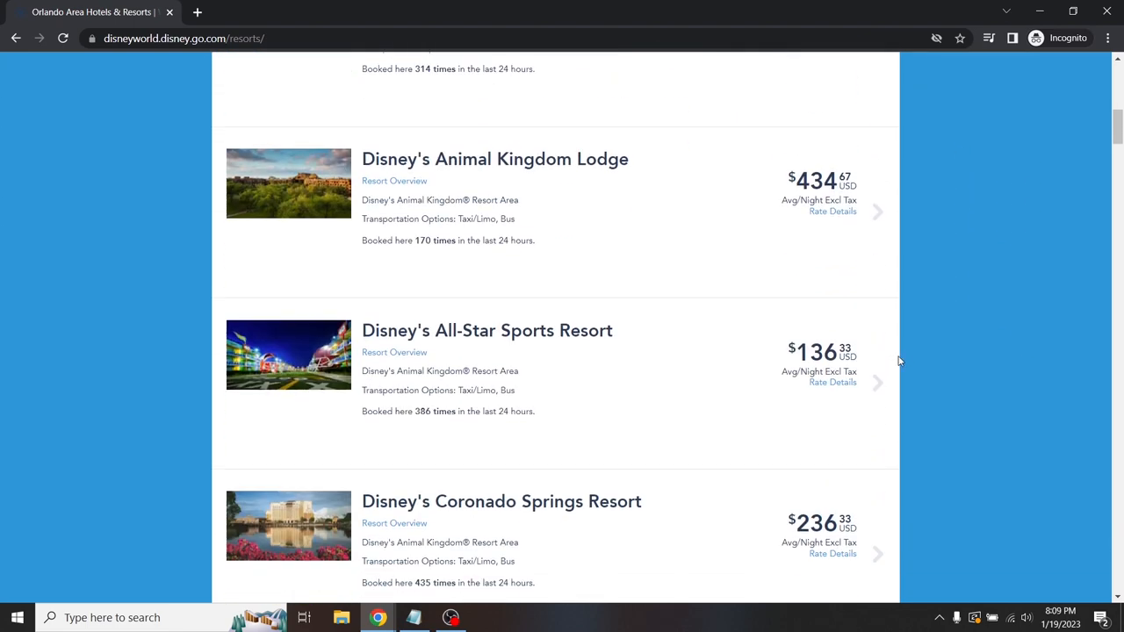
{"action": "scroll", "scroll_direction": "down", "scroll_amount": 3}
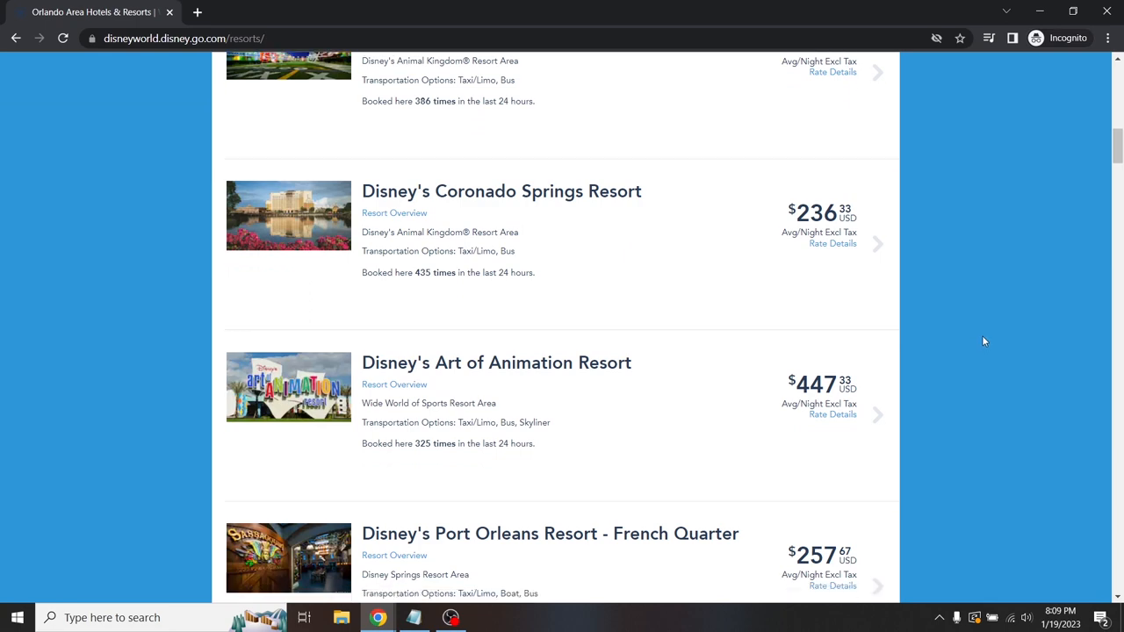
{"action": "scroll", "scroll_direction": "down", "scroll_amount": 3}
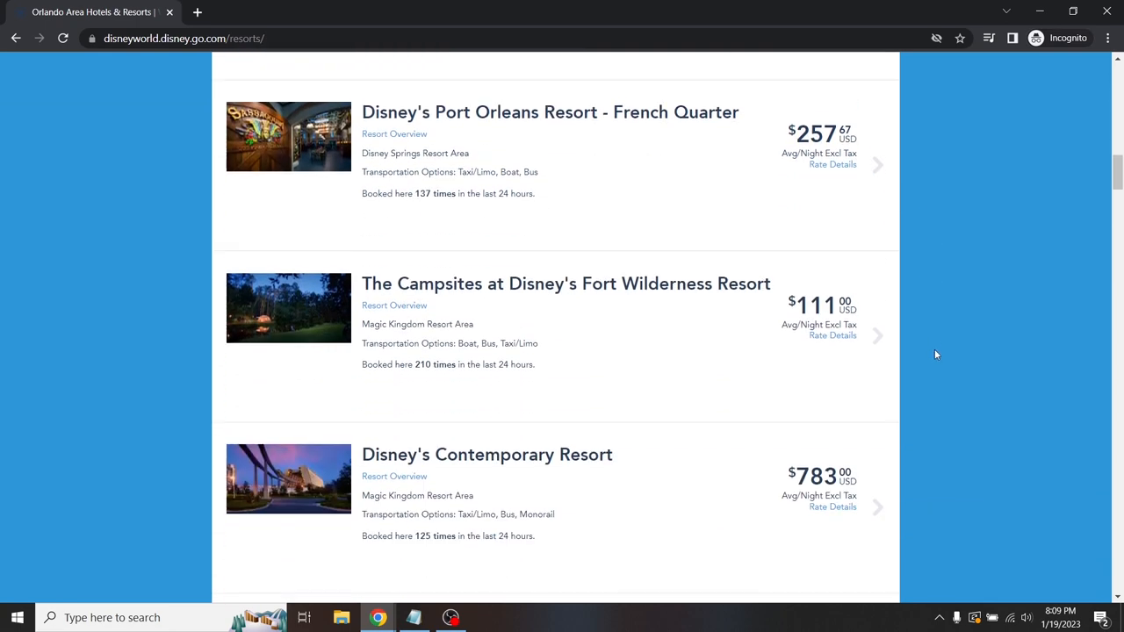
{"action": "mouse_move", "coordinate": [934, 377]}
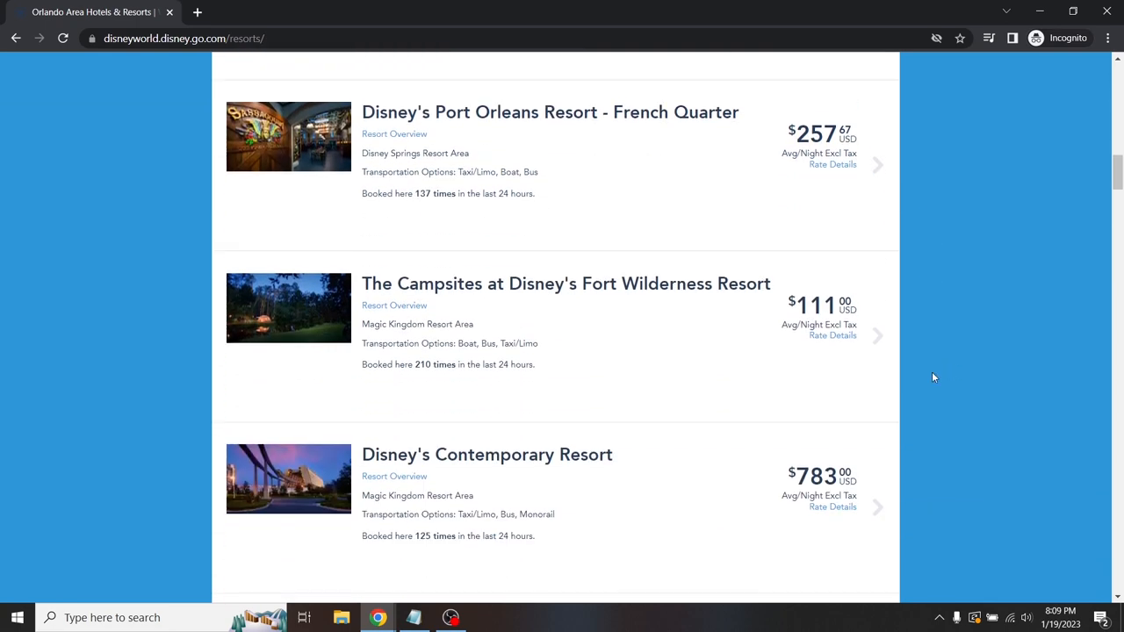
{"action": "mouse_move", "coordinate": [721, 332]}
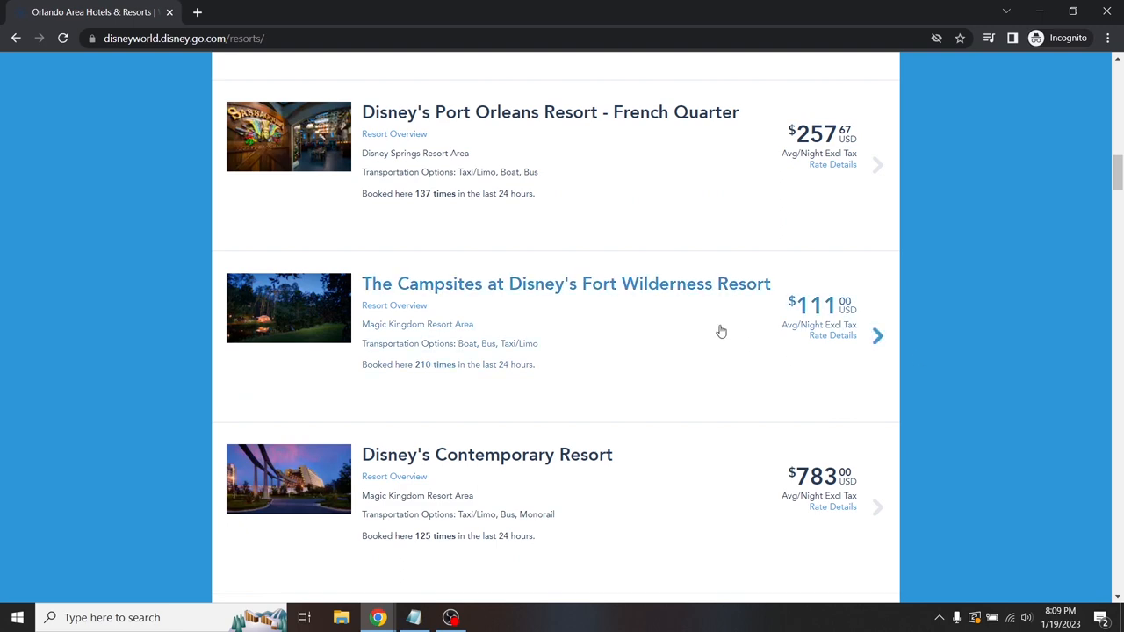
{"action": "scroll", "scroll_direction": "down", "scroll_amount": 3}
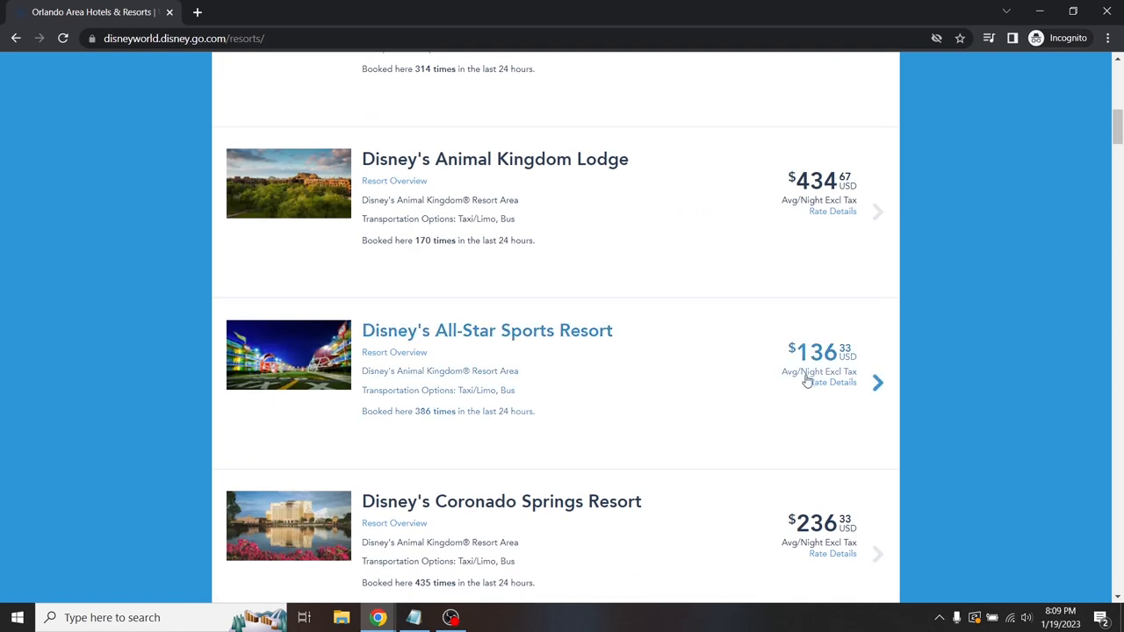
{"action": "mouse_move", "coordinate": [610, 366]}
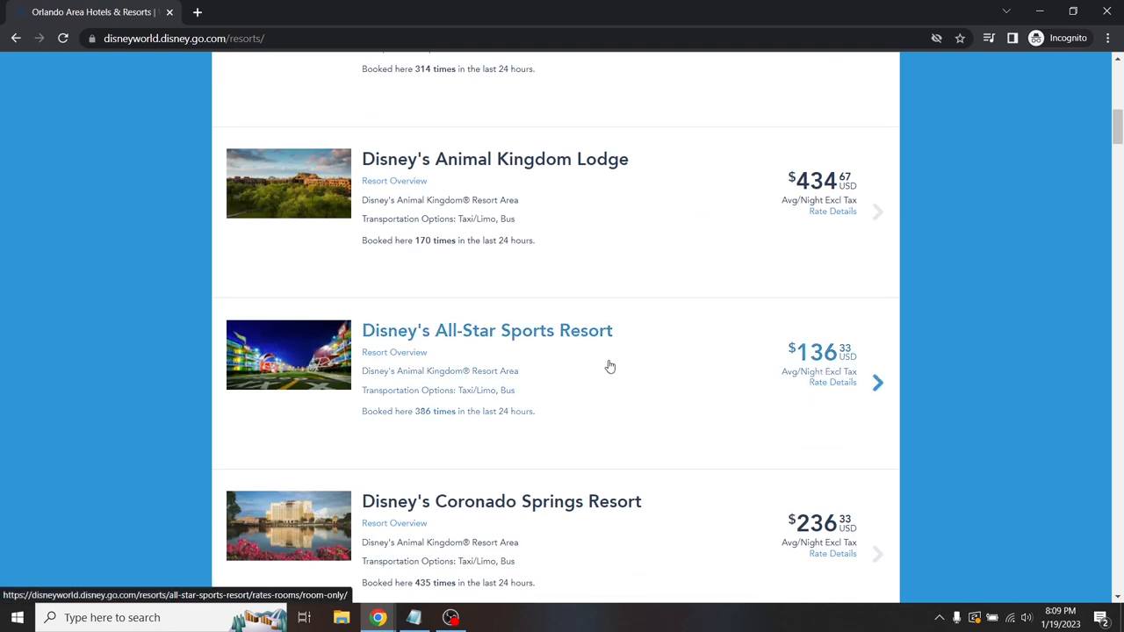
{"action": "mouse_move", "coordinate": [773, 396]}
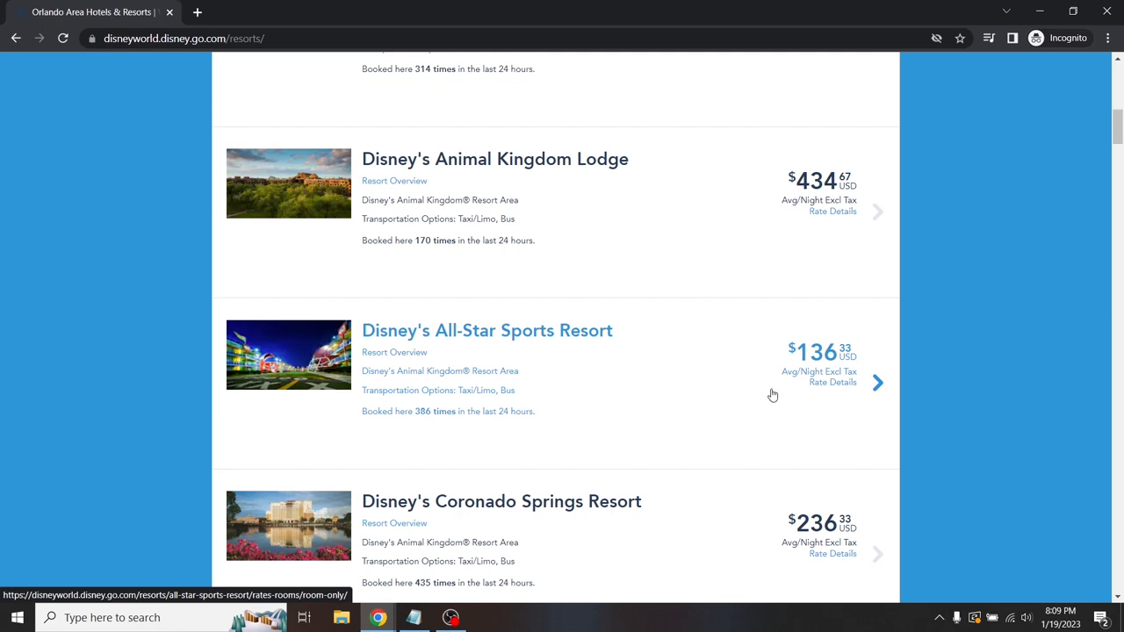
{"action": "scroll", "scroll_direction": "down", "scroll_amount": 3}
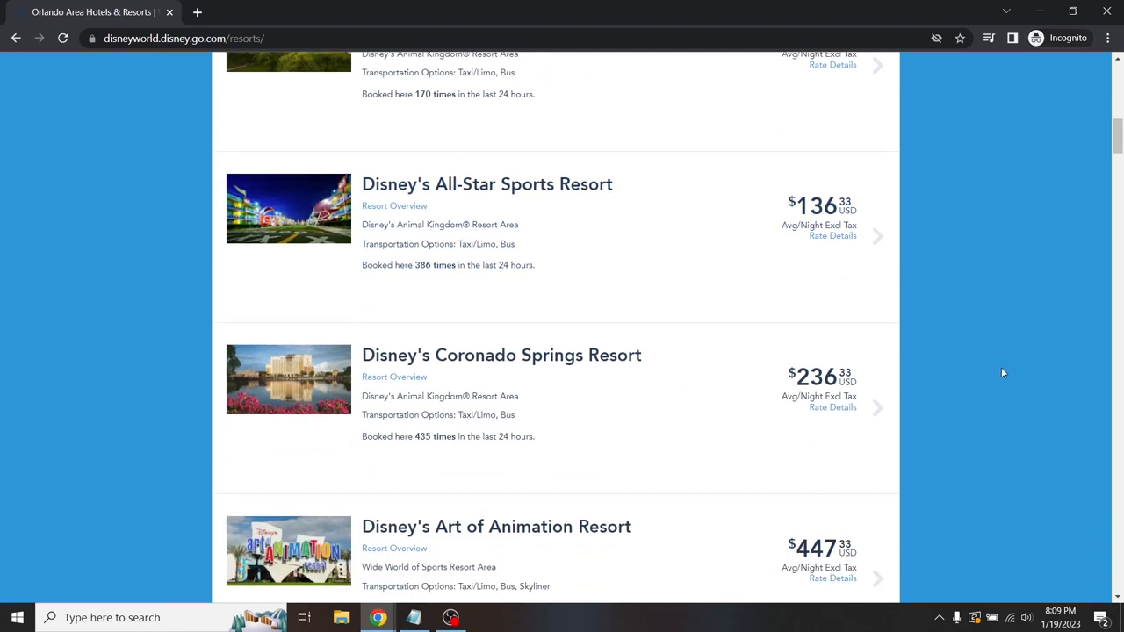
{"action": "scroll", "scroll_direction": "up", "scroll_amount": 3}
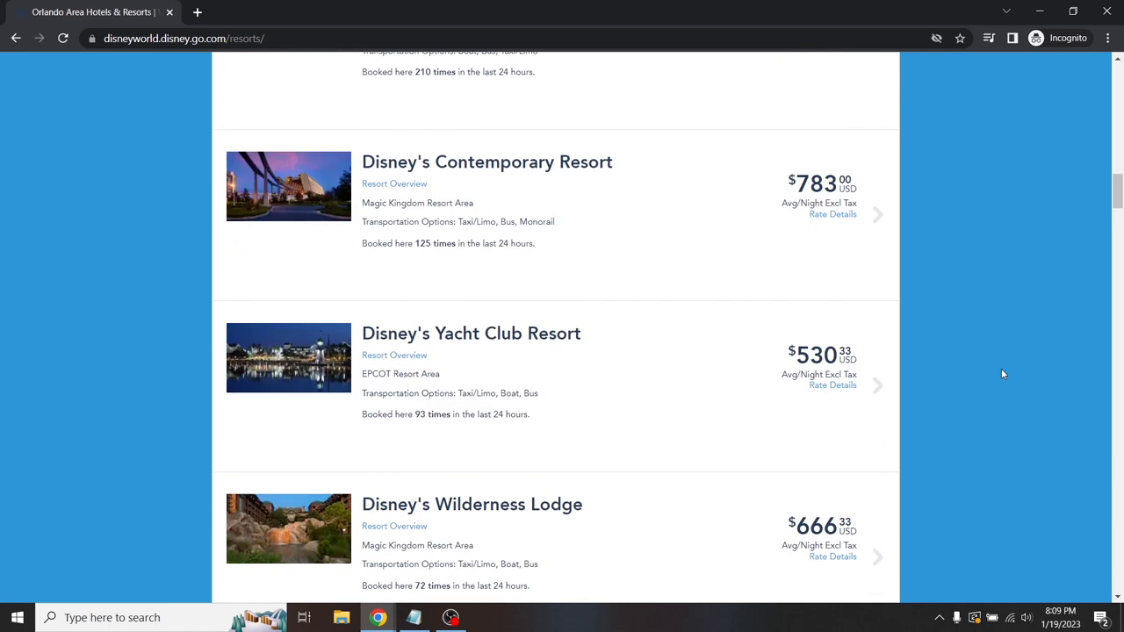
{"action": "scroll", "scroll_direction": "down", "scroll_amount": 3}
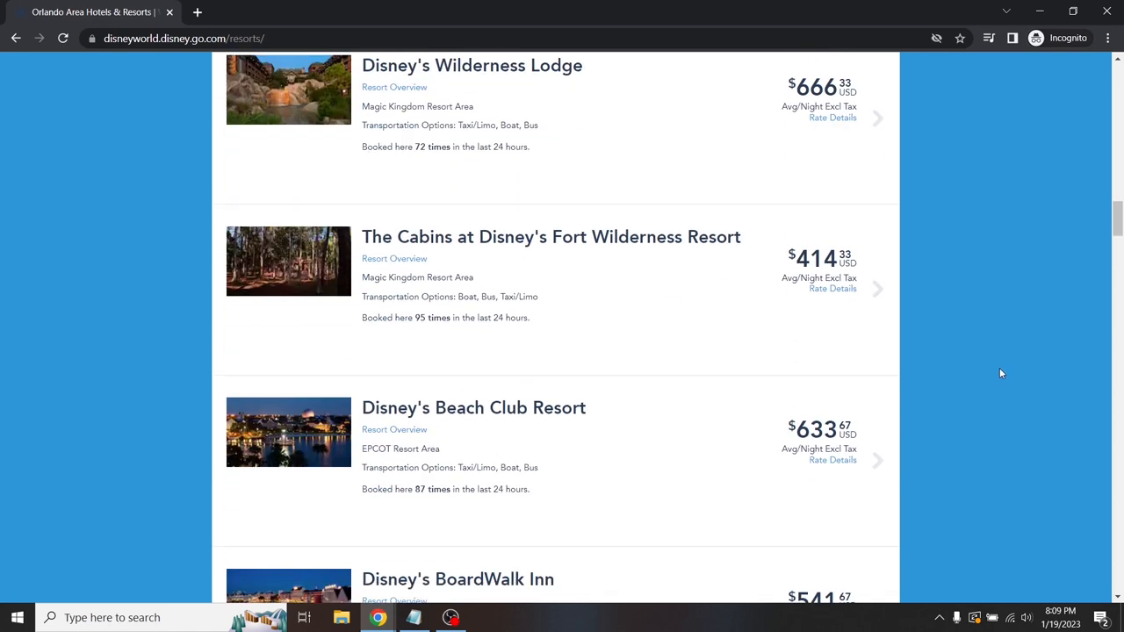
{"action": "scroll", "scroll_direction": "down", "scroll_amount": 3}
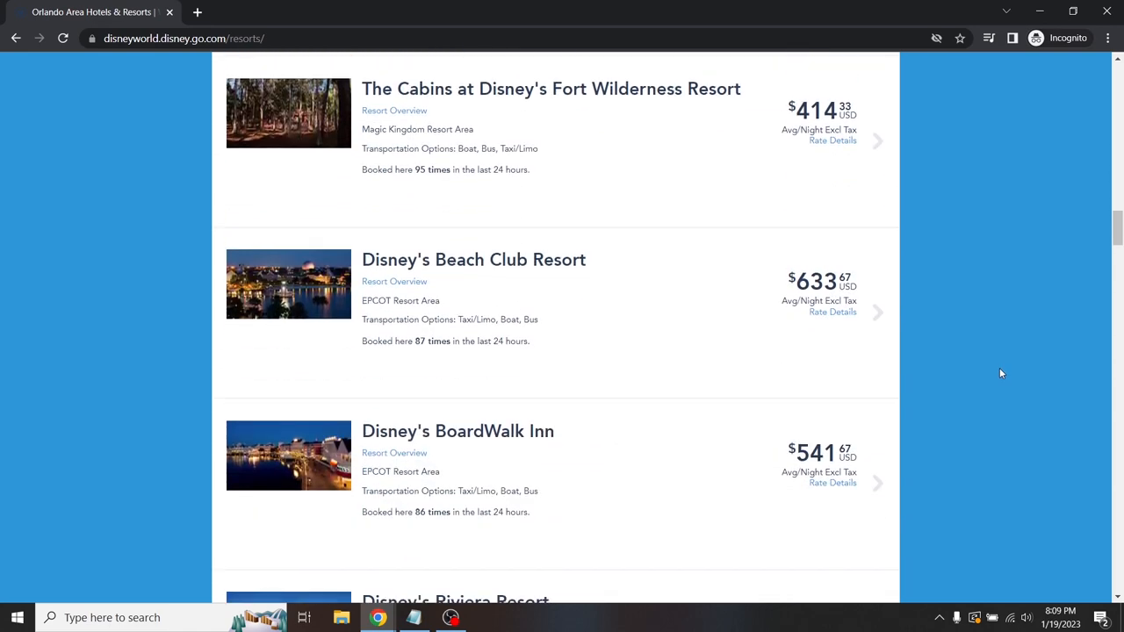
{"action": "scroll", "scroll_direction": "down", "scroll_amount": 3}
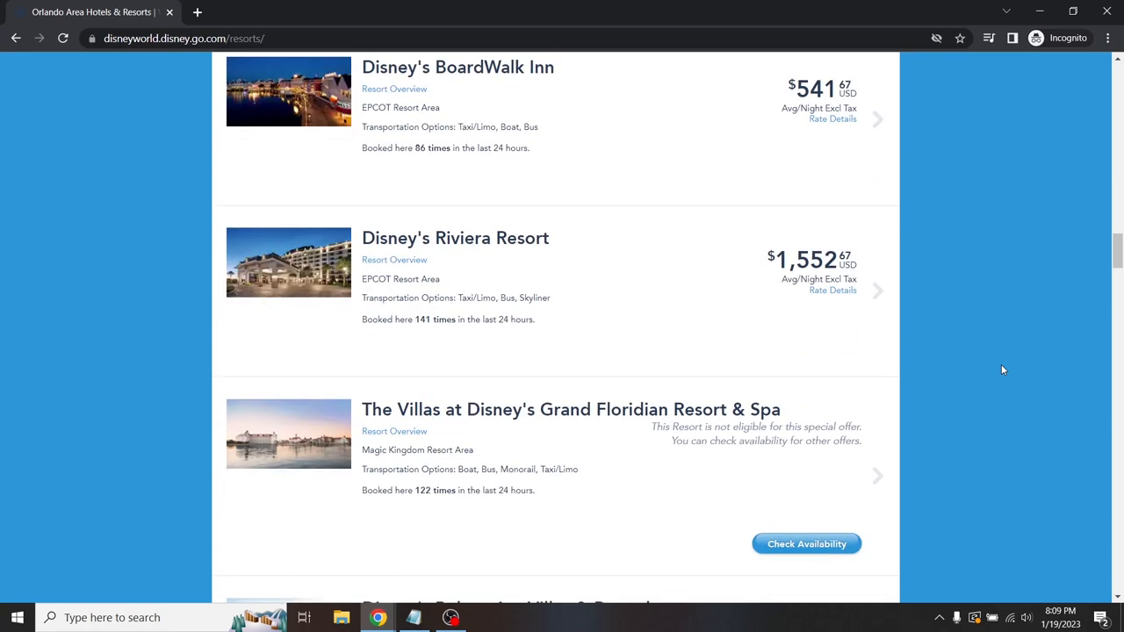
{"action": "scroll", "scroll_direction": "down", "scroll_amount": 3}
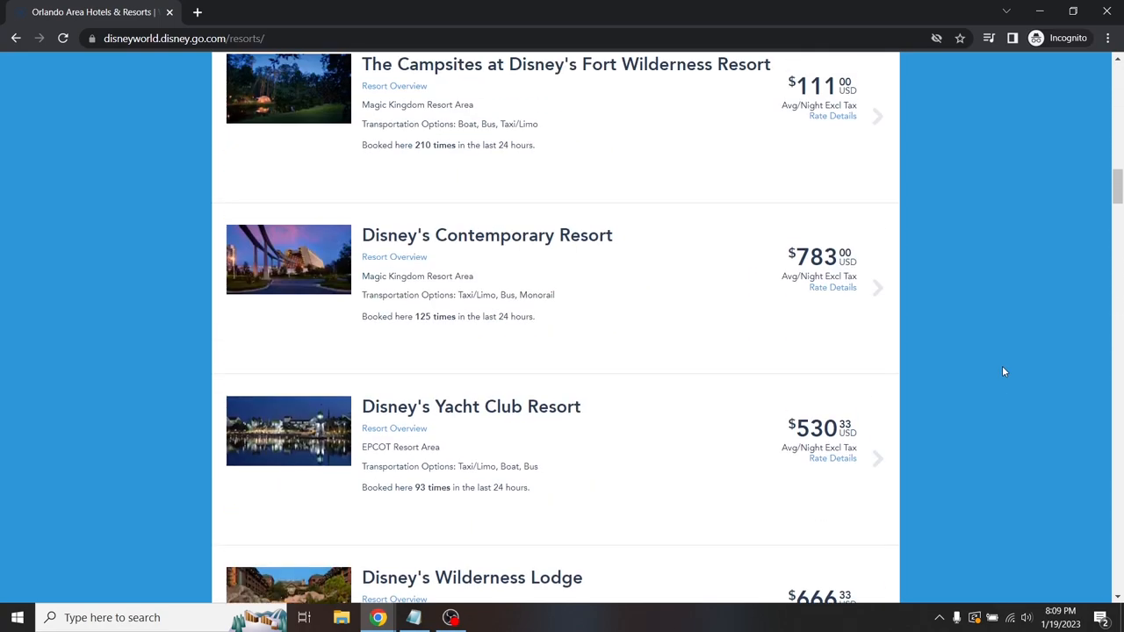
{"action": "scroll", "scroll_direction": "down", "scroll_amount": 3}
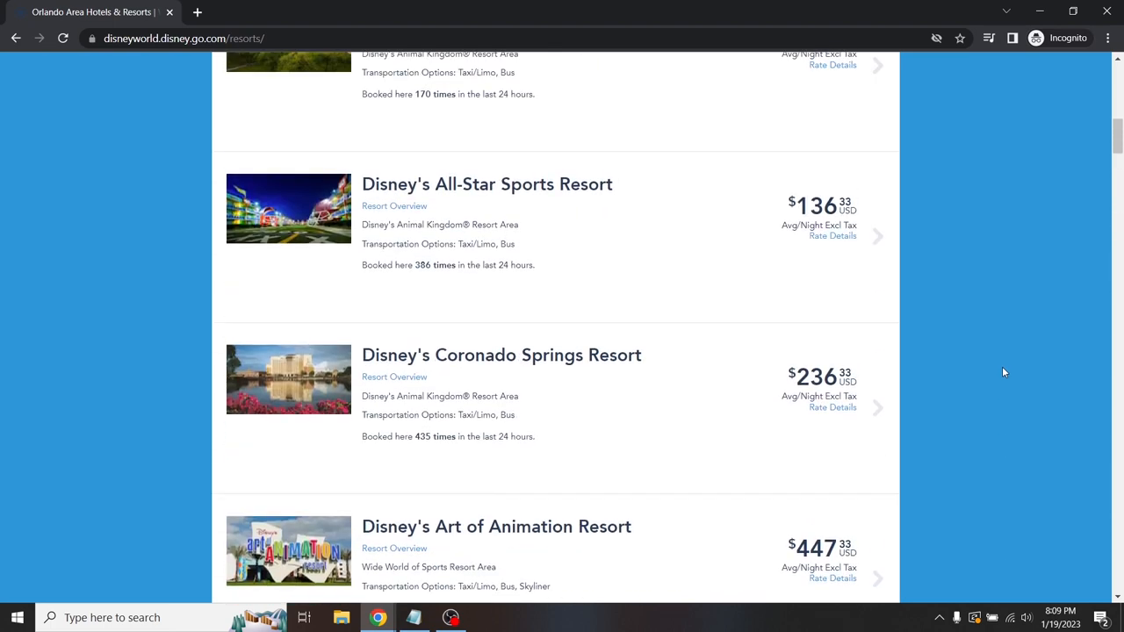
{"action": "scroll", "scroll_direction": "up", "scroll_amount": 3}
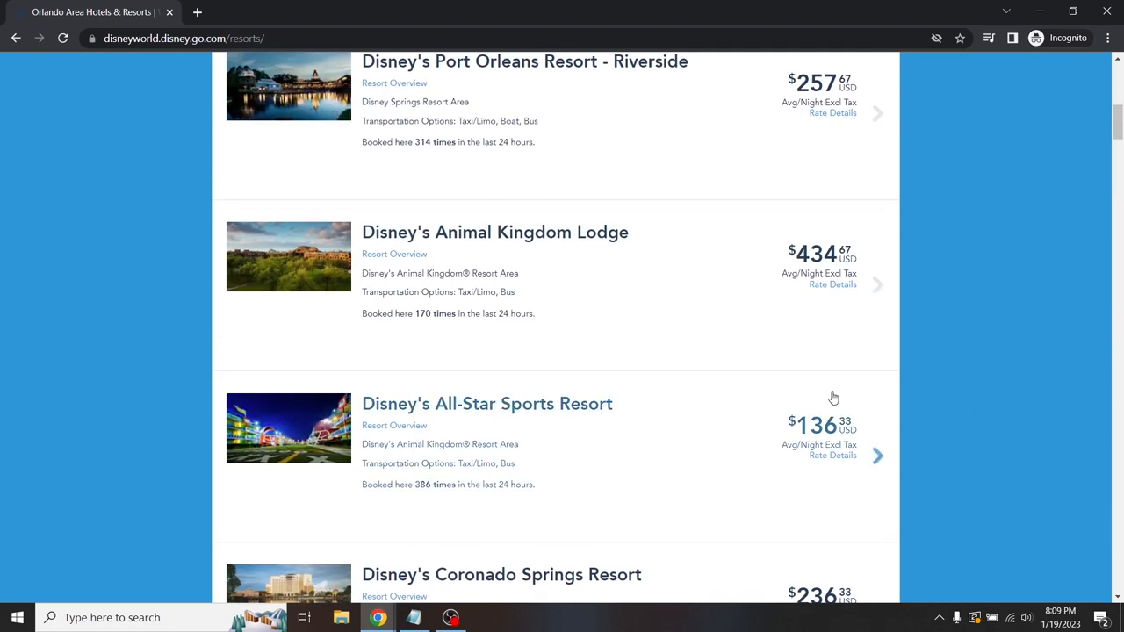
{"action": "mouse_move", "coordinate": [830, 441]}
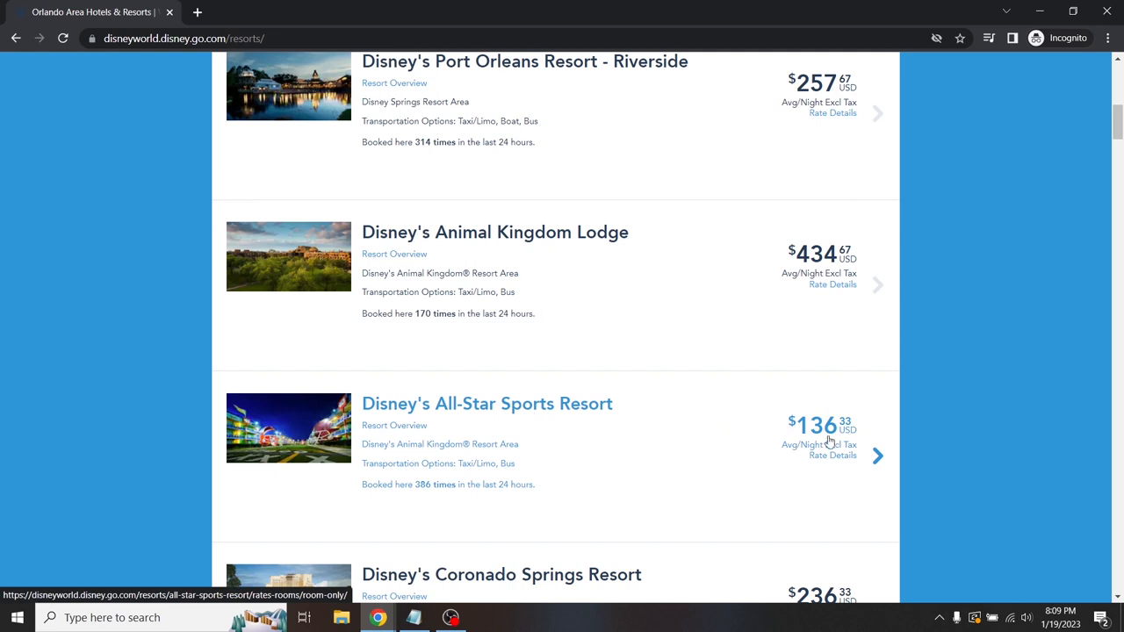
{"action": "scroll", "scroll_direction": "up", "scroll_amount": 3}
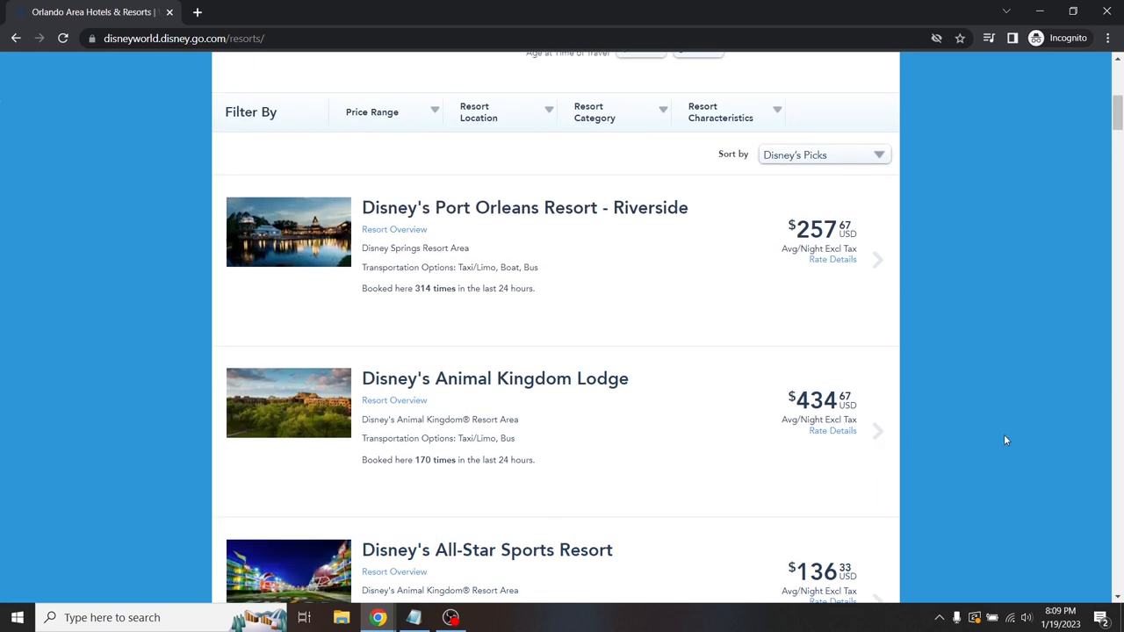
{"action": "mouse_move", "coordinate": [1018, 432]}
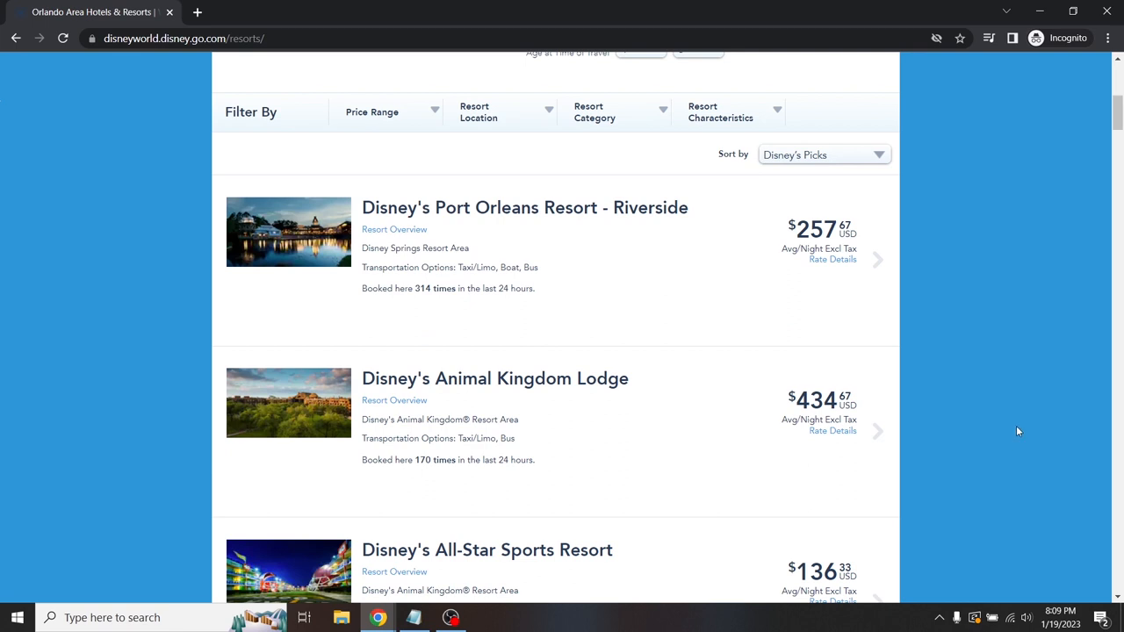
{"action": "mouse_move", "coordinate": [1025, 416]}
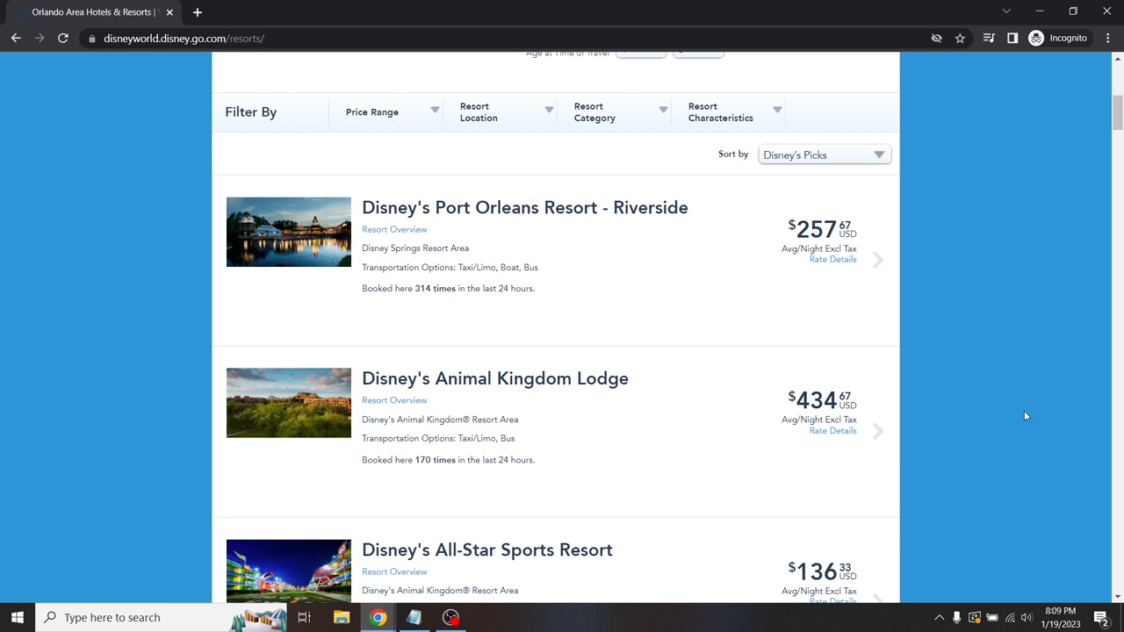
{"action": "scroll", "scroll_direction": "down", "scroll_amount": 3}
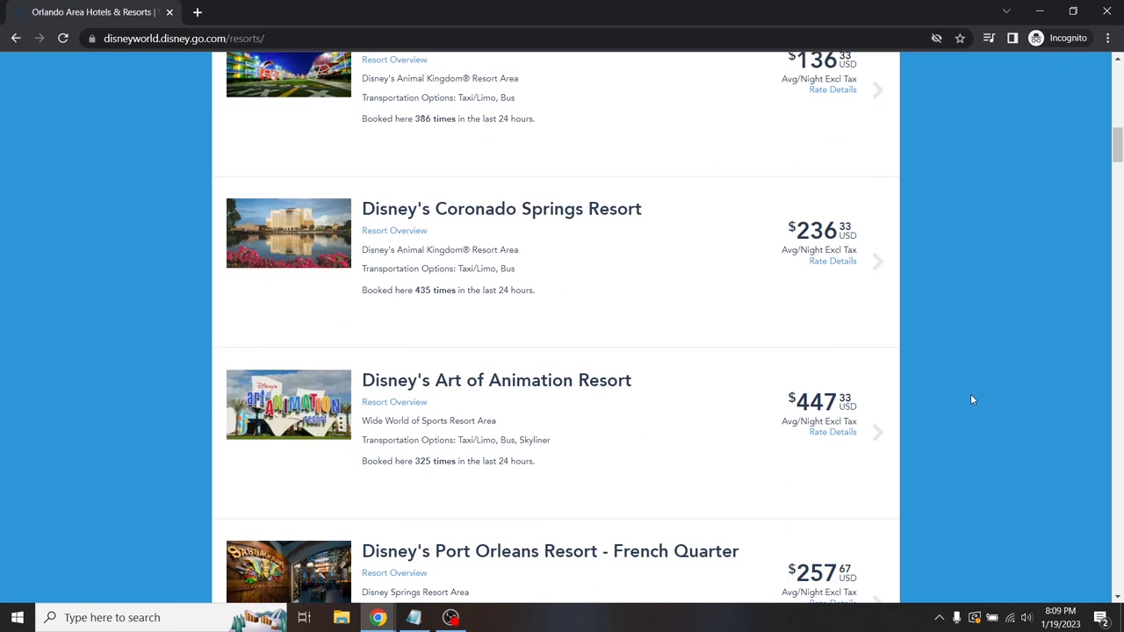
{"action": "scroll", "scroll_direction": "down", "scroll_amount": 3}
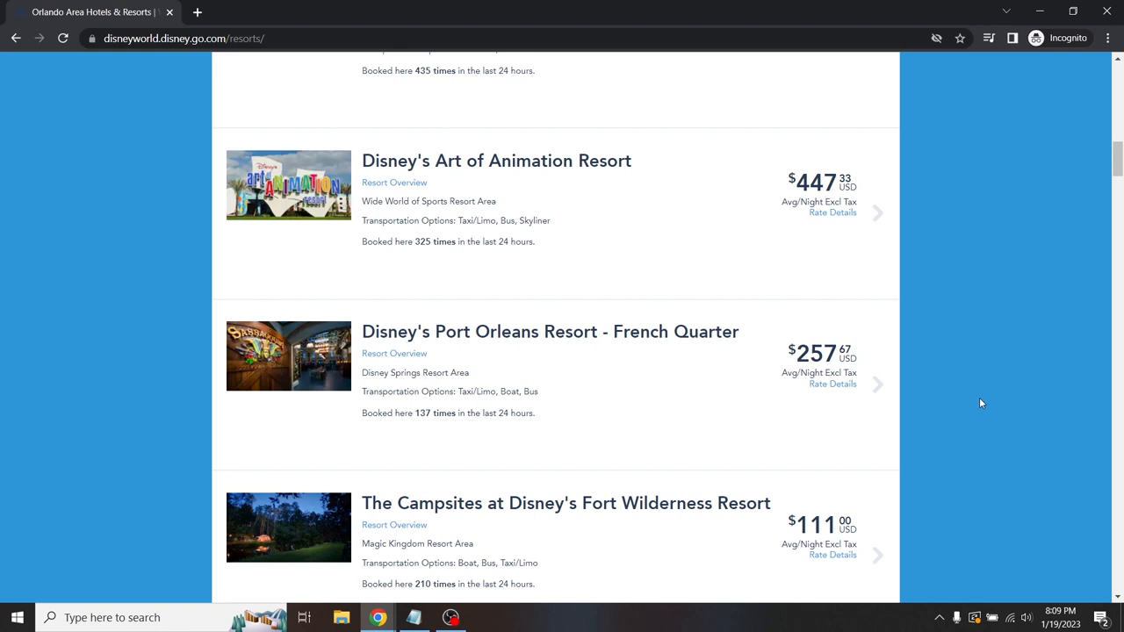
{"action": "scroll", "scroll_direction": "up", "scroll_amount": 3}
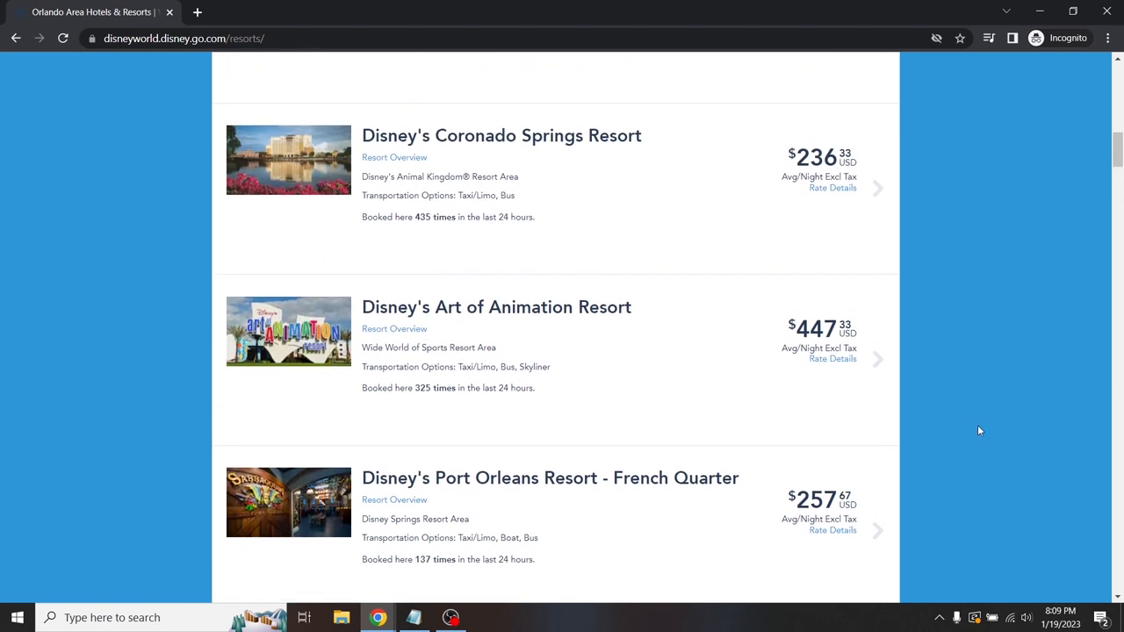
{"action": "scroll", "scroll_direction": "up", "scroll_amount": 3}
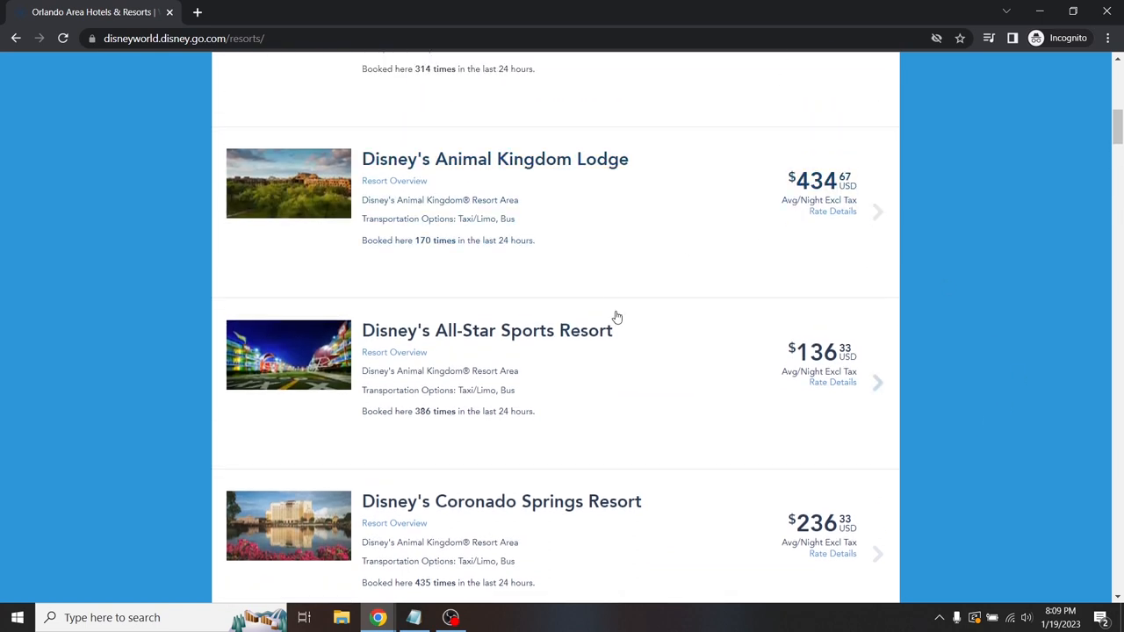
- Open All-Star Sports Resort rates: Standard Room $136.33, Preferred Room $156.67 nightly
{"action": "left_click", "coordinate": [487, 330]}
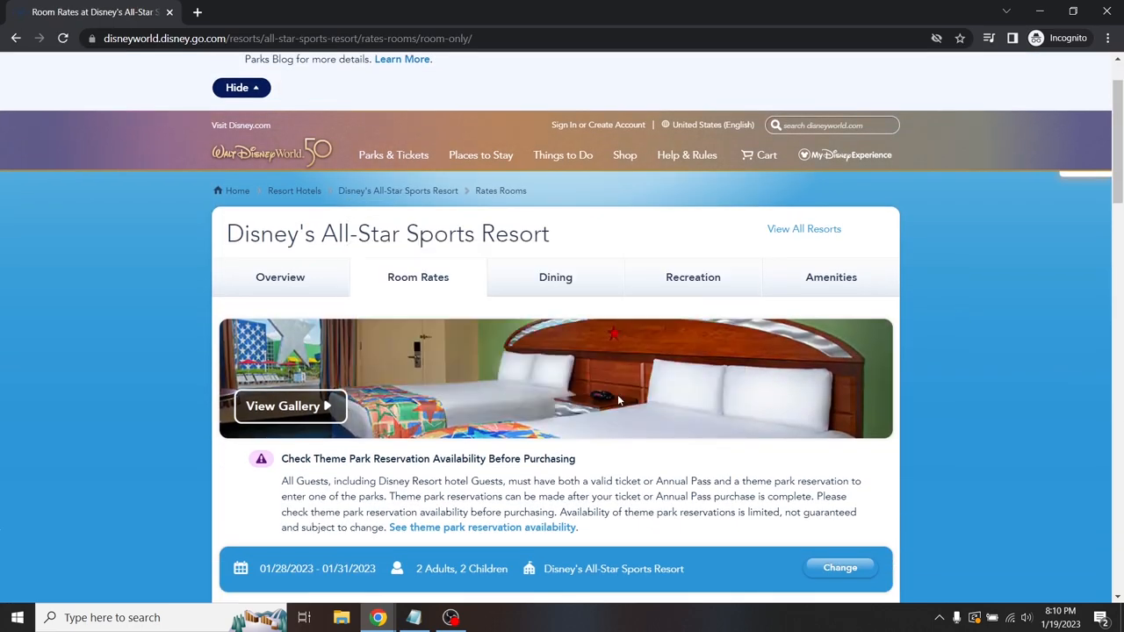
{"action": "scroll", "scroll_direction": "down", "scroll_amount": 3}
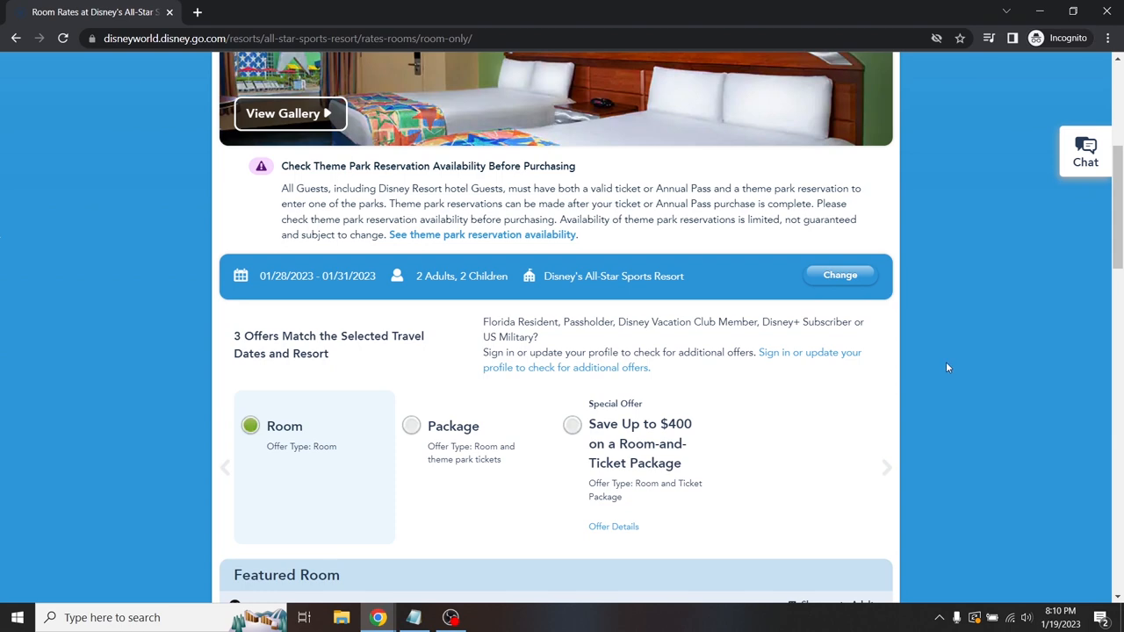
{"action": "scroll", "scroll_direction": "down", "scroll_amount": 3}
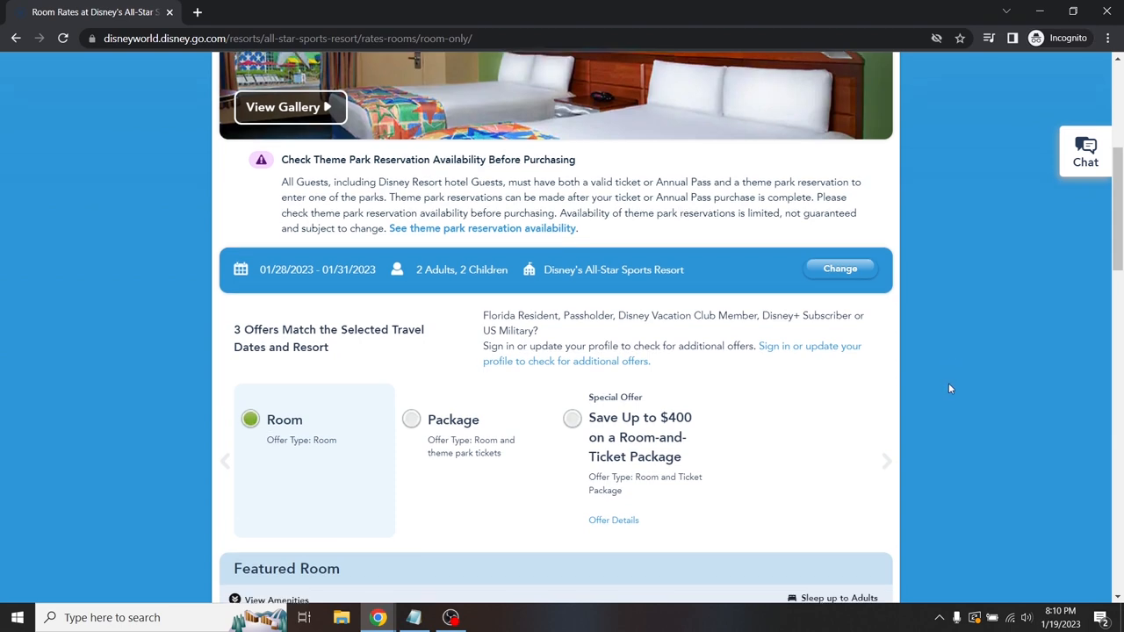
{"action": "scroll", "scroll_direction": "down", "scroll_amount": 3}
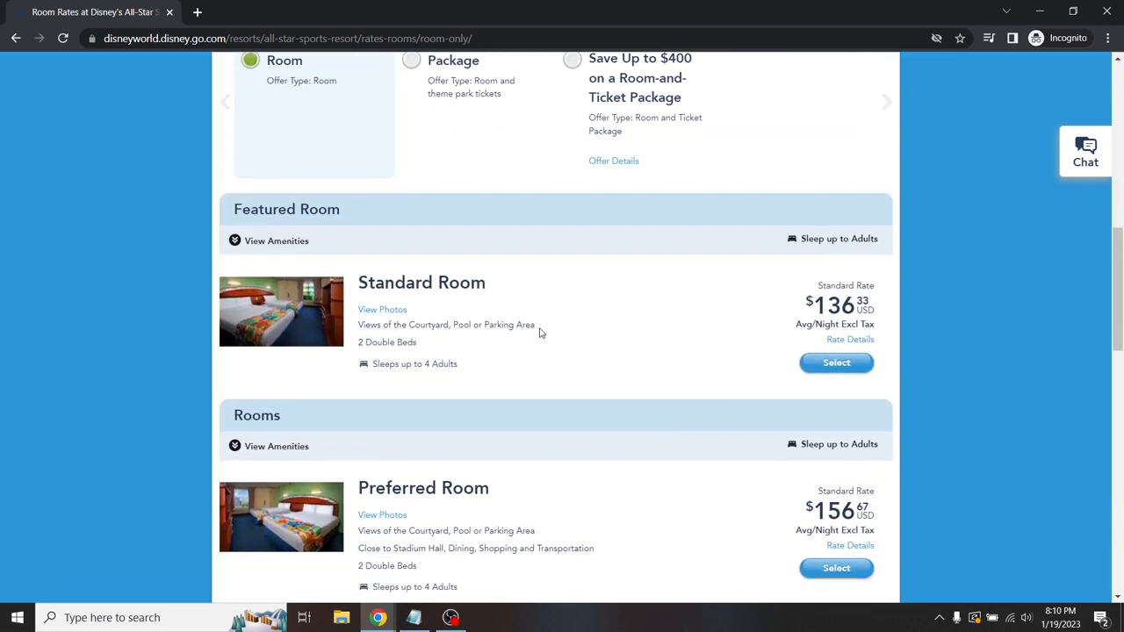
{"action": "mouse_move", "coordinate": [850, 339]}
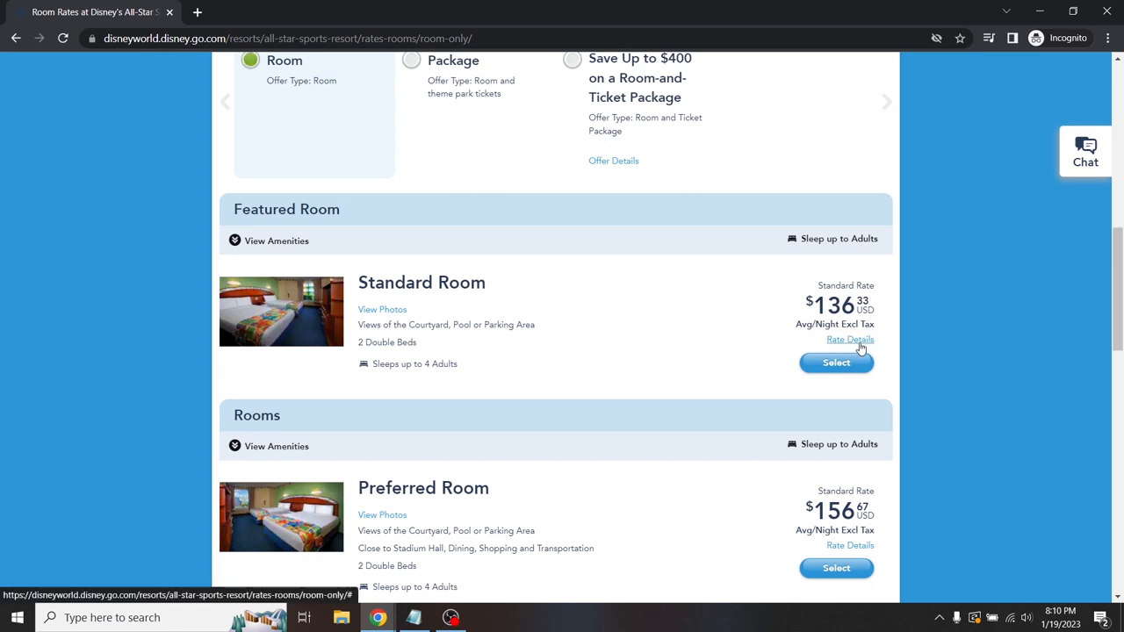
- Show the Standard Room's Rate Details: $164, $132 and $113 per night
{"action": "left_click", "coordinate": [851, 340]}
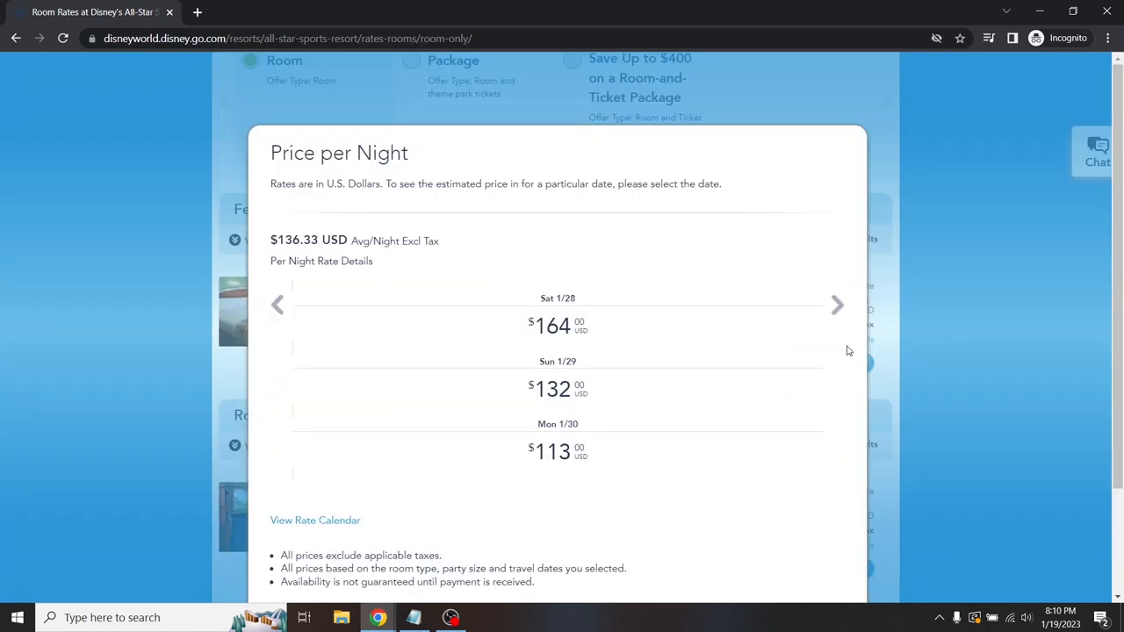
{"action": "mouse_move", "coordinate": [308, 83]}
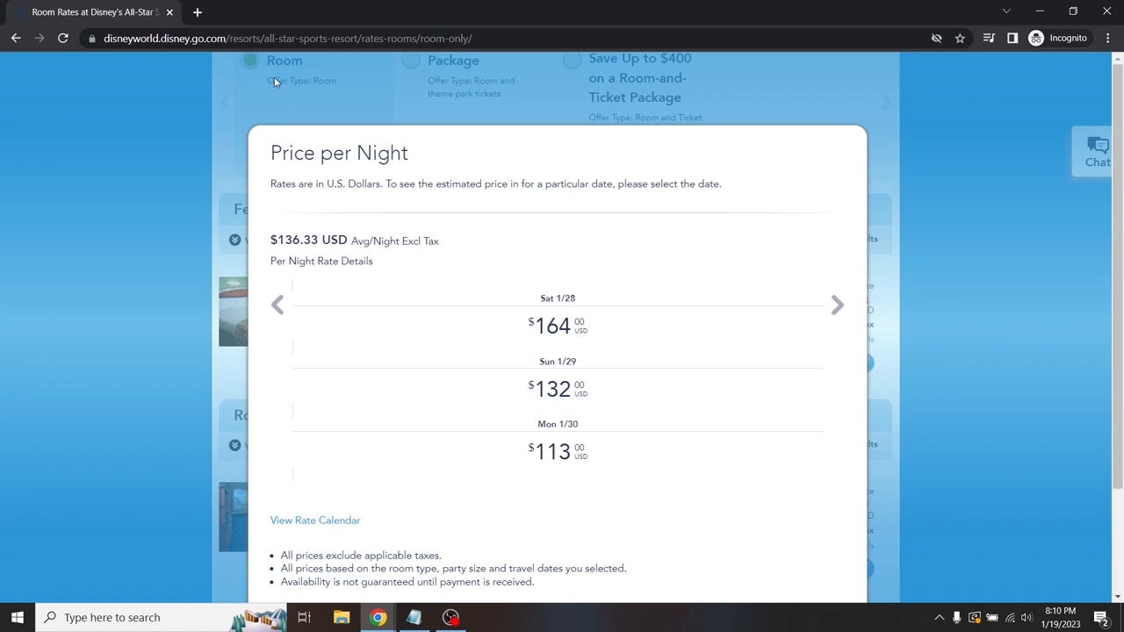
{"action": "mouse_move", "coordinate": [294, 83]}
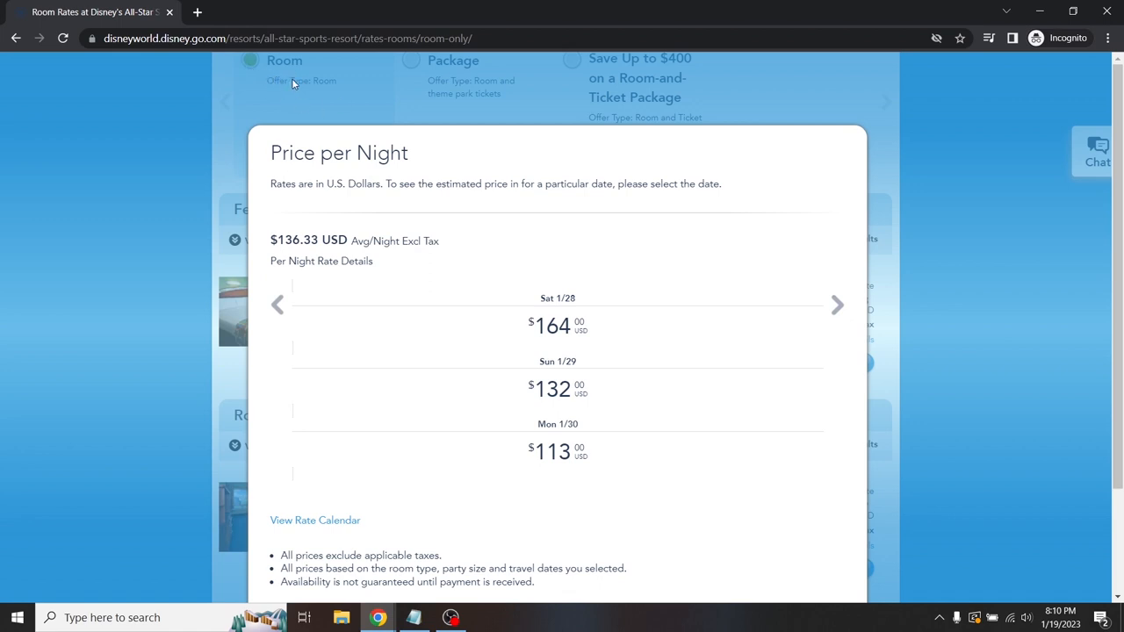
{"action": "mouse_move", "coordinate": [579, 434]}
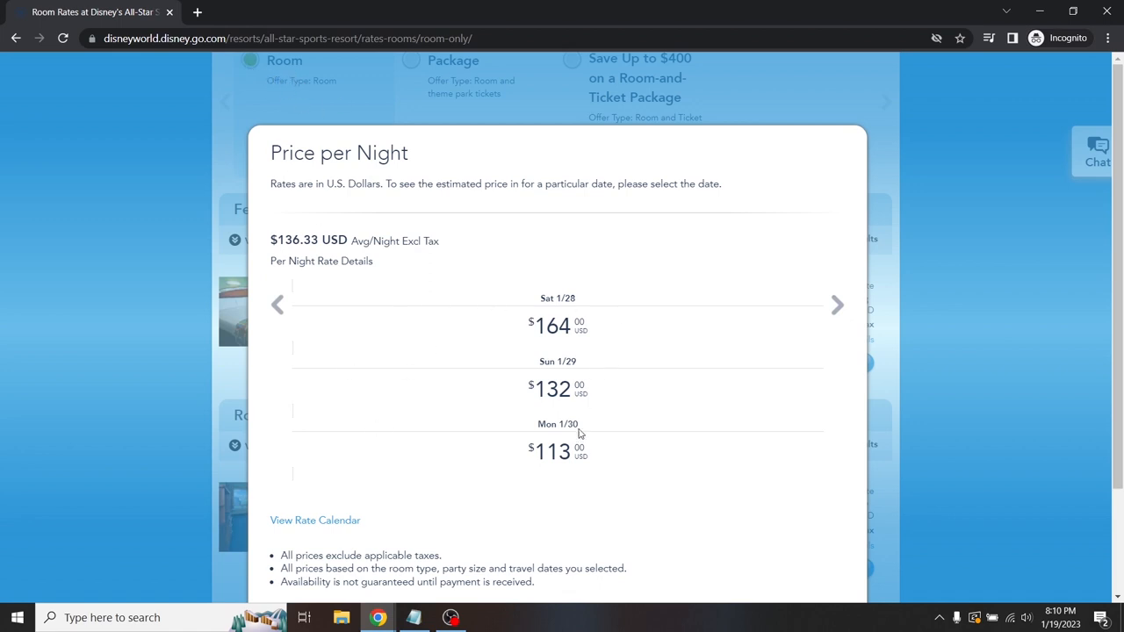
{"action": "mouse_move", "coordinate": [549, 314]}
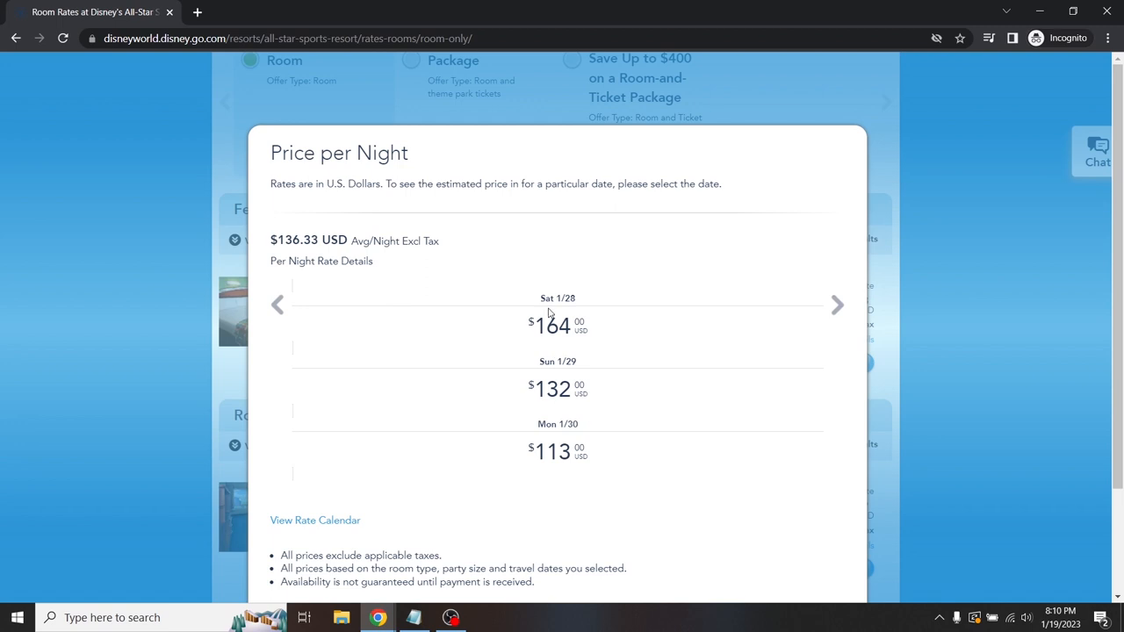
{"action": "mouse_move", "coordinate": [569, 347]}
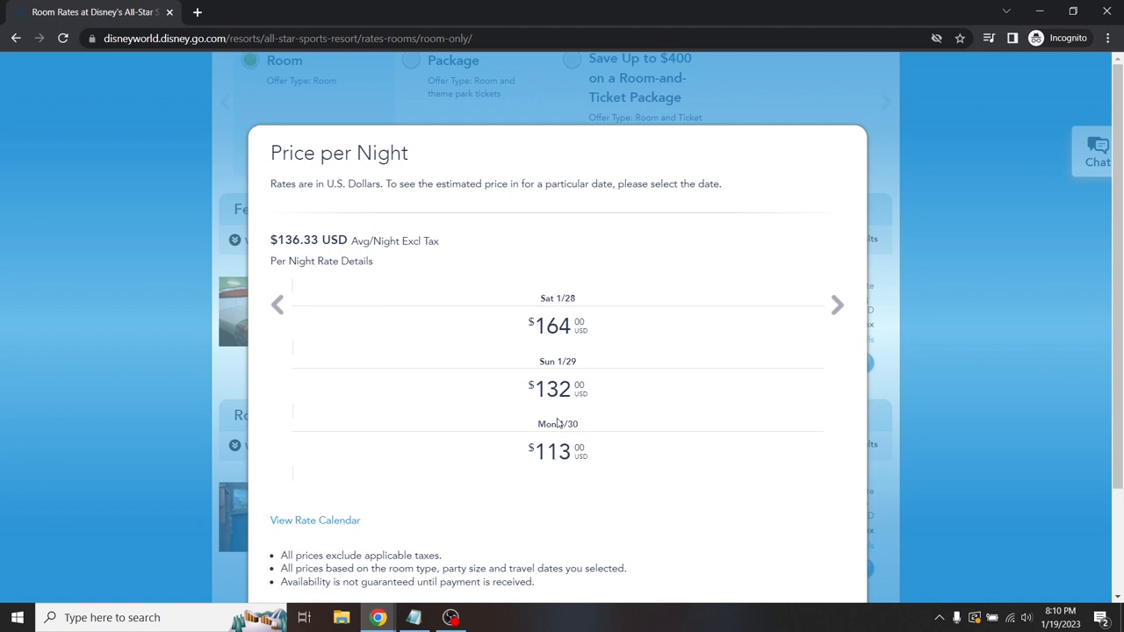
{"action": "mouse_move", "coordinate": [284, 536]}
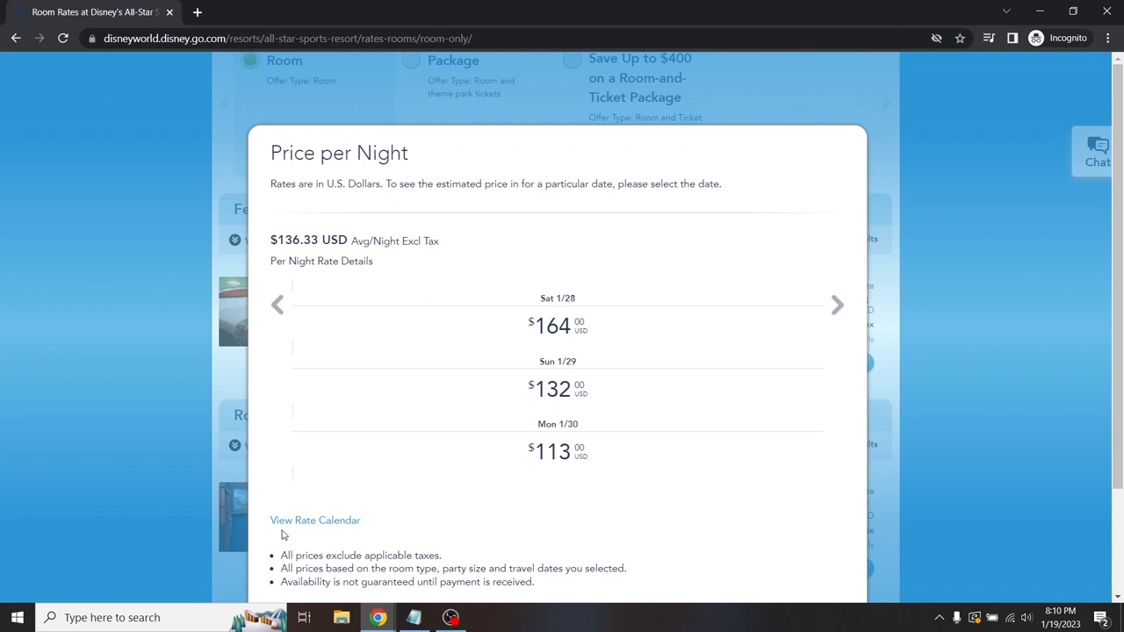
{"action": "mouse_move", "coordinate": [321, 527]}
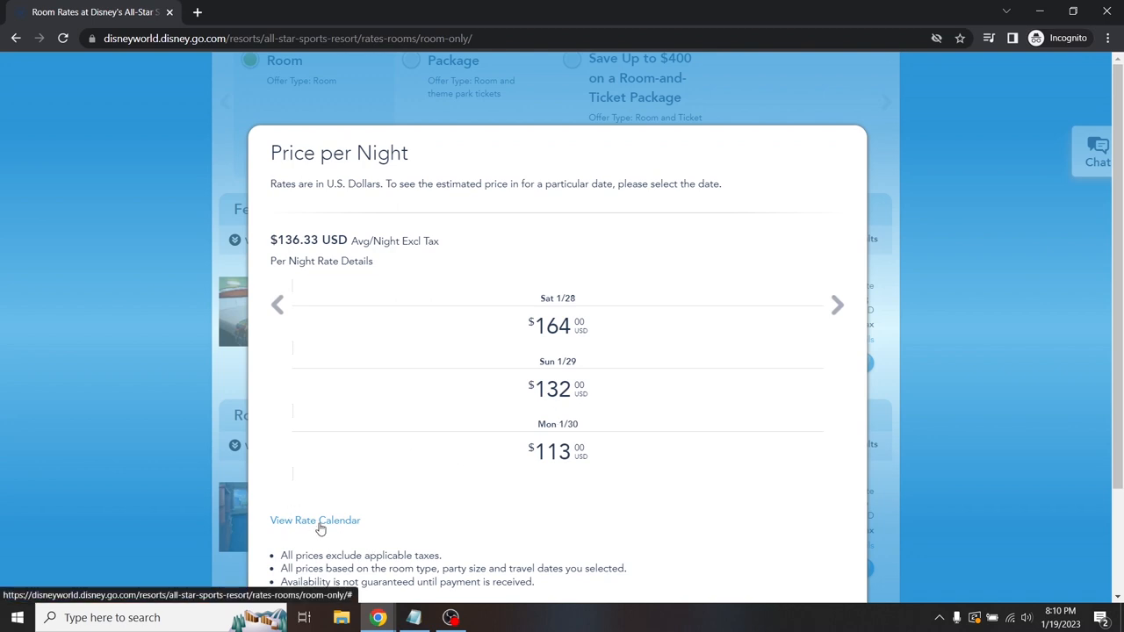
{"action": "left_click", "coordinate": [315, 520]}
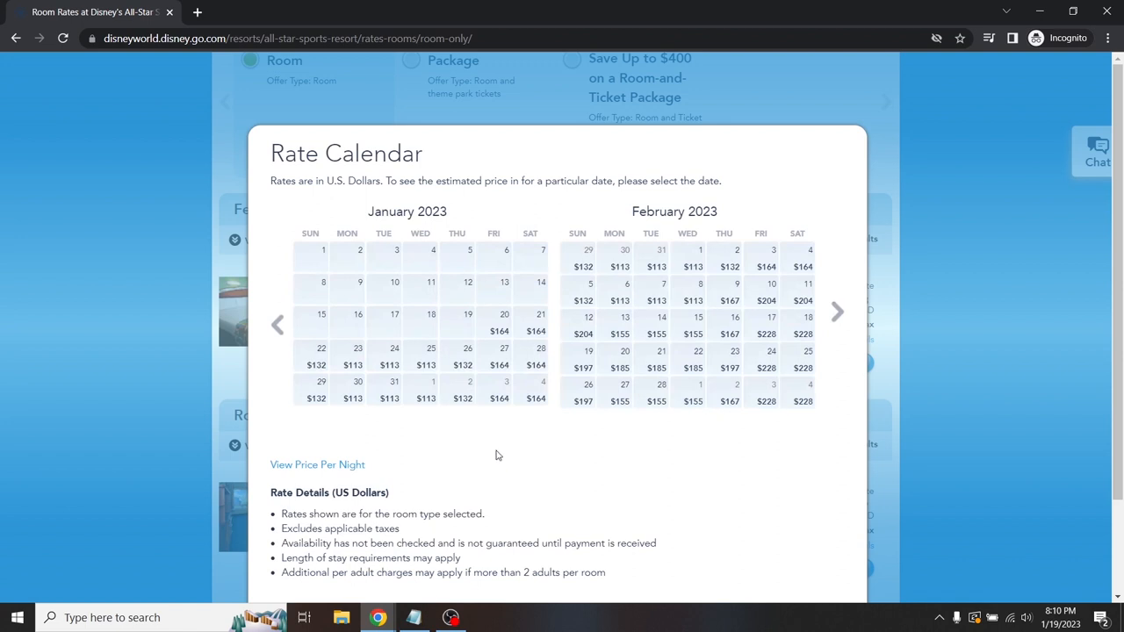
{"action": "mouse_move", "coordinate": [510, 463]}
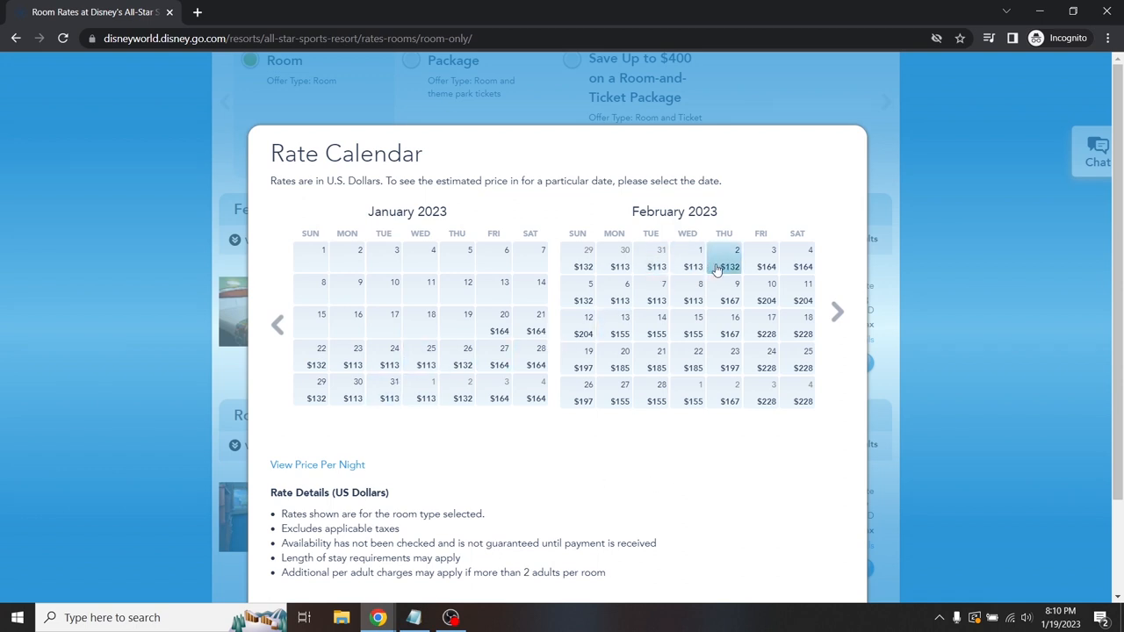
{"action": "mouse_move", "coordinate": [766, 358]}
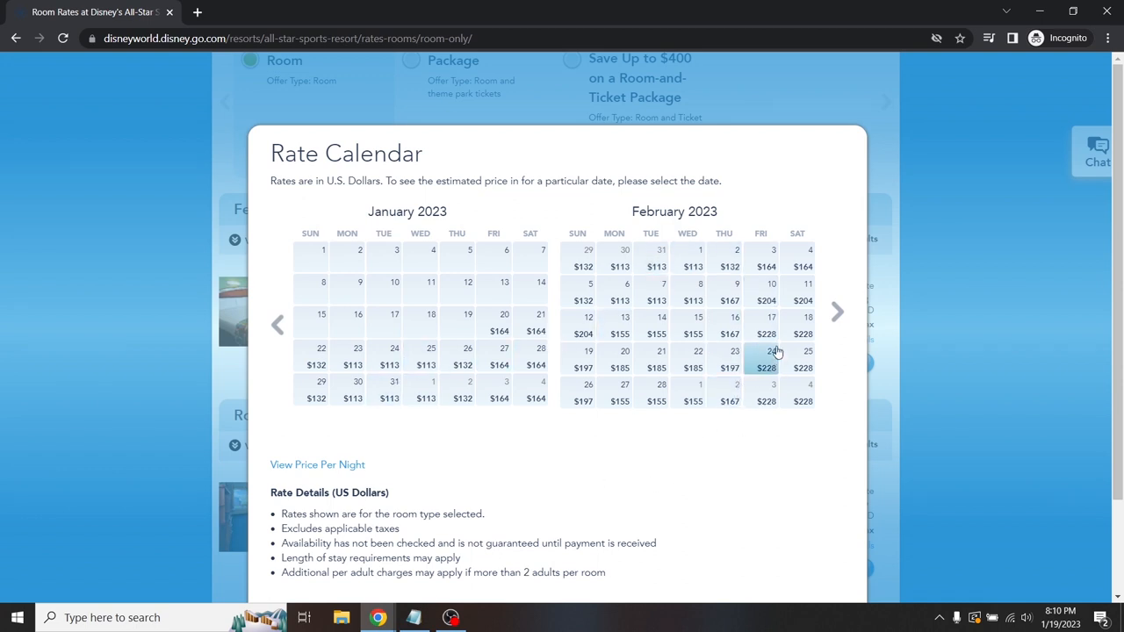
{"action": "left_click", "coordinate": [838, 312]}
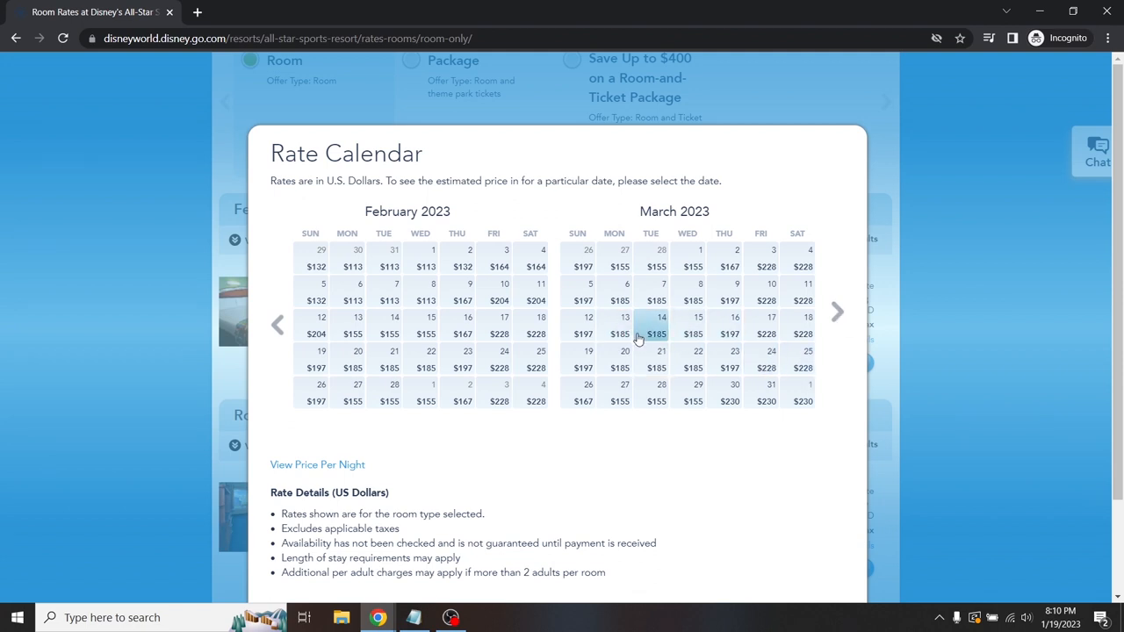
{"action": "mouse_move", "coordinate": [729, 329]}
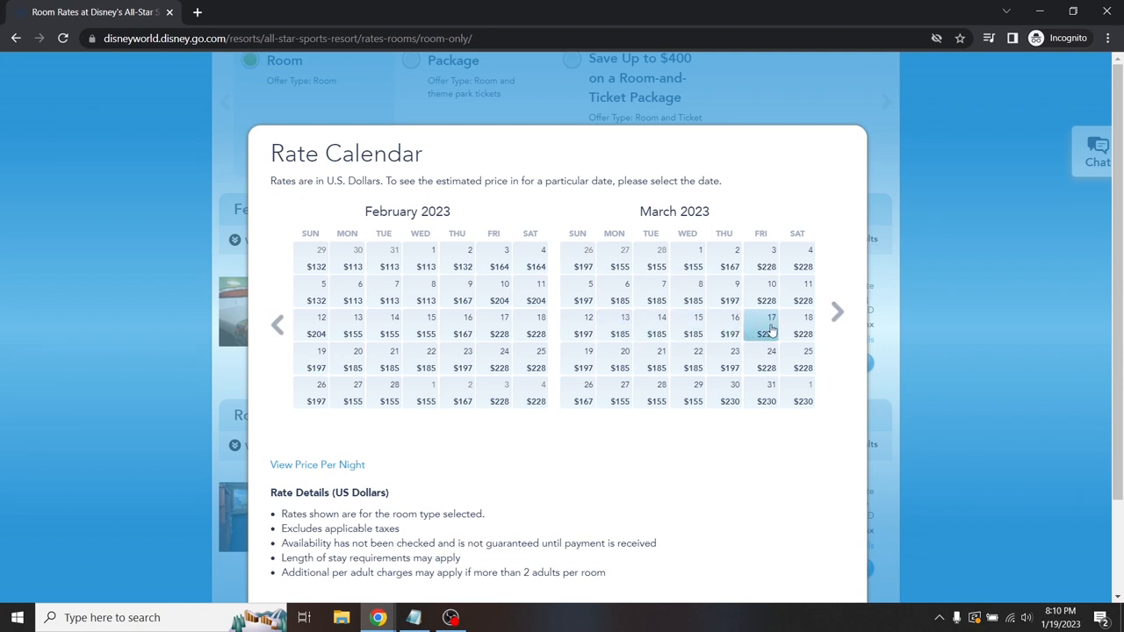
{"action": "mouse_move", "coordinate": [720, 334]}
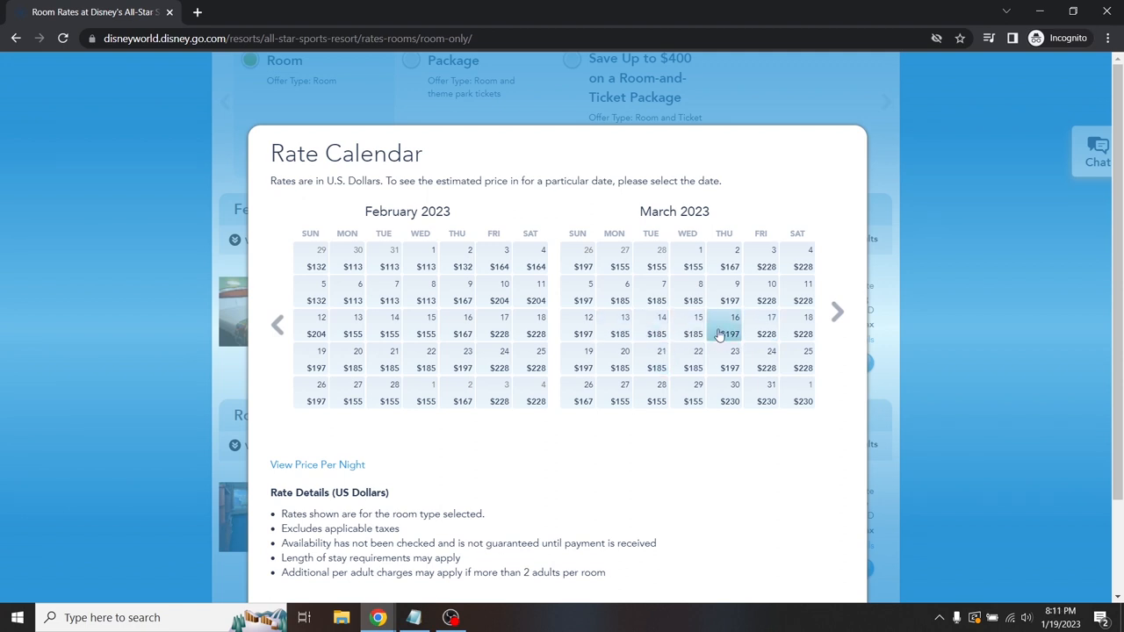
{"action": "mouse_move", "coordinate": [605, 445]}
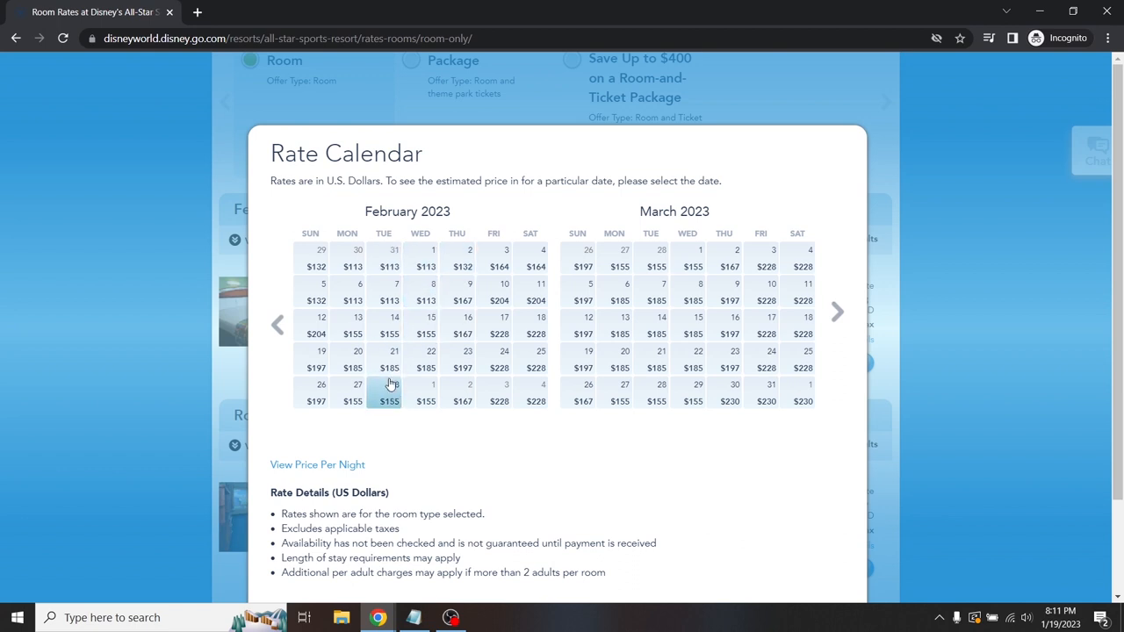
{"action": "mouse_move", "coordinate": [400, 392]}
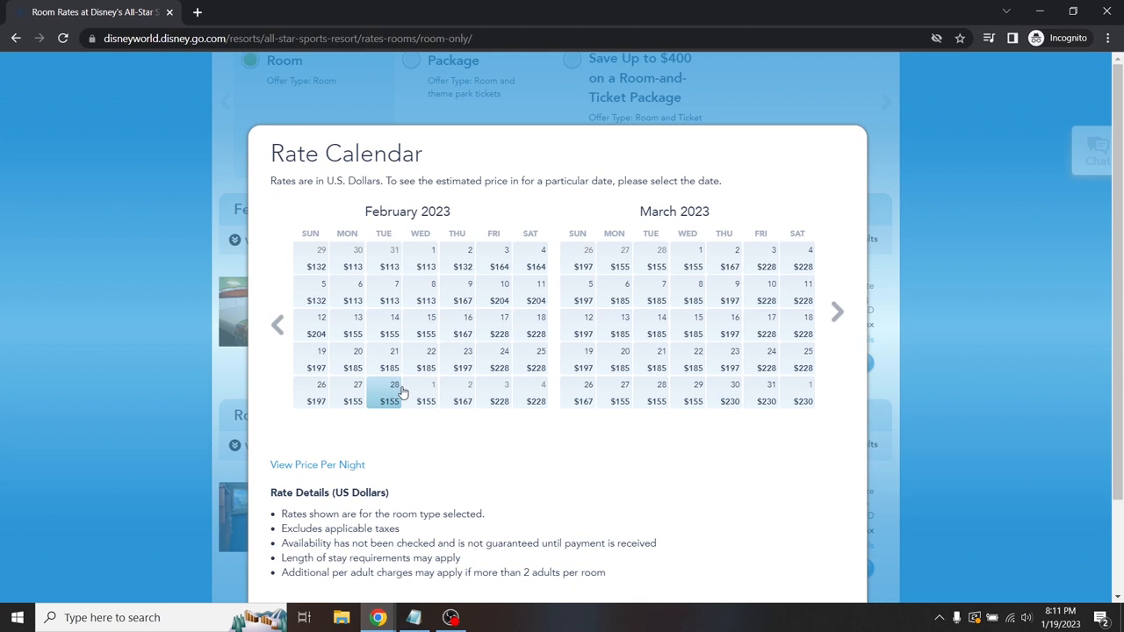
{"action": "mouse_move", "coordinate": [420, 393]}
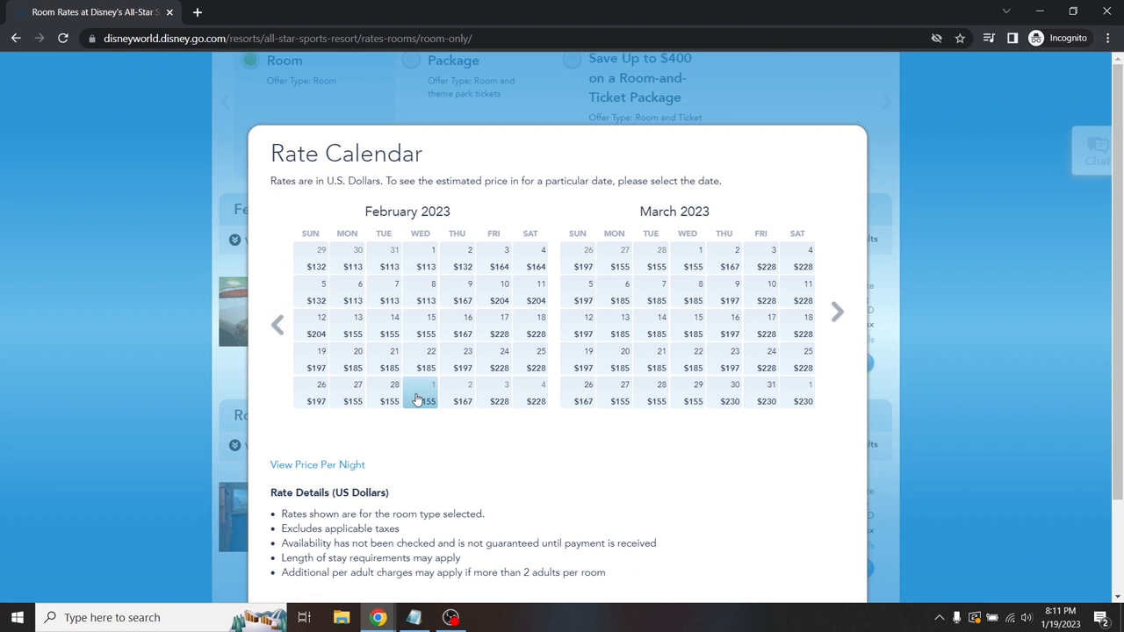
{"action": "mouse_move", "coordinate": [837, 313]}
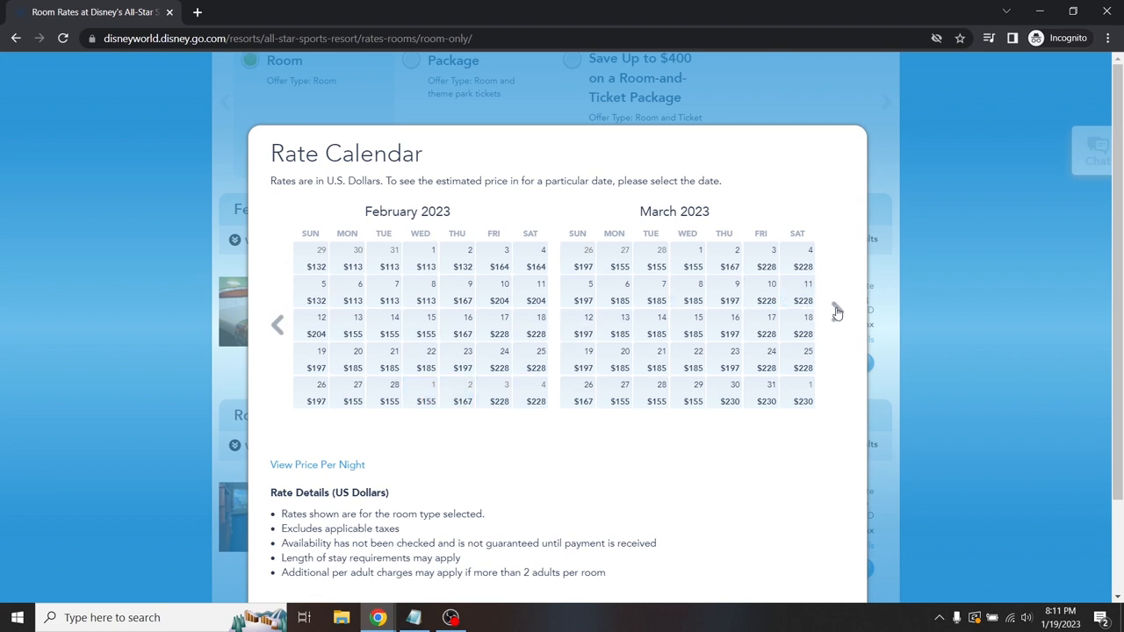
- Page the rate calendar forward from March to September–October 2023
{"action": "left_click", "coordinate": [838, 313]}
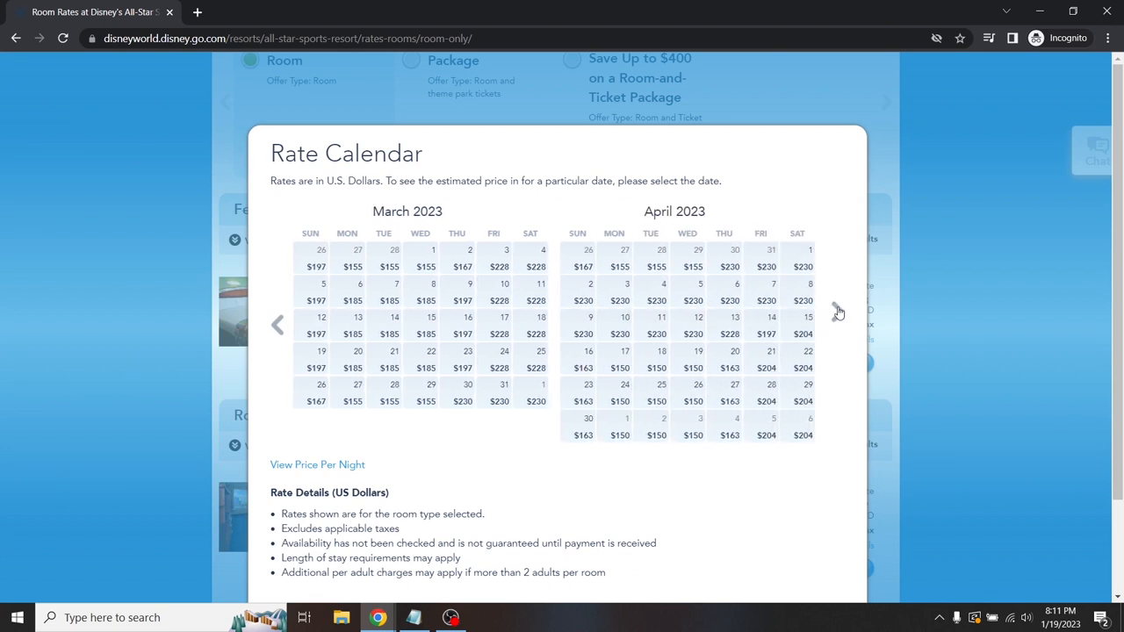
{"action": "left_click", "coordinate": [837, 325]}
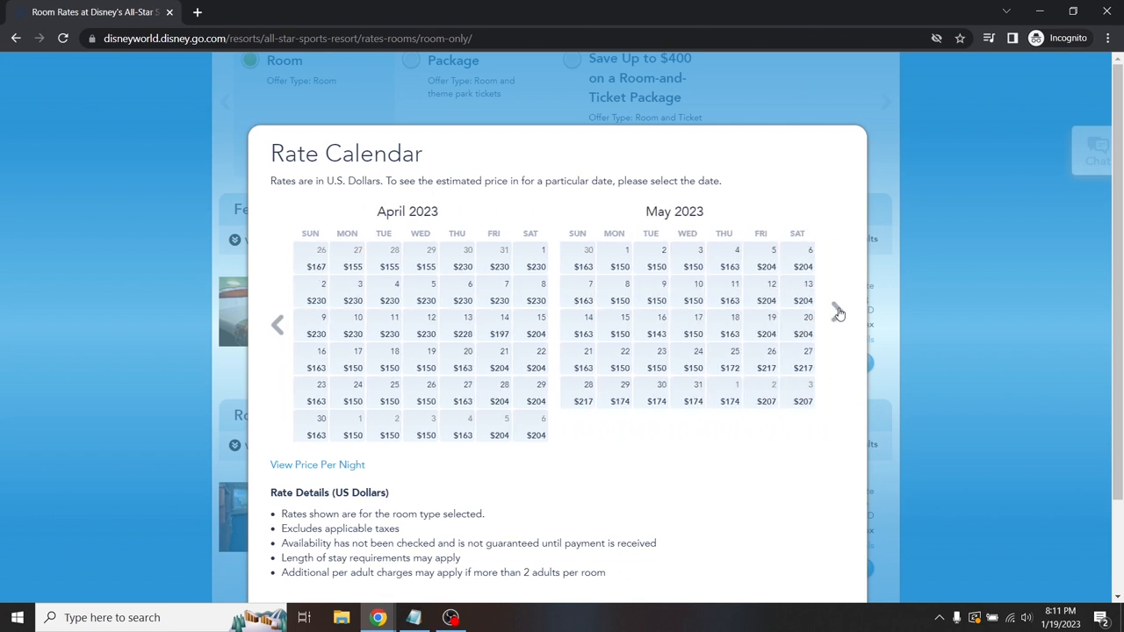
{"action": "left_click", "coordinate": [838, 312]}
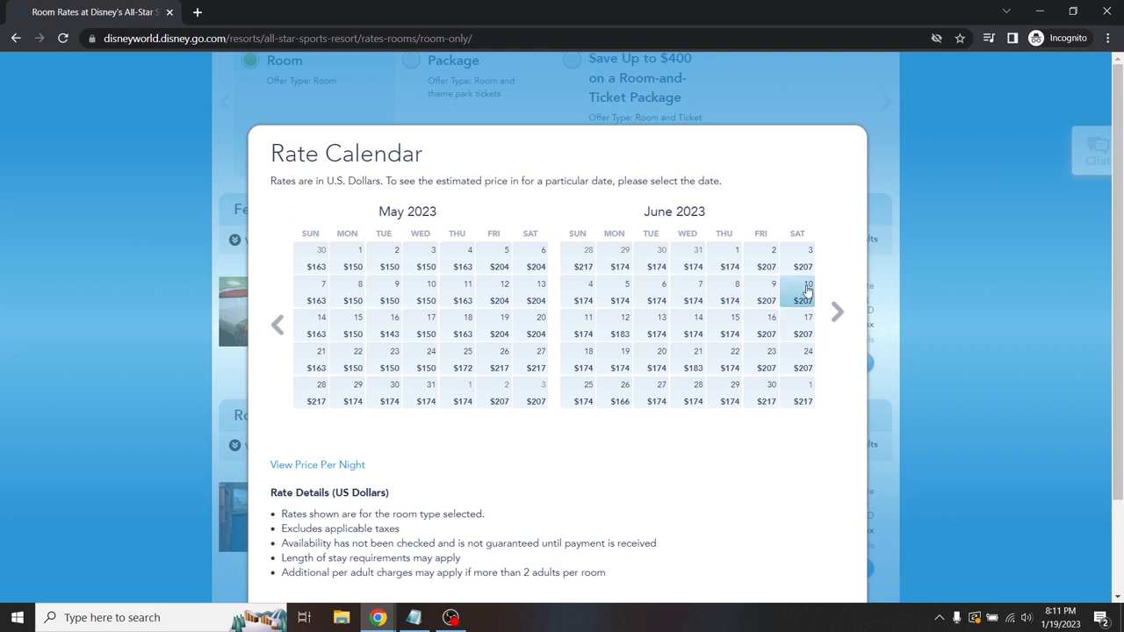
{"action": "mouse_move", "coordinate": [837, 313]}
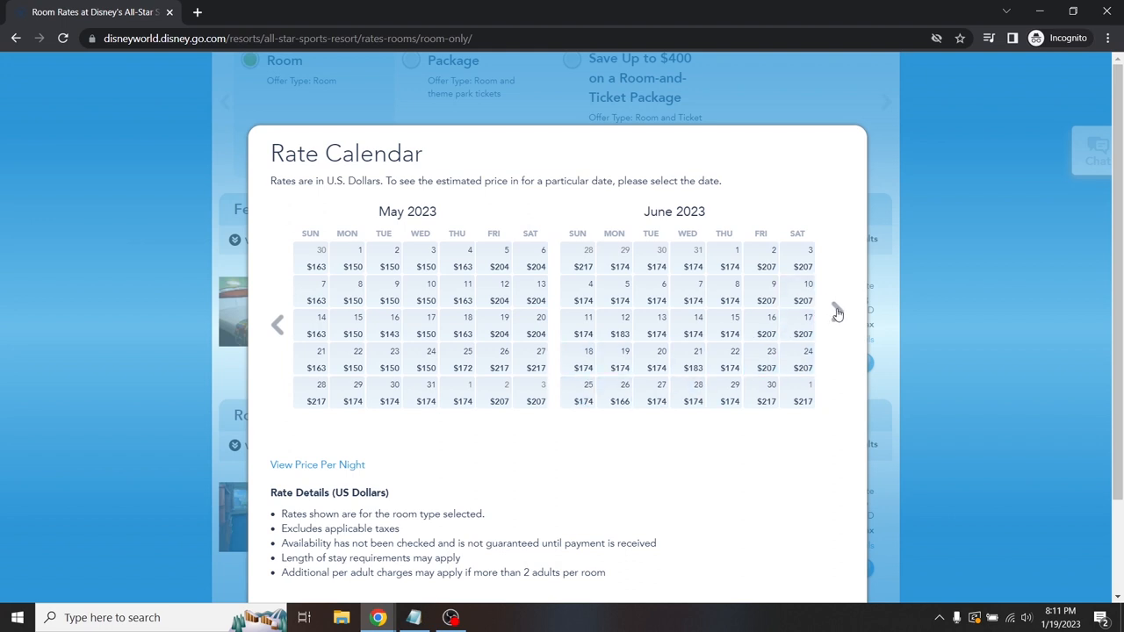
{"action": "left_click", "coordinate": [838, 324]}
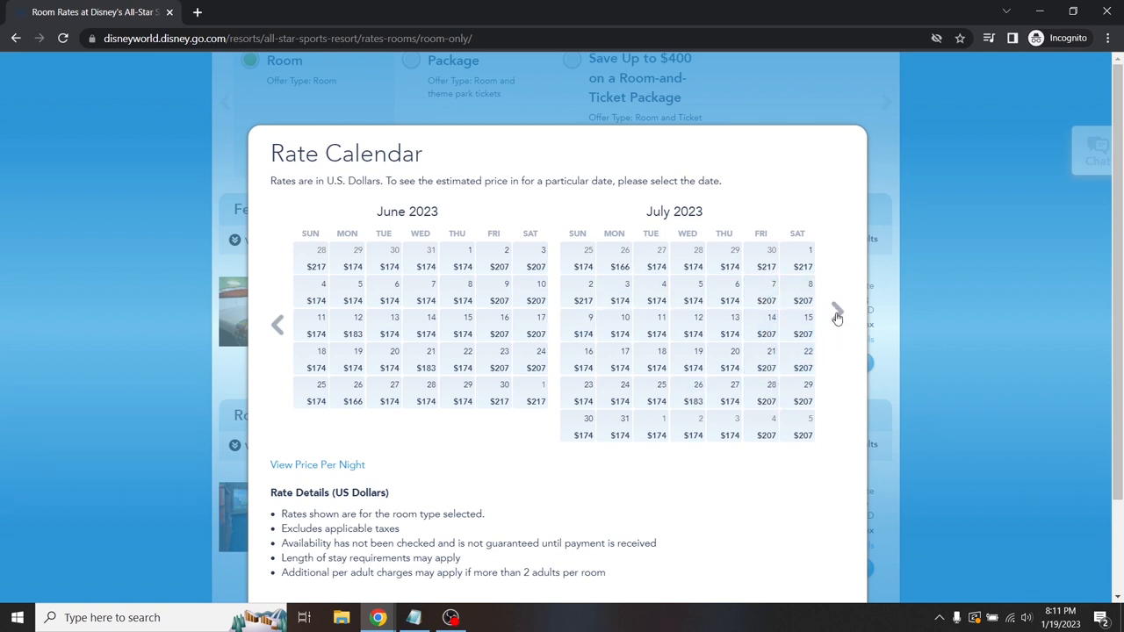
{"action": "left_click", "coordinate": [835, 318]}
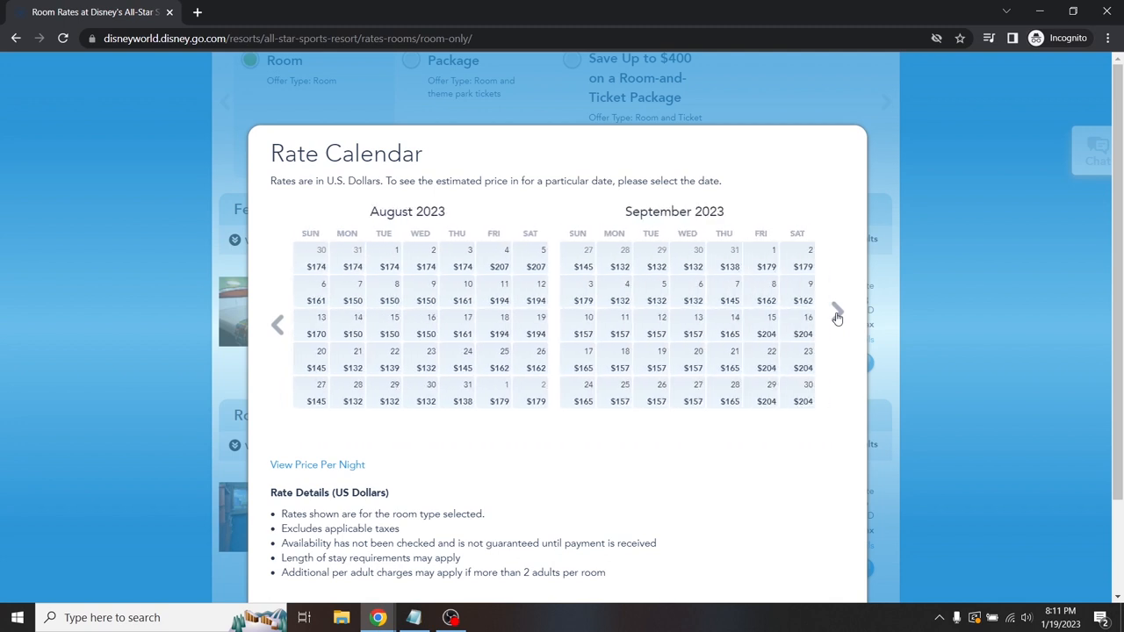
{"action": "left_click", "coordinate": [837, 312]}
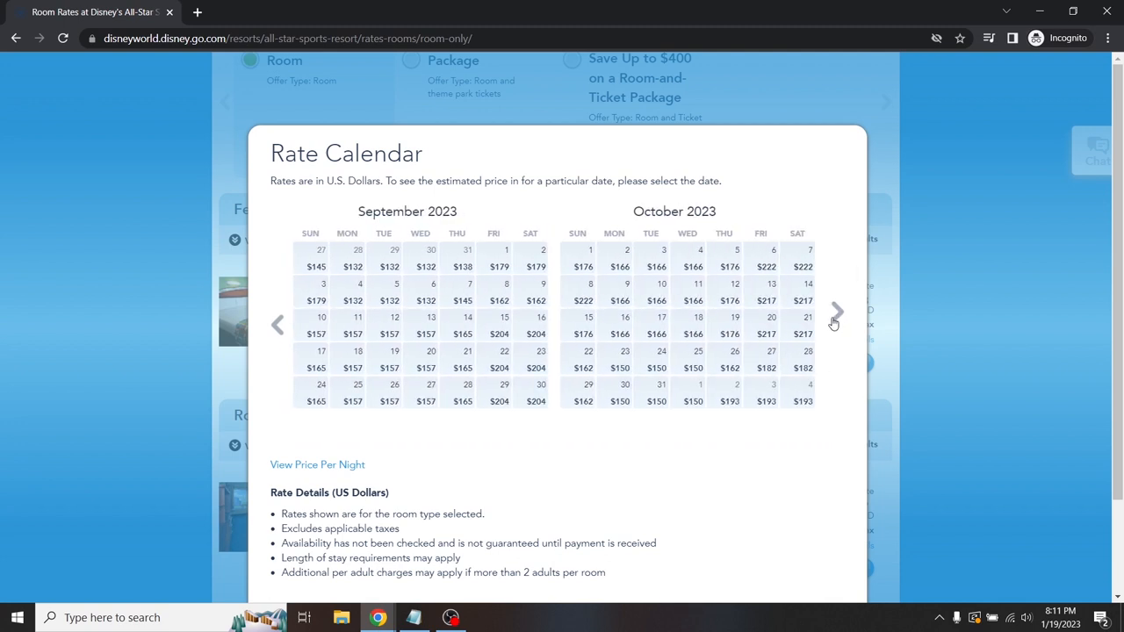
{"action": "mouse_move", "coordinate": [757, 477]}
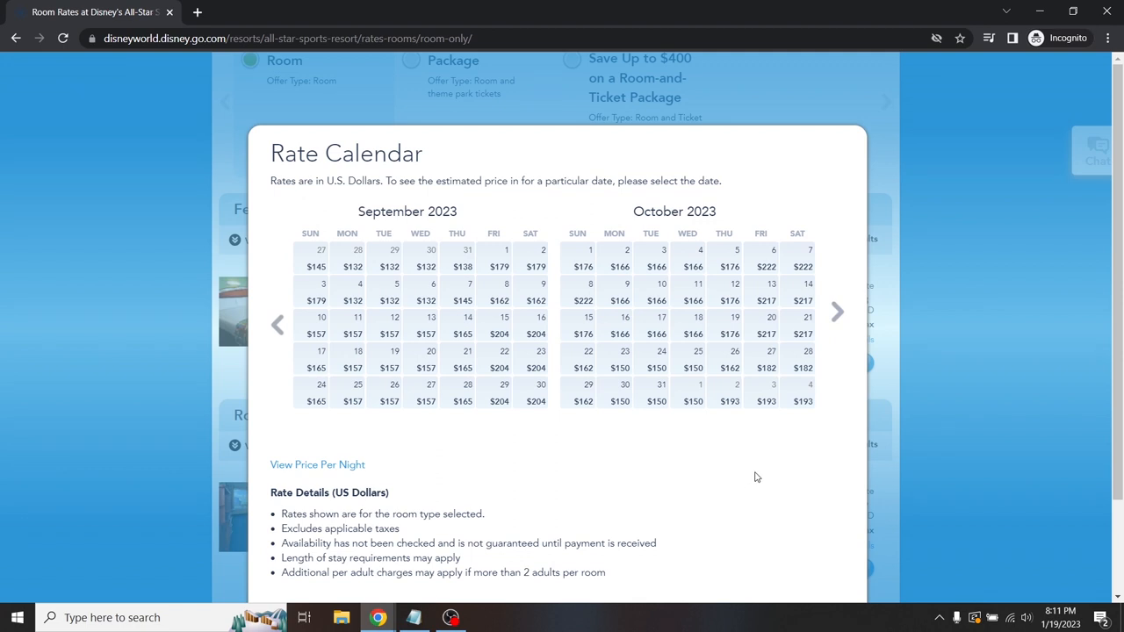
{"action": "mouse_move", "coordinate": [579, 555]}
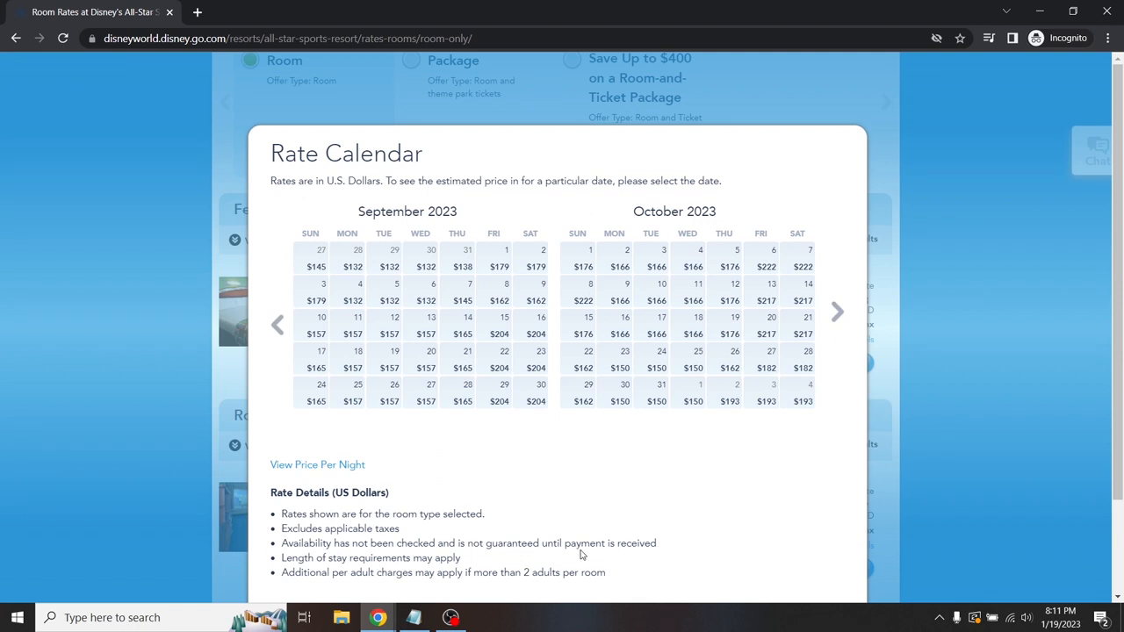
{"action": "mouse_move", "coordinate": [383, 258]}
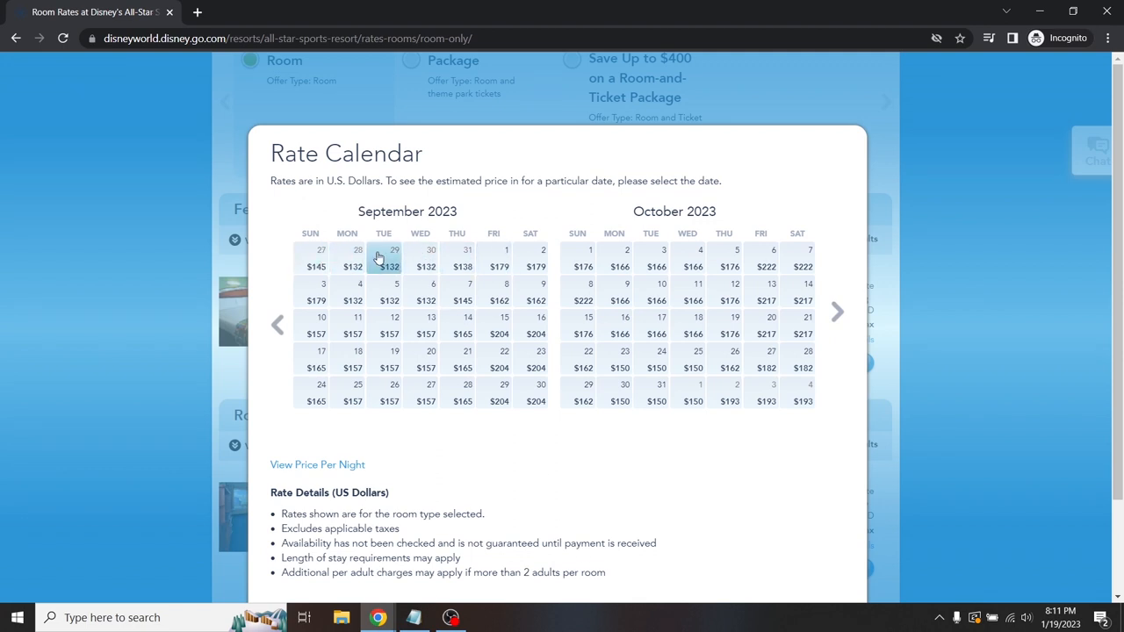
{"action": "mouse_move", "coordinate": [426, 300]}
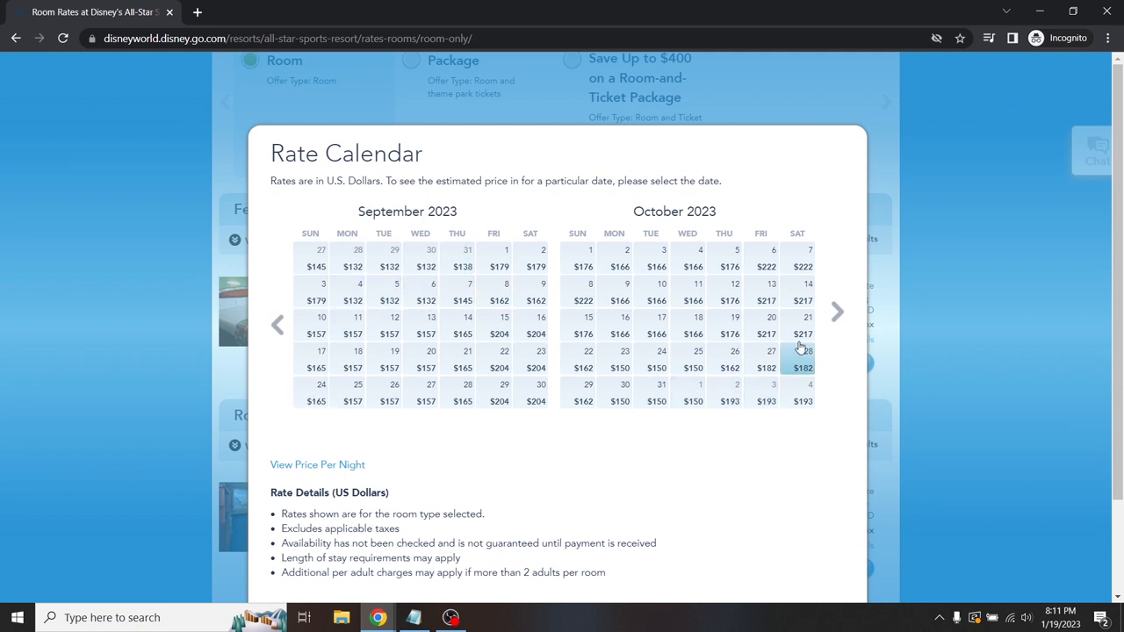
- Advance the rate calendar to November–December 2023, with late-December rates of $249–$259
{"action": "left_click", "coordinate": [837, 312]}
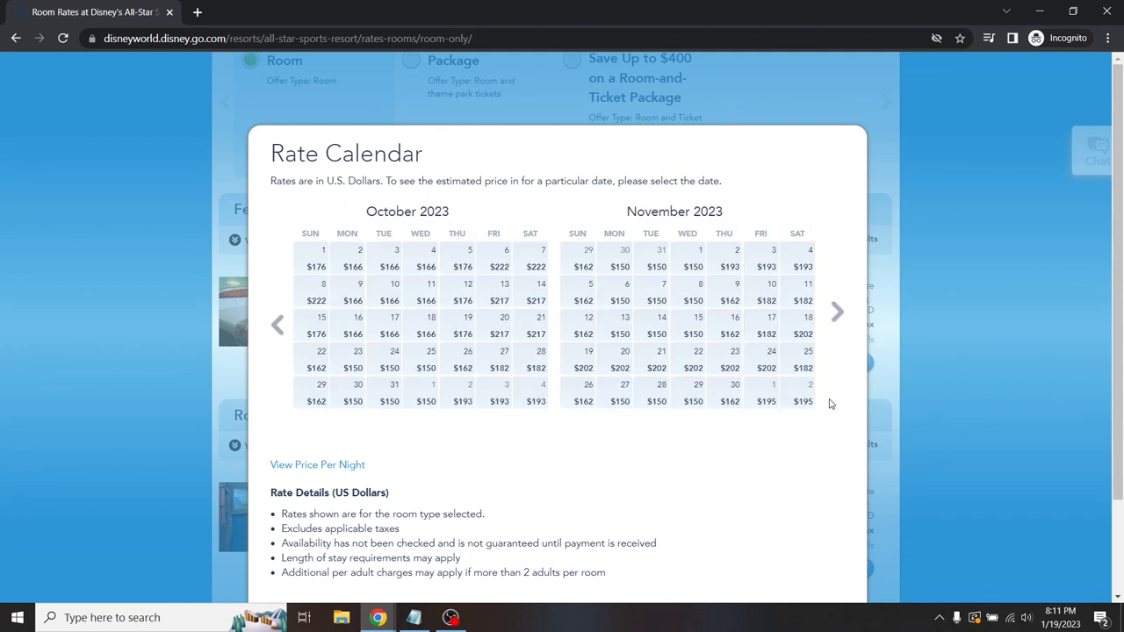
{"action": "mouse_move", "coordinate": [761, 395]}
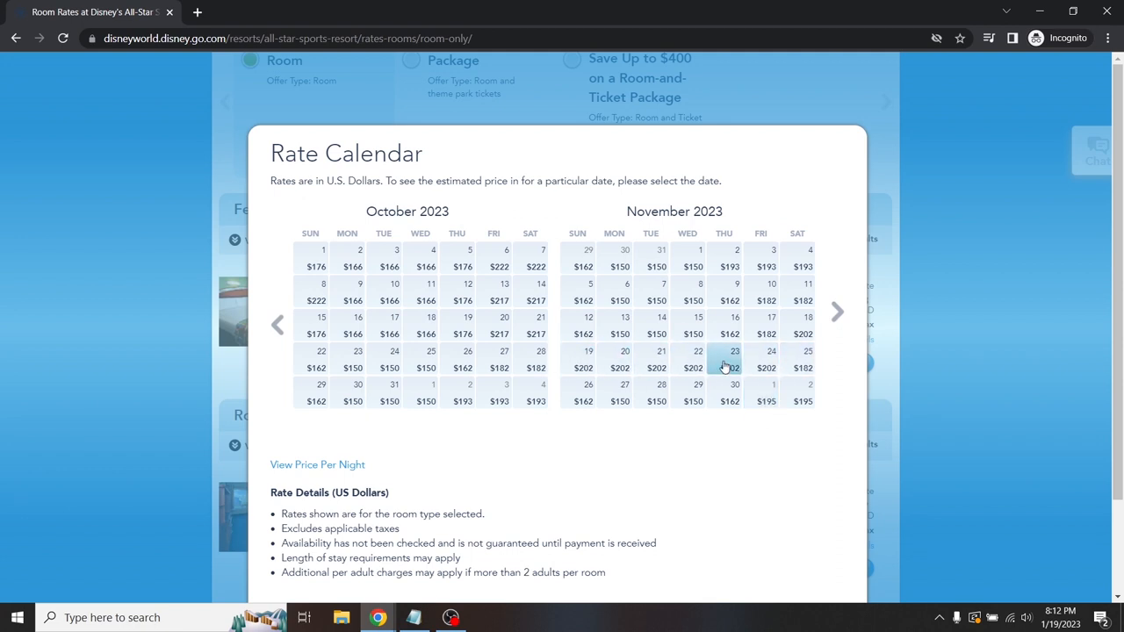
{"action": "mouse_move", "coordinate": [799, 360]}
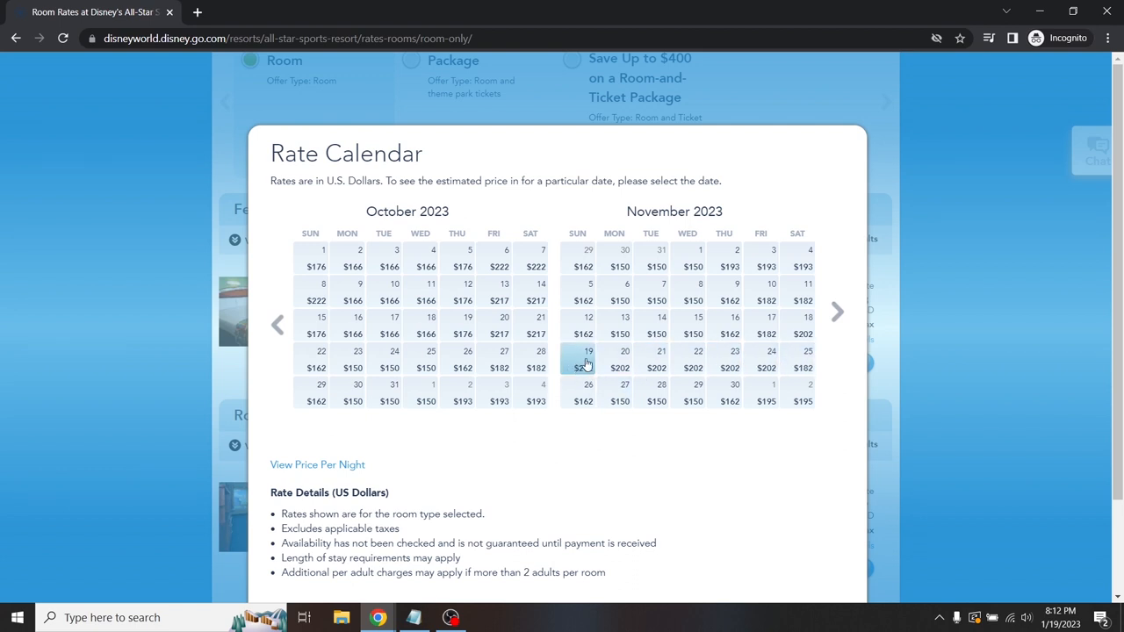
{"action": "mouse_move", "coordinate": [578, 364]}
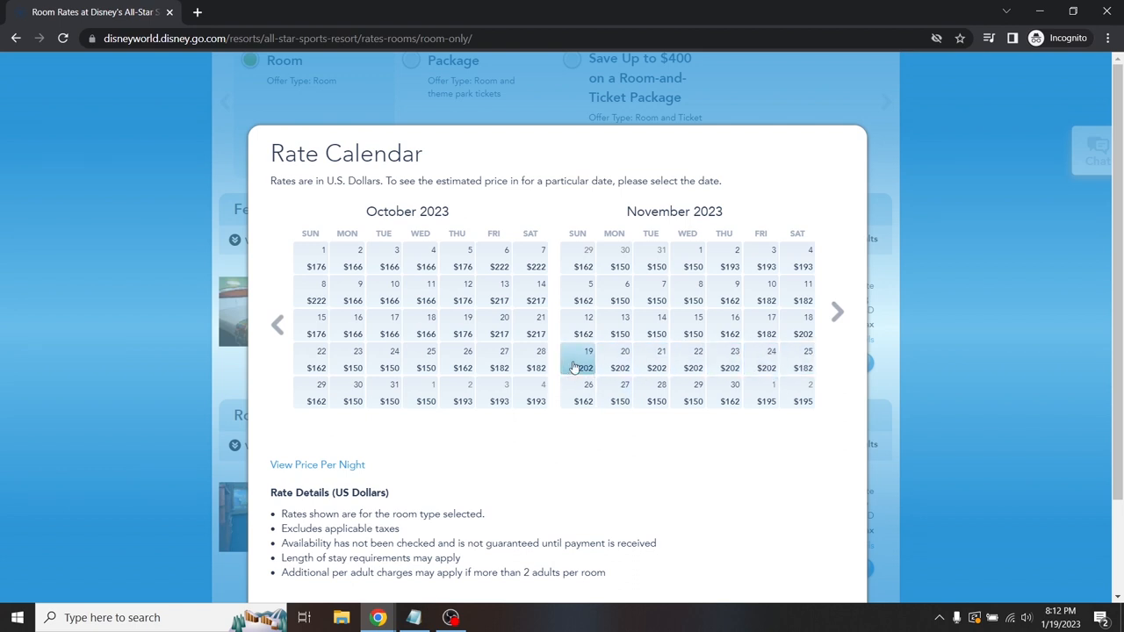
{"action": "mouse_move", "coordinate": [781, 379]}
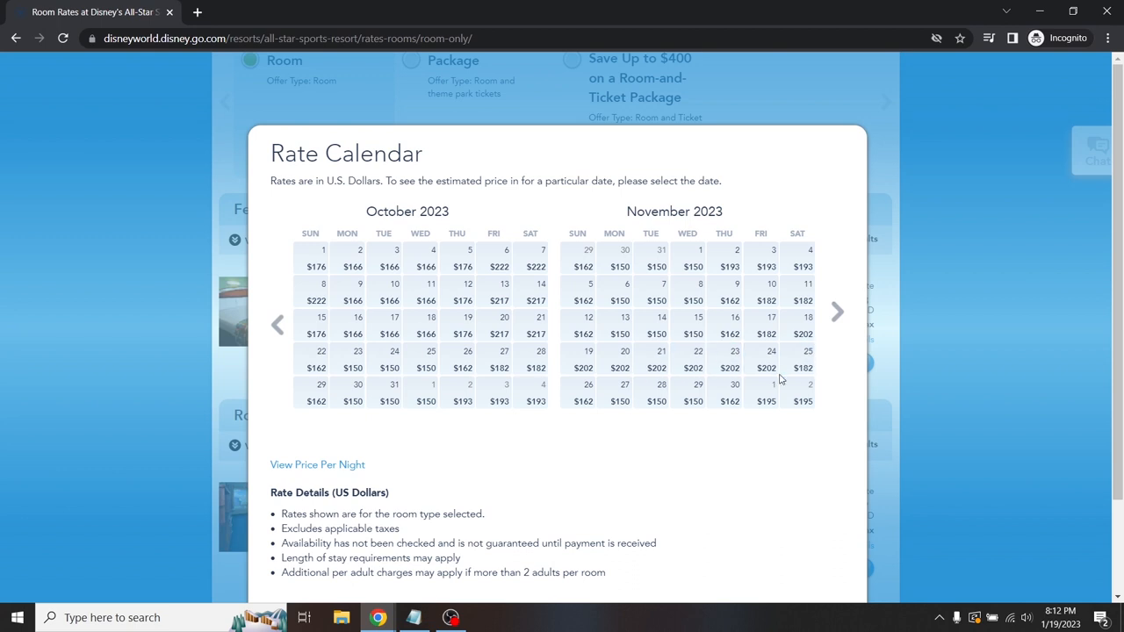
{"action": "mouse_move", "coordinate": [612, 418]}
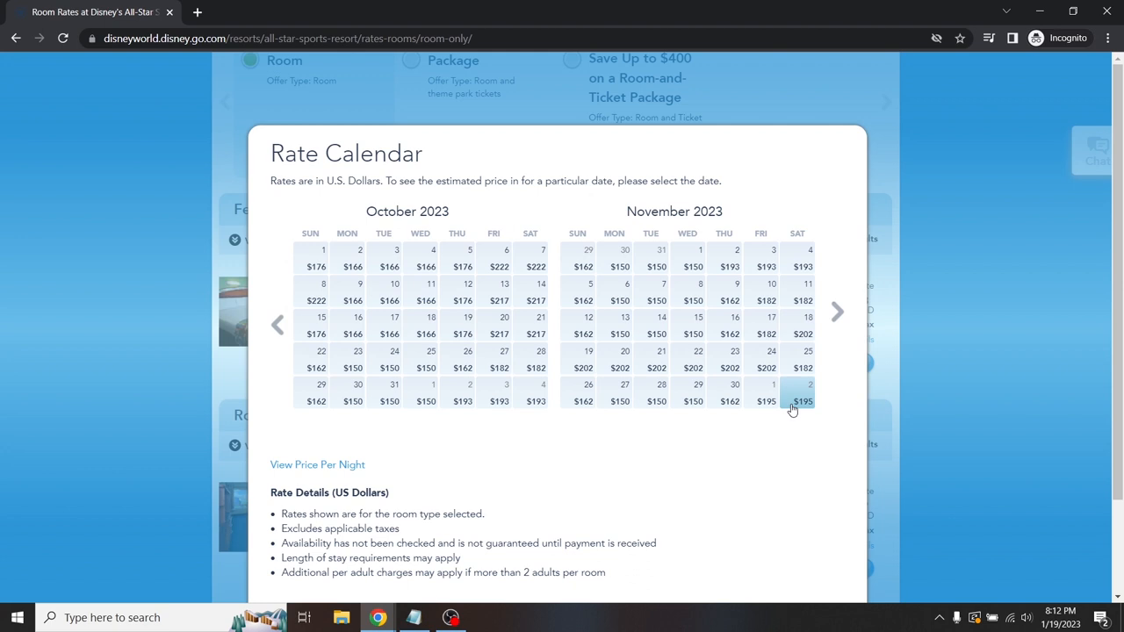
{"action": "mouse_move", "coordinate": [780, 424]}
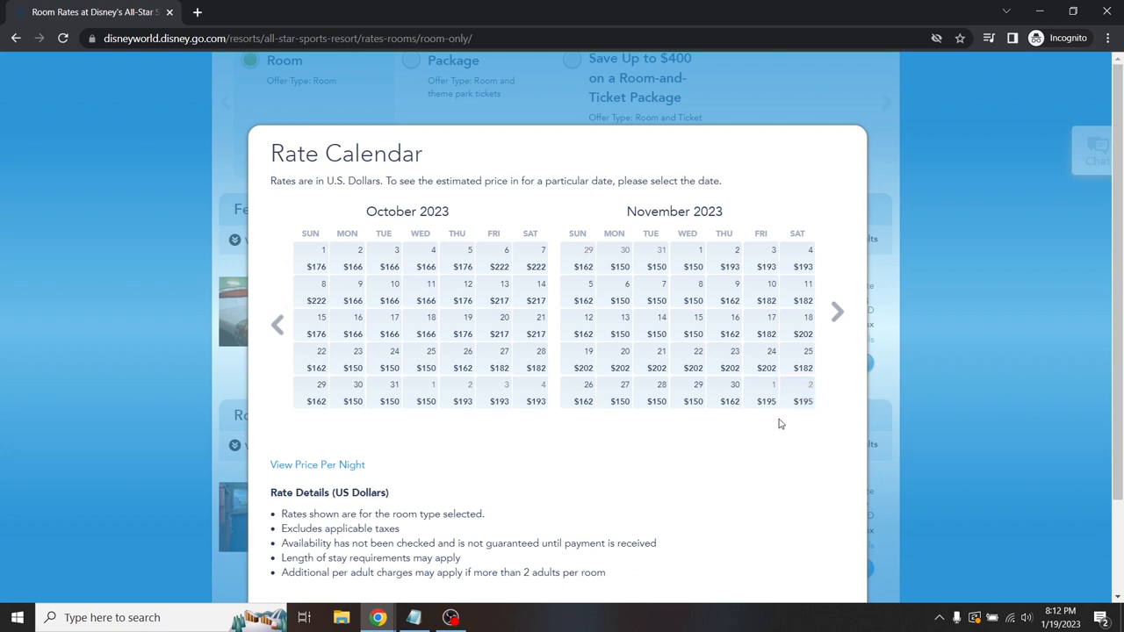
{"action": "mouse_move", "coordinate": [837, 312]}
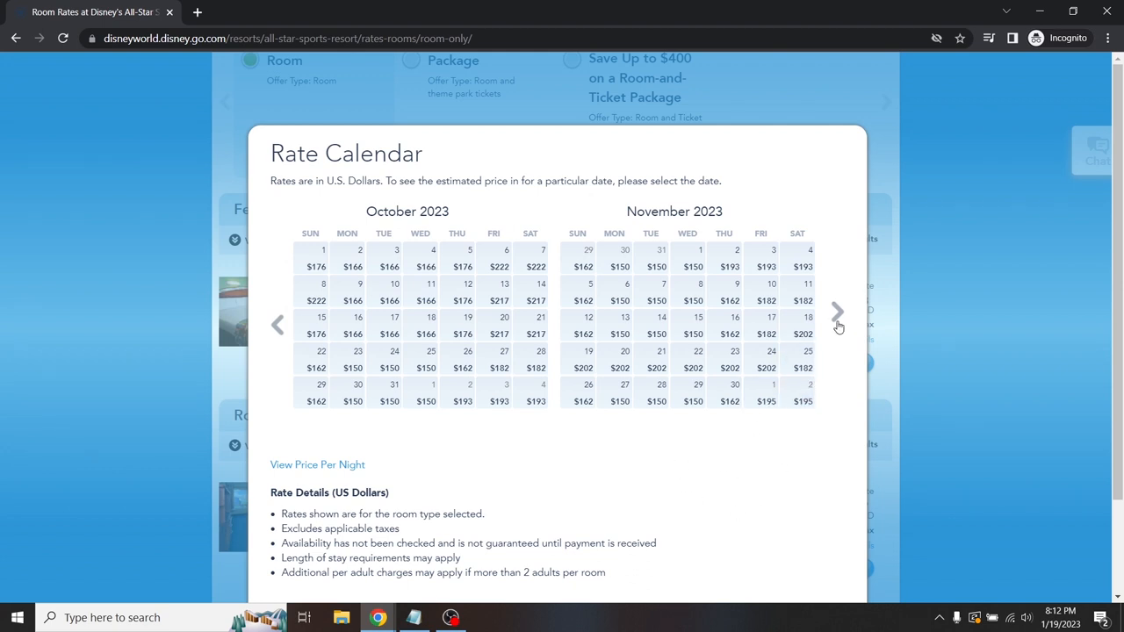
{"action": "left_click", "coordinate": [837, 312]}
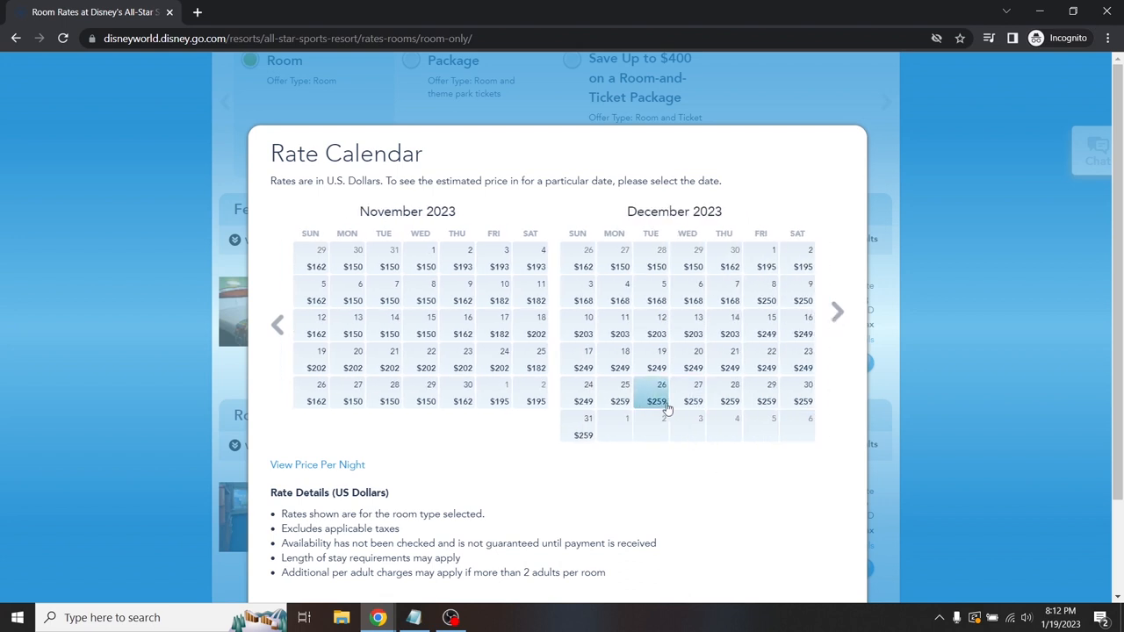
{"action": "mouse_move", "coordinate": [703, 379]}
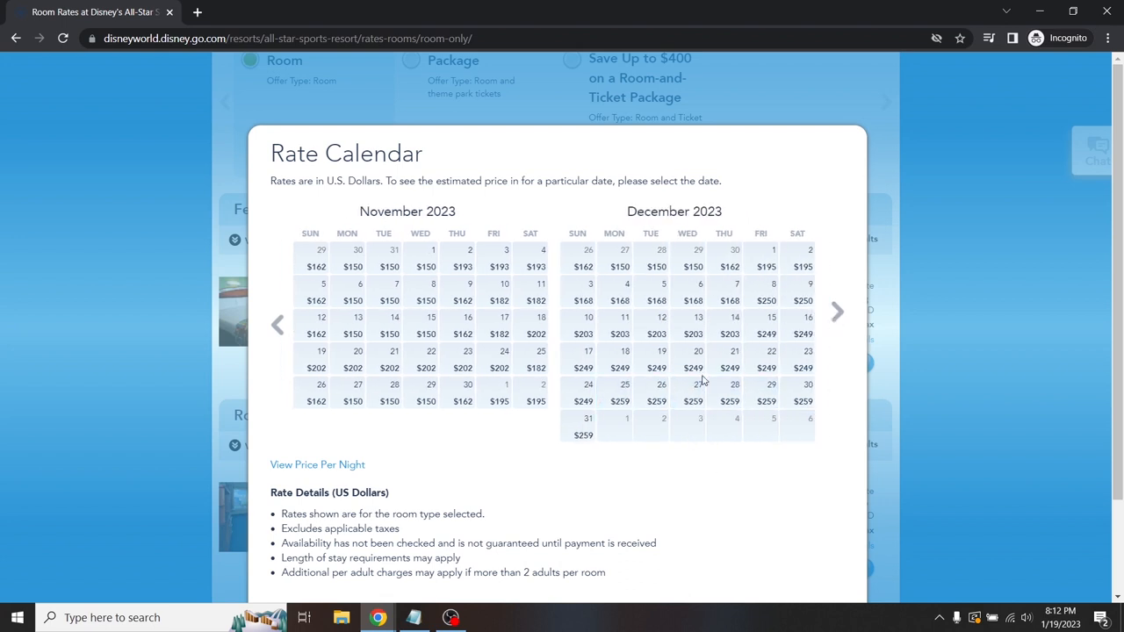
{"action": "mouse_move", "coordinate": [905, 370]}
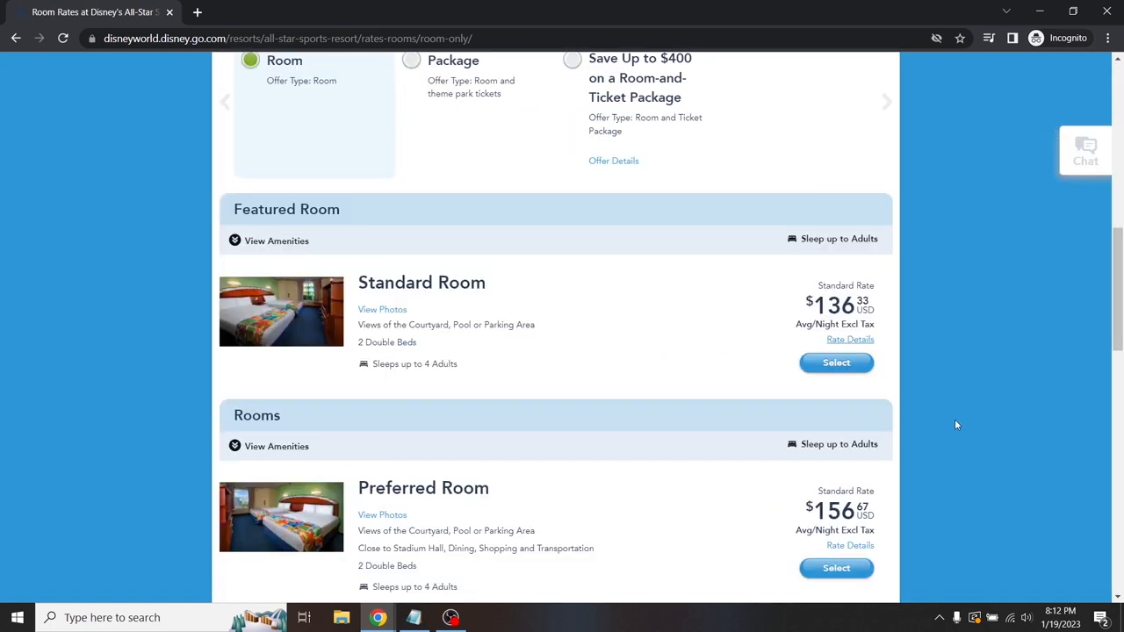
{"action": "scroll", "scroll_direction": "down", "scroll_amount": 3}
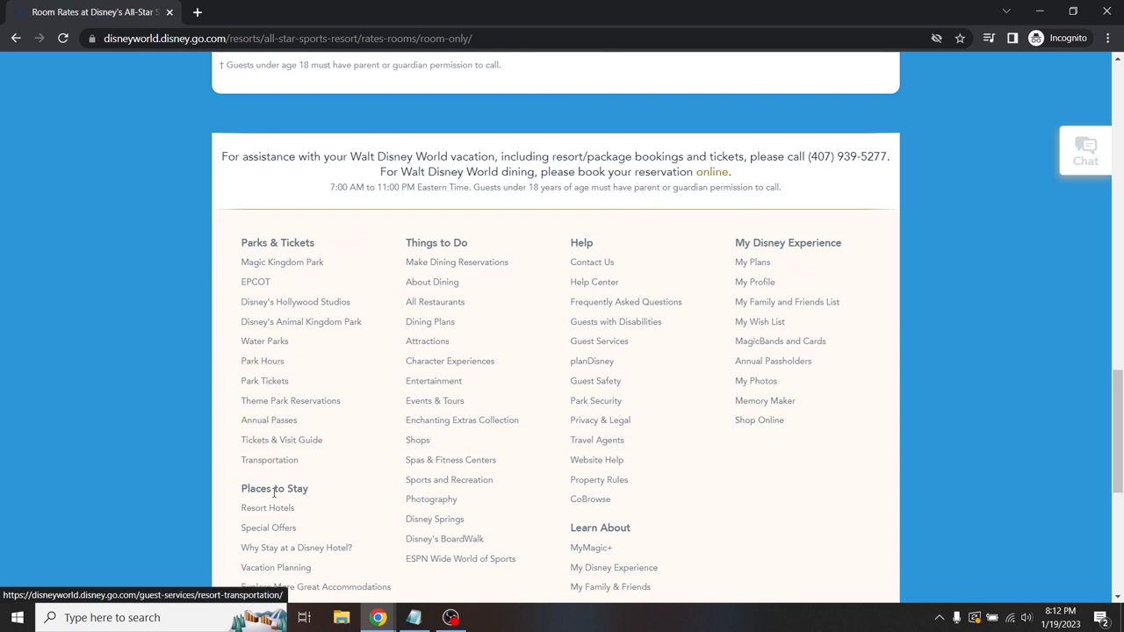
{"action": "scroll", "scroll_direction": "down", "scroll_amount": 3}
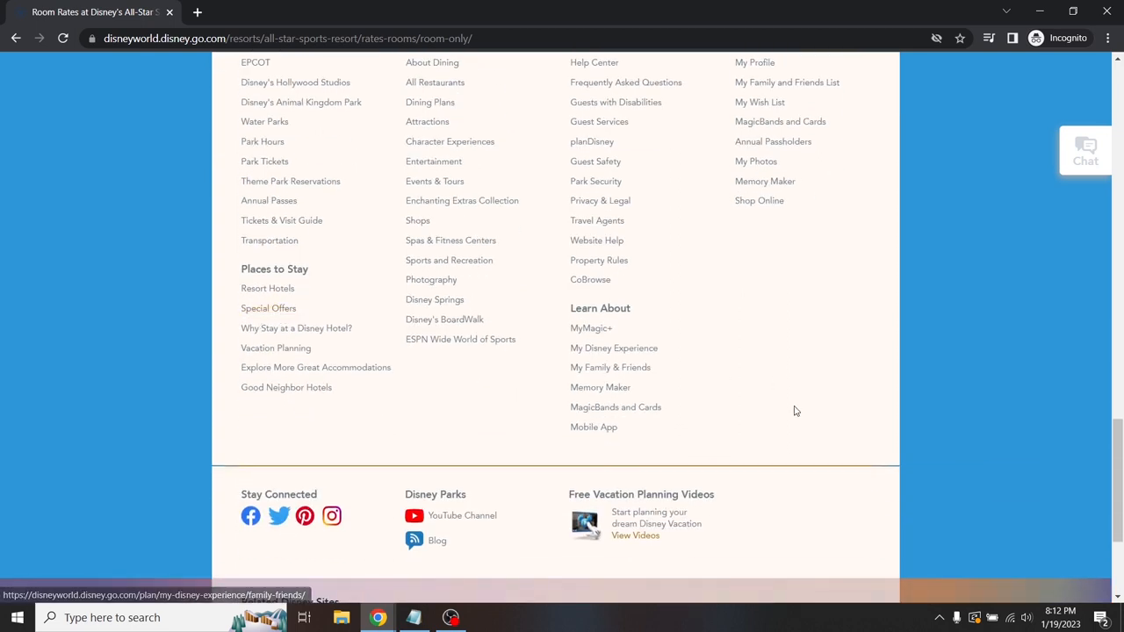
{"action": "scroll", "scroll_direction": "up", "scroll_amount": 3}
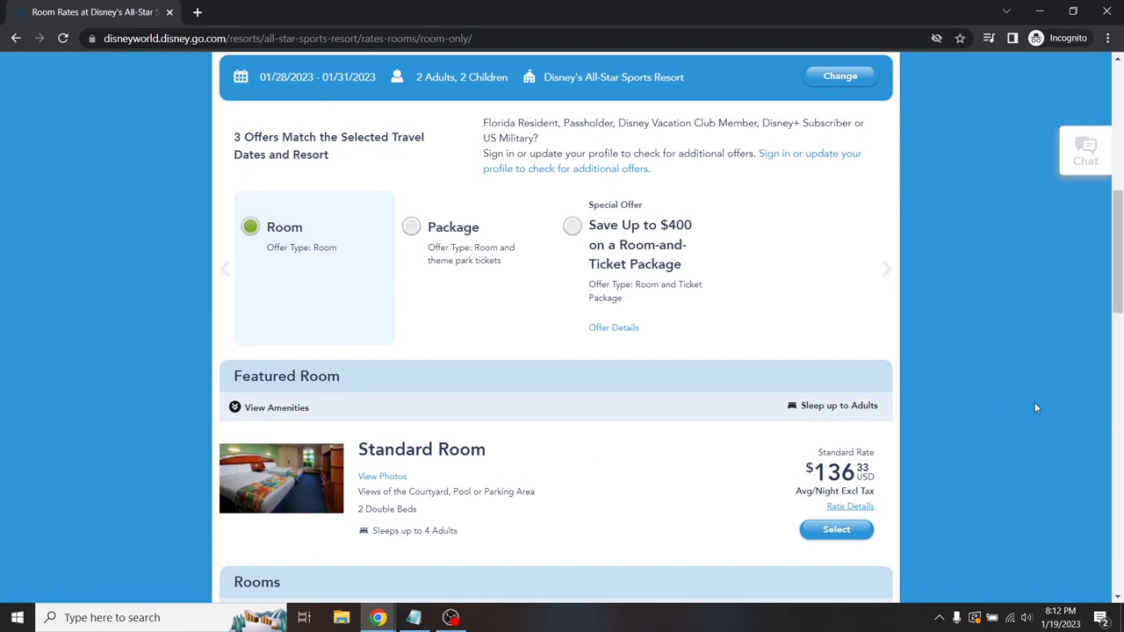
{"action": "scroll", "scroll_direction": "up", "scroll_amount": 3}
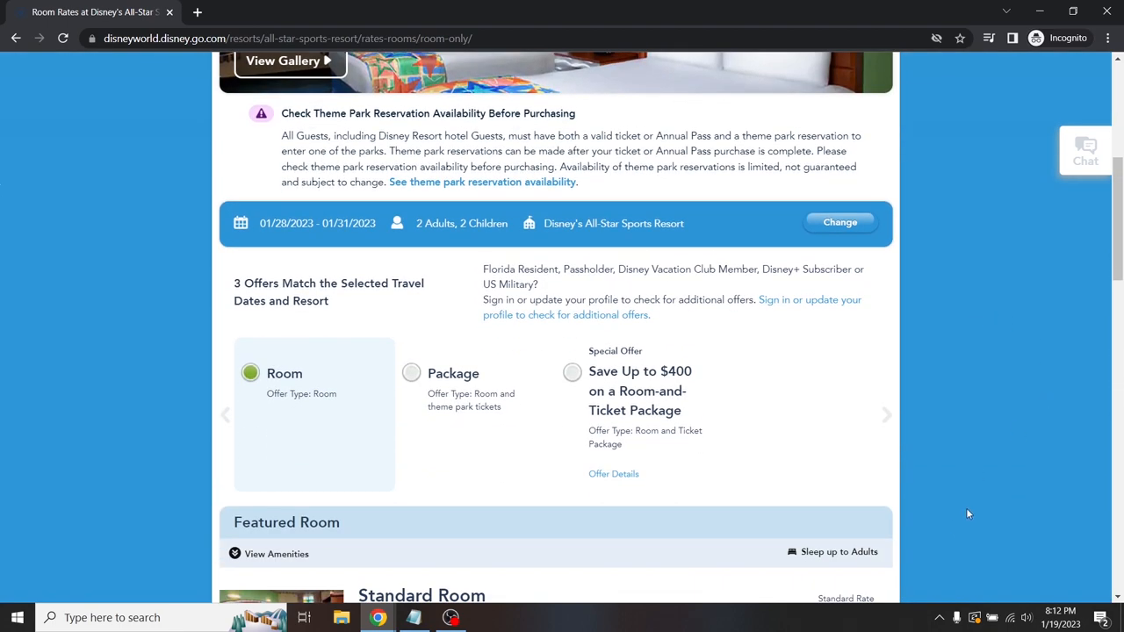
{"action": "mouse_move", "coordinate": [638, 243]}
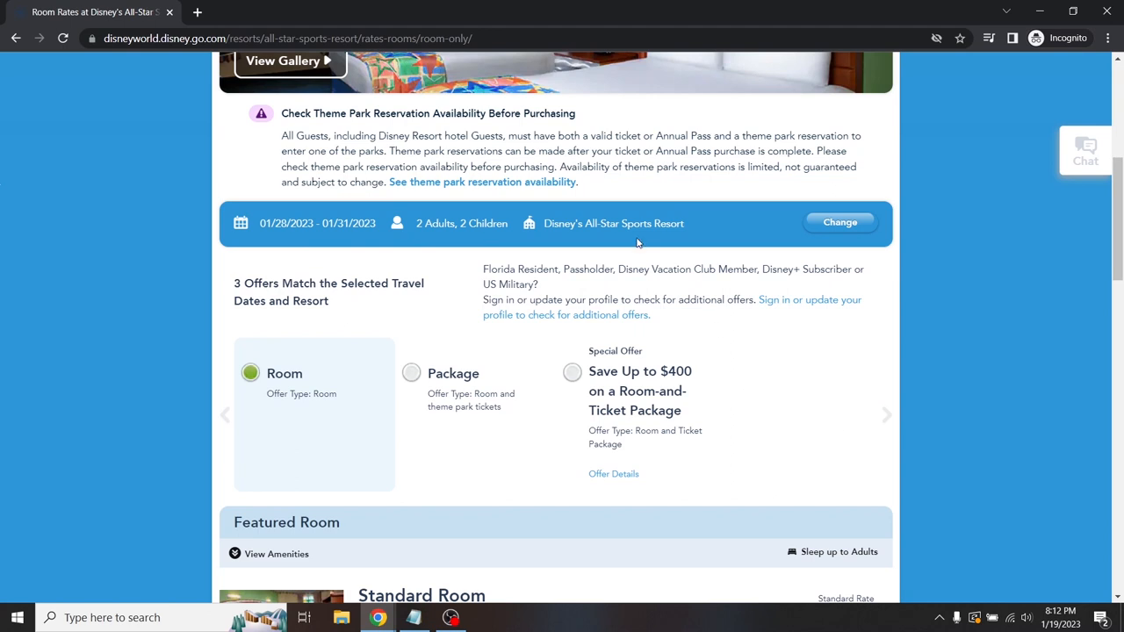
{"action": "mouse_move", "coordinate": [628, 400]}
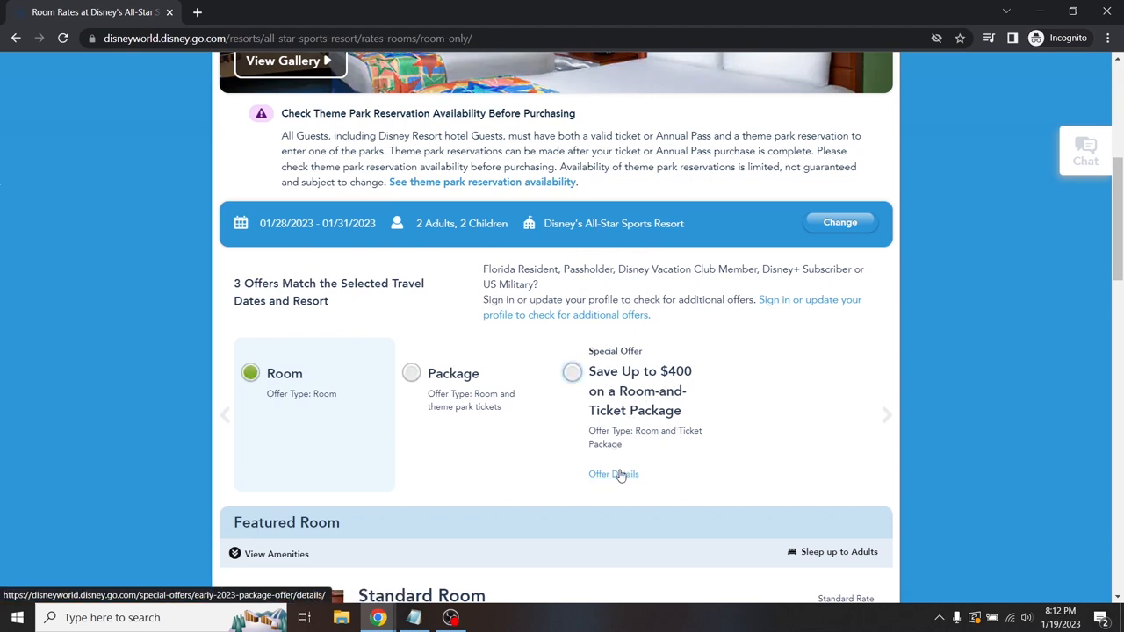
{"action": "left_click", "coordinate": [613, 475]}
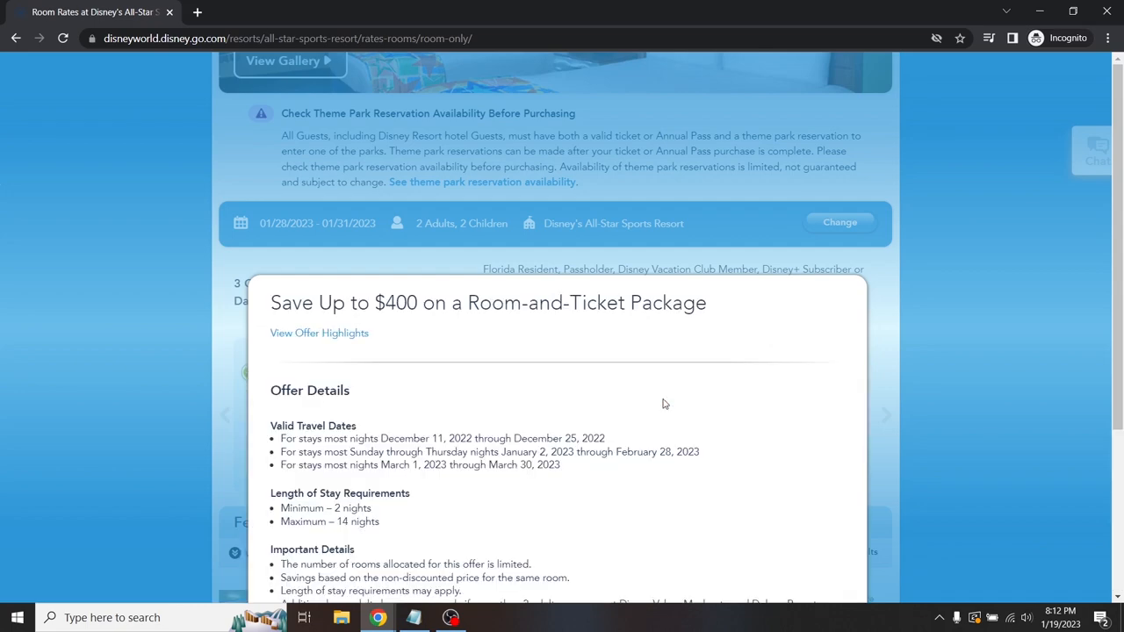
{"action": "scroll", "scroll_direction": "down", "scroll_amount": 3}
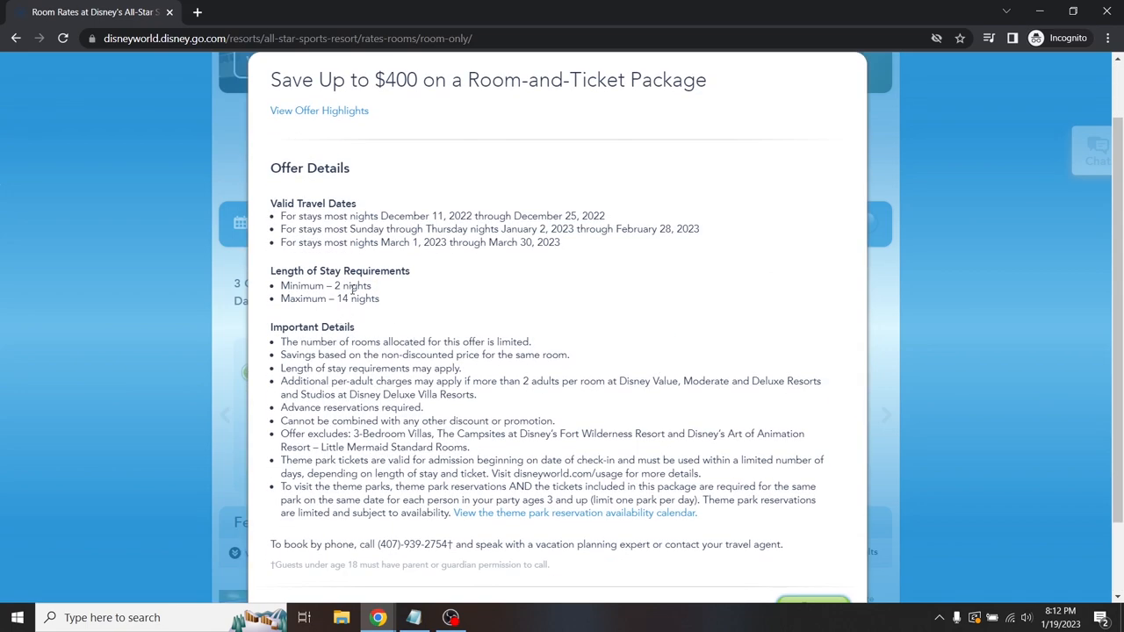
{"action": "mouse_move", "coordinate": [448, 276]}
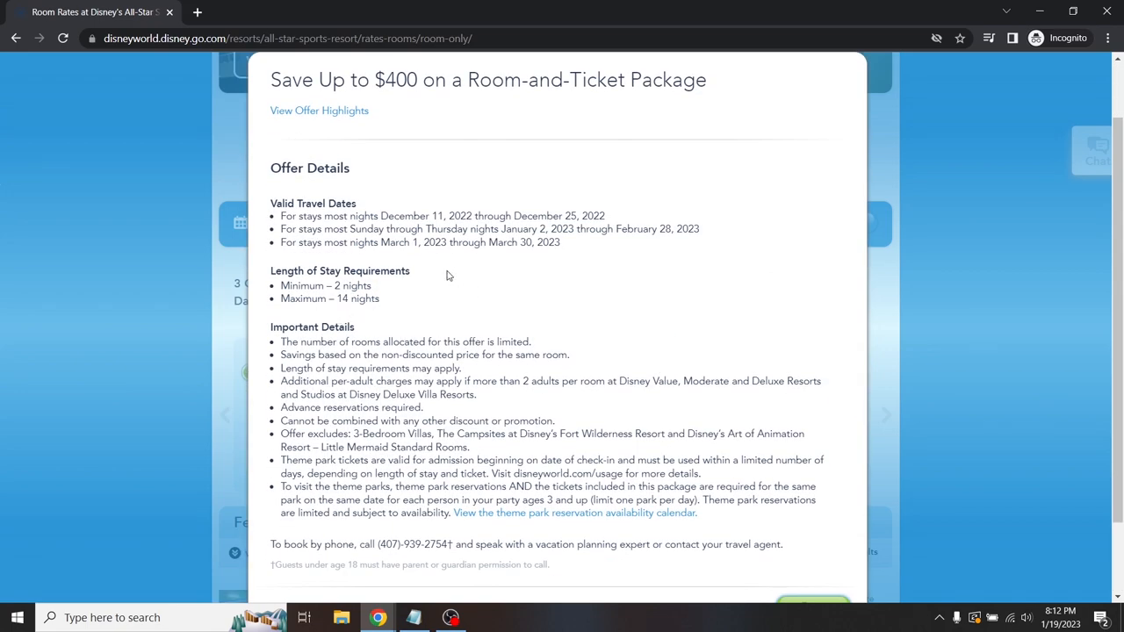
{"action": "mouse_move", "coordinate": [499, 205]}
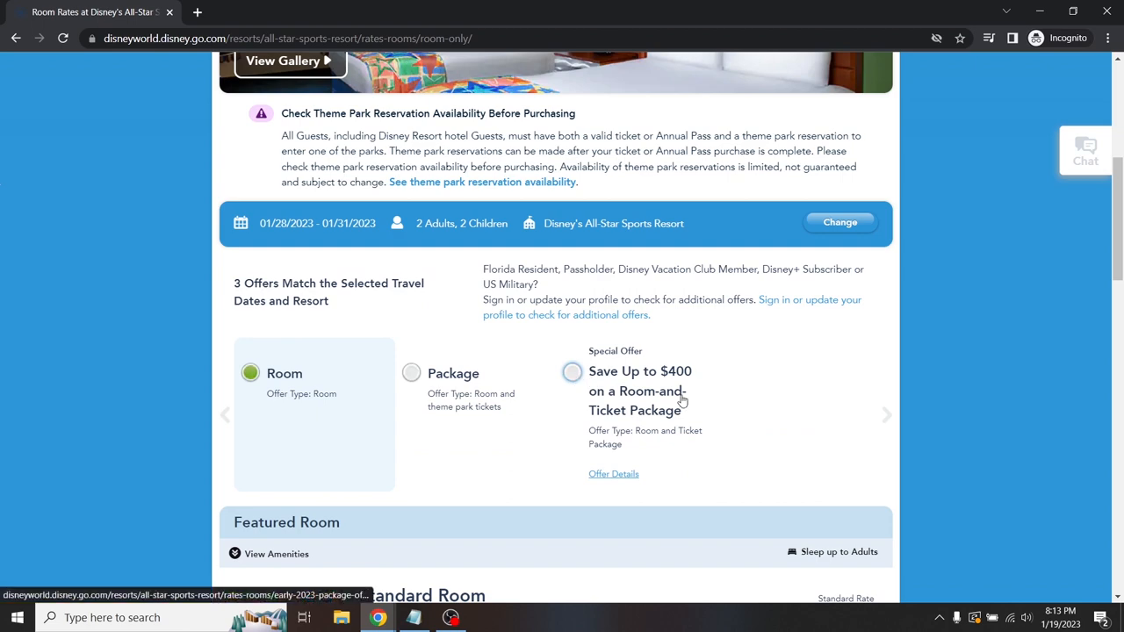
- Choose Package pricing with the Save Up to $400 room-and-ticket offer
{"action": "scroll", "scroll_direction": "down", "scroll_amount": 3}
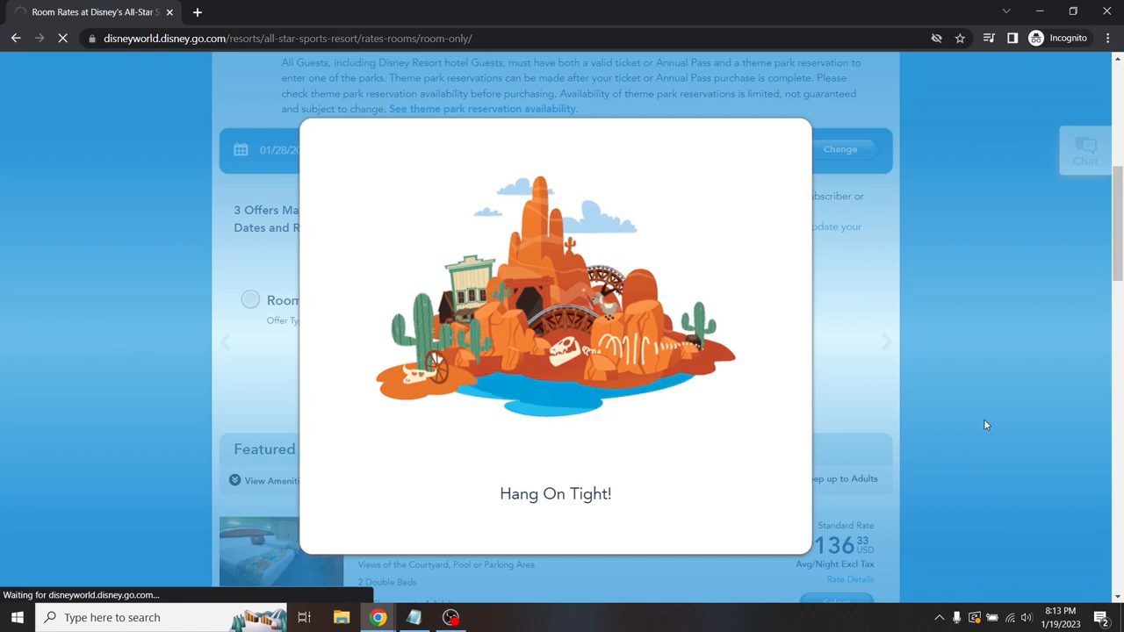
{"action": "left_click", "coordinate": [412, 349]}
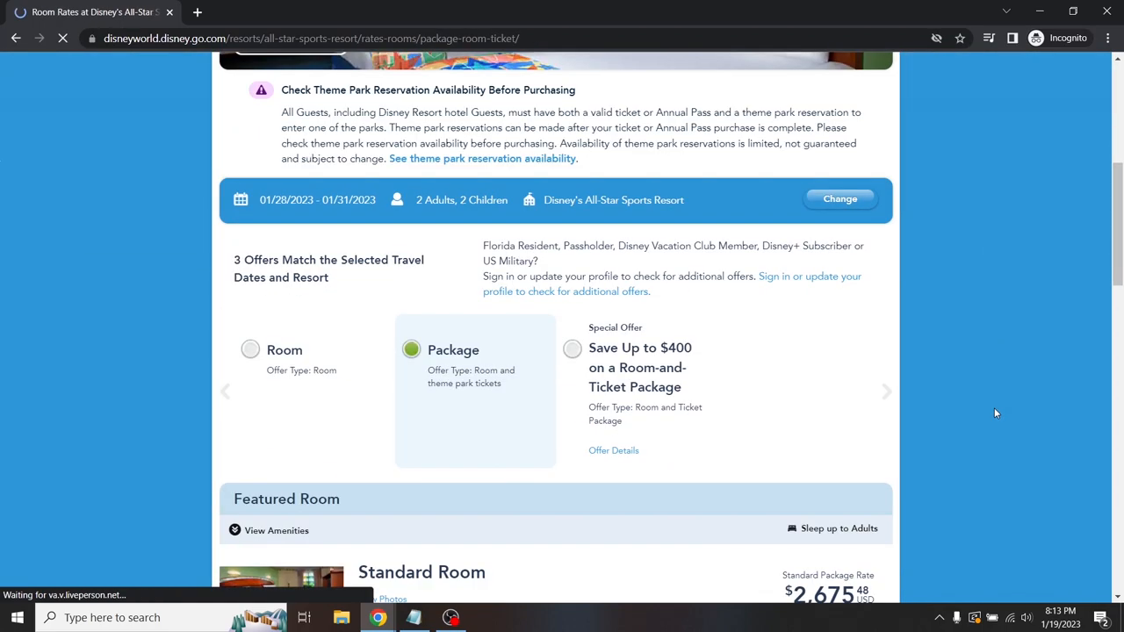
{"action": "scroll", "scroll_direction": "down", "scroll_amount": 3}
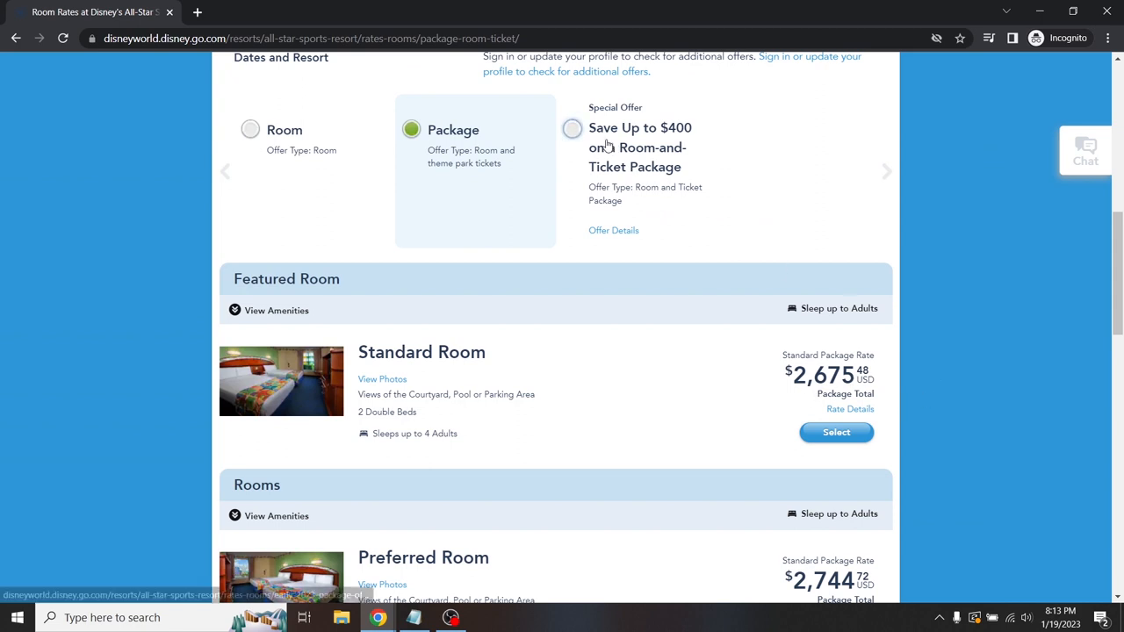
{"action": "left_click", "coordinate": [836, 432]}
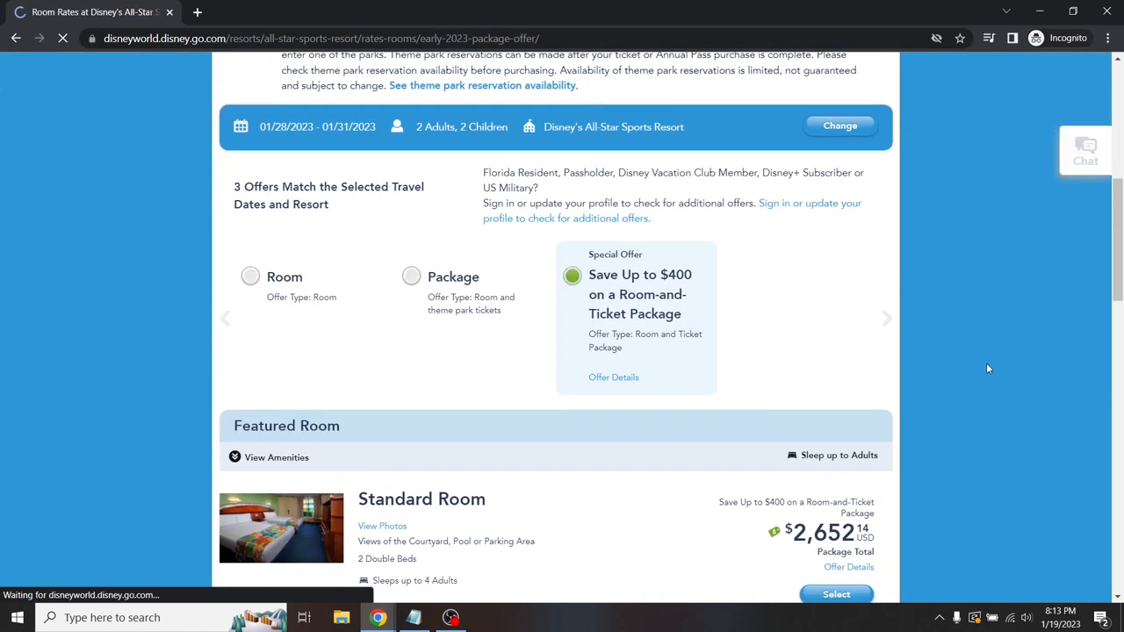
{"action": "scroll", "scroll_direction": "down", "scroll_amount": 3}
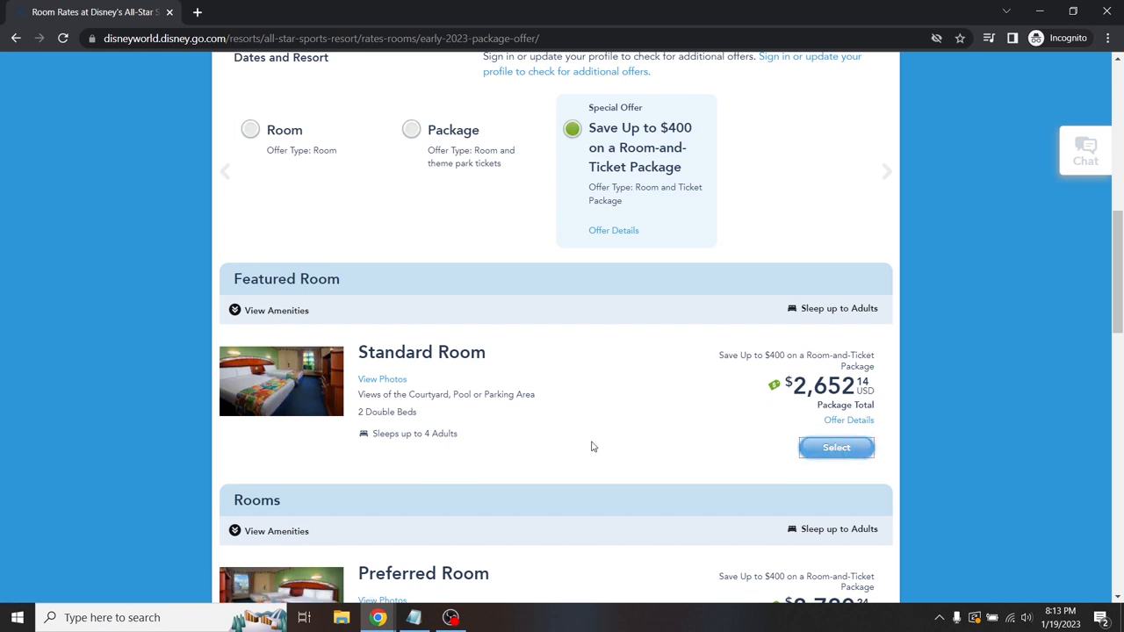
- Select the Standard Room and switch to 2-day tickets for a $1,554.88 subtotal
{"action": "left_click", "coordinate": [835, 448]}
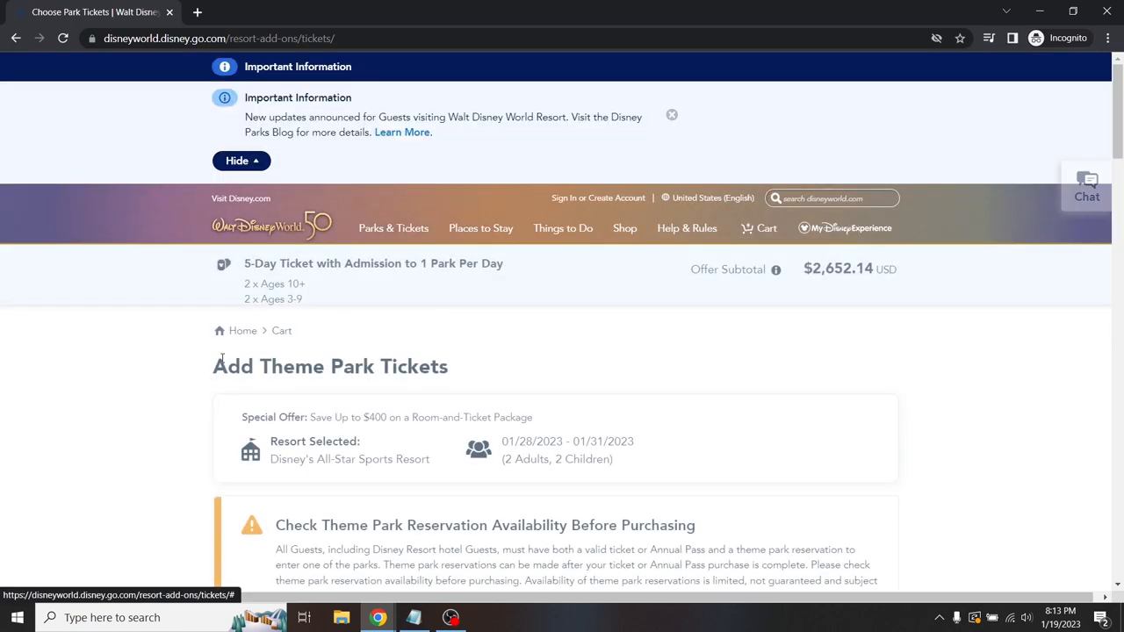
{"action": "scroll", "scroll_direction": "down", "scroll_amount": 3}
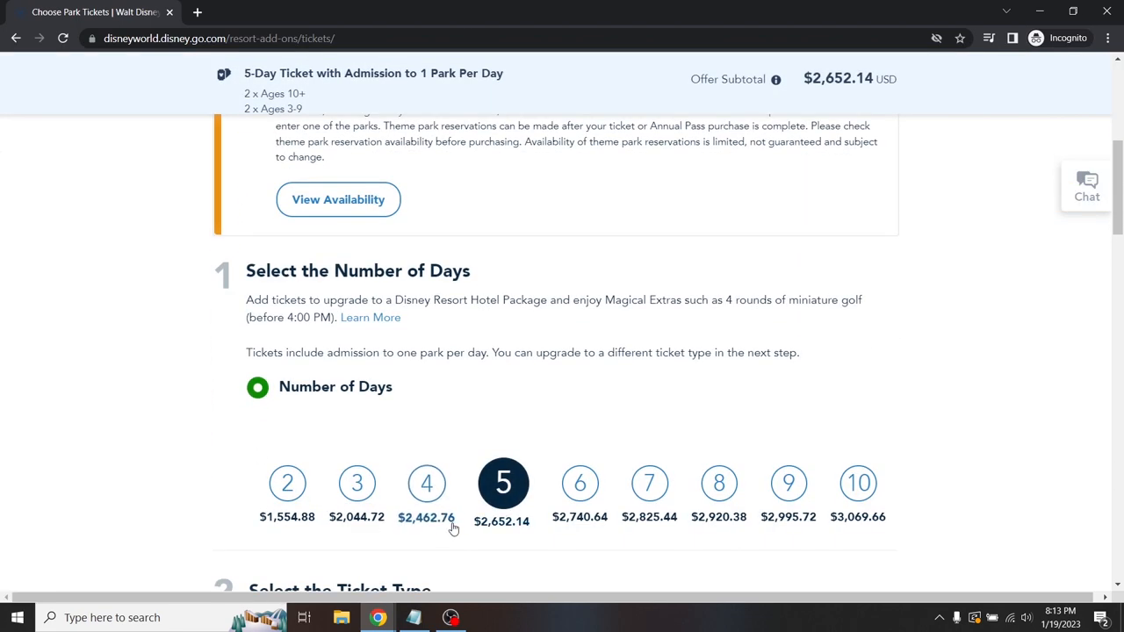
{"action": "mouse_move", "coordinate": [502, 527]}
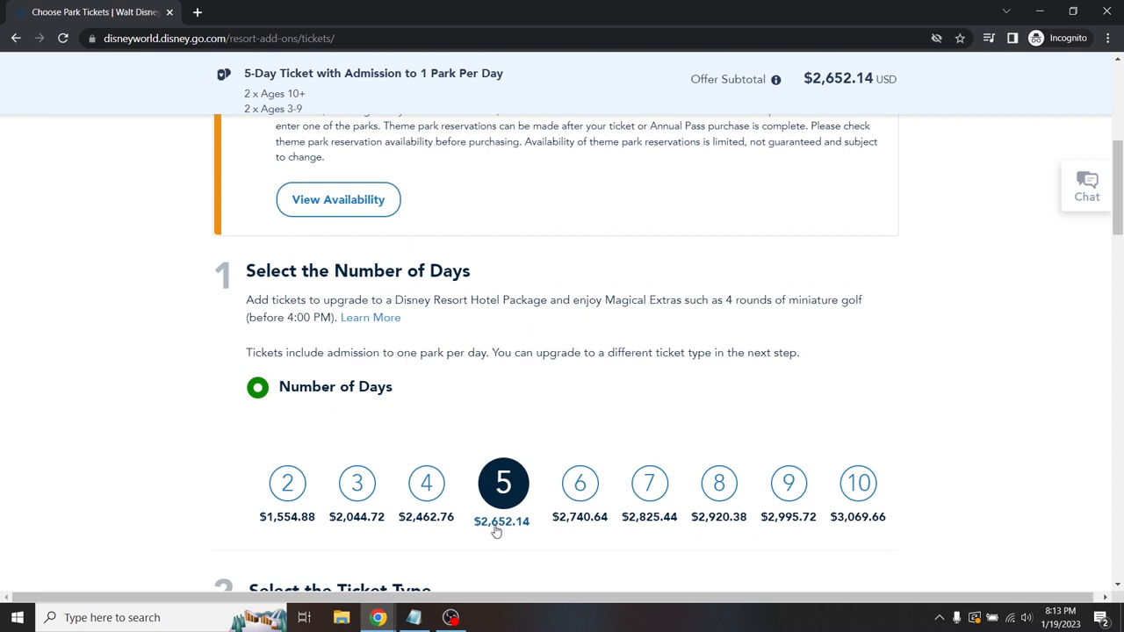
{"action": "mouse_move", "coordinate": [196, 478]}
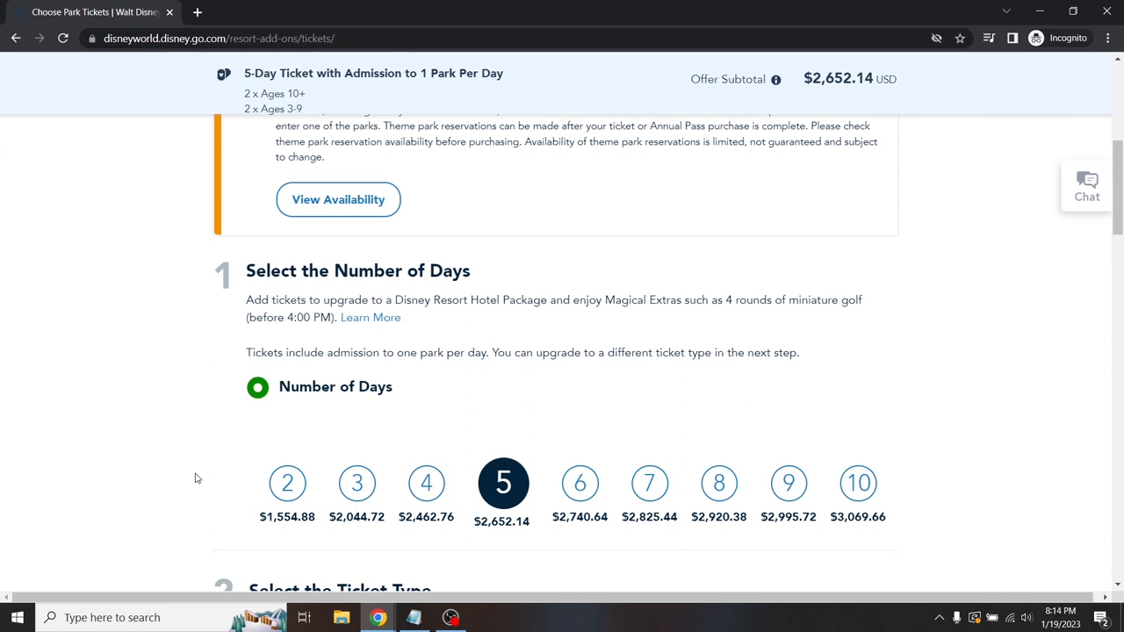
{"action": "mouse_move", "coordinate": [287, 500]}
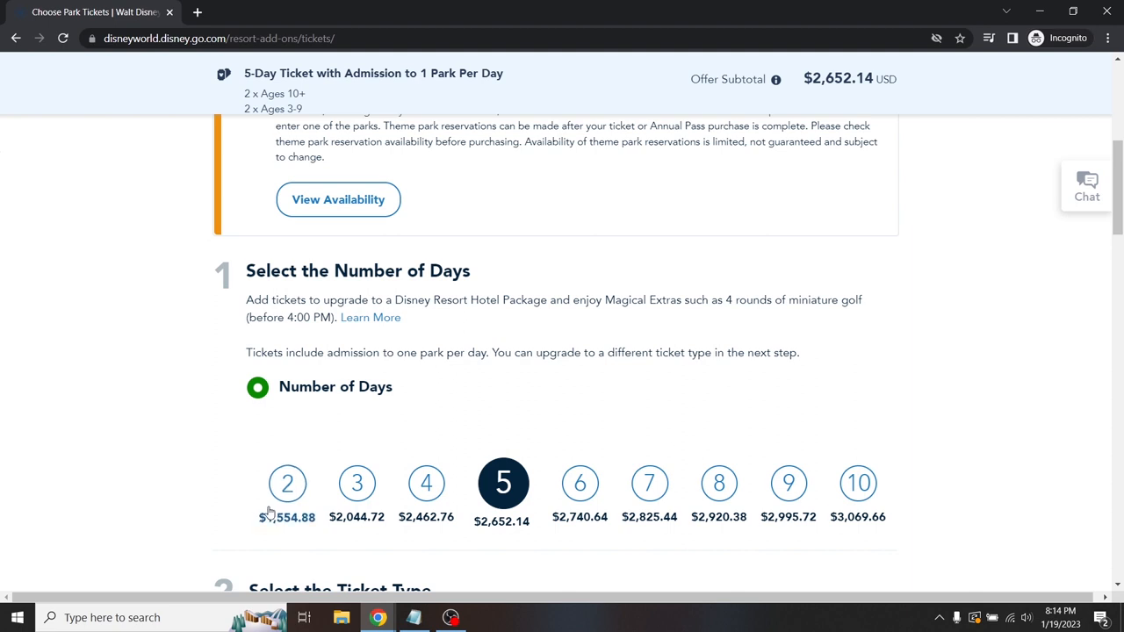
{"action": "left_click", "coordinate": [287, 483]}
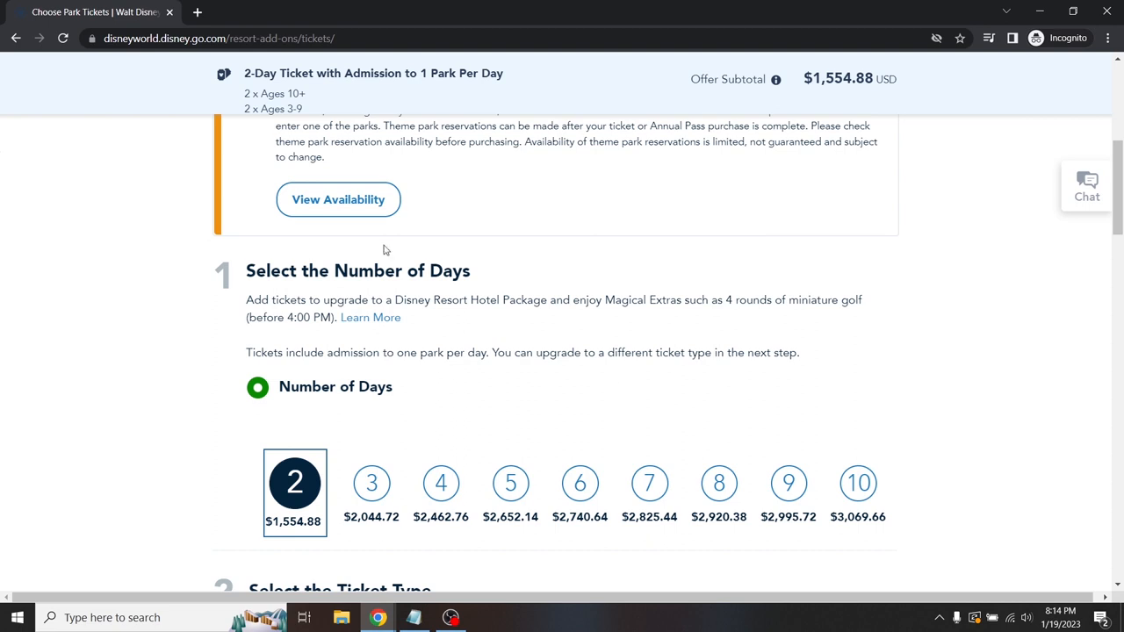
{"action": "mouse_move", "coordinate": [310, 99]}
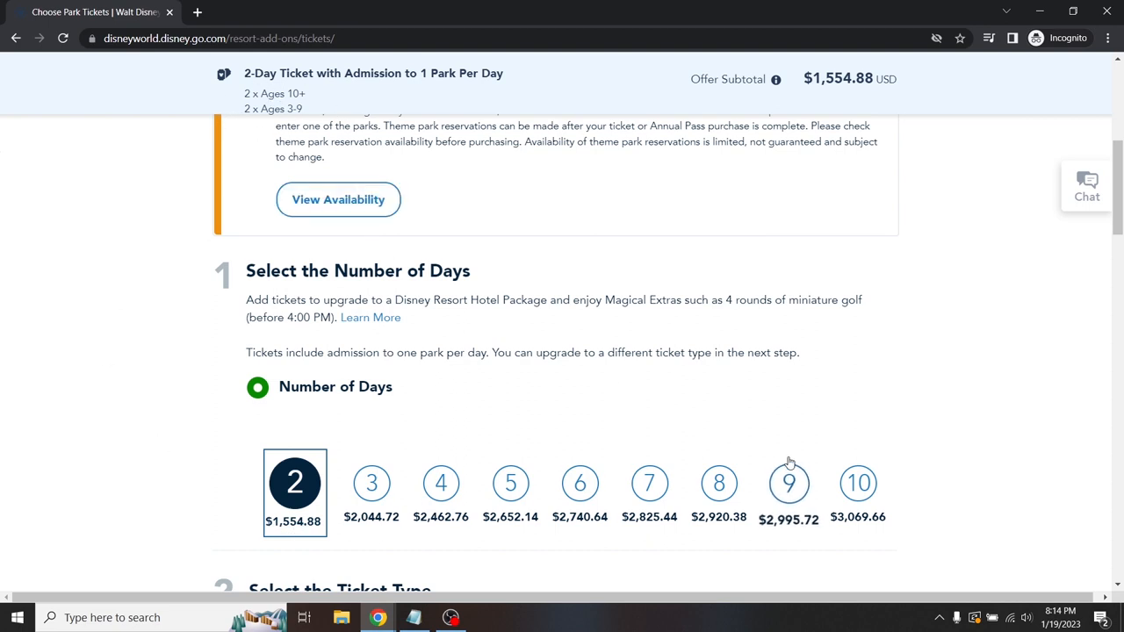
{"action": "mouse_move", "coordinate": [789, 461]}
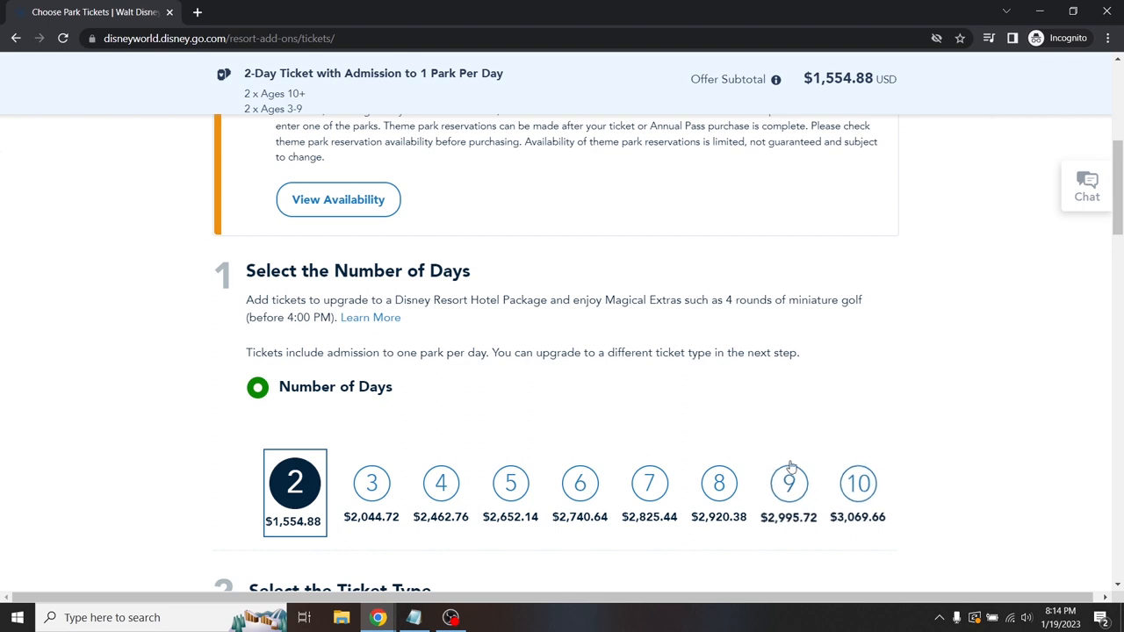
{"action": "mouse_move", "coordinate": [199, 488]}
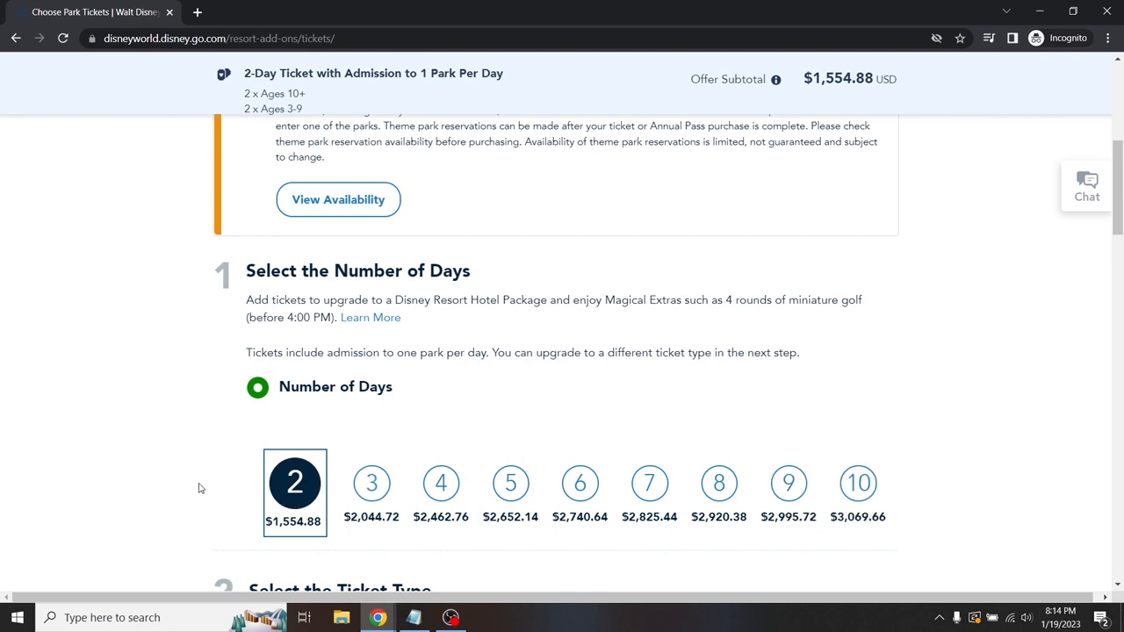
{"action": "mouse_move", "coordinate": [294, 510]}
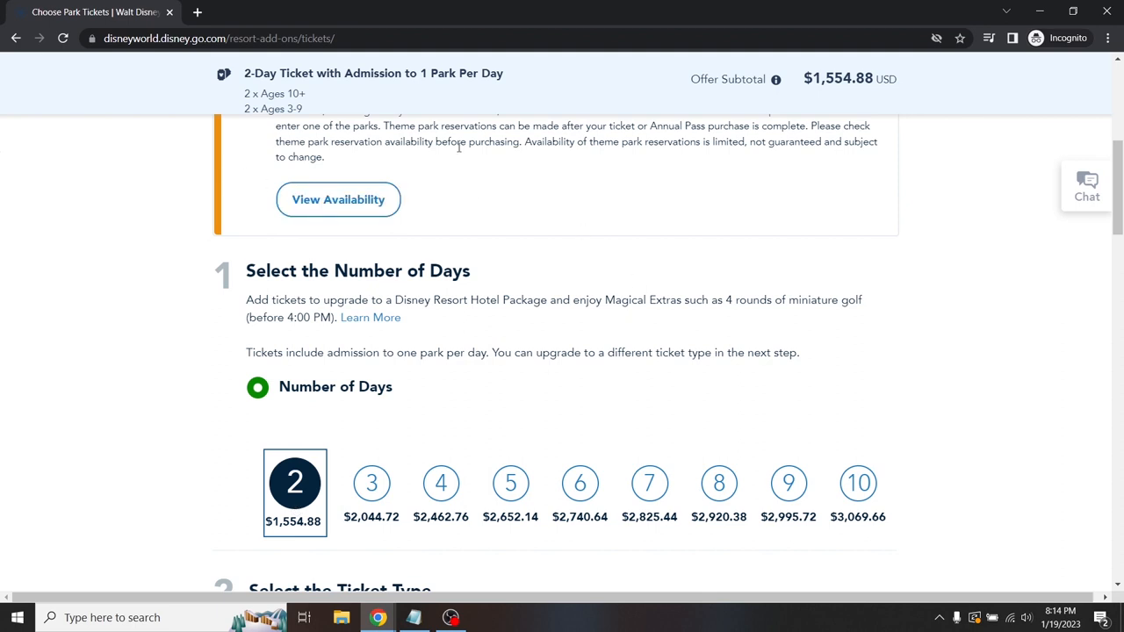
{"action": "mouse_move", "coordinate": [837, 112]}
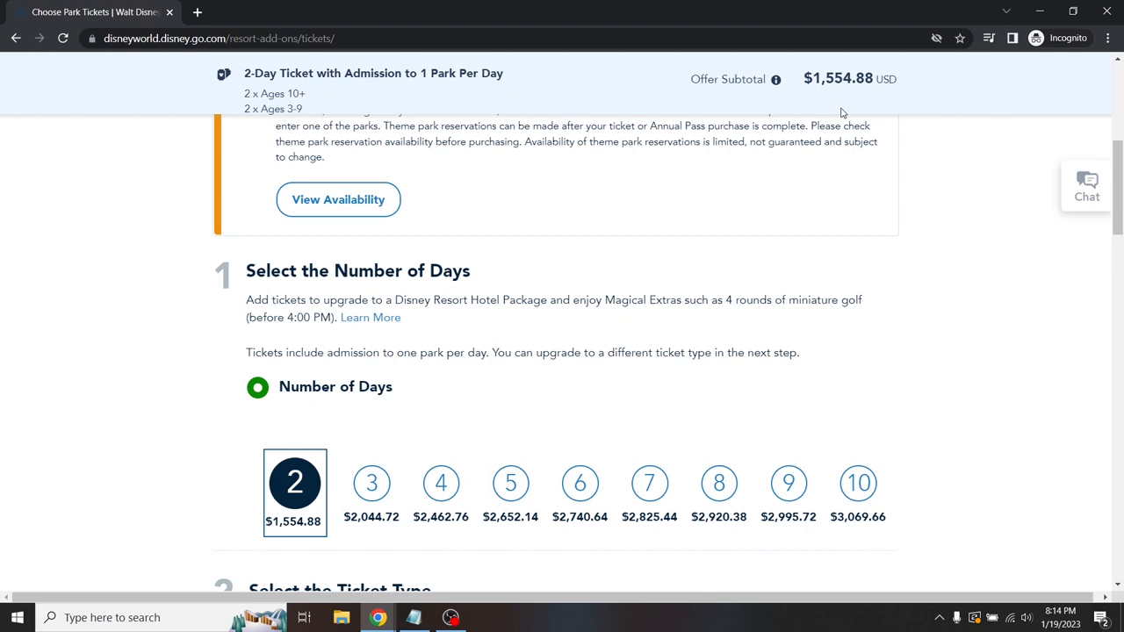
{"action": "mouse_move", "coordinate": [936, 291]}
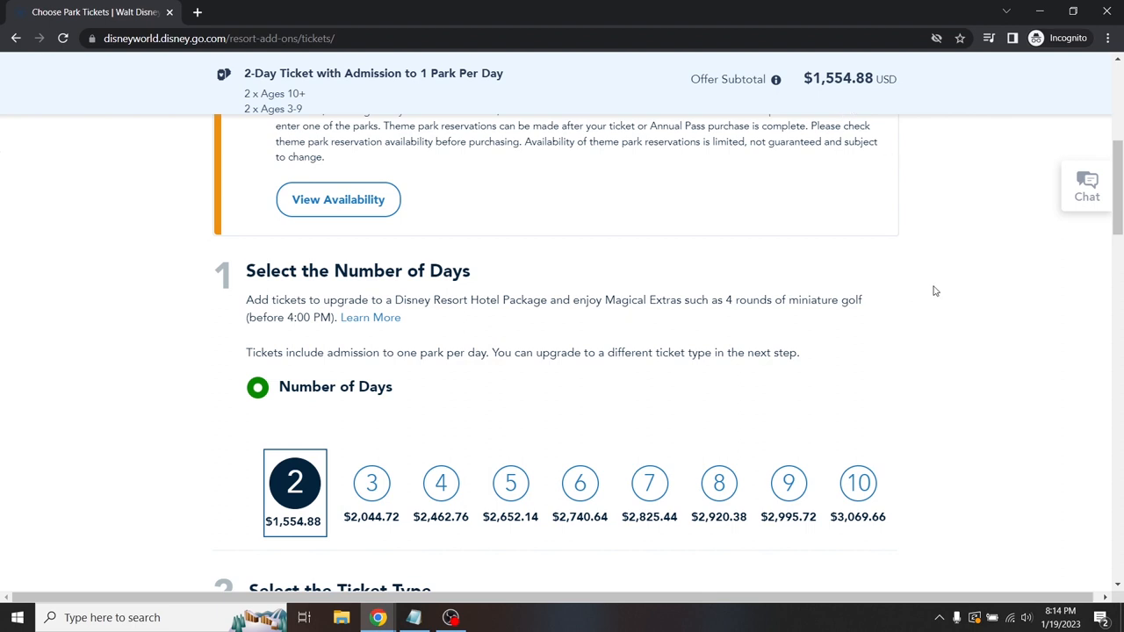
{"action": "scroll", "scroll_direction": "down", "scroll_amount": 3}
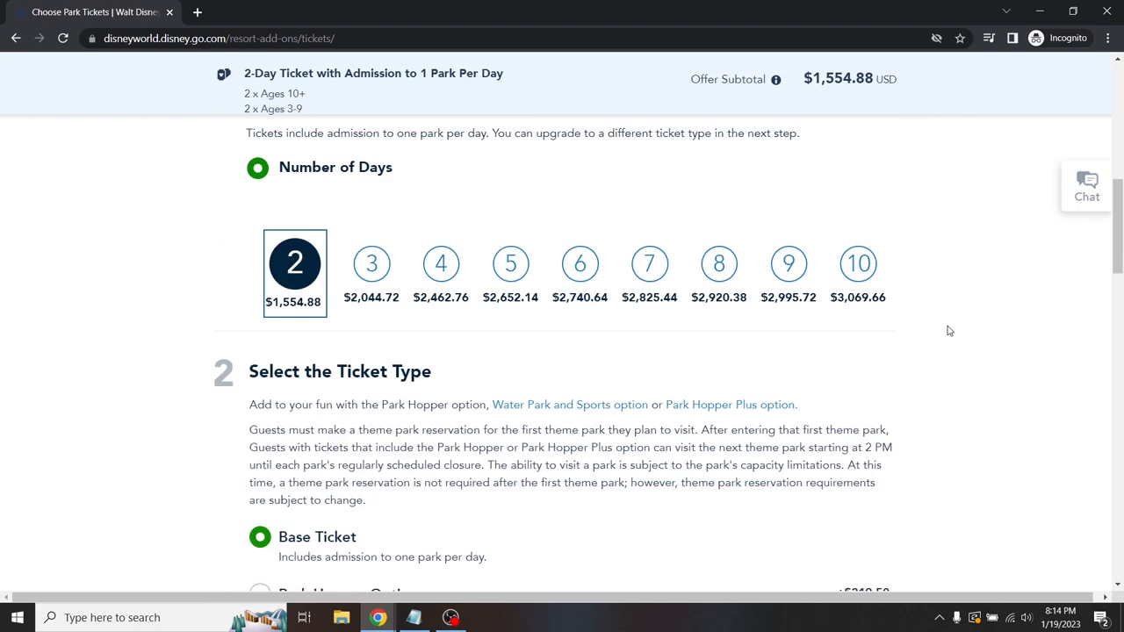
{"action": "scroll", "scroll_direction": "down", "scroll_amount": 3}
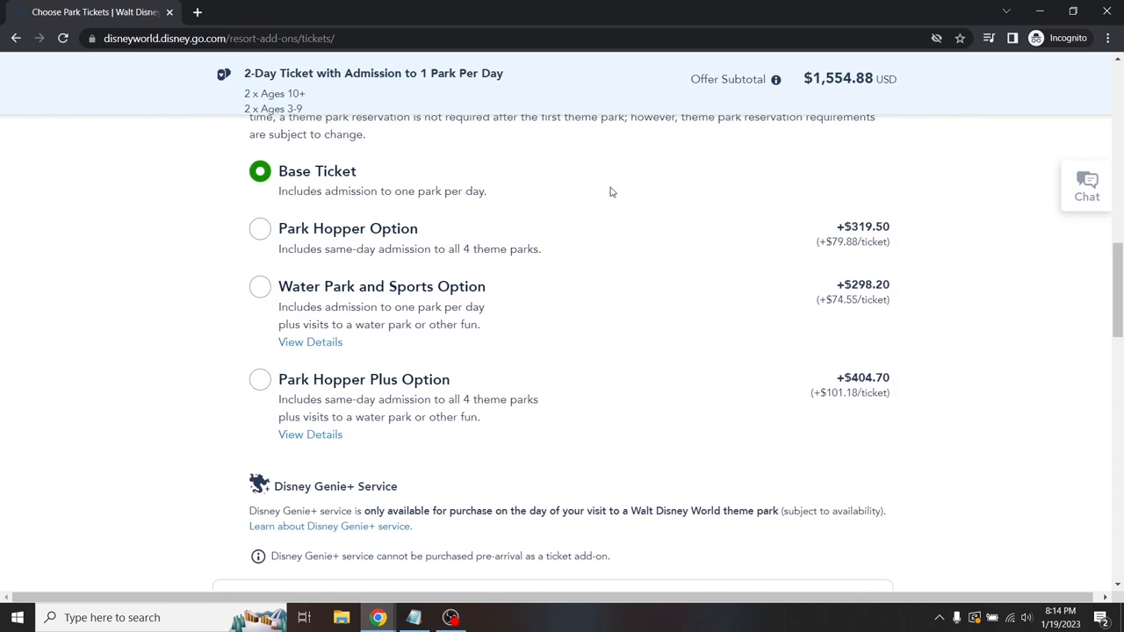
{"action": "mouse_move", "coordinate": [875, 109]}
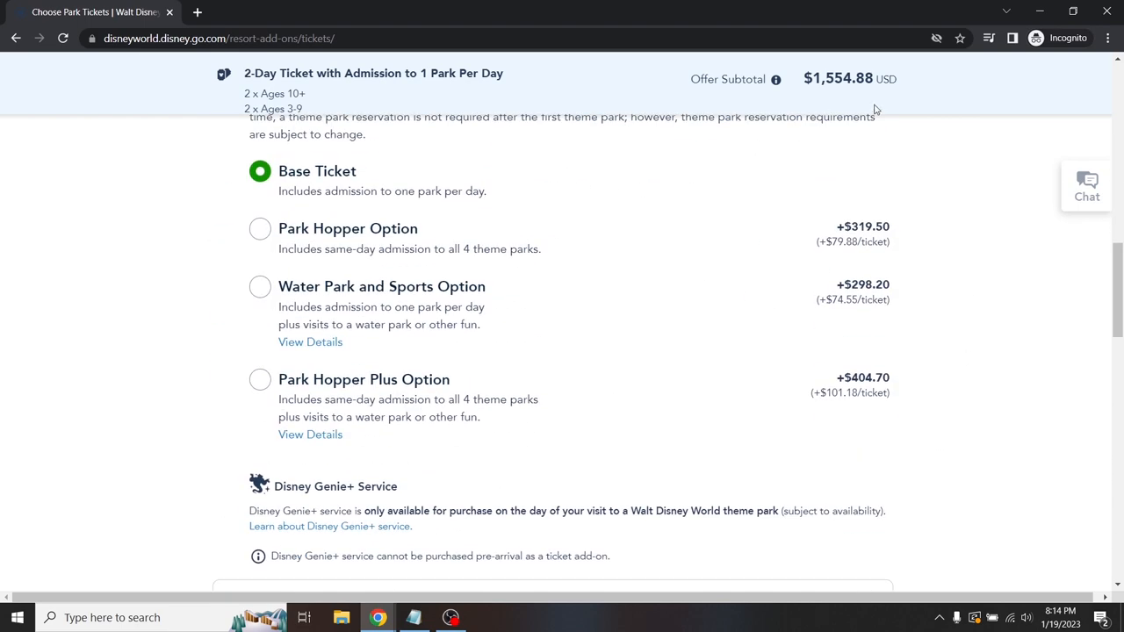
{"action": "mouse_move", "coordinate": [857, 103]}
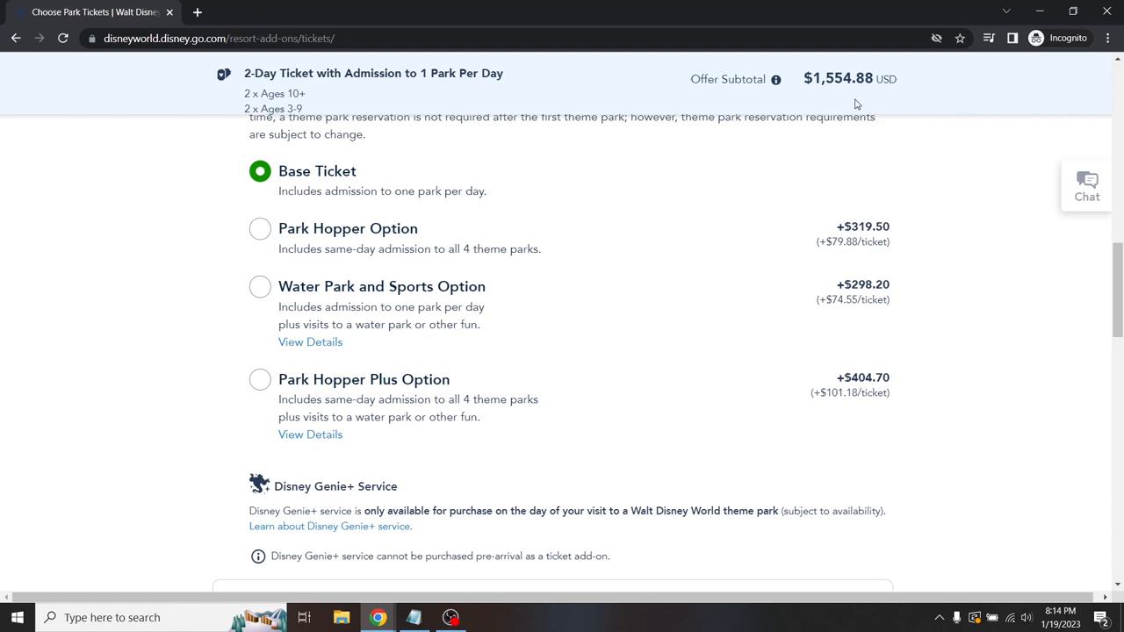
{"action": "scroll", "scroll_direction": "up", "scroll_amount": 3}
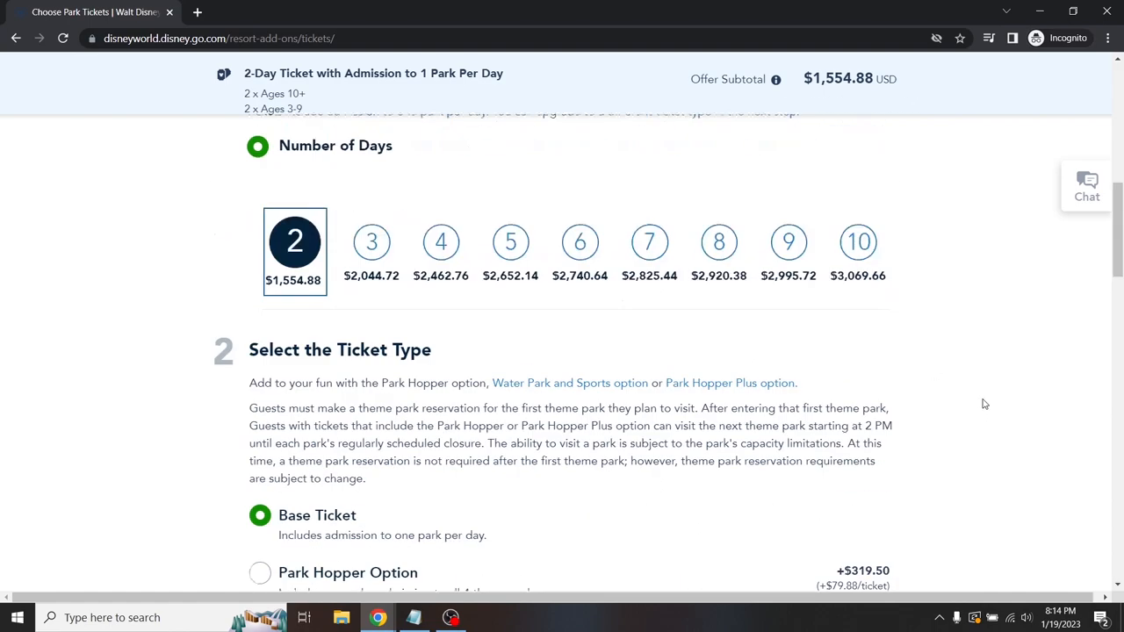
{"action": "scroll", "scroll_direction": "down", "scroll_amount": 3}
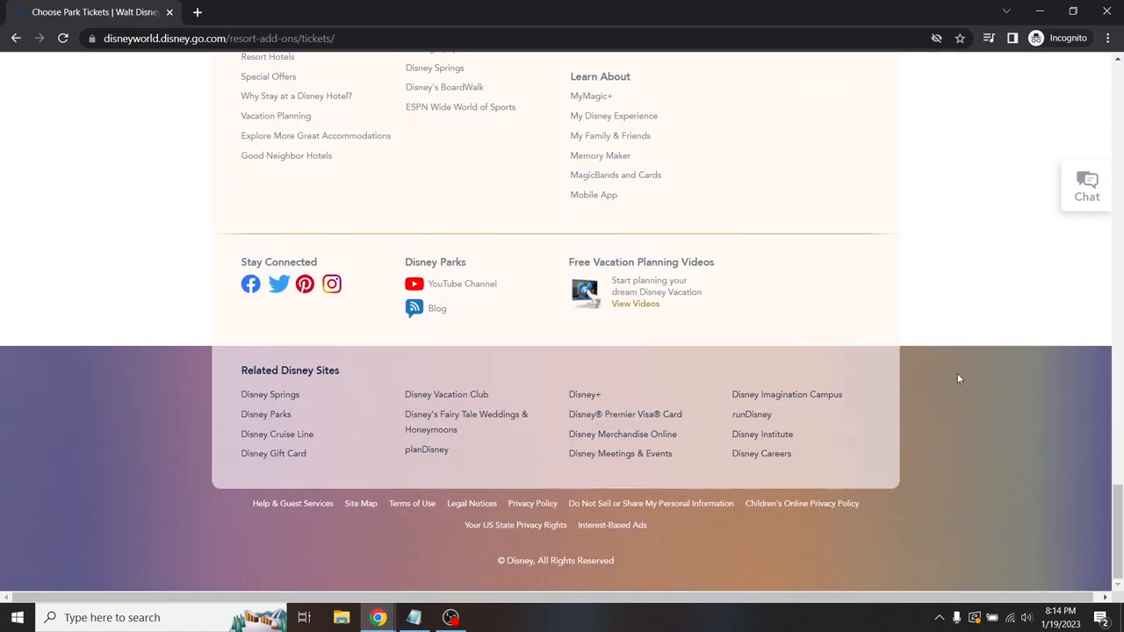
{"action": "scroll", "scroll_direction": "up", "scroll_amount": 3}
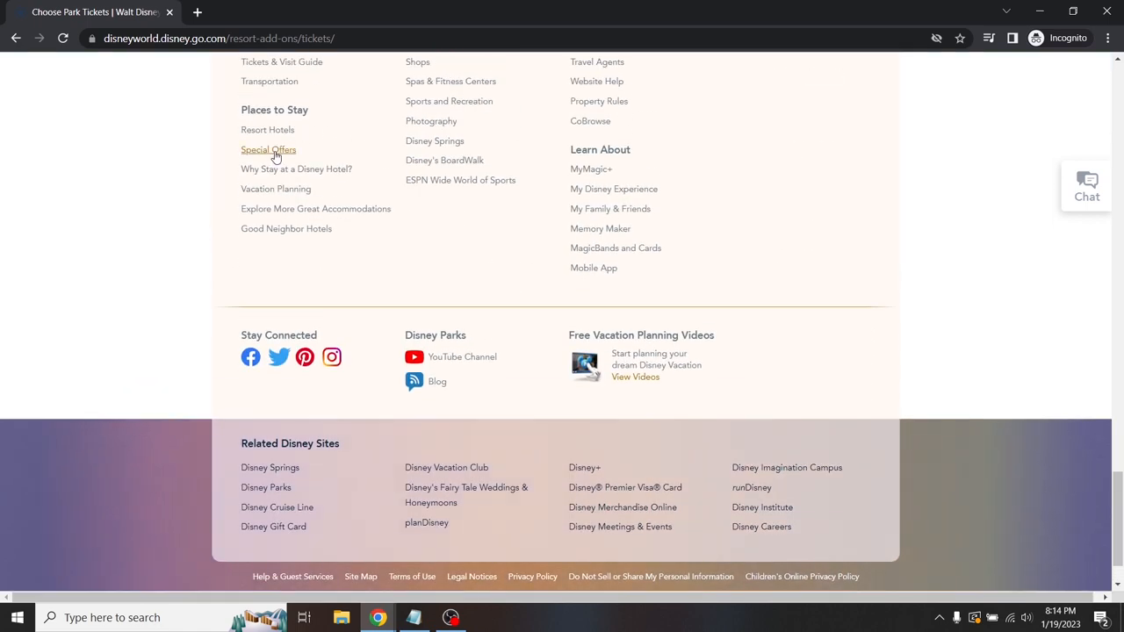
- Open Special Offers from the footer and scroll through all 11 deals
{"action": "left_click", "coordinate": [268, 149]}
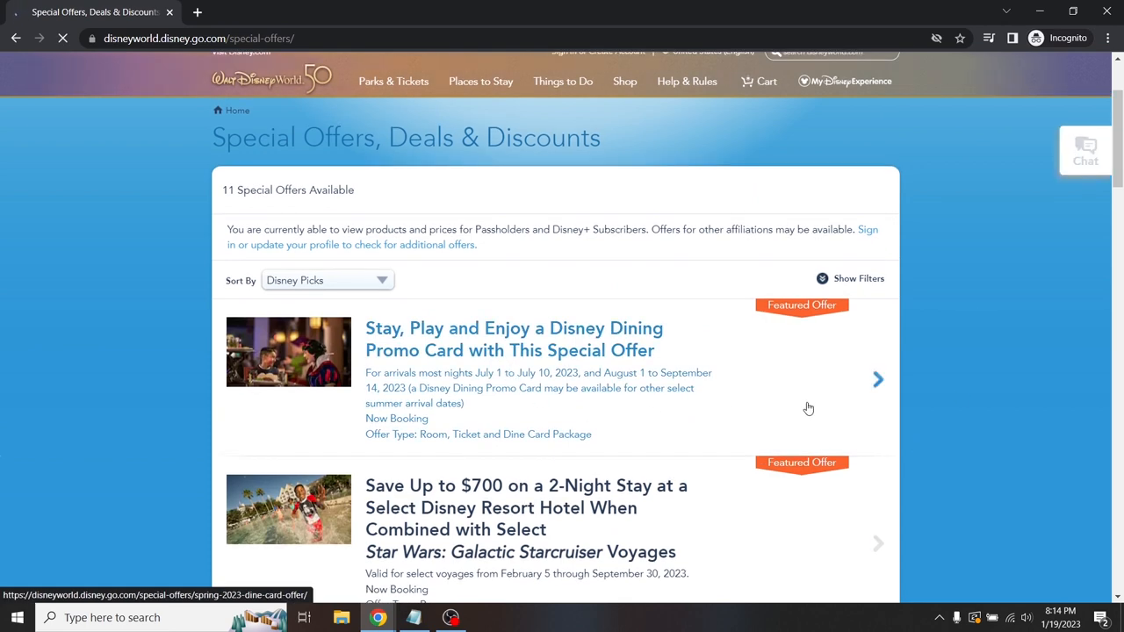
{"action": "scroll", "scroll_direction": "down", "scroll_amount": 3}
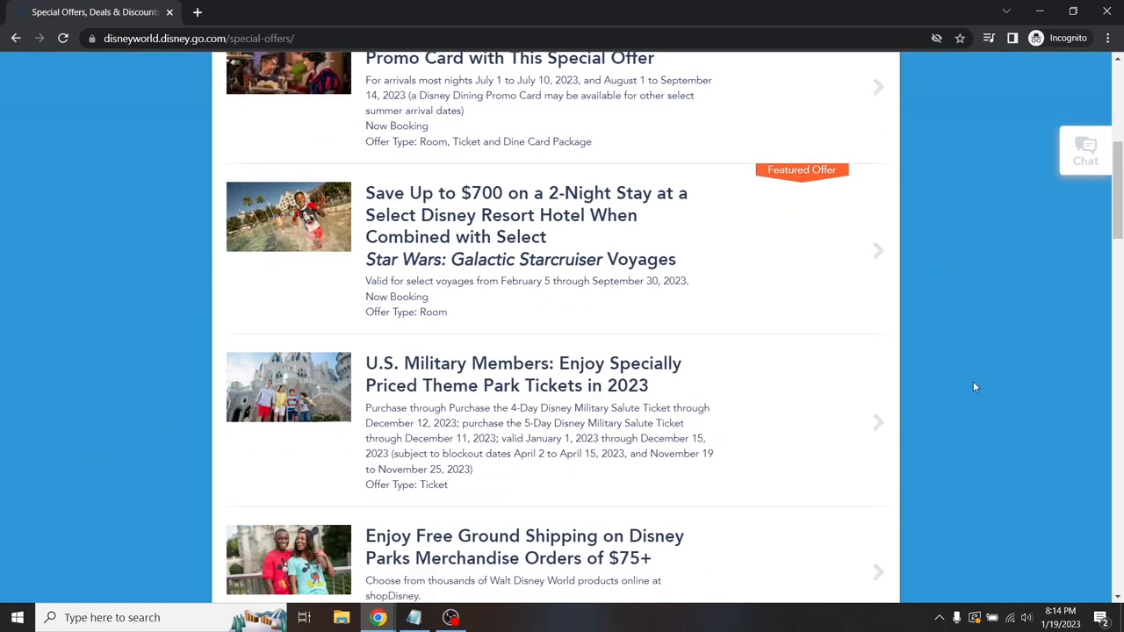
{"action": "mouse_move", "coordinate": [955, 333]}
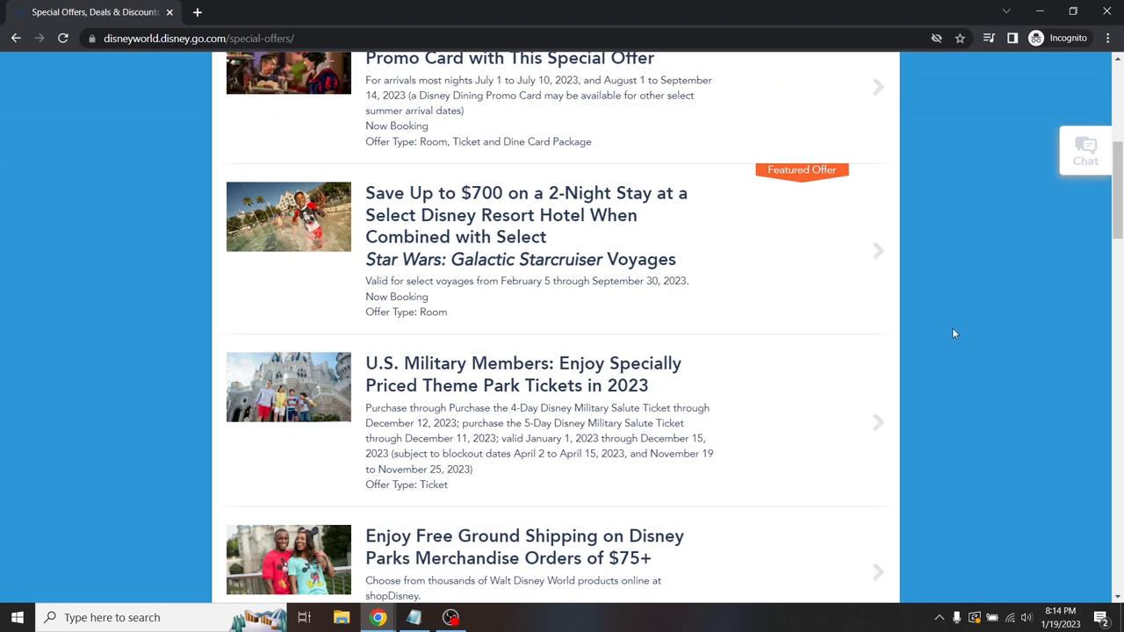
{"action": "scroll", "scroll_direction": "down", "scroll_amount": 3}
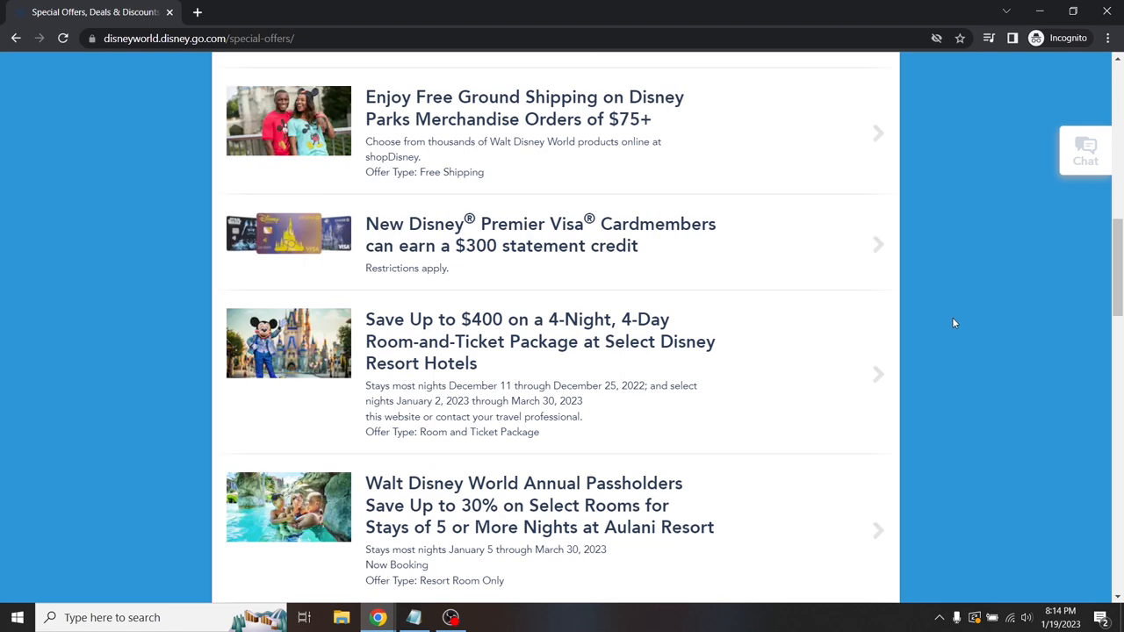
{"action": "scroll", "scroll_direction": "down", "scroll_amount": 3}
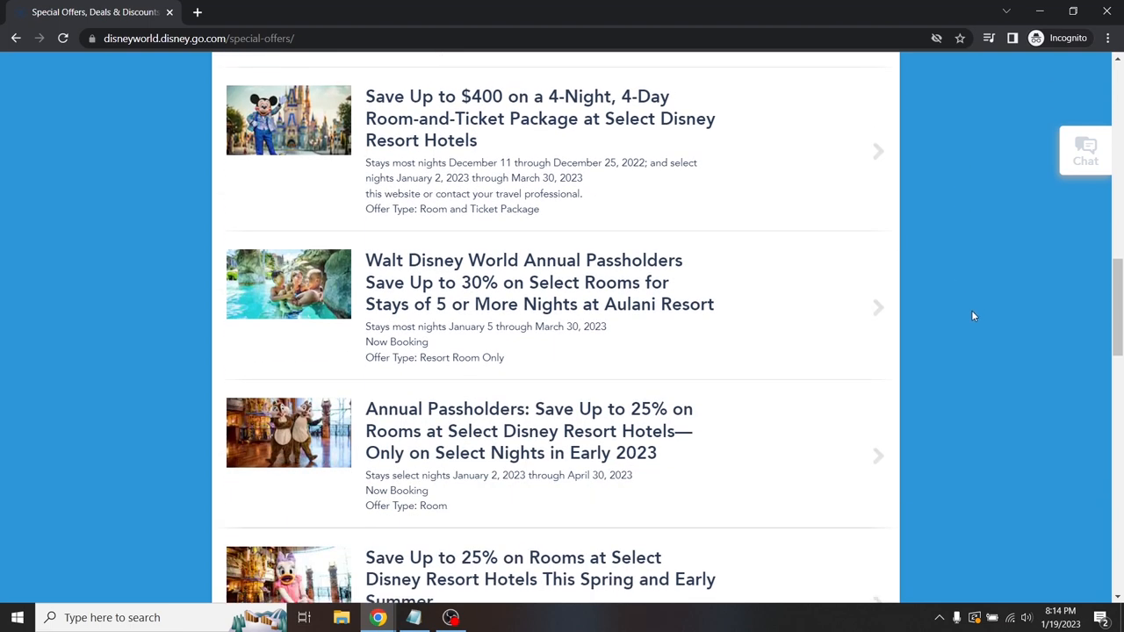
{"action": "scroll", "scroll_direction": "down", "scroll_amount": 3}
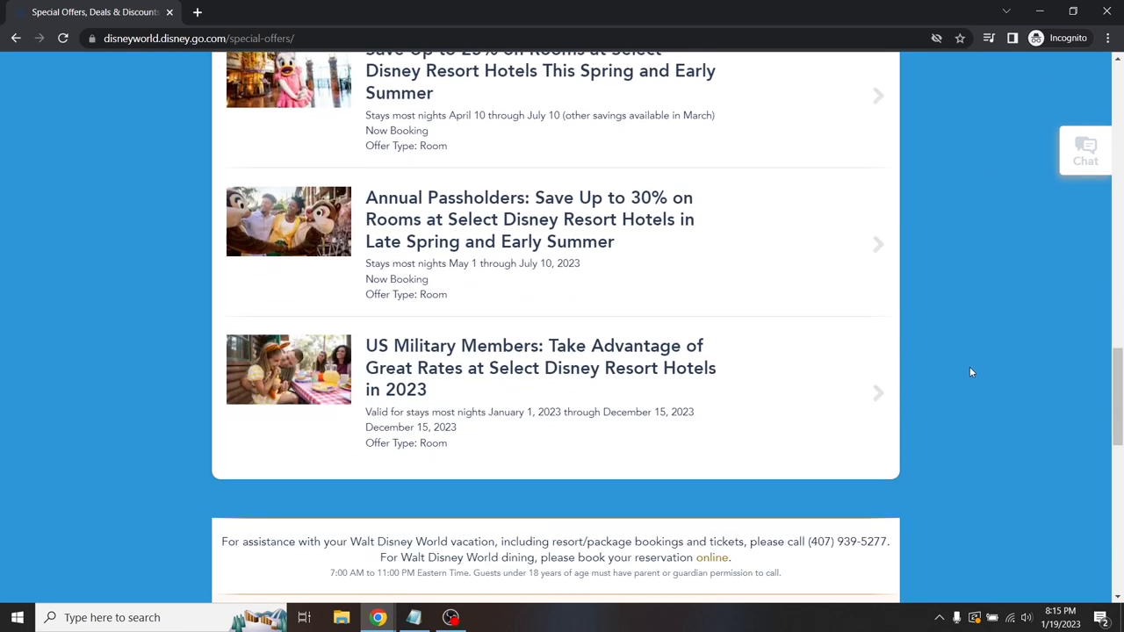
{"action": "scroll", "scroll_direction": "up", "scroll_amount": 3}
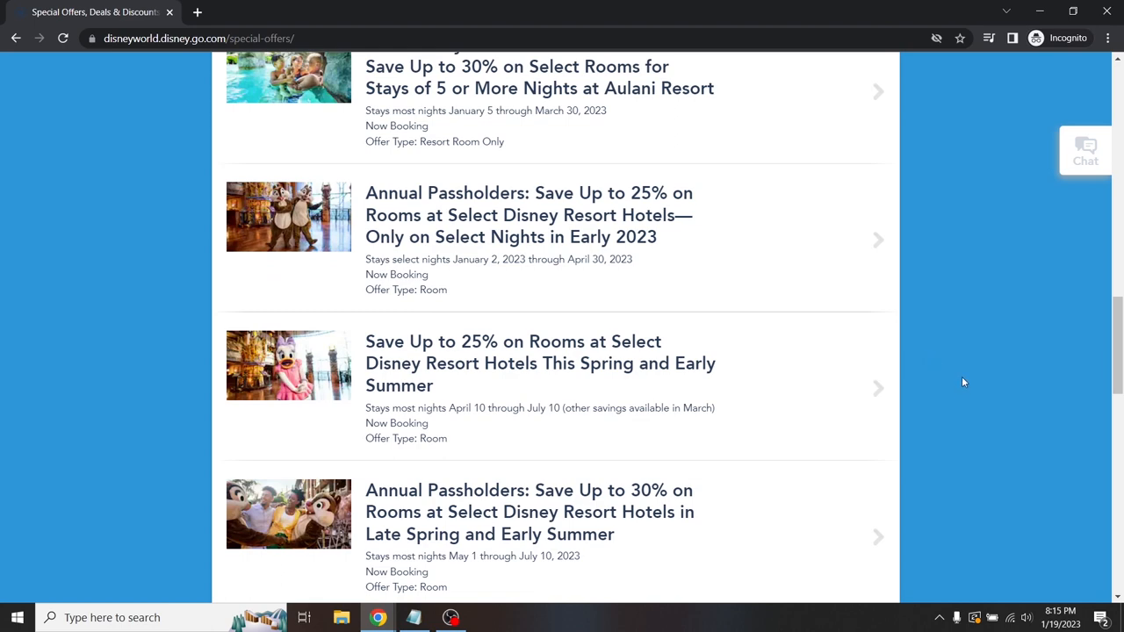
{"action": "scroll", "scroll_direction": "up", "scroll_amount": 3}
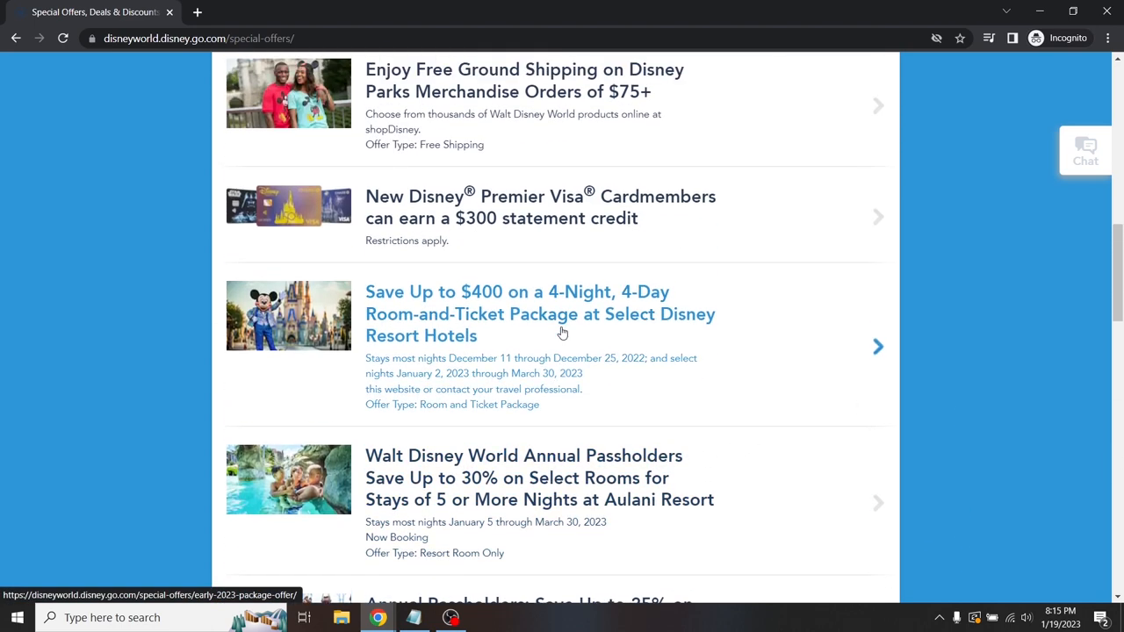
{"action": "scroll", "scroll_direction": "up", "scroll_amount": 3}
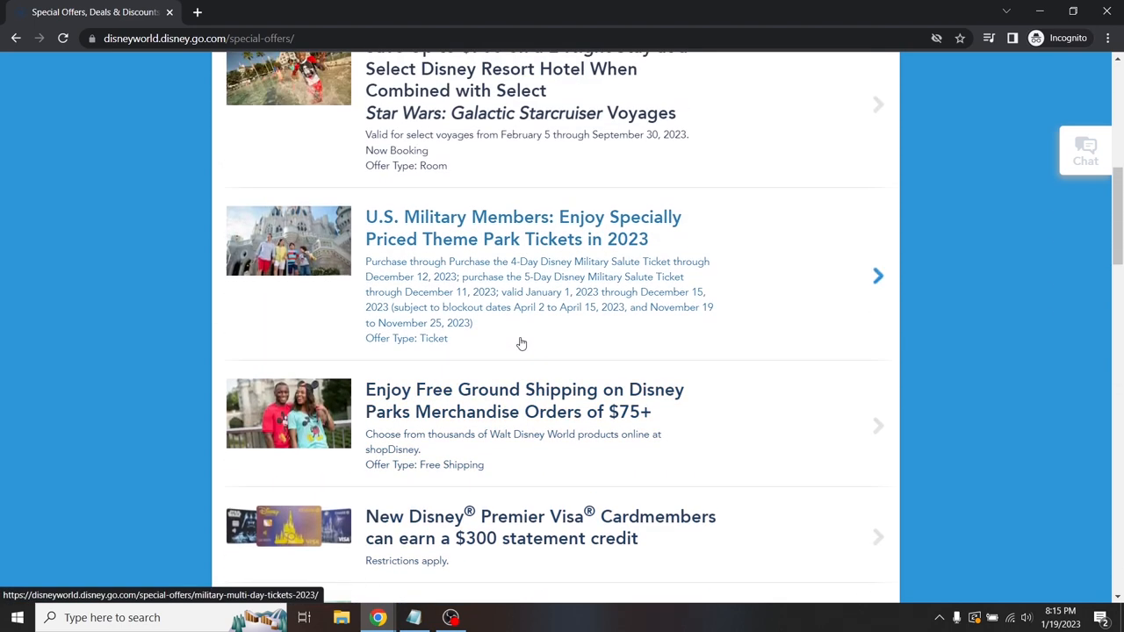
{"action": "scroll", "scroll_direction": "up", "scroll_amount": 3}
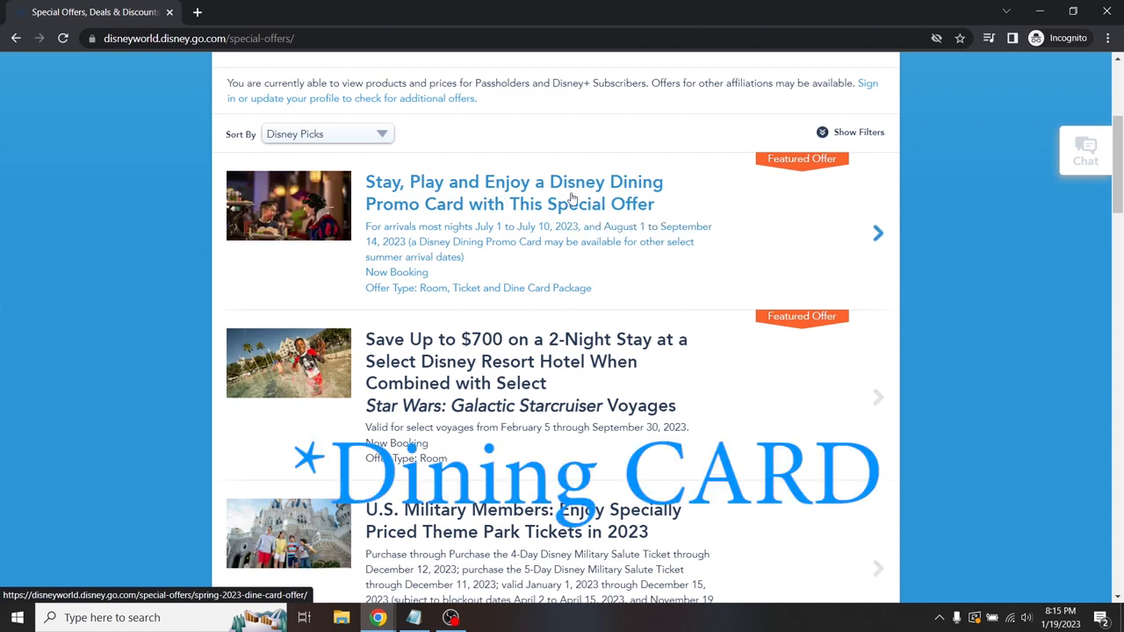
{"action": "mouse_move", "coordinate": [563, 194]}
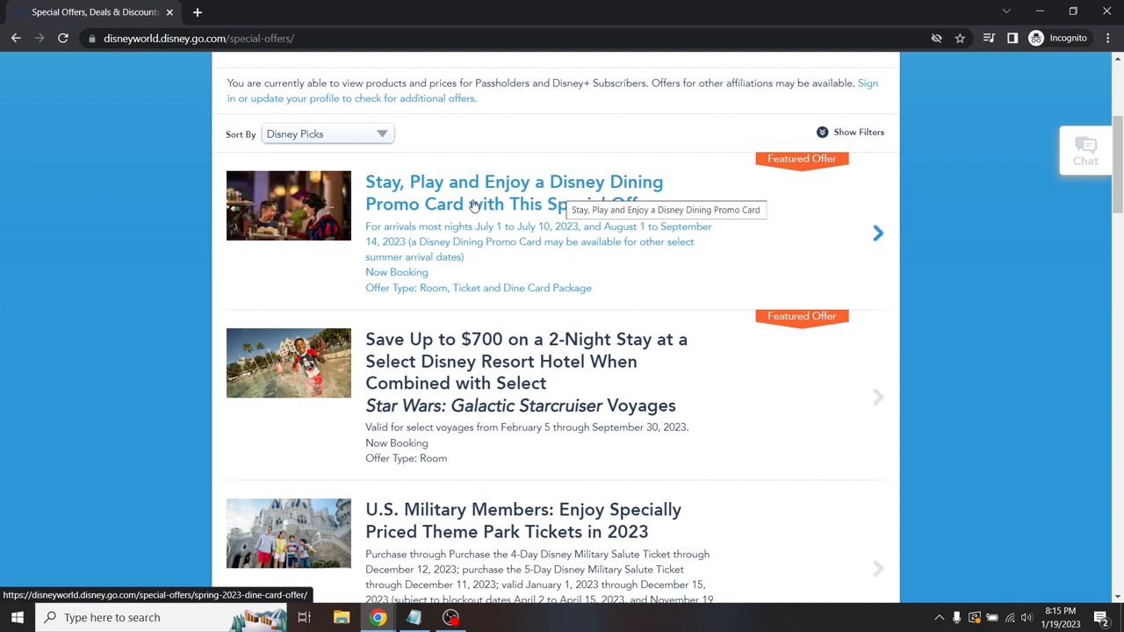
{"action": "mouse_move", "coordinate": [492, 210]}
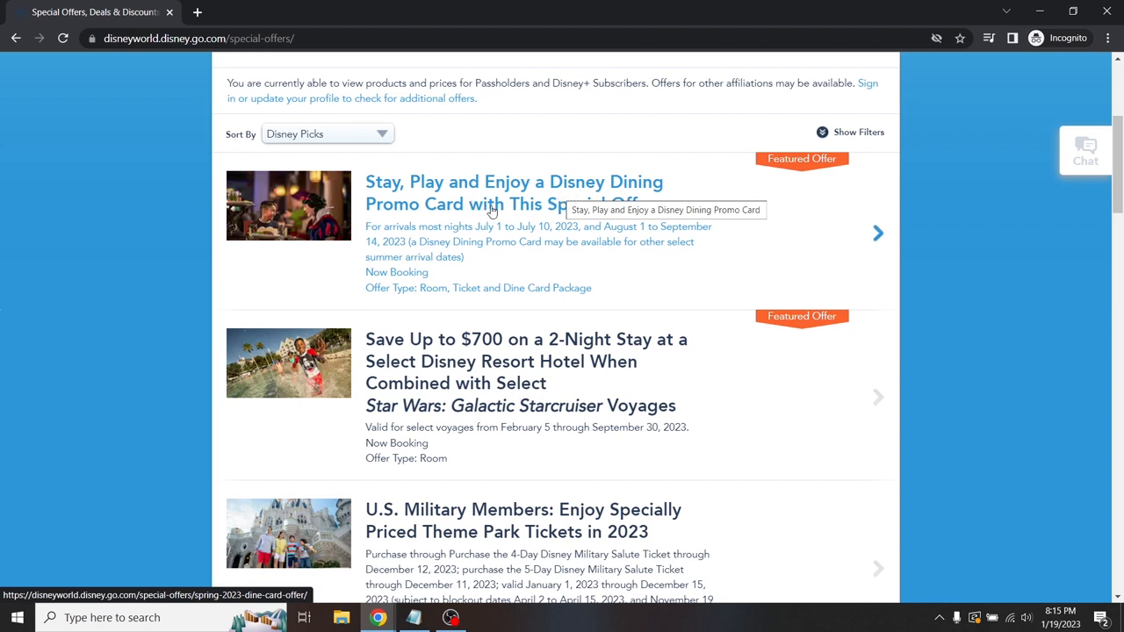
{"action": "mouse_move", "coordinate": [520, 209]}
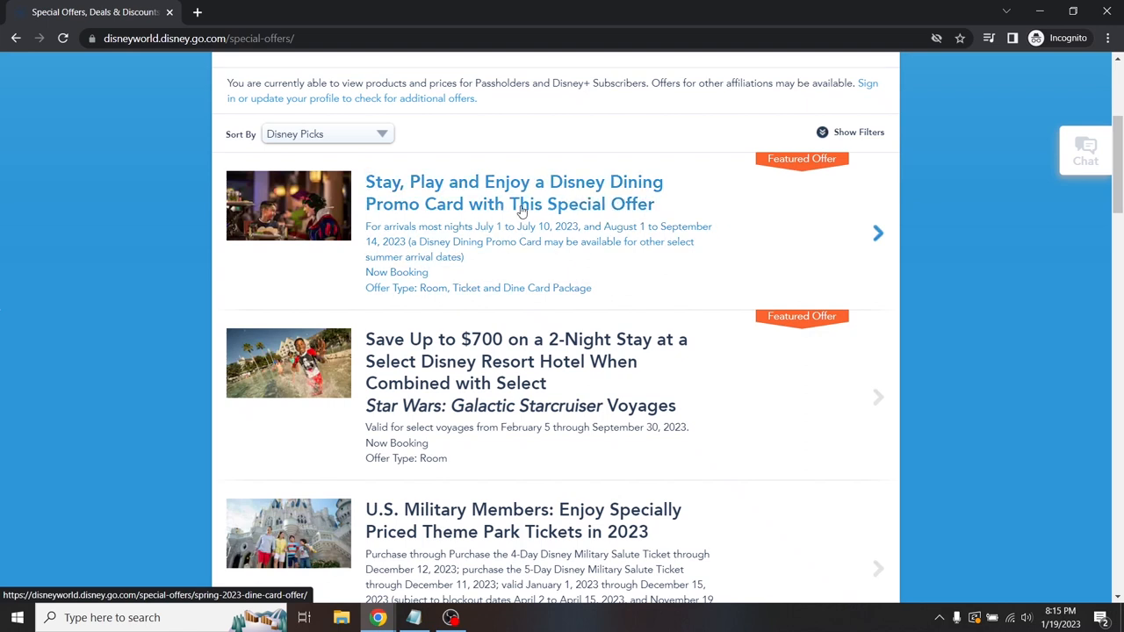
{"action": "mouse_move", "coordinate": [521, 204]}
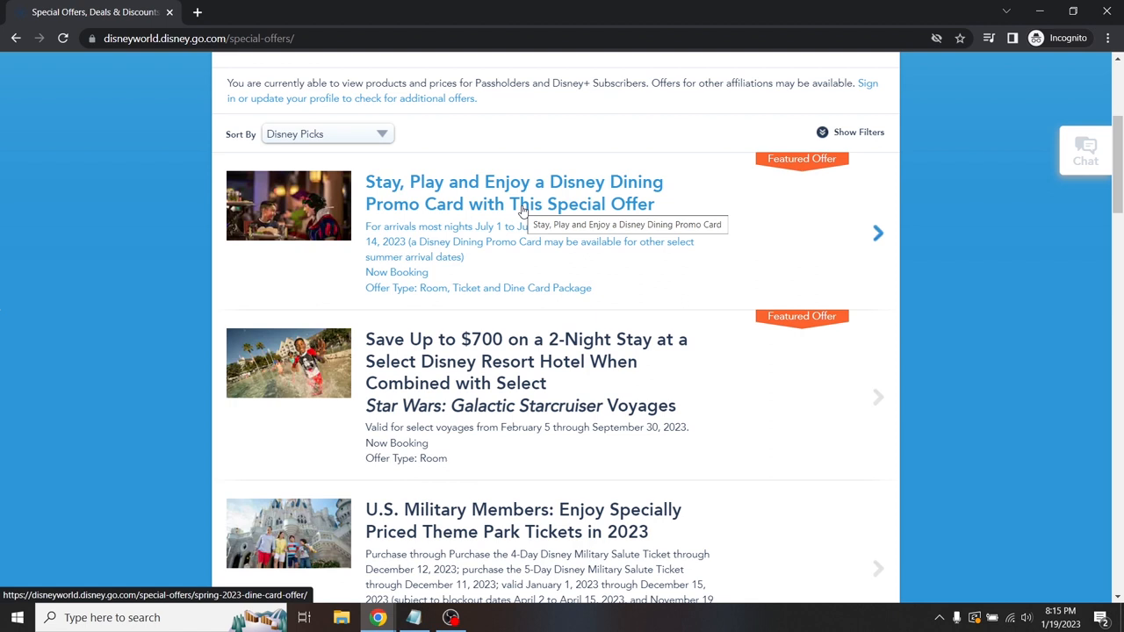
{"action": "mouse_move", "coordinate": [725, 246]}
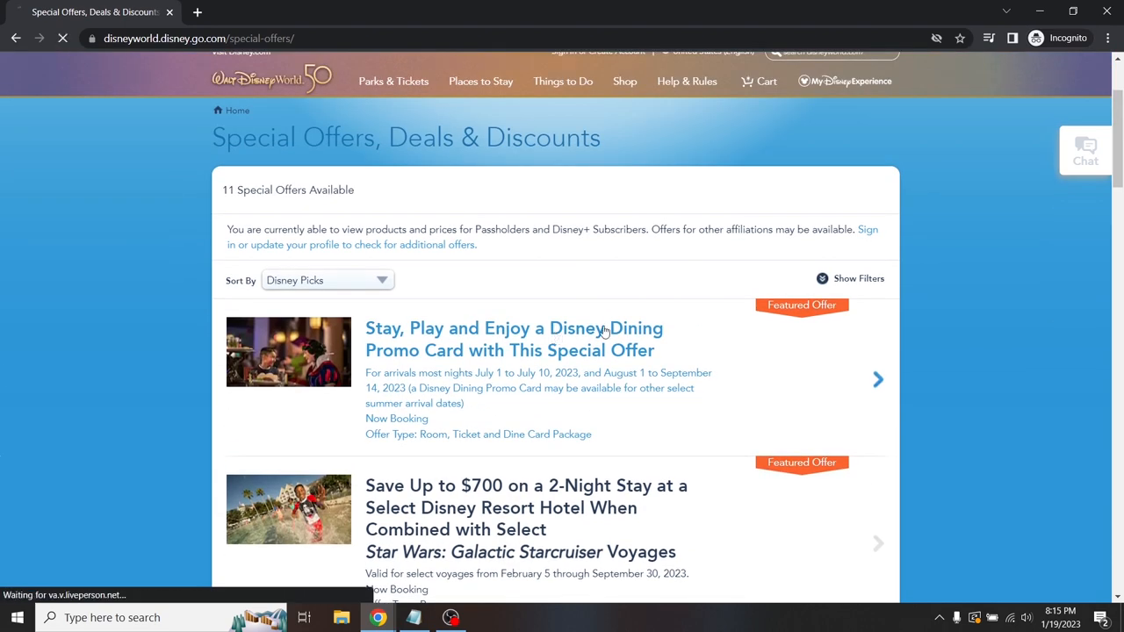
- Read the Disney Dining Promo Card offer and its value chart by resort category
{"action": "left_click", "coordinate": [514, 339]}
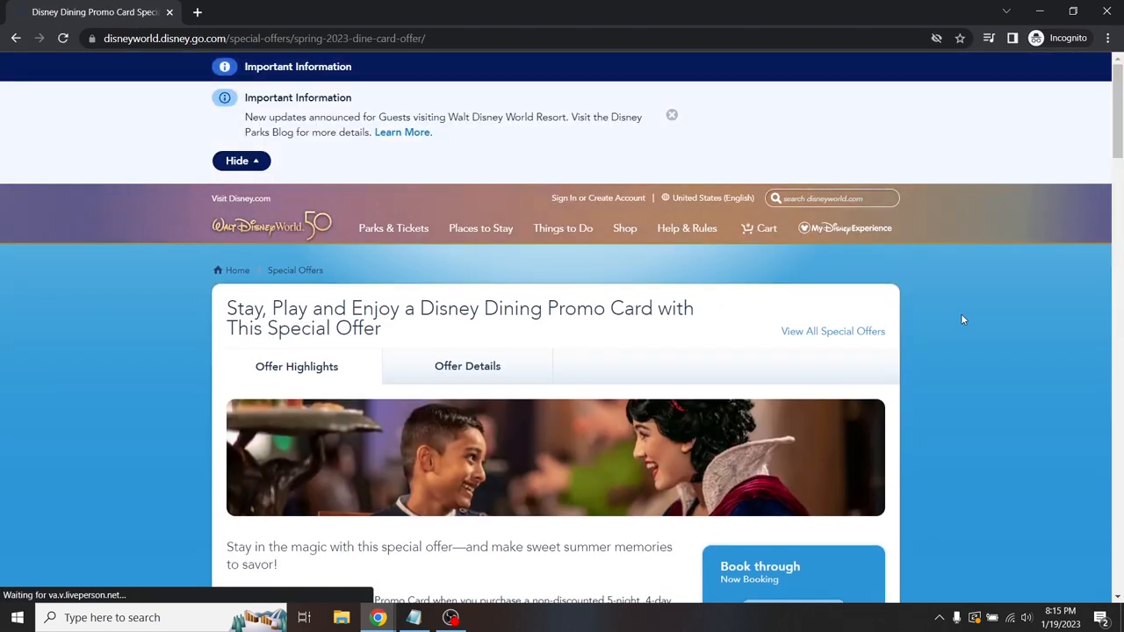
{"action": "scroll", "scroll_direction": "down", "scroll_amount": 3}
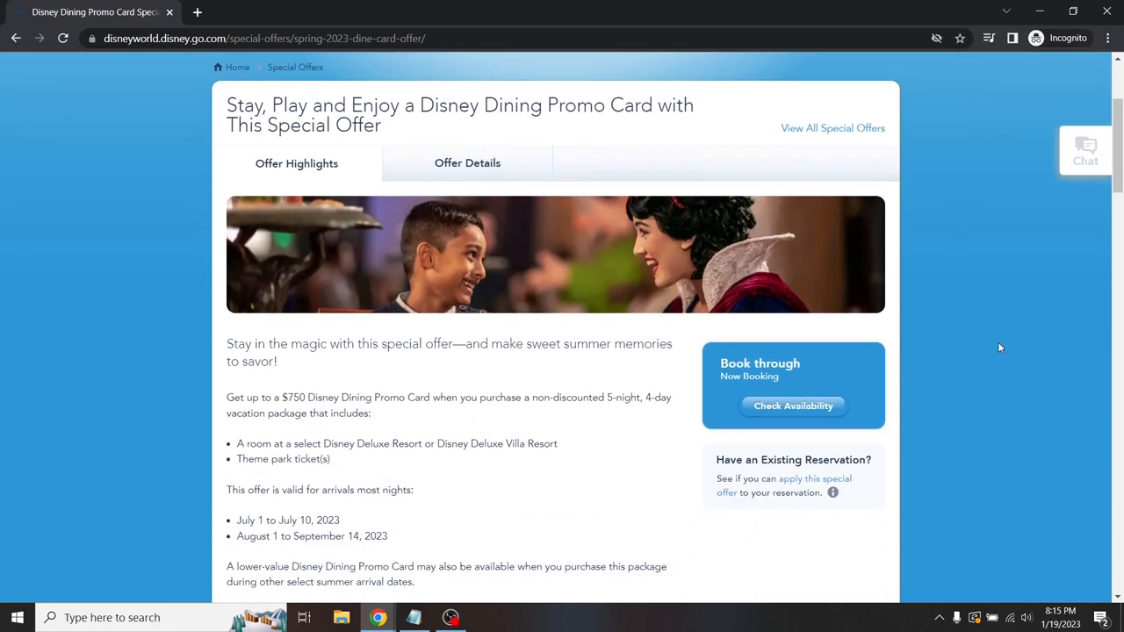
{"action": "scroll", "scroll_direction": "down", "scroll_amount": 3}
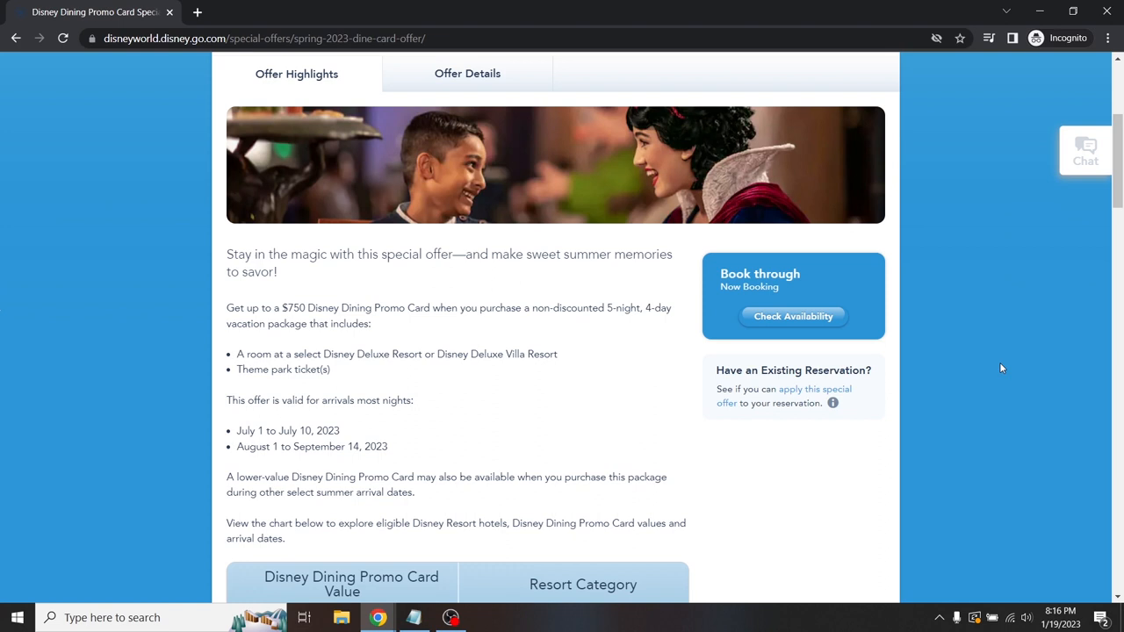
{"action": "scroll", "scroll_direction": "down", "scroll_amount": 3}
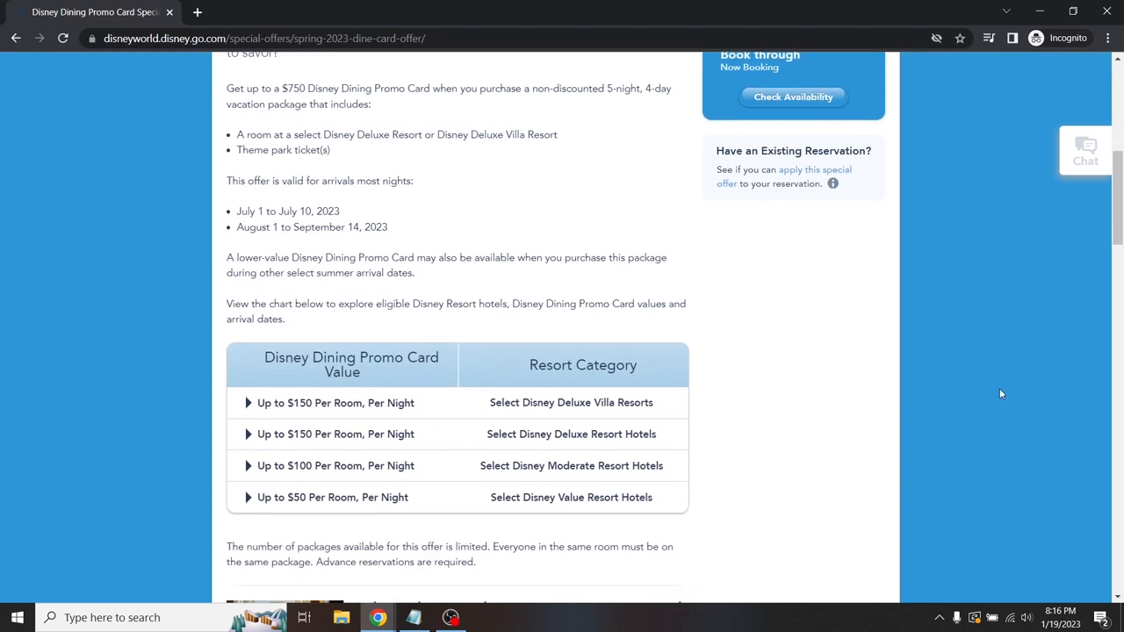
{"action": "scroll", "scroll_direction": "down", "scroll_amount": 3}
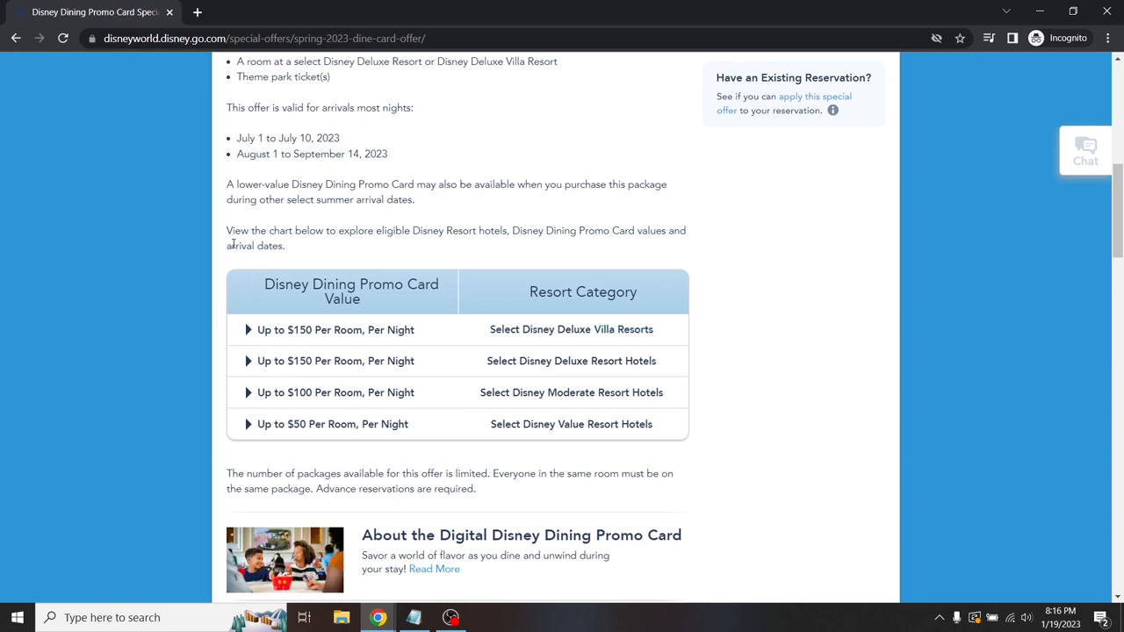
{"action": "scroll", "scroll_direction": "up", "scroll_amount": 3}
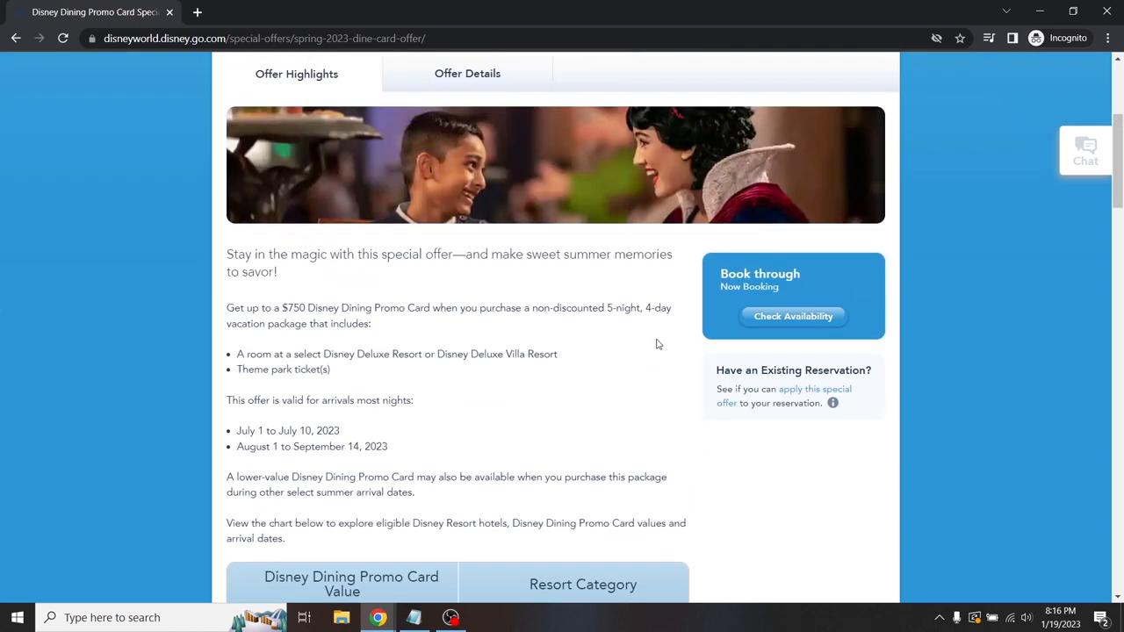
{"action": "scroll", "scroll_direction": "up", "scroll_amount": 3}
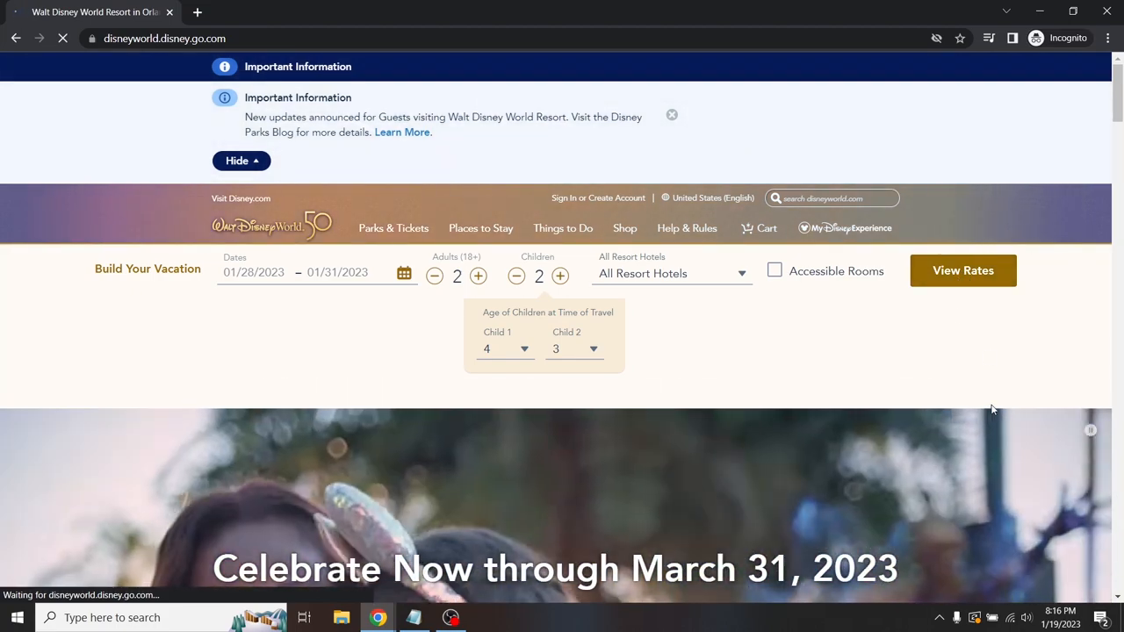
- Open the full Disney resort hotels list and scroll to its bottom entries
{"action": "left_click", "coordinate": [963, 271]}
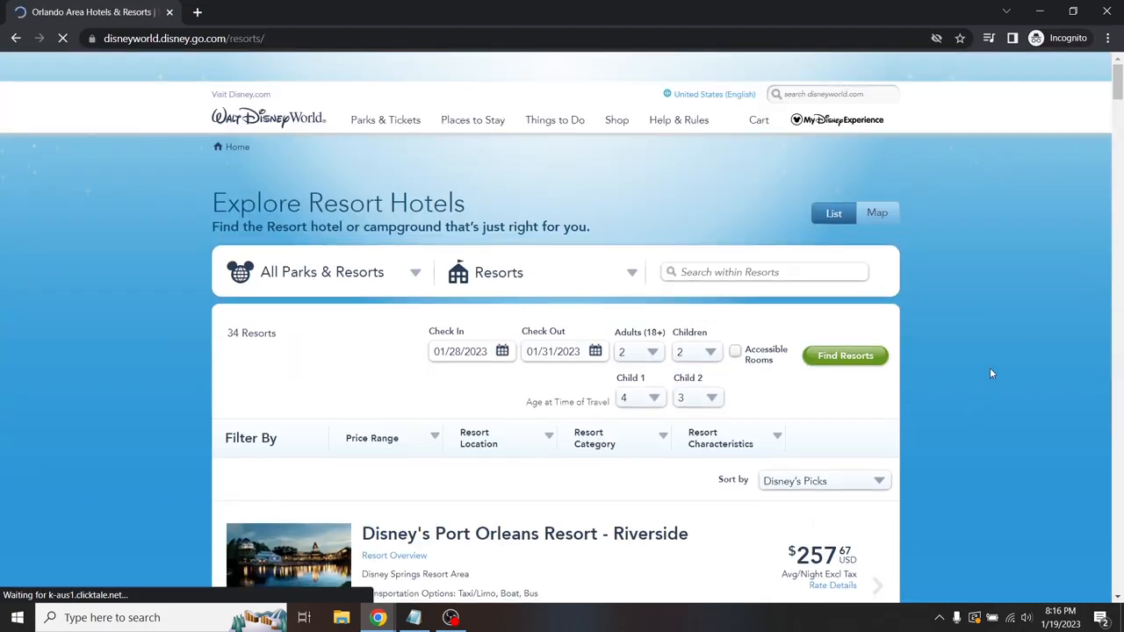
{"action": "scroll", "scroll_direction": "down", "scroll_amount": 3}
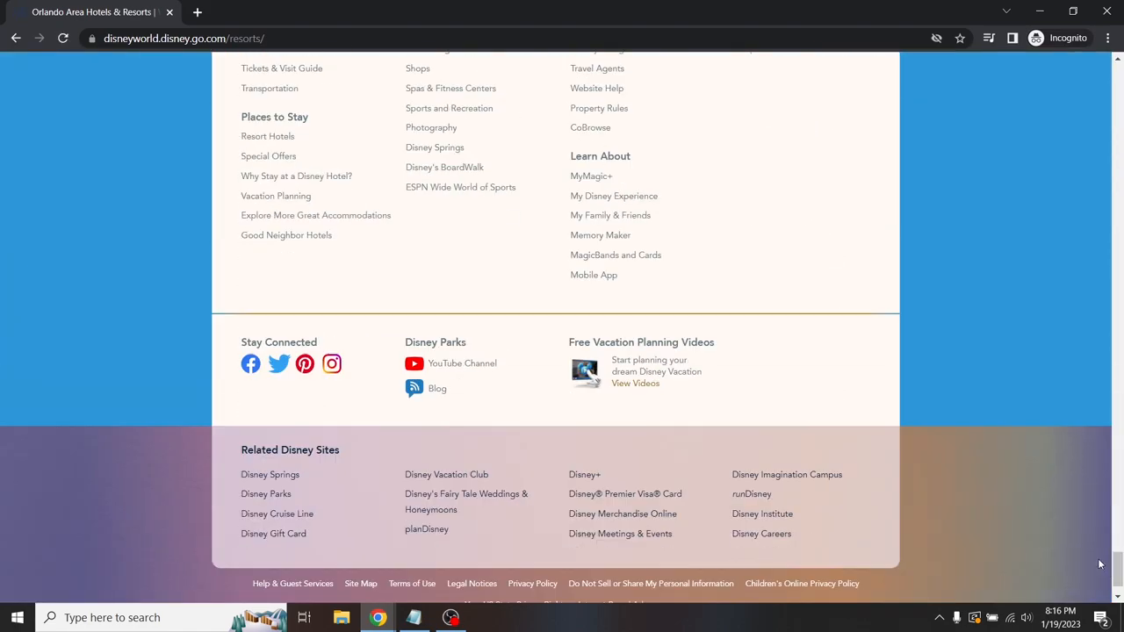
{"action": "scroll", "scroll_direction": "up", "scroll_amount": 3}
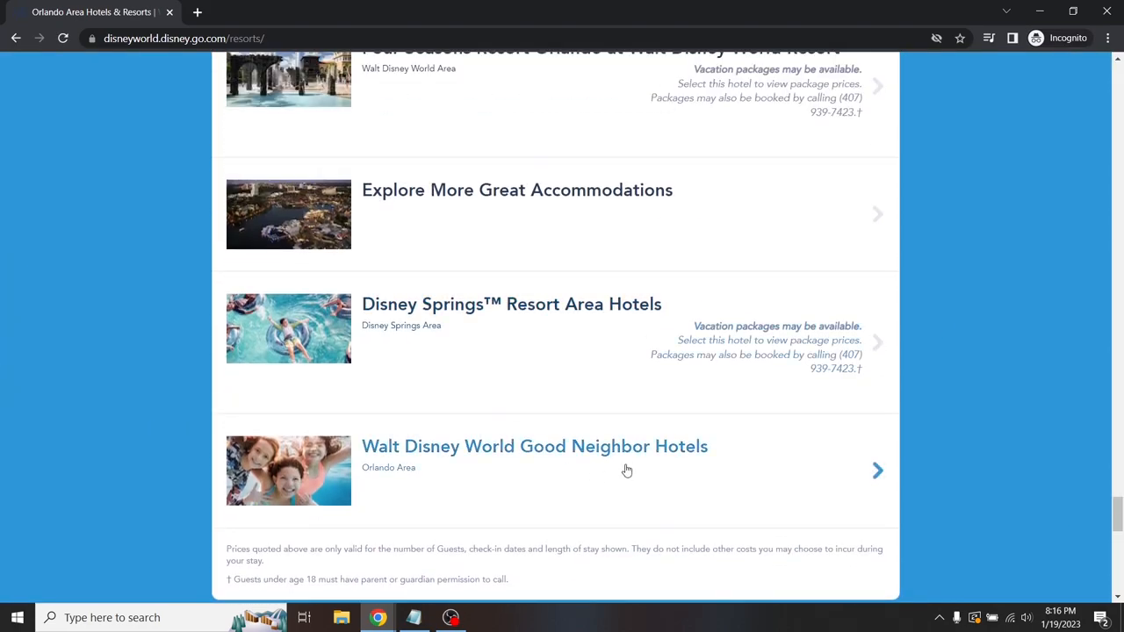
{"action": "scroll", "scroll_direction": "up", "scroll_amount": 3}
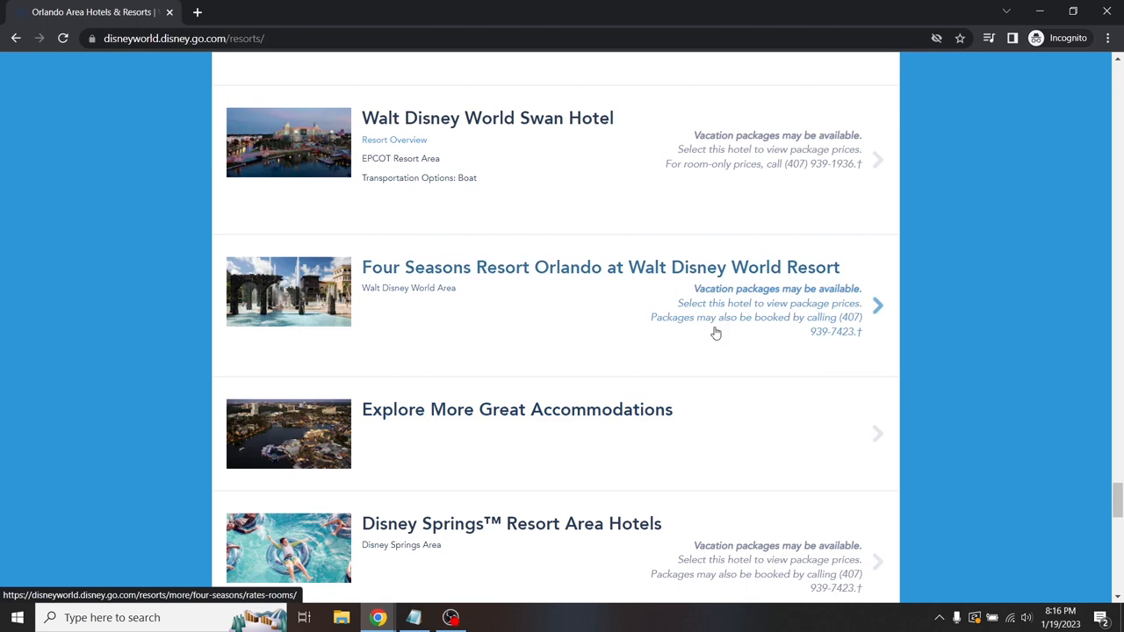
{"action": "scroll", "scroll_direction": "up", "scroll_amount": 3}
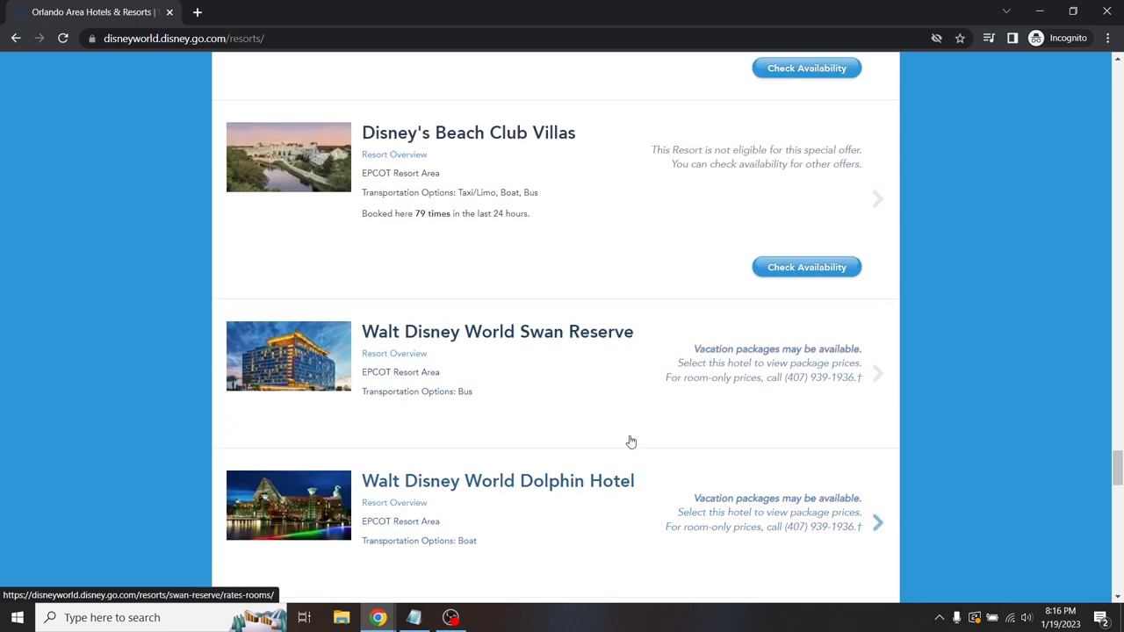
{"action": "scroll", "scroll_direction": "down", "scroll_amount": 3}
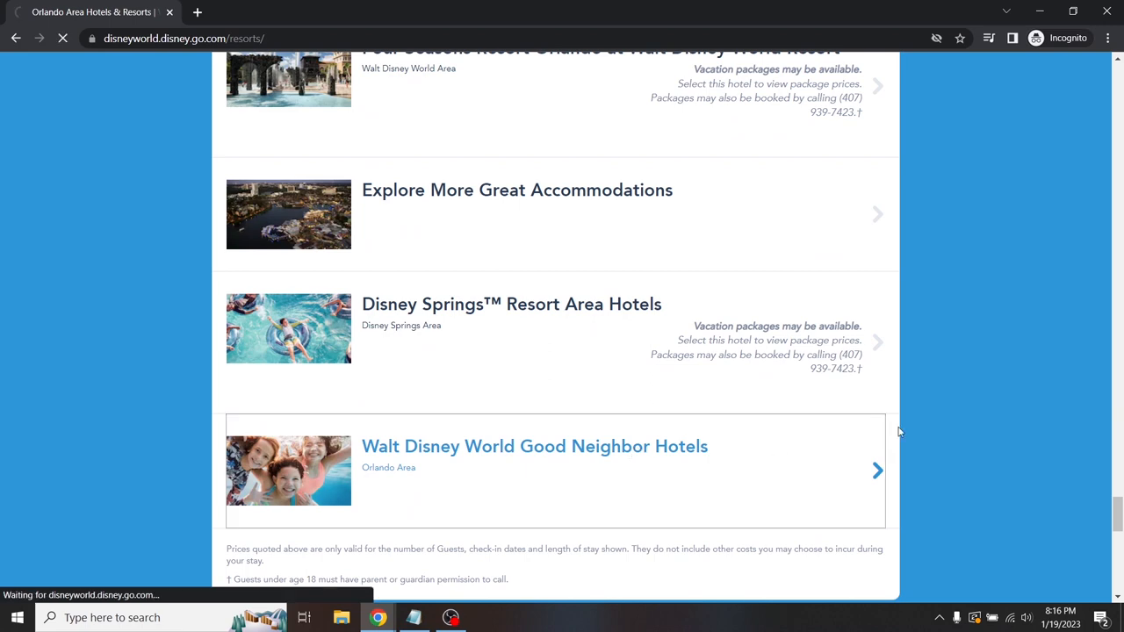
- Open Walt Disney World Good Neighbor Hotels and view its hotel options and reservations number
{"action": "left_click", "coordinate": [534, 447]}
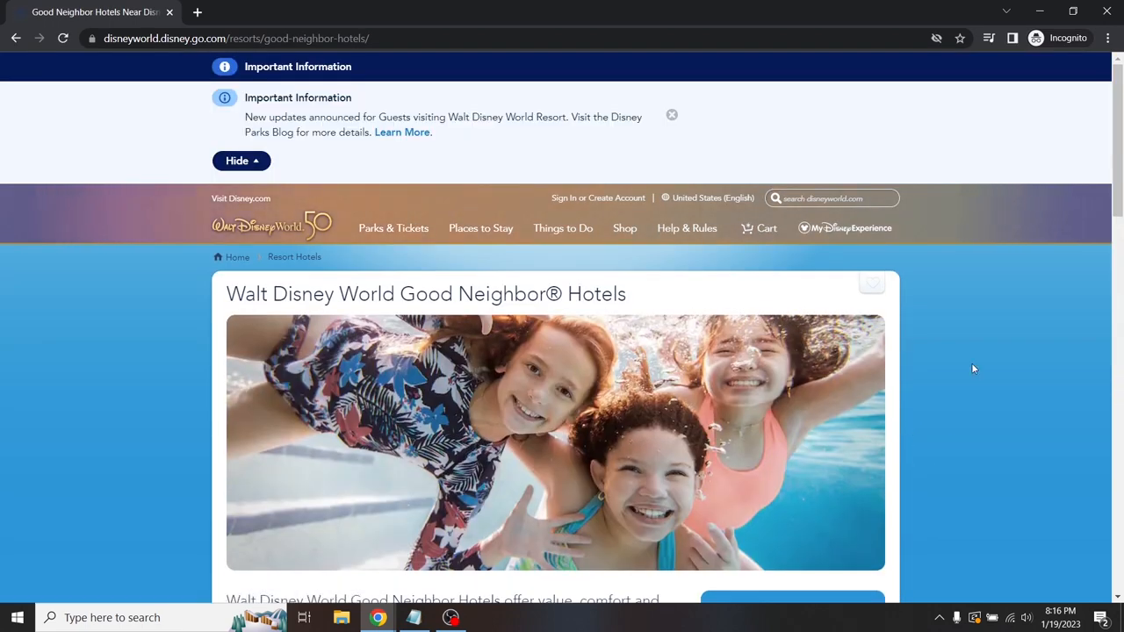
{"action": "mouse_move", "coordinate": [1015, 384]}
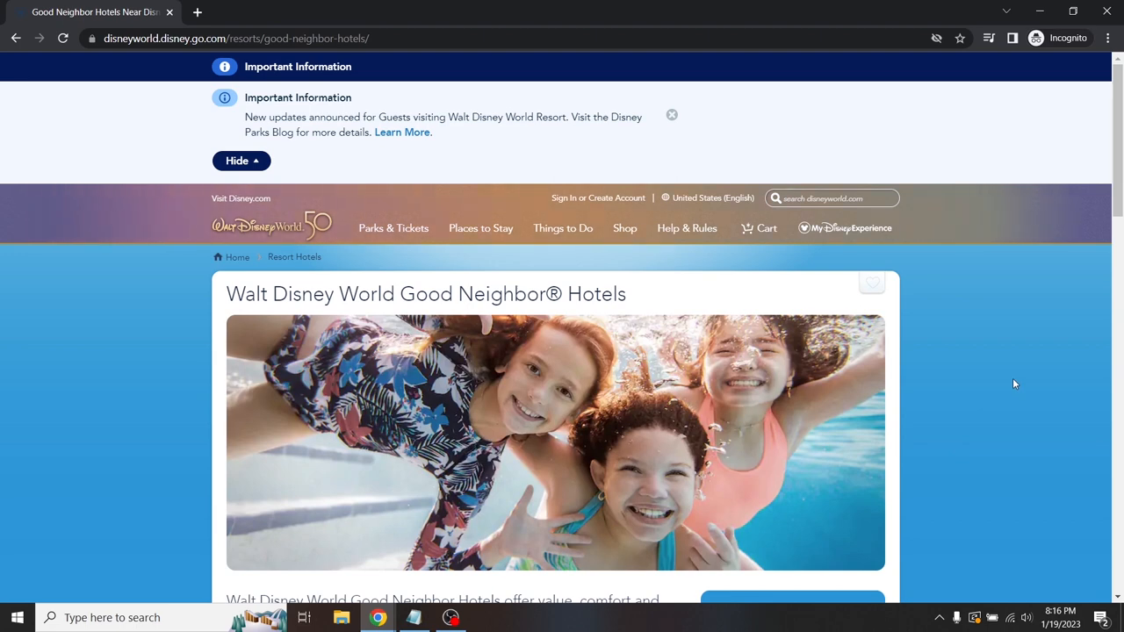
{"action": "scroll", "scroll_direction": "down", "scroll_amount": 3}
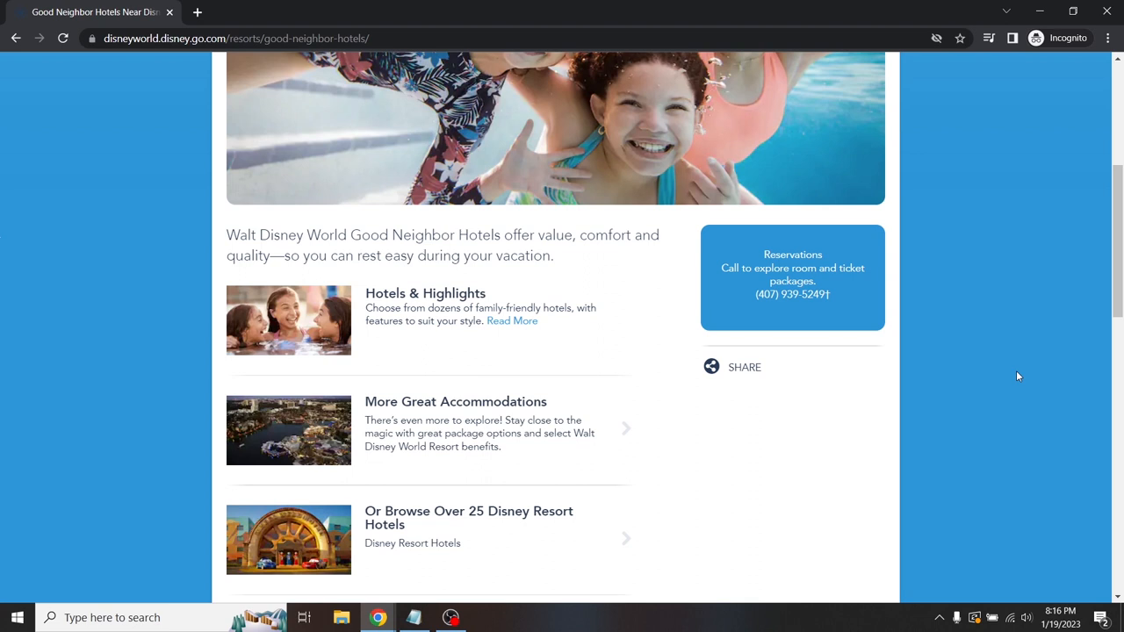
{"action": "scroll", "scroll_direction": "down", "scroll_amount": 3}
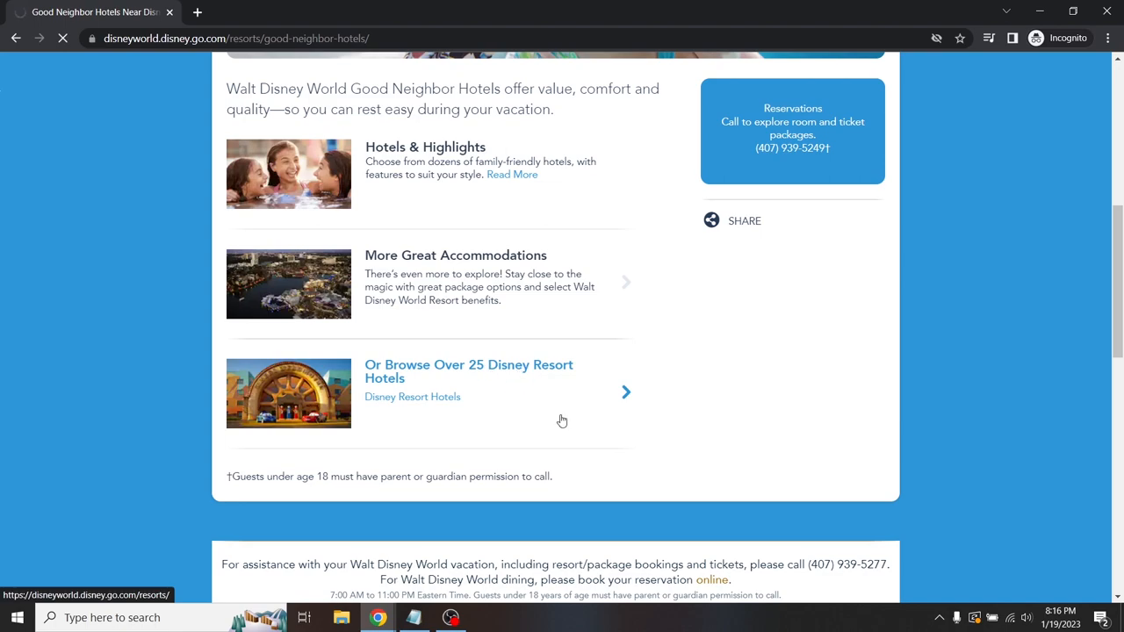
- Browse the 25+ Disney resort hotels, then return to the list at Disney Springs Resort Area Hotels
{"action": "left_click", "coordinate": [412, 396]}
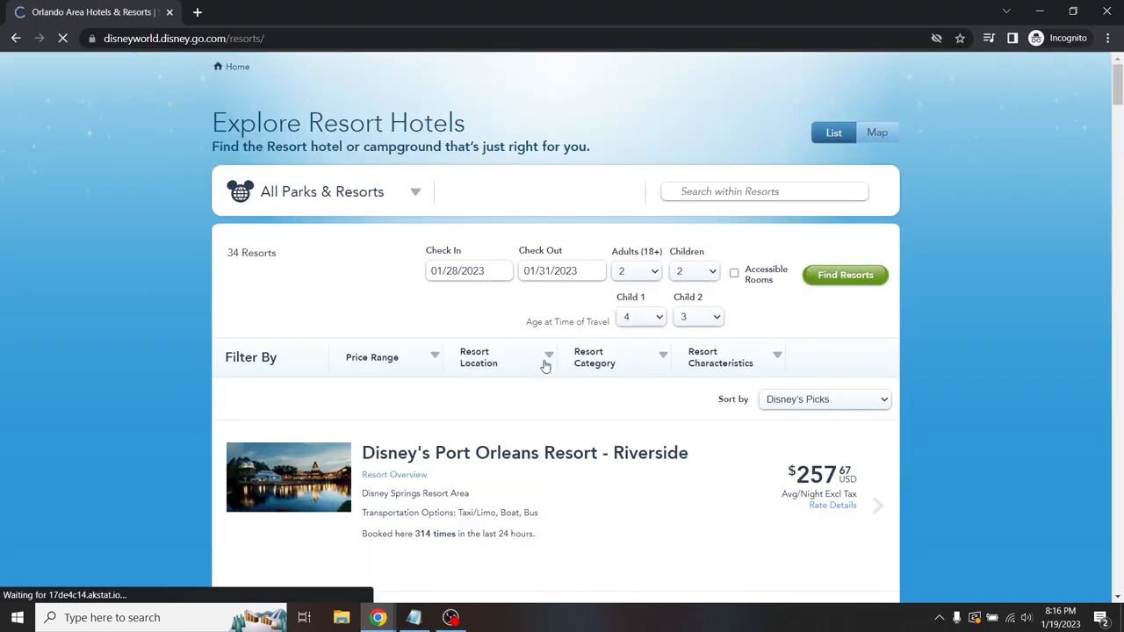
{"action": "scroll", "scroll_direction": "down", "scroll_amount": 3}
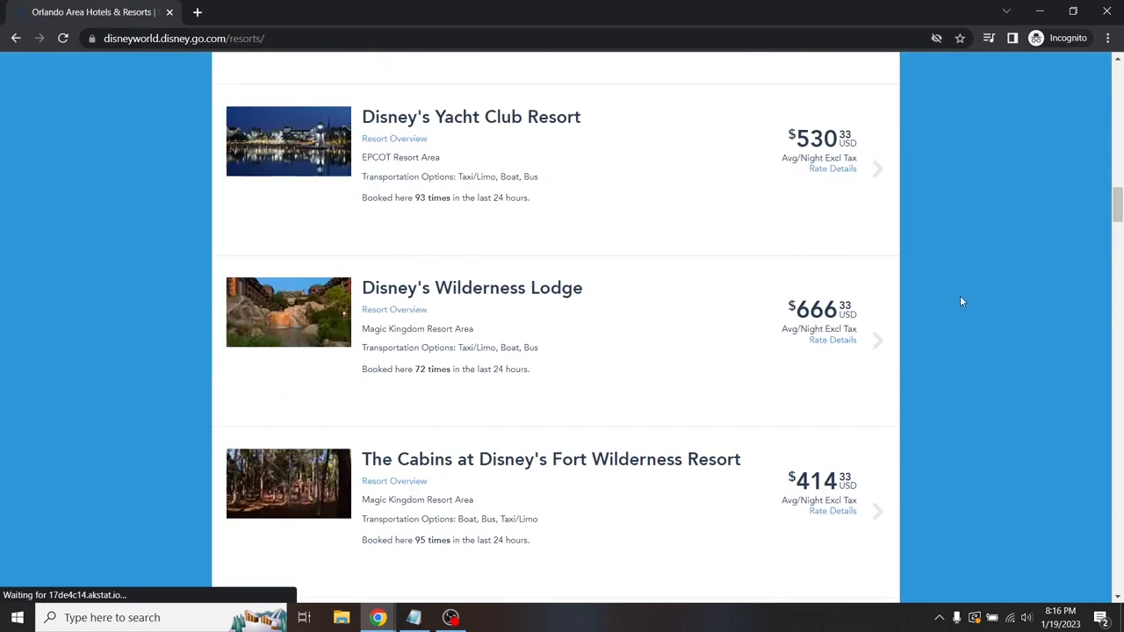
{"action": "scroll", "scroll_direction": "down", "scroll_amount": 3}
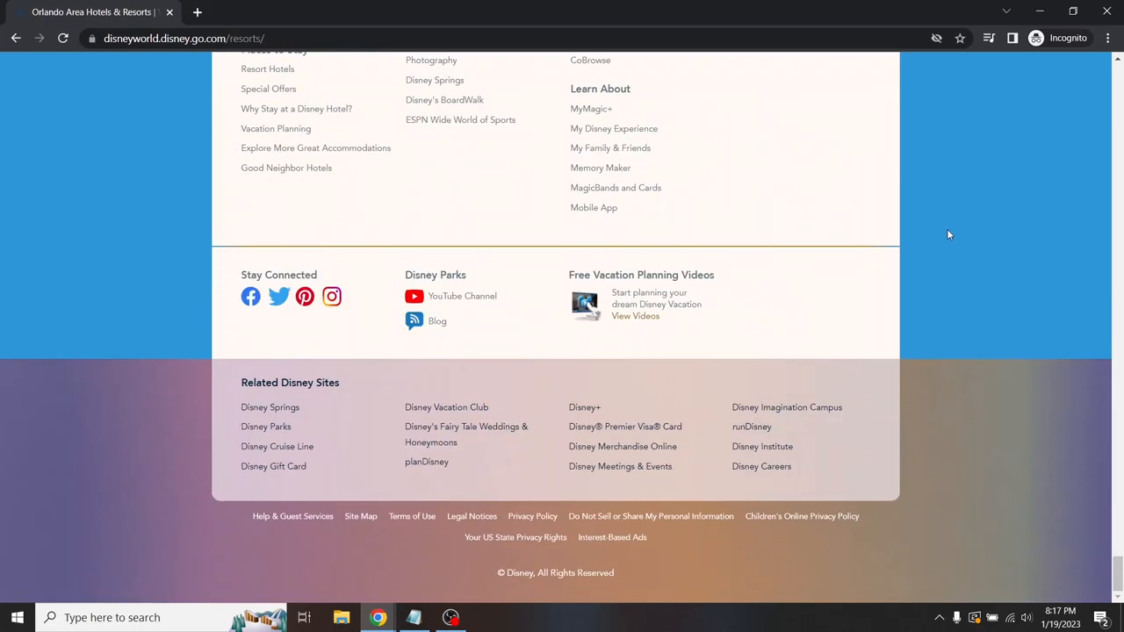
{"action": "scroll", "scroll_direction": "up", "scroll_amount": 3}
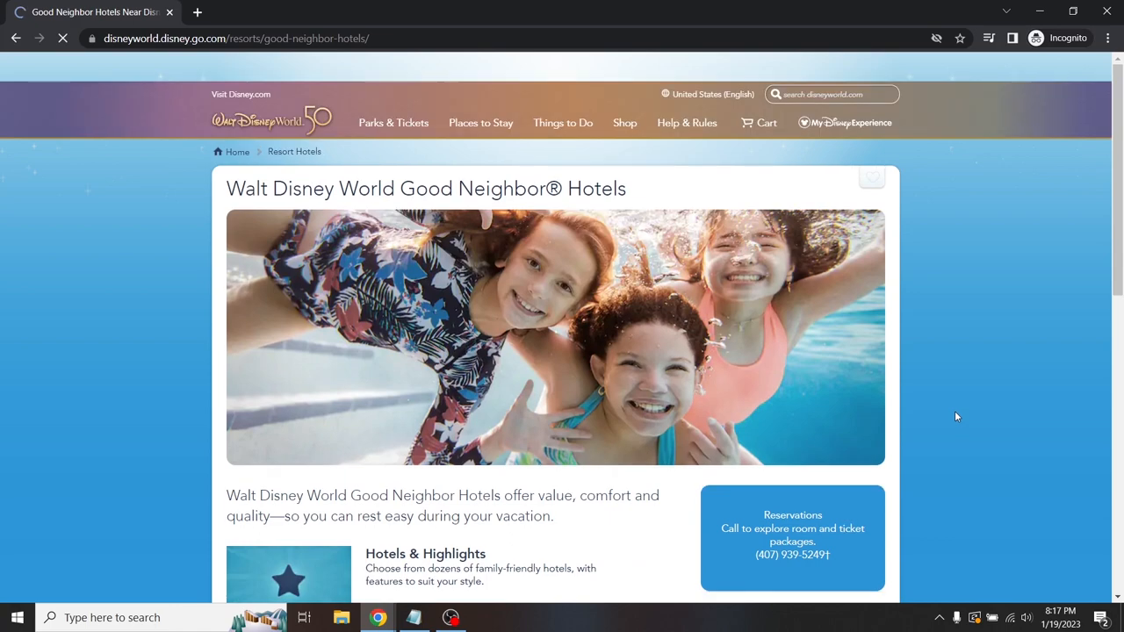
{"action": "scroll", "scroll_direction": "down", "scroll_amount": 3}
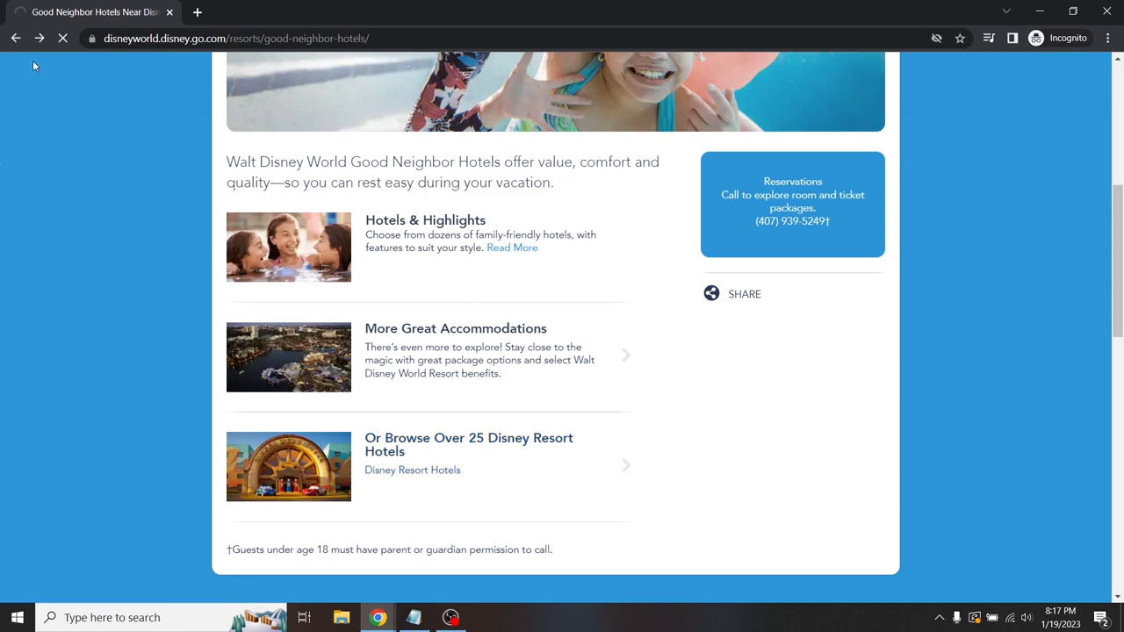
{"action": "left_click", "coordinate": [16, 38]}
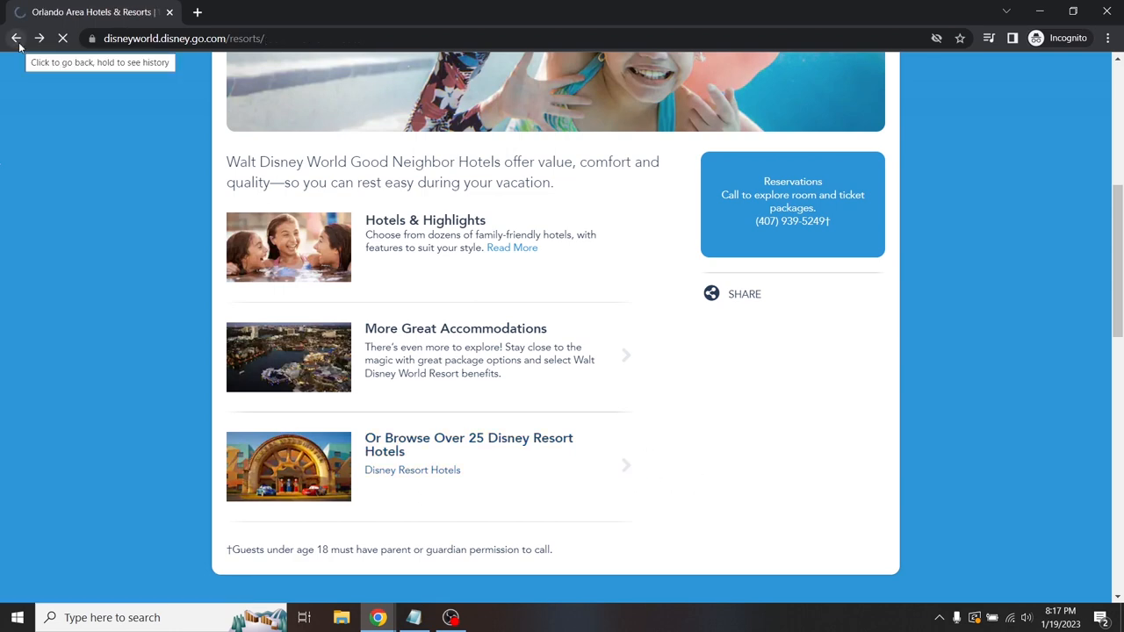
{"action": "left_click", "coordinate": [16, 38]}
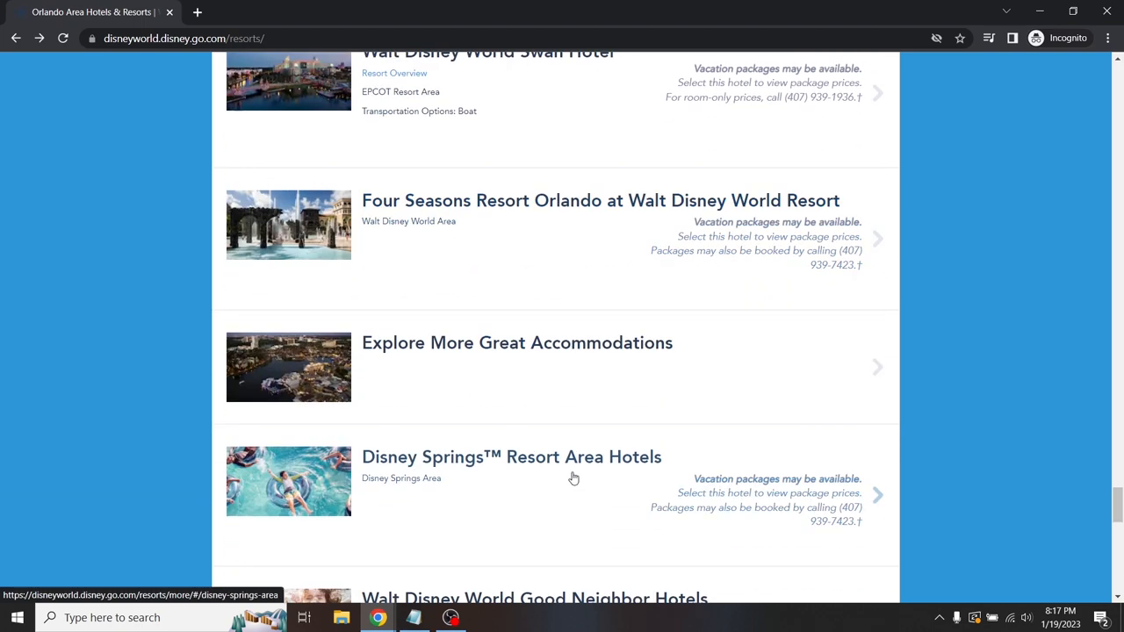
- Compare package totals of the 8 Disney Springs Area hotels sorted by price
{"action": "left_click", "coordinate": [511, 456]}
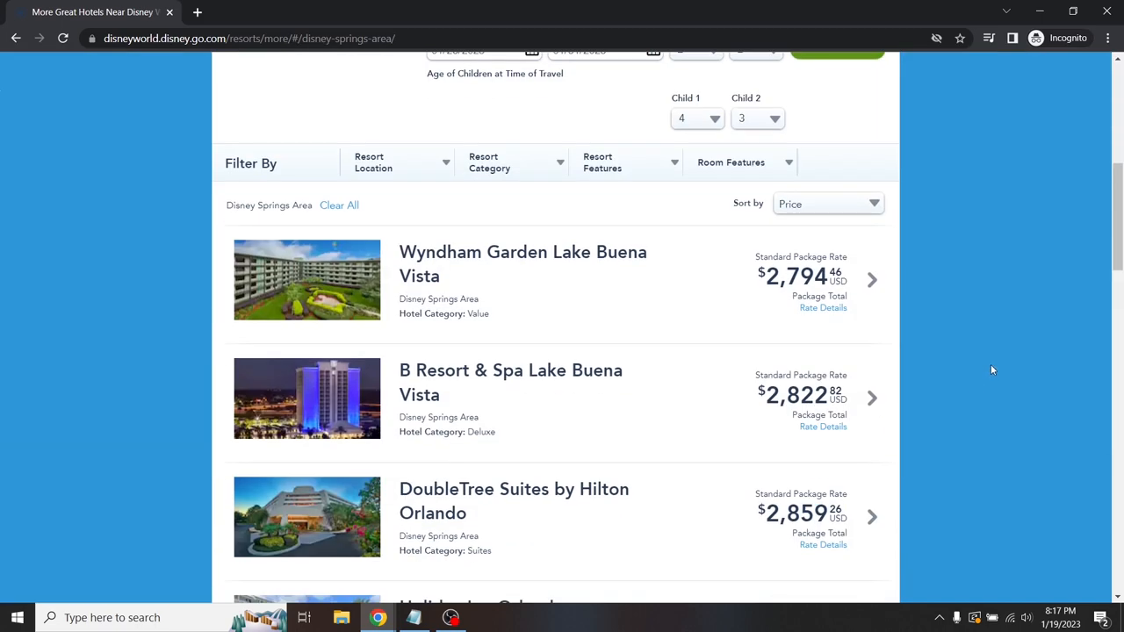
{"action": "scroll", "scroll_direction": "up", "scroll_amount": 3}
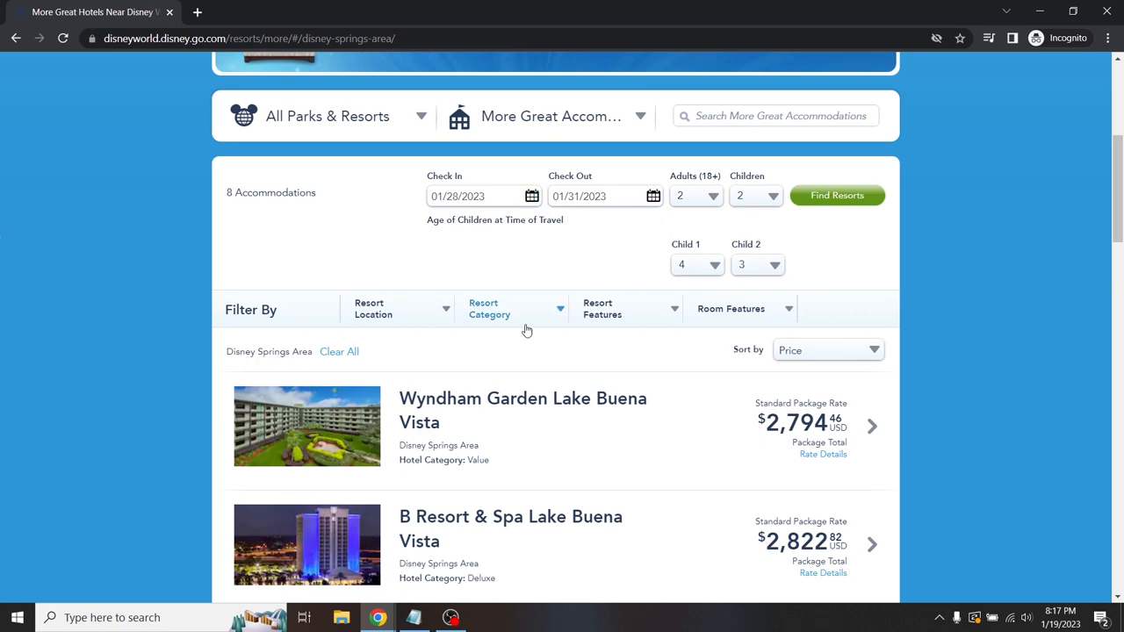
{"action": "mouse_move", "coordinate": [807, 393]}
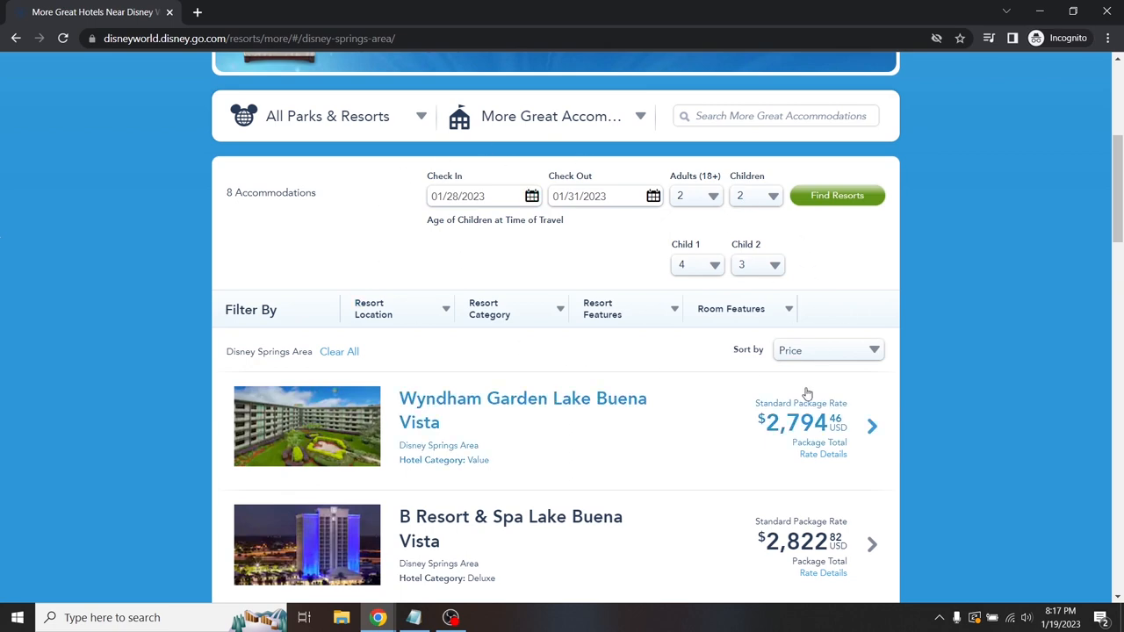
{"action": "scroll", "scroll_direction": "down", "scroll_amount": 3}
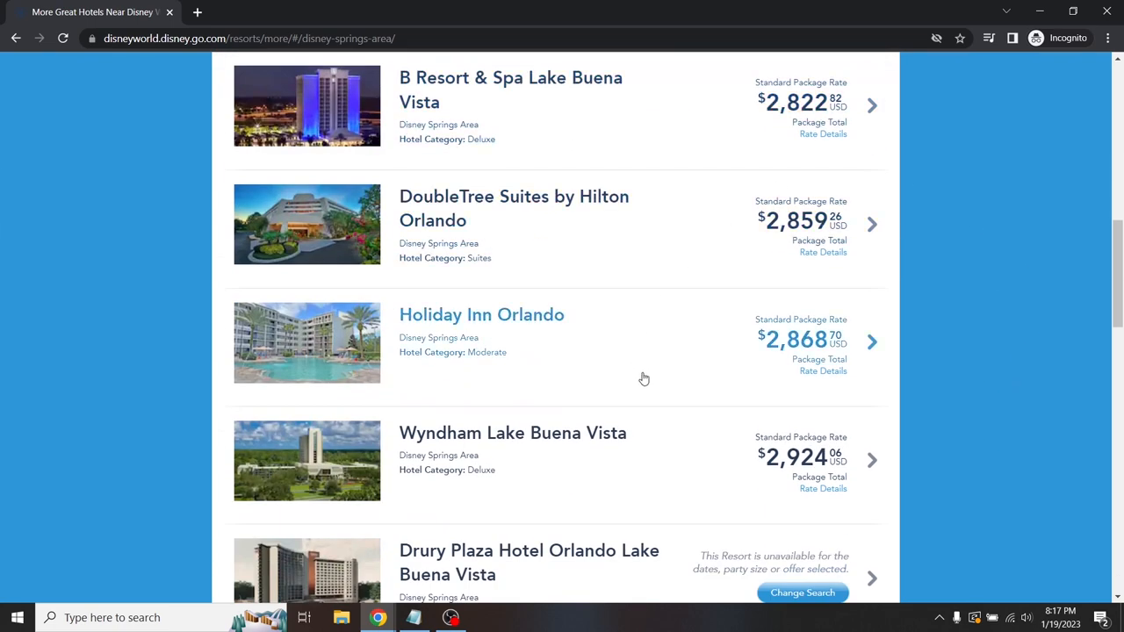
{"action": "scroll", "scroll_direction": "down", "scroll_amount": 3}
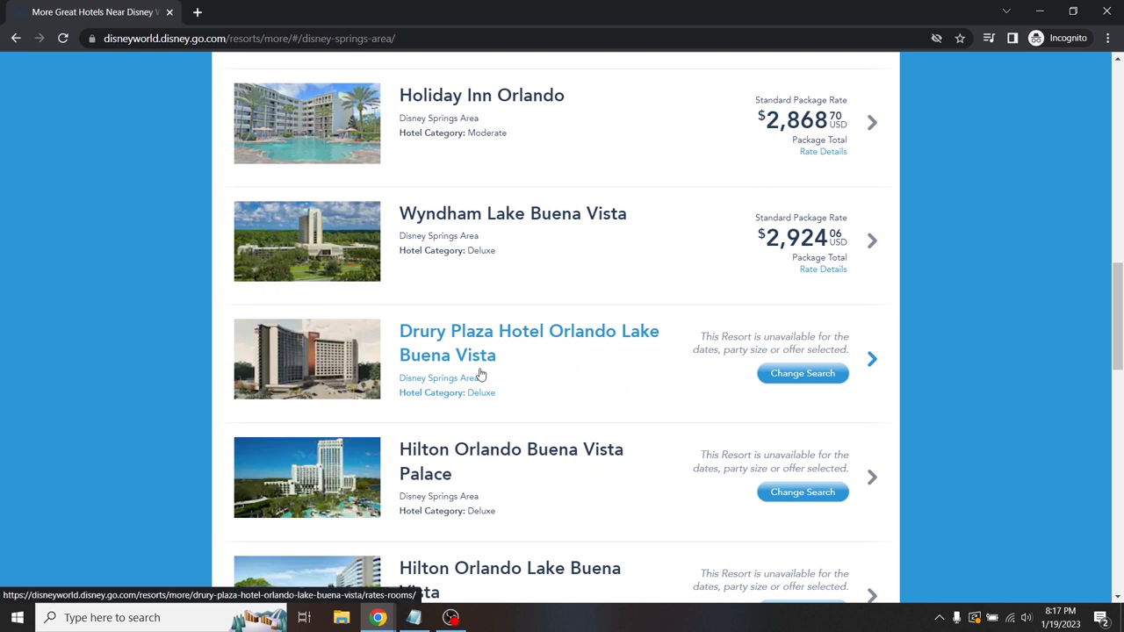
{"action": "mouse_move", "coordinate": [367, 378]}
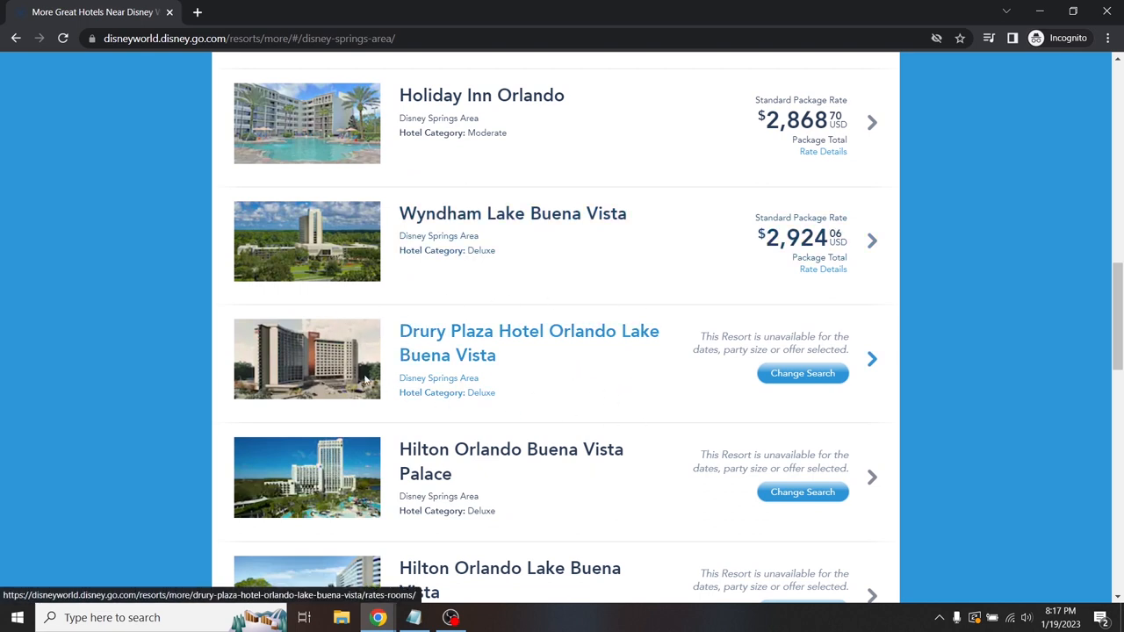
{"action": "mouse_move", "coordinate": [644, 387]}
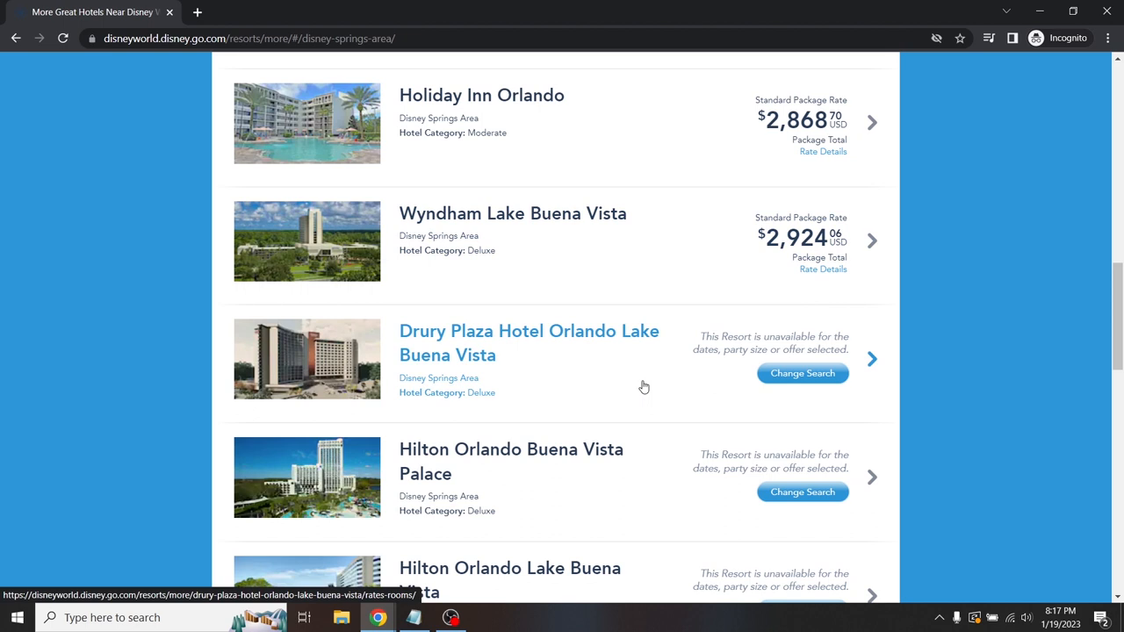
{"action": "mouse_move", "coordinate": [997, 441]}
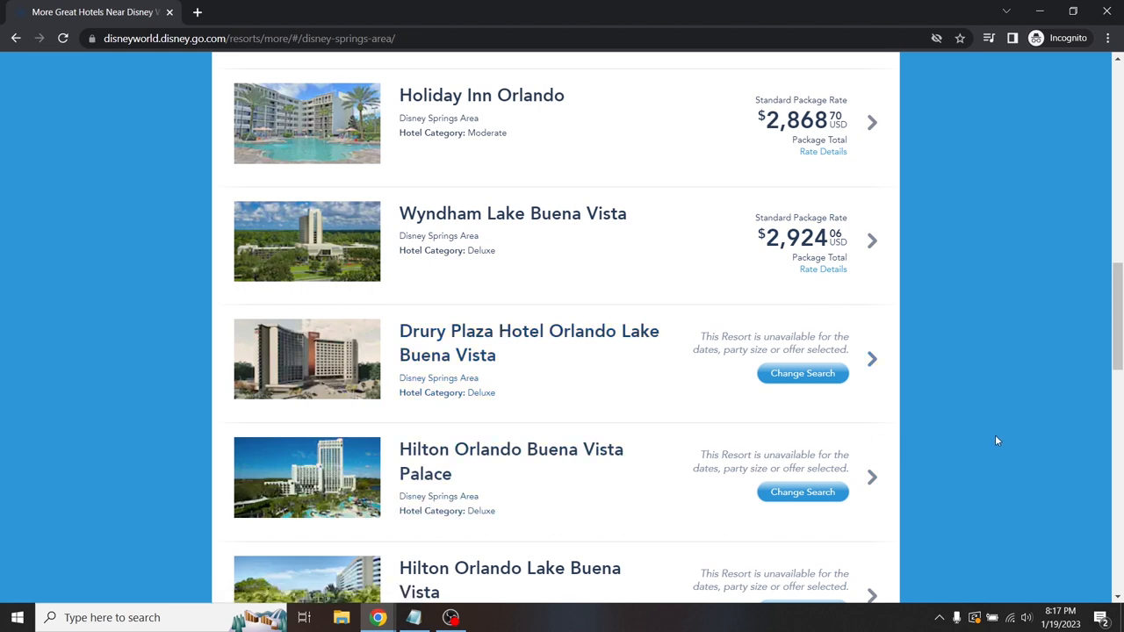
{"action": "mouse_move", "coordinate": [984, 450]}
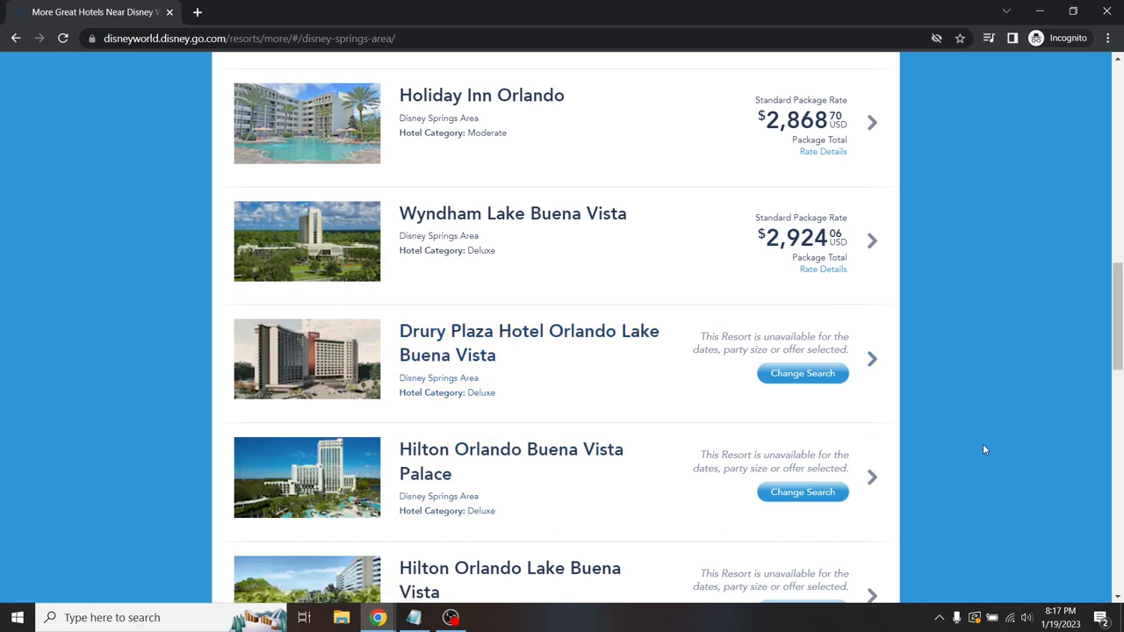
{"action": "scroll", "scroll_direction": "up", "scroll_amount": 3}
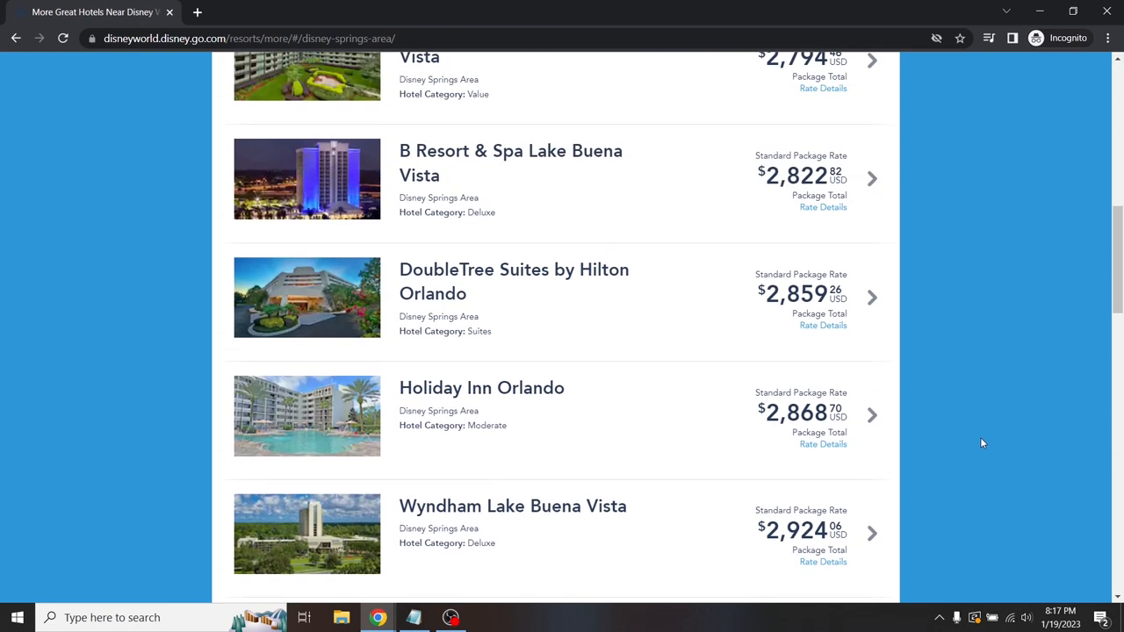
{"action": "scroll", "scroll_direction": "up", "scroll_amount": 3}
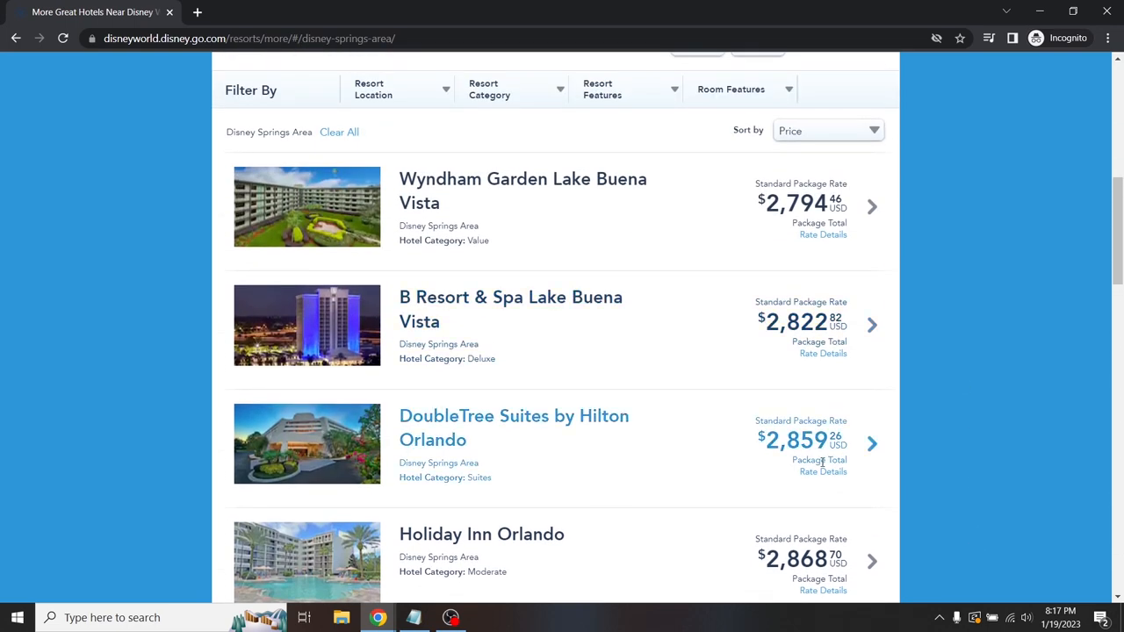
{"action": "scroll", "scroll_direction": "down", "scroll_amount": 3}
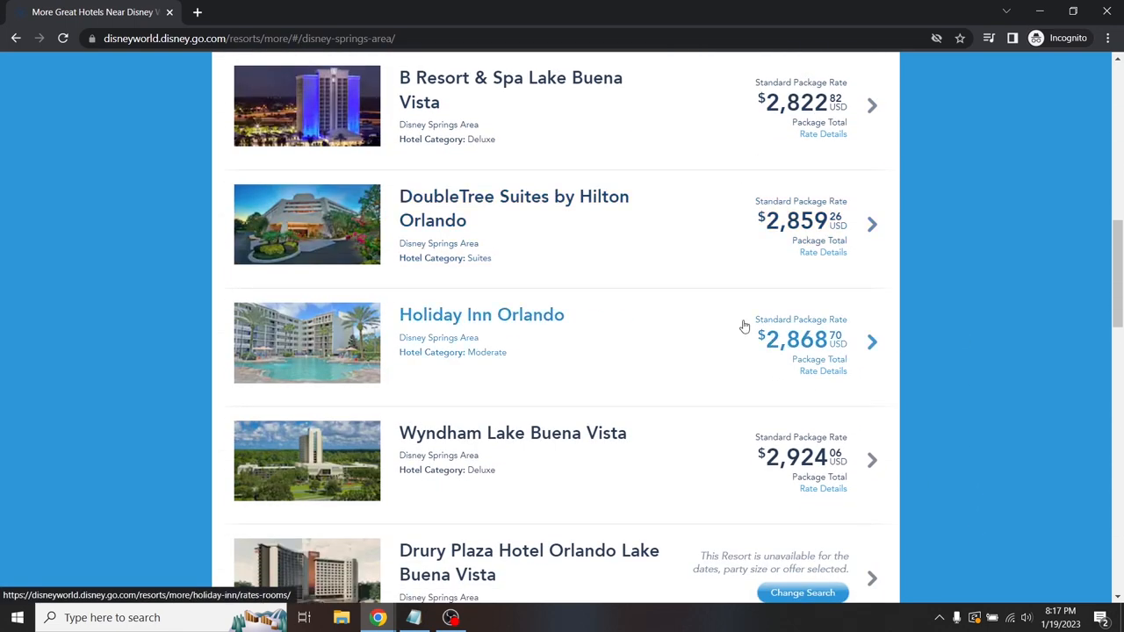
{"action": "mouse_move", "coordinate": [988, 493]}
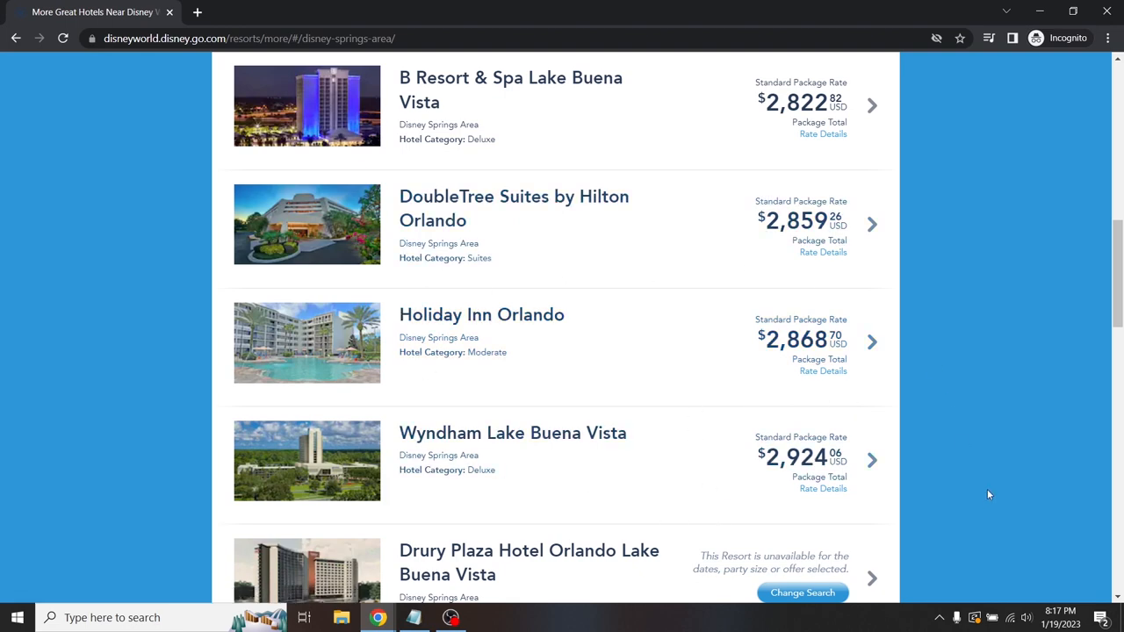
{"action": "scroll", "scroll_direction": "up", "scroll_amount": 3}
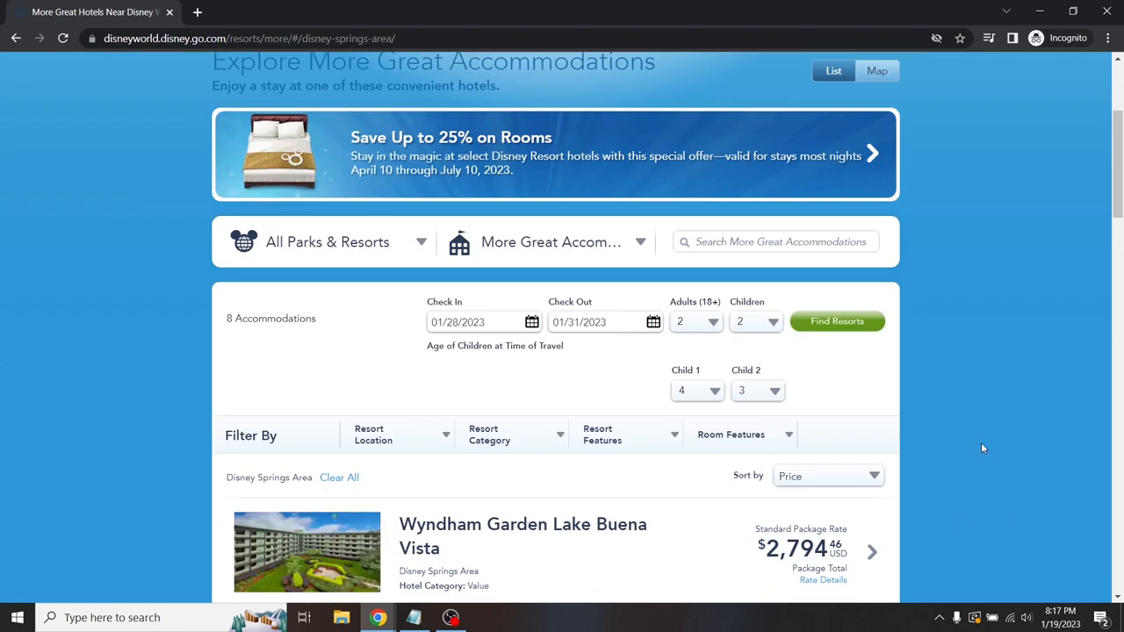
{"action": "scroll", "scroll_direction": "up", "scroll_amount": 3}
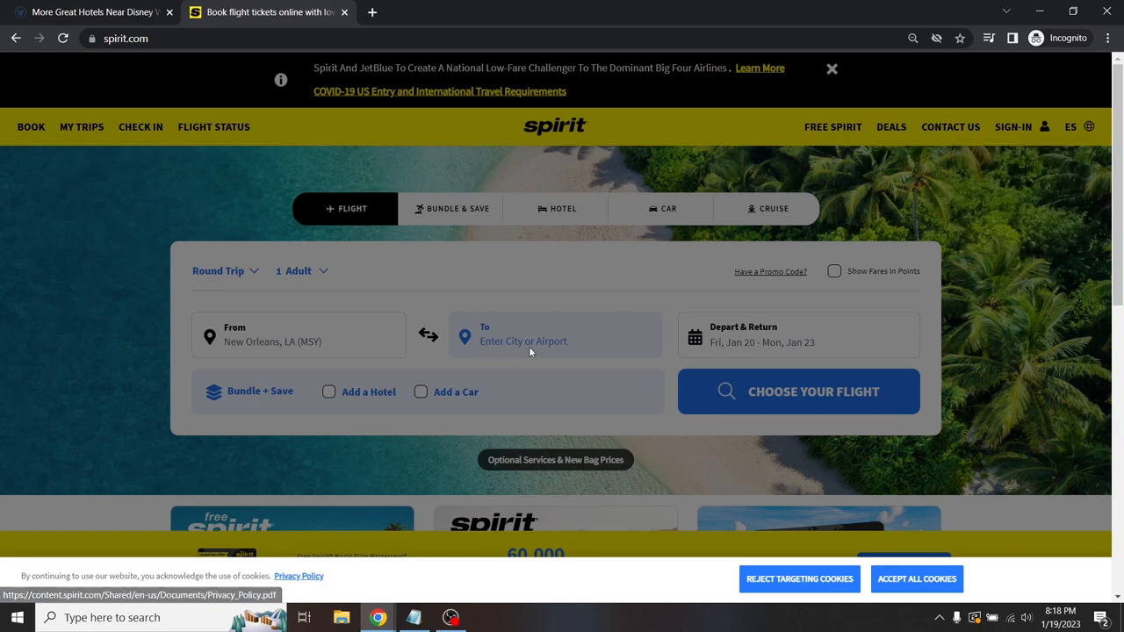
{"action": "mouse_move", "coordinate": [477, 349]}
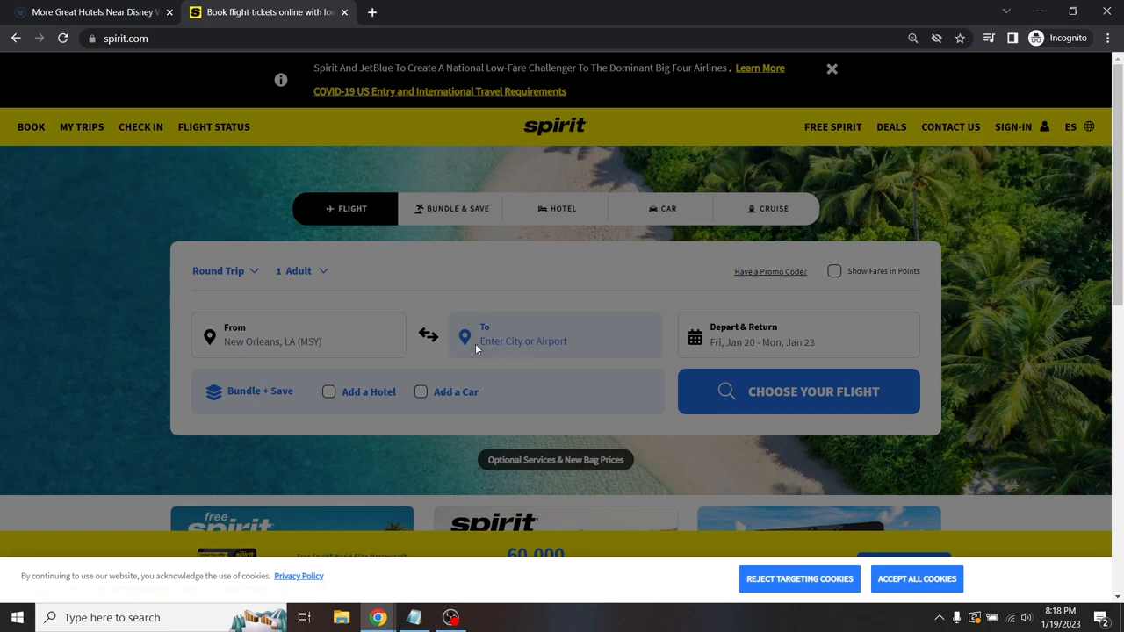
- Dismiss the cookie notice and search round trips with dates Sat Jan 28 – Tue Jan 31
{"action": "scroll", "scroll_direction": "down", "scroll_amount": 3}
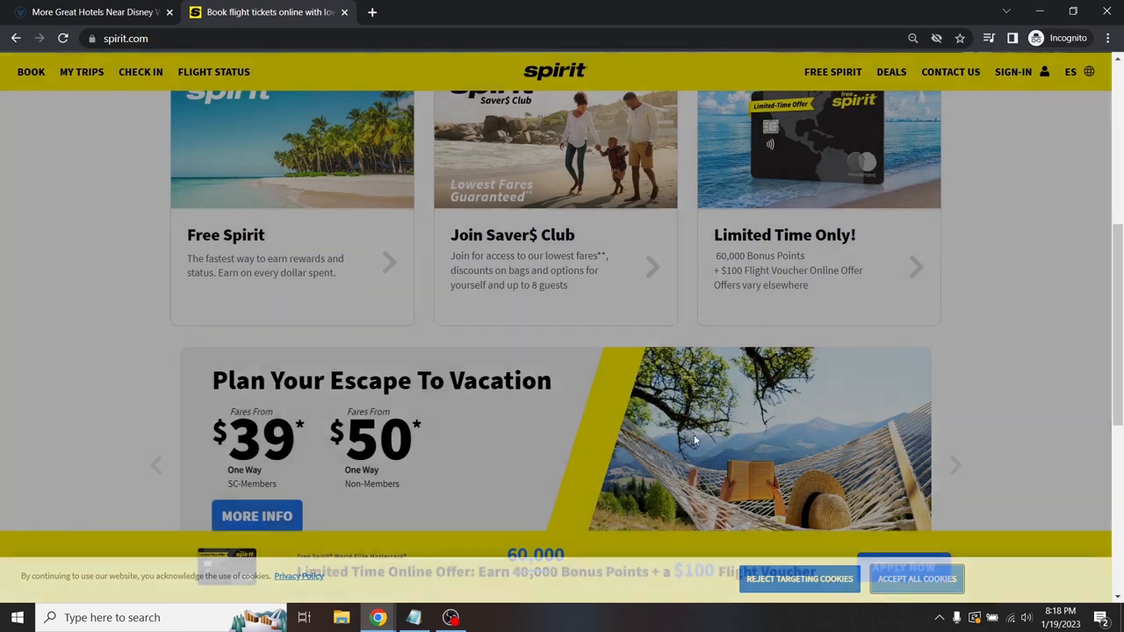
{"action": "left_click", "coordinate": [554, 247]}
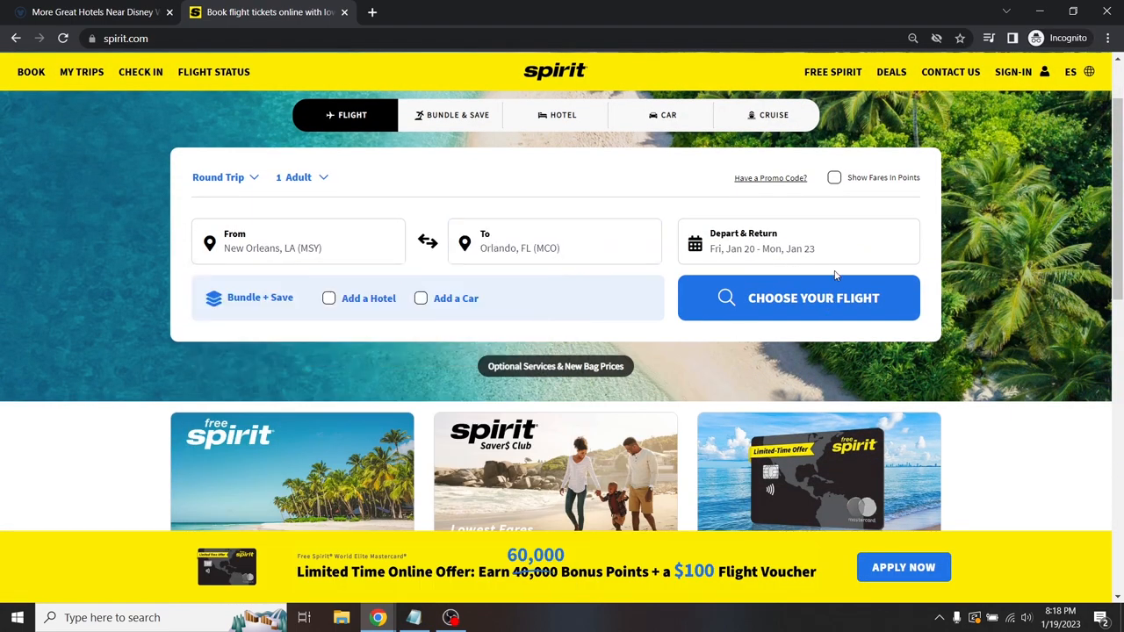
{"action": "left_click", "coordinate": [790, 242]}
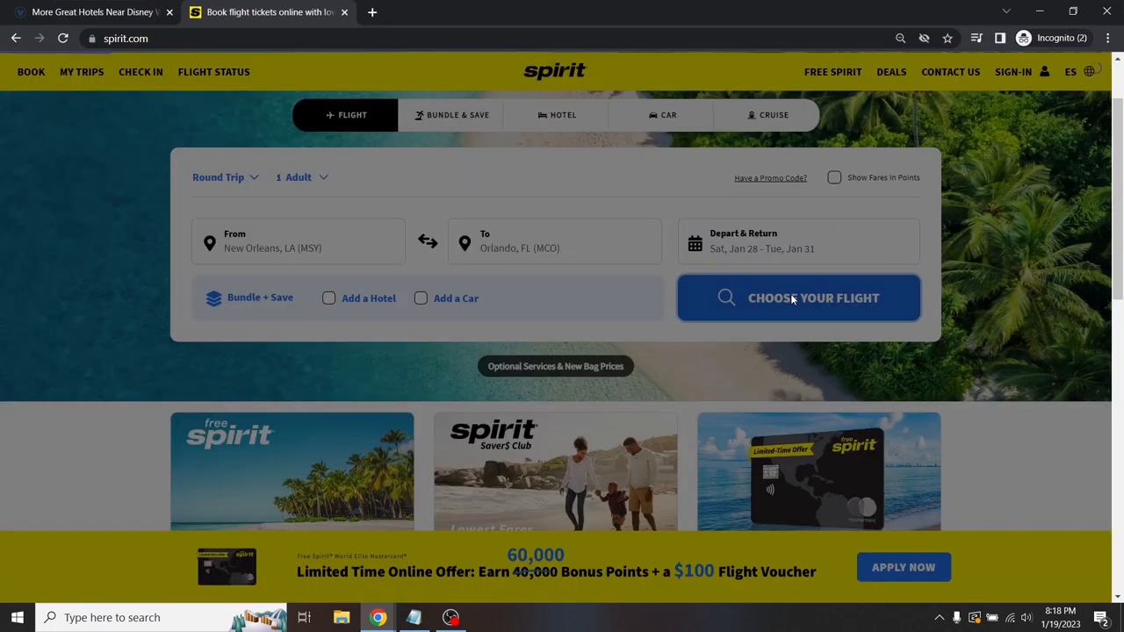
{"action": "left_click", "coordinate": [798, 298]}
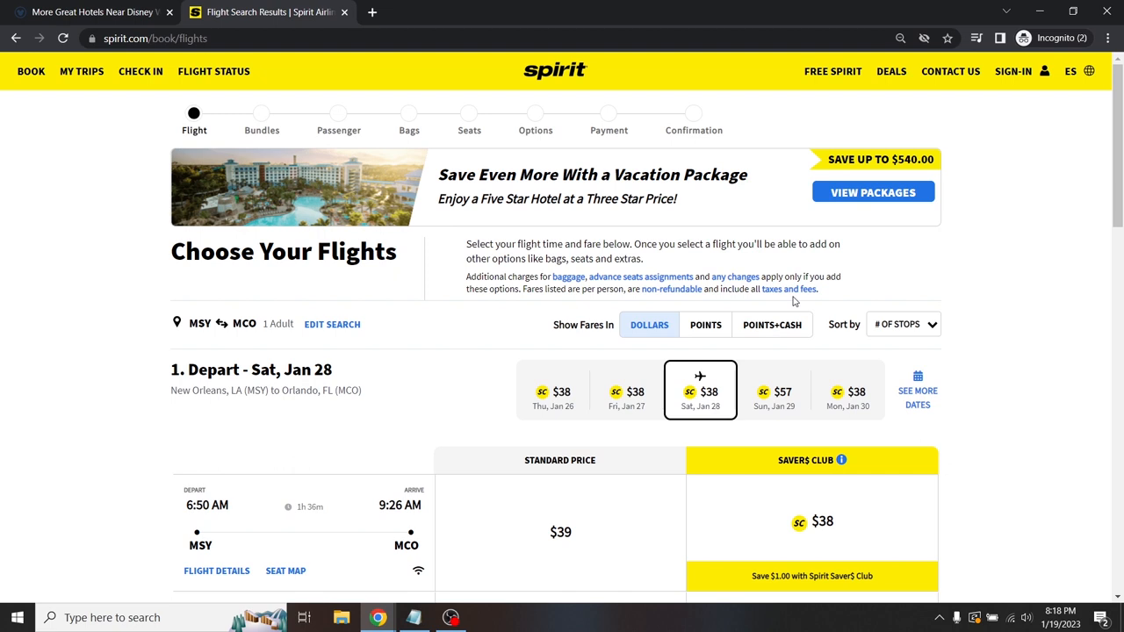
- Page the MSY–MCO fare calendar from February through June, where fares run mostly $164–$332
{"action": "scroll", "scroll_direction": "down", "scroll_amount": 3}
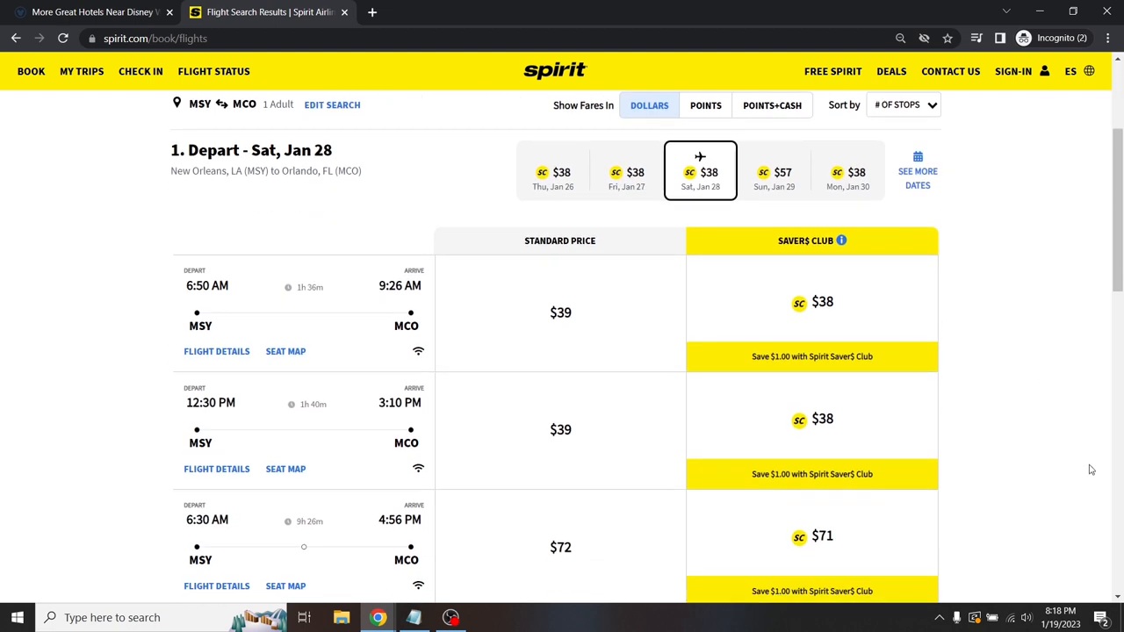
{"action": "mouse_move", "coordinate": [657, 338]}
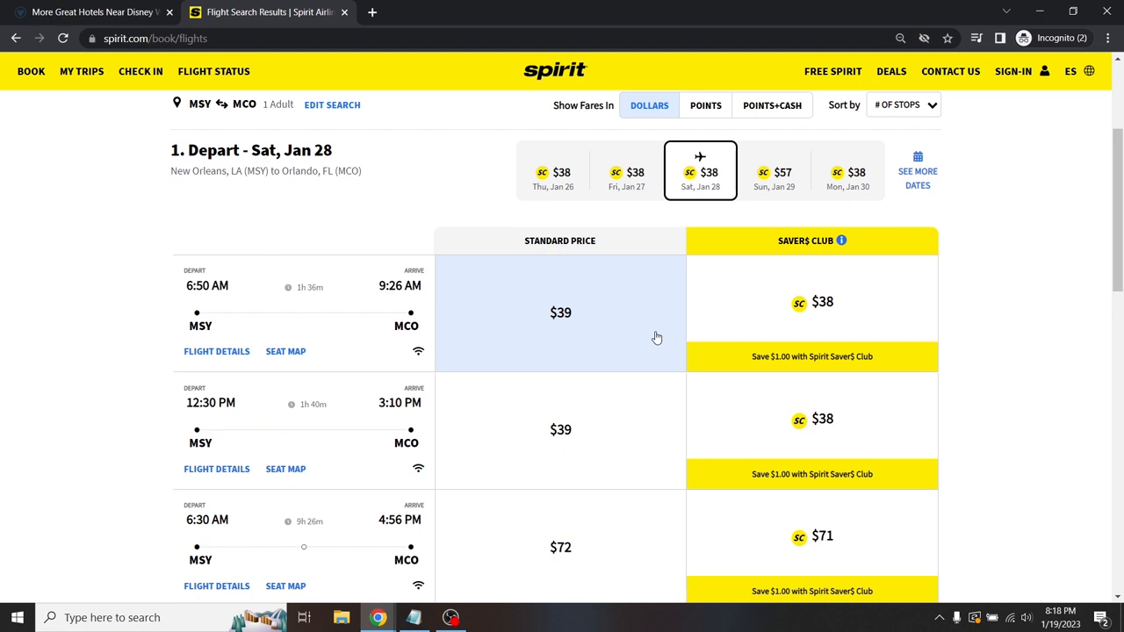
{"action": "mouse_move", "coordinate": [284, 438]}
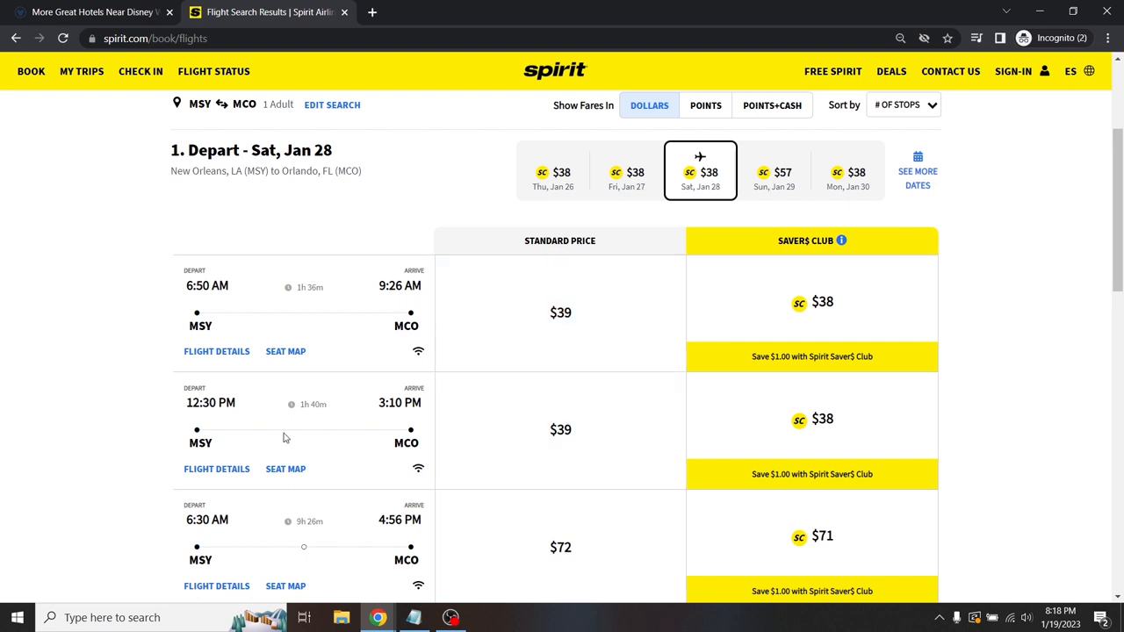
{"action": "mouse_move", "coordinate": [288, 362]}
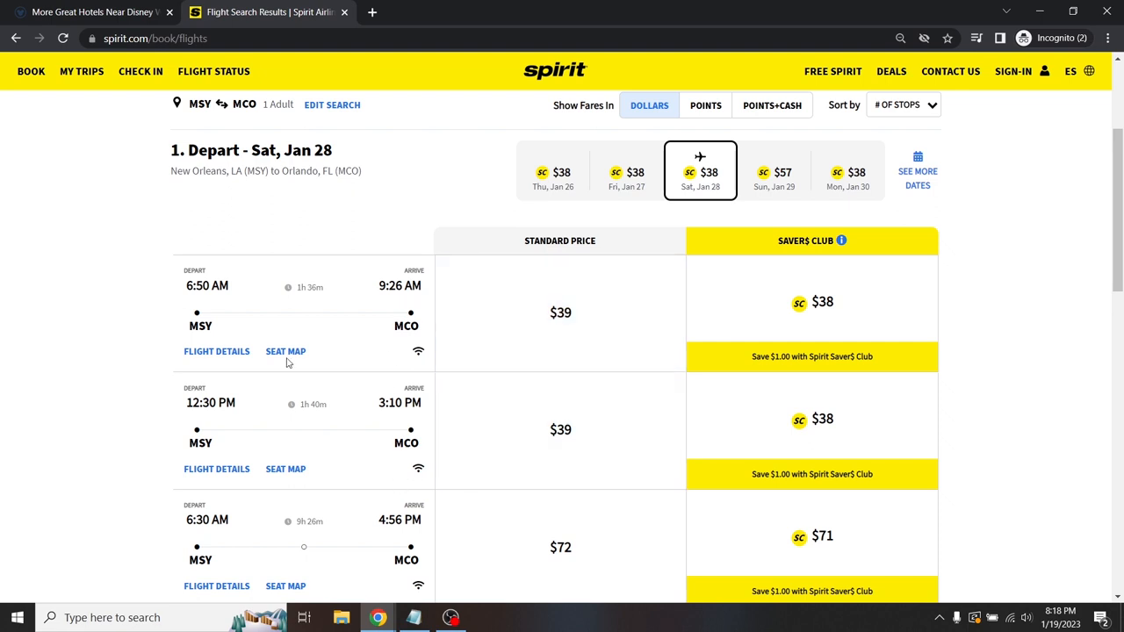
{"action": "mouse_move", "coordinate": [301, 542]}
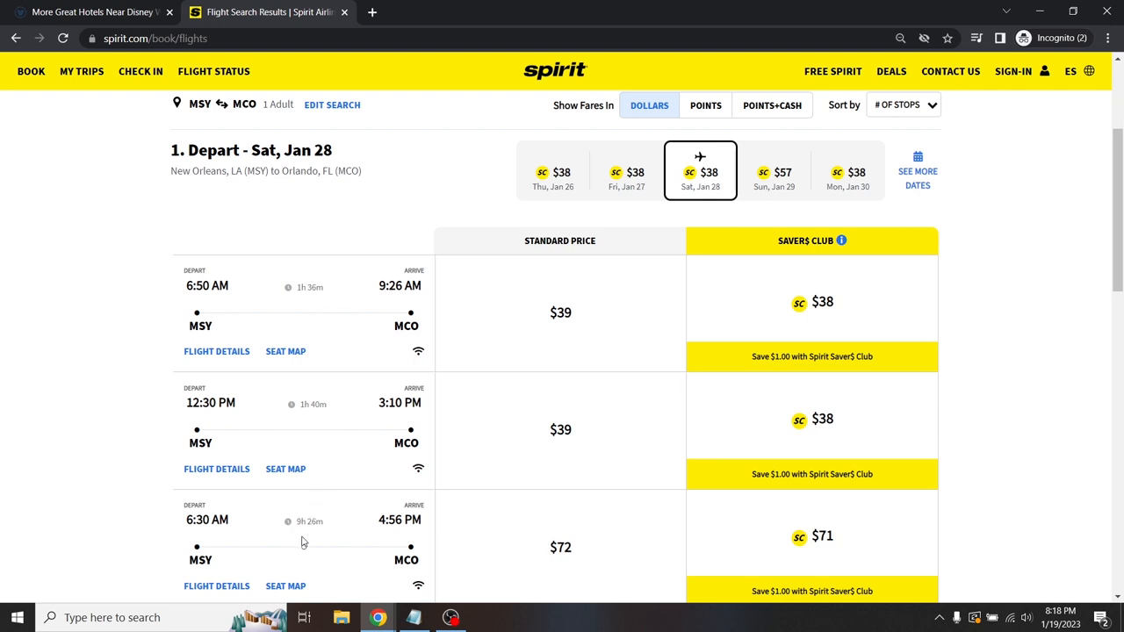
{"action": "mouse_move", "coordinate": [319, 355]}
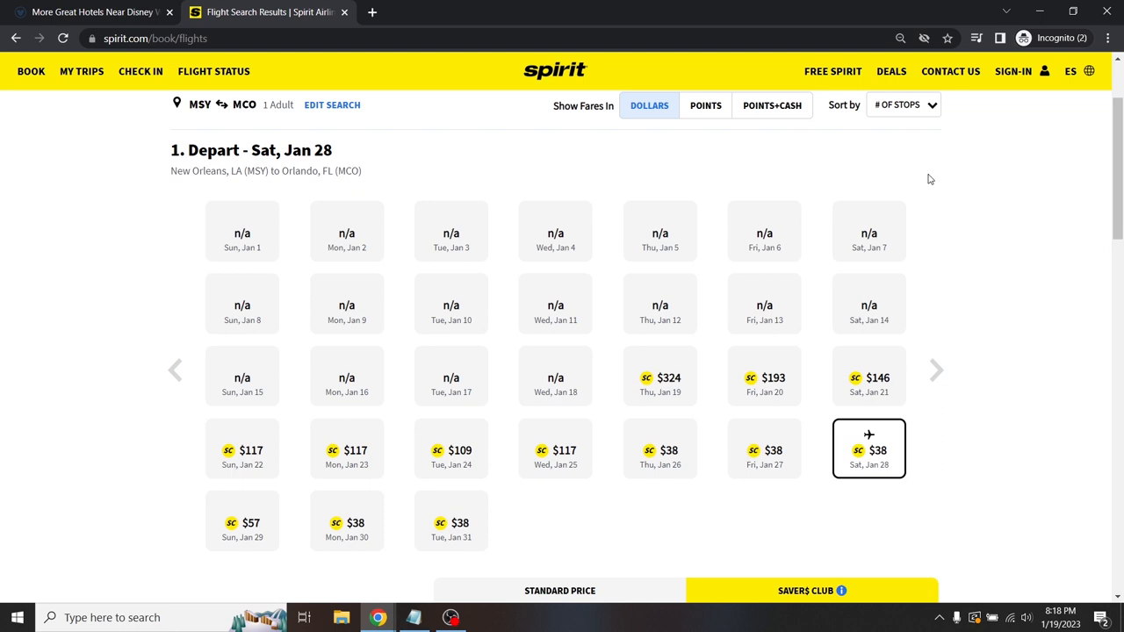
{"action": "mouse_move", "coordinate": [951, 404]}
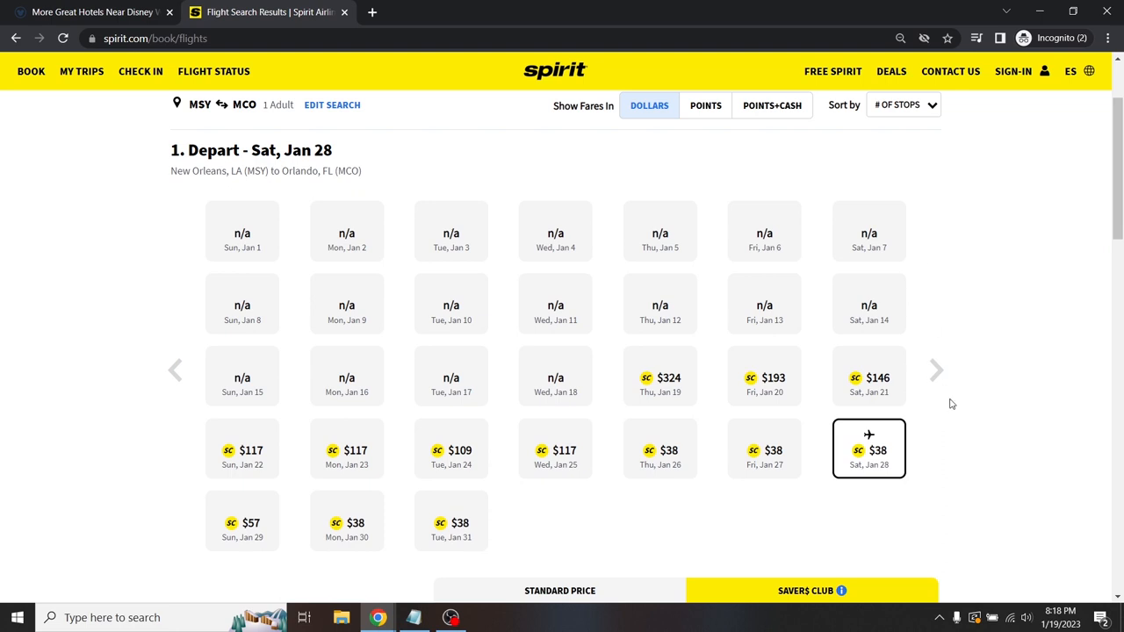
{"action": "mouse_move", "coordinate": [943, 359]}
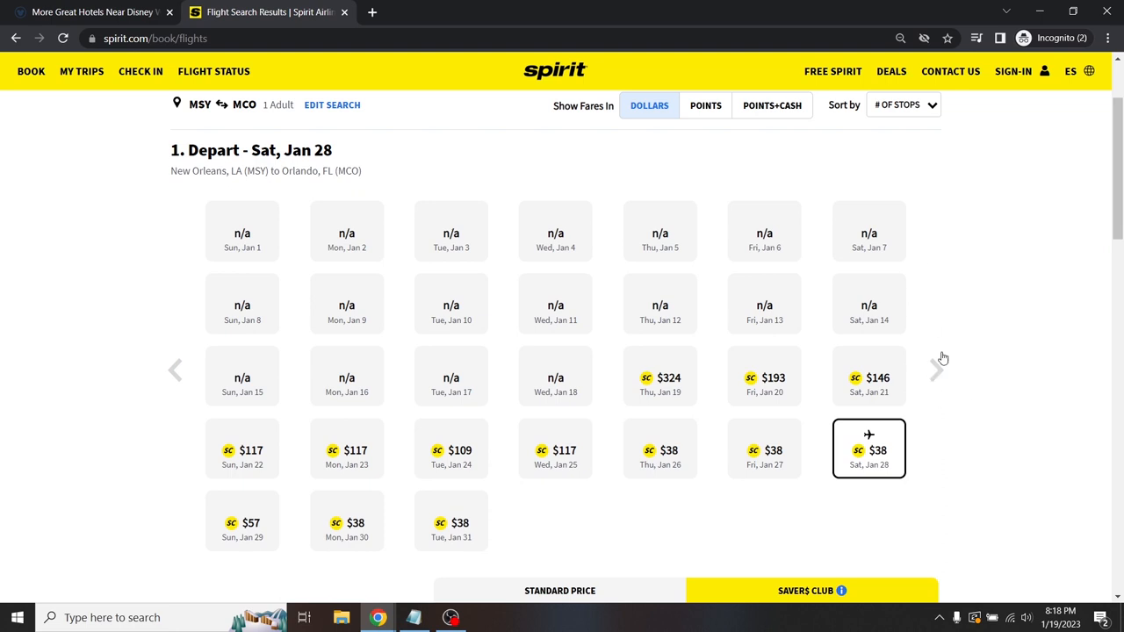
{"action": "left_click", "coordinate": [869, 448]}
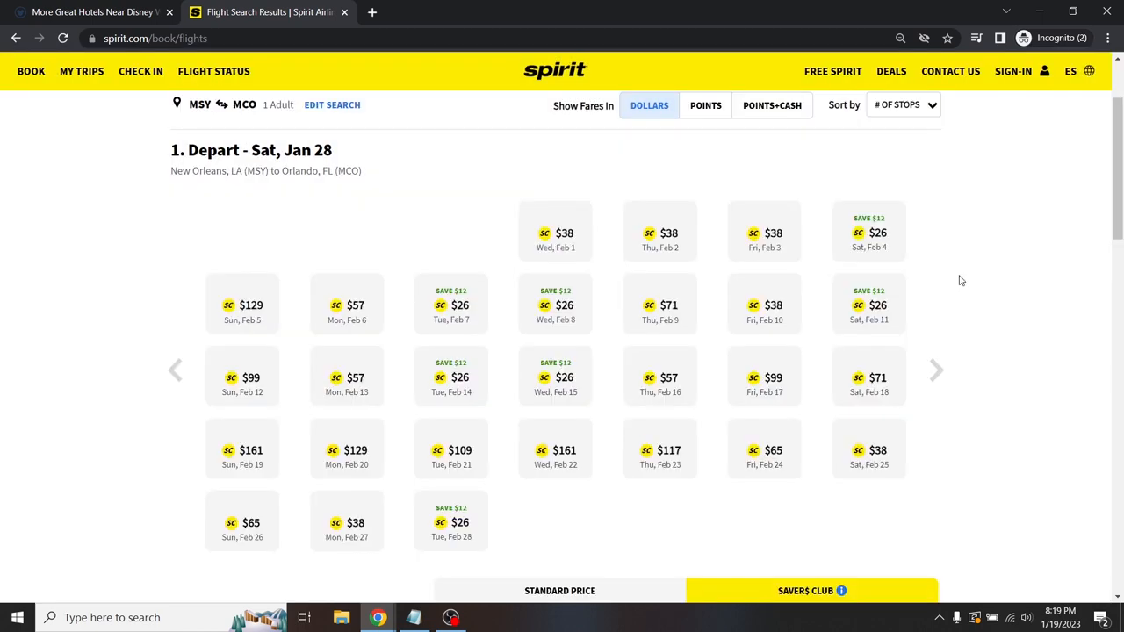
{"action": "mouse_move", "coordinate": [868, 246]}
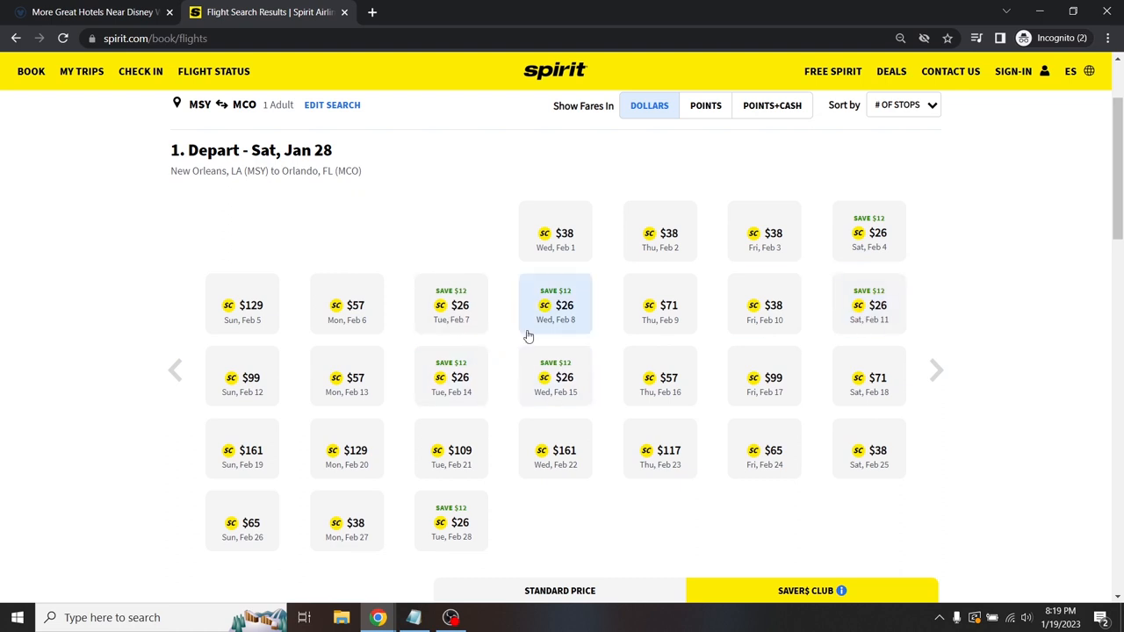
{"action": "mouse_move", "coordinate": [868, 305]}
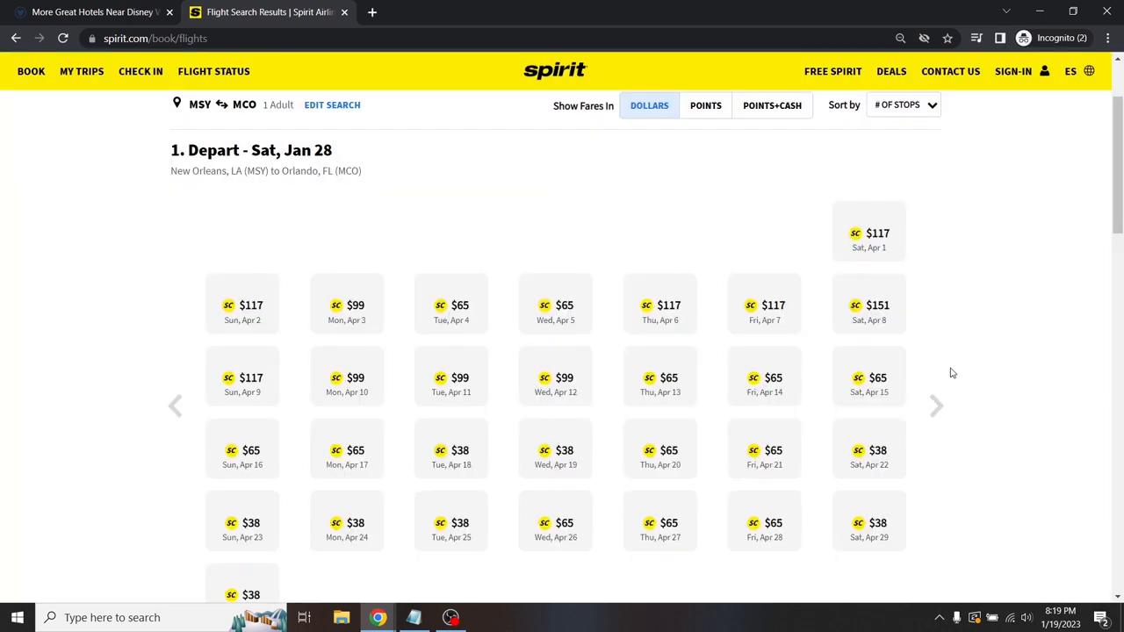
{"action": "mouse_move", "coordinate": [990, 351]}
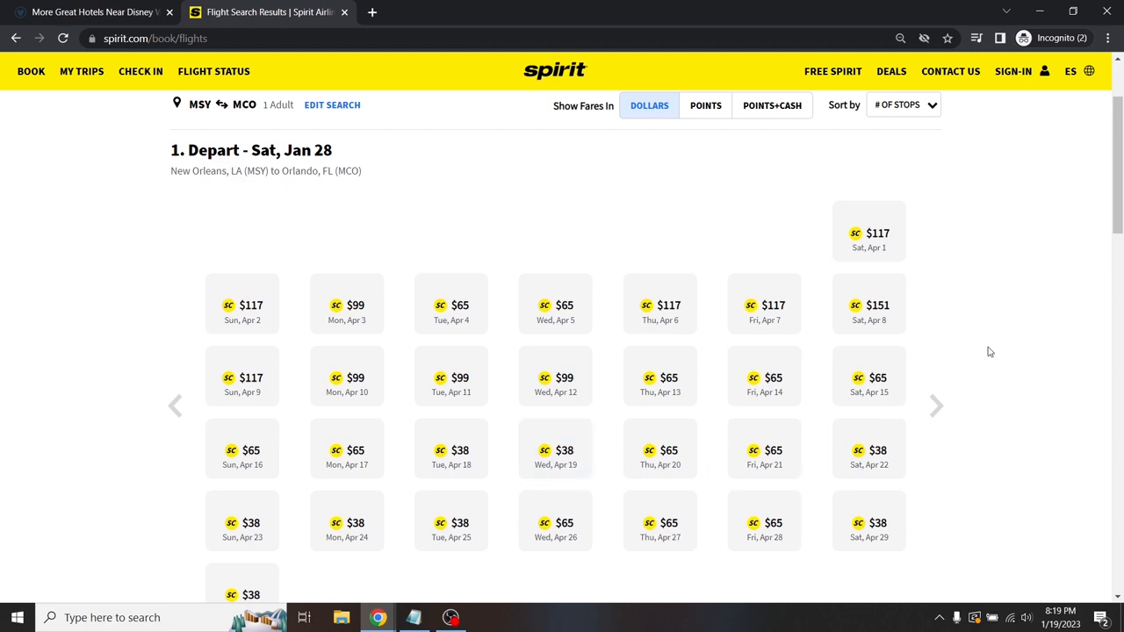
{"action": "mouse_move", "coordinate": [801, 239]}
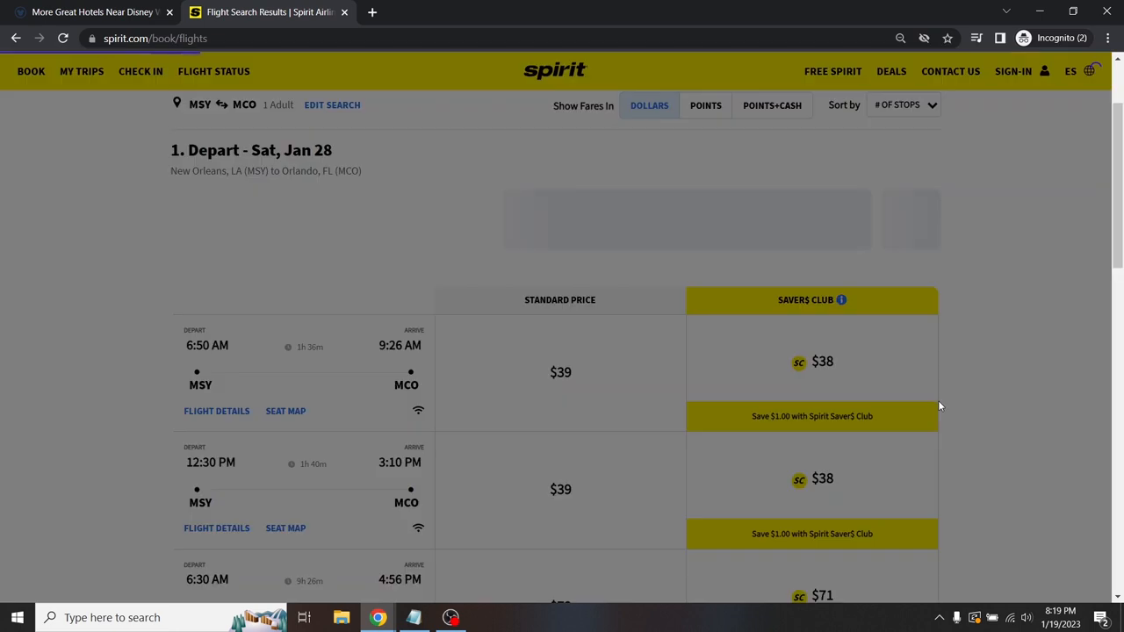
{"action": "mouse_move", "coordinate": [991, 351]}
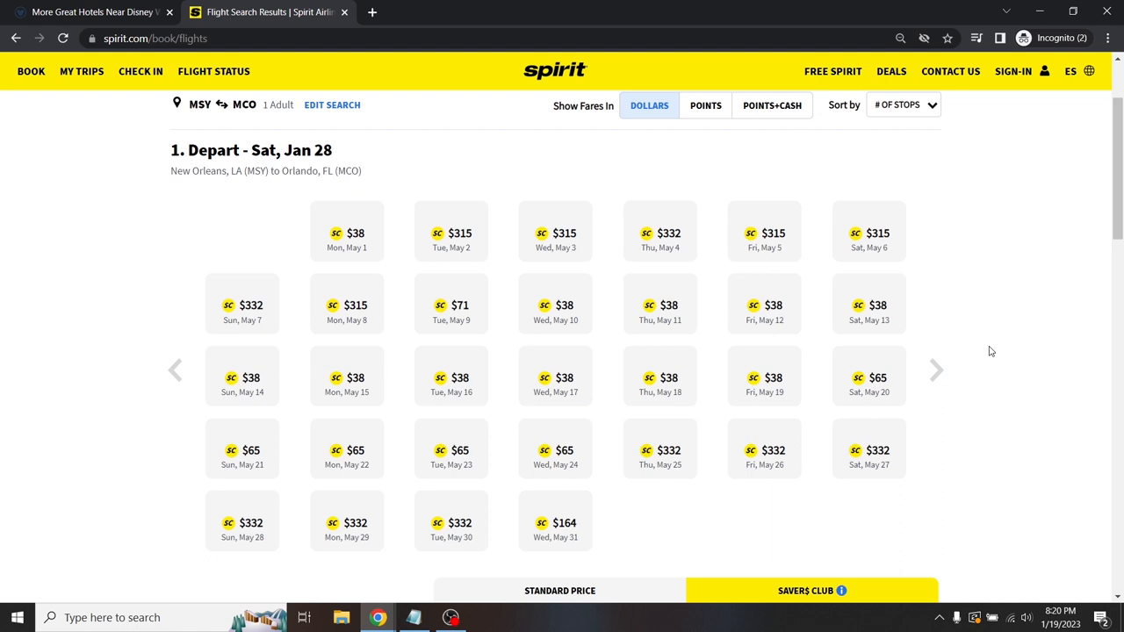
{"action": "mouse_move", "coordinate": [937, 370]}
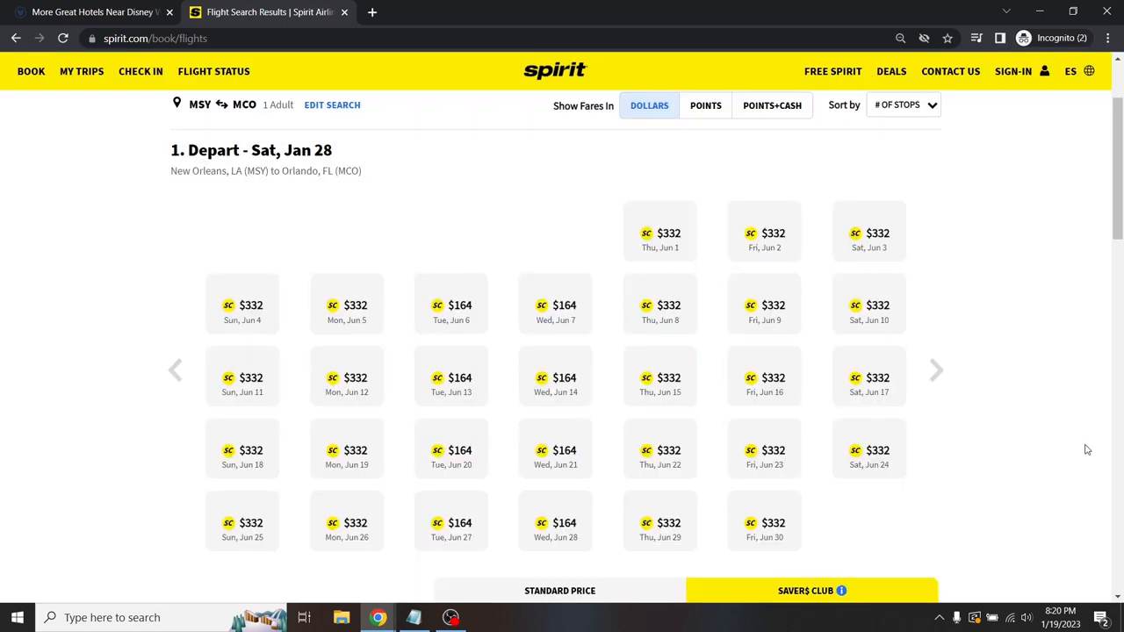
{"action": "scroll", "scroll_direction": "up", "scroll_amount": 3}
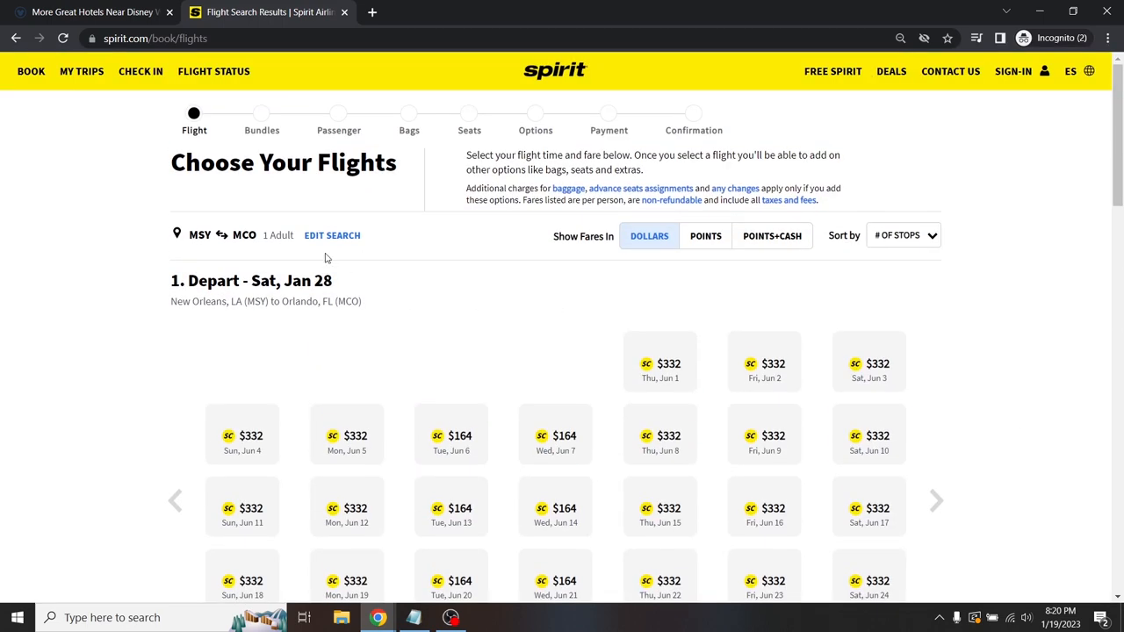
- Rerun the trip search, review the $77.78 Jan 31 return fare, and return to Disney Springs hotels
{"action": "left_click", "coordinate": [332, 235]}
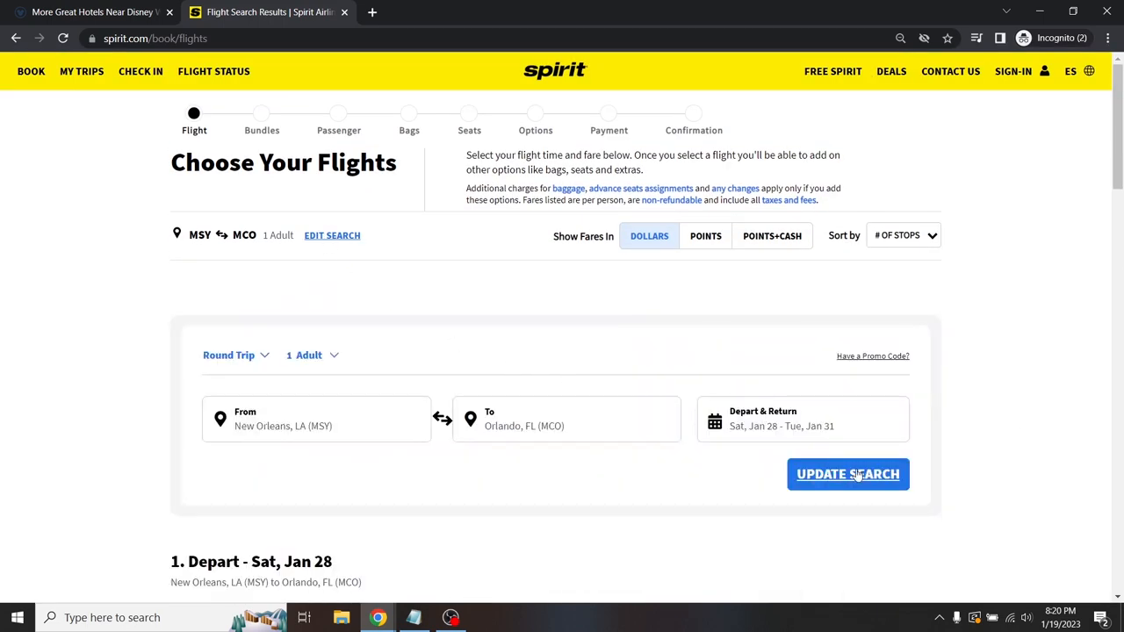
{"action": "left_click", "coordinate": [848, 474]}
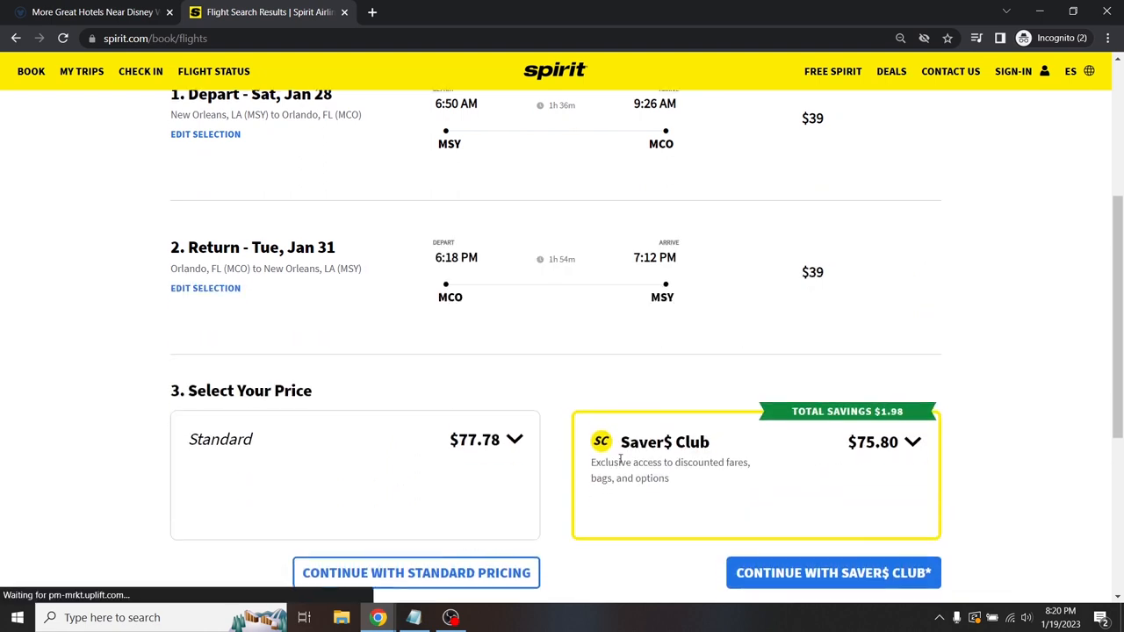
{"action": "scroll", "scroll_direction": "down", "scroll_amount": 3}
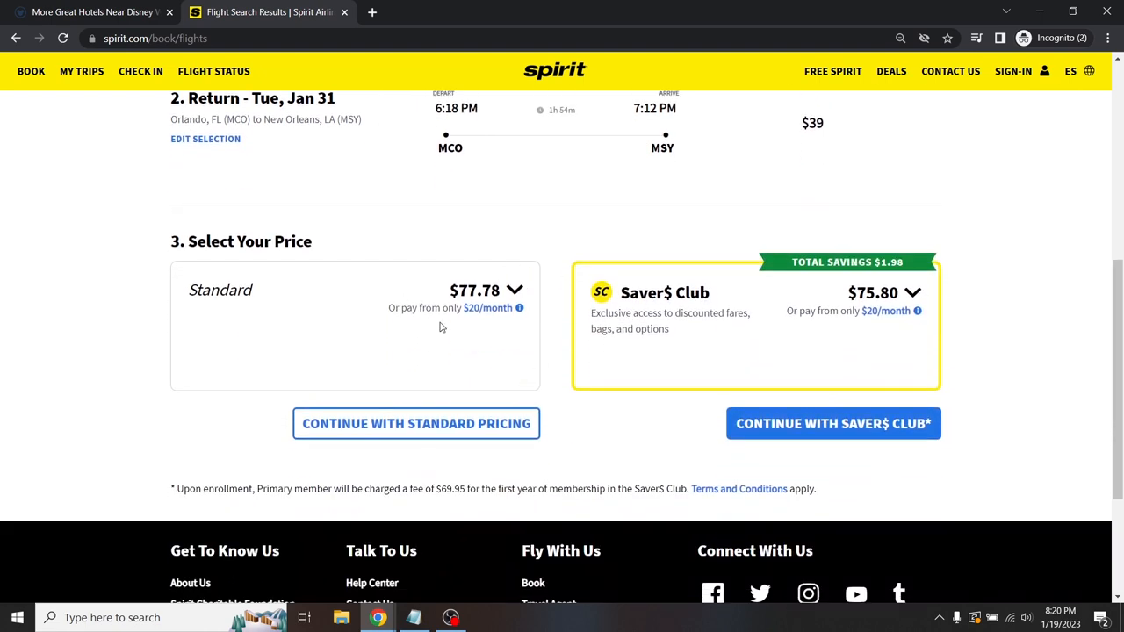
{"action": "mouse_move", "coordinate": [475, 343]}
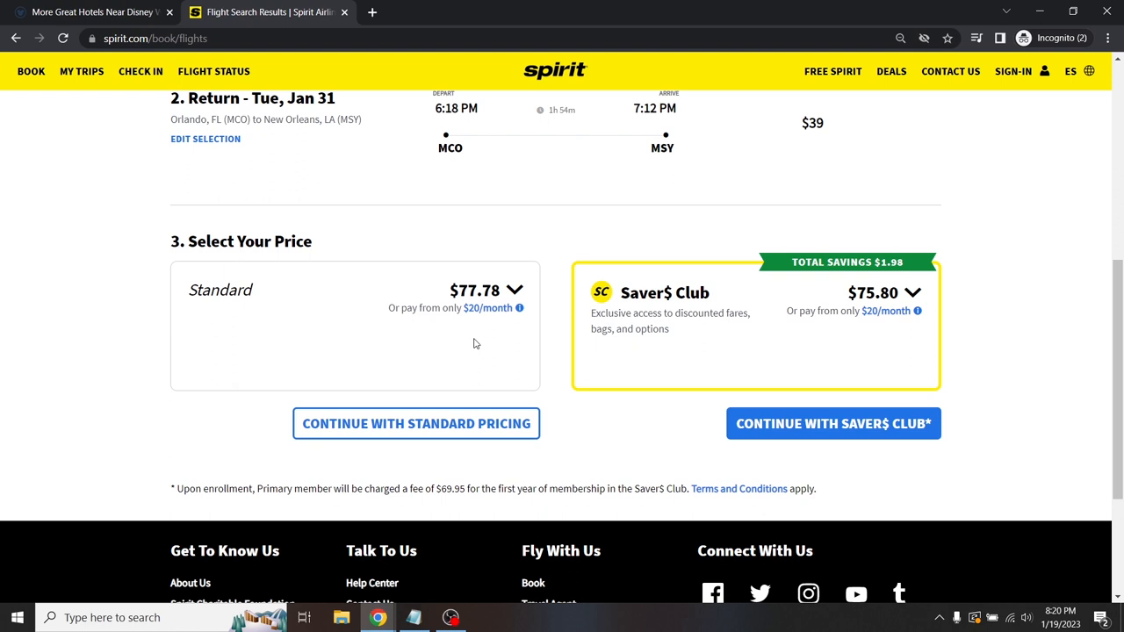
{"action": "mouse_move", "coordinate": [242, 266]}
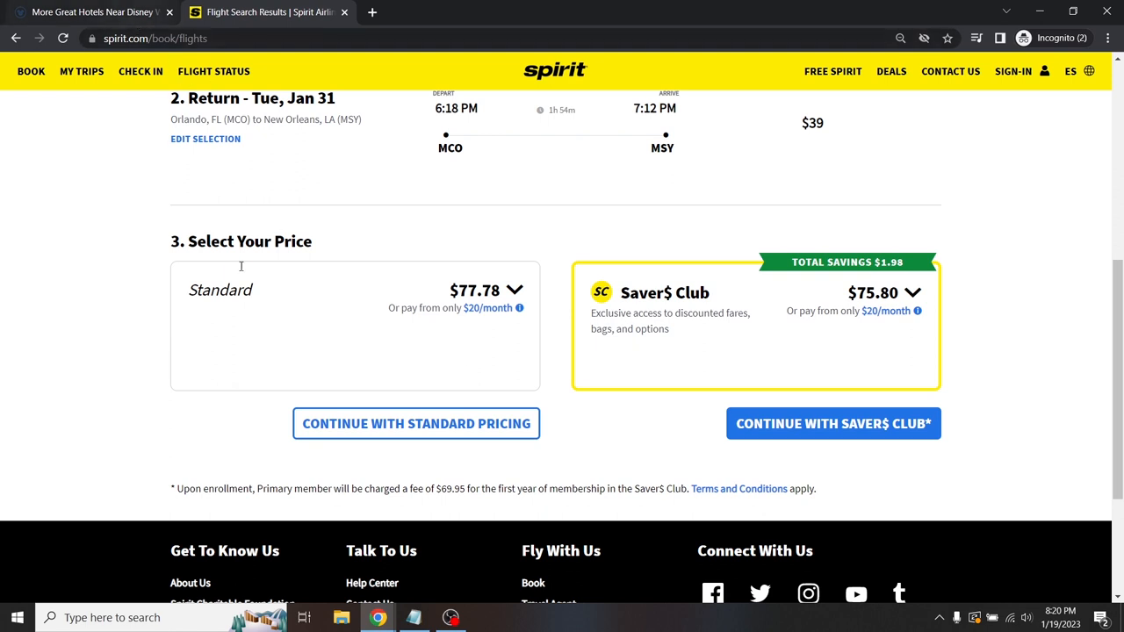
{"action": "mouse_move", "coordinate": [555, 286]}
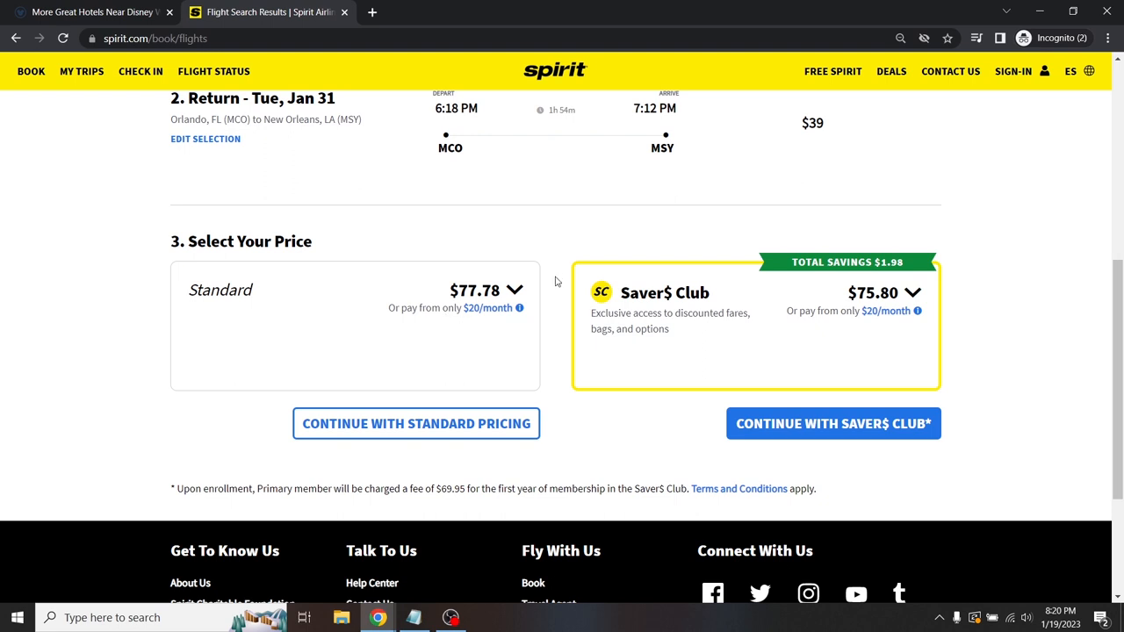
{"action": "mouse_move", "coordinate": [554, 318]}
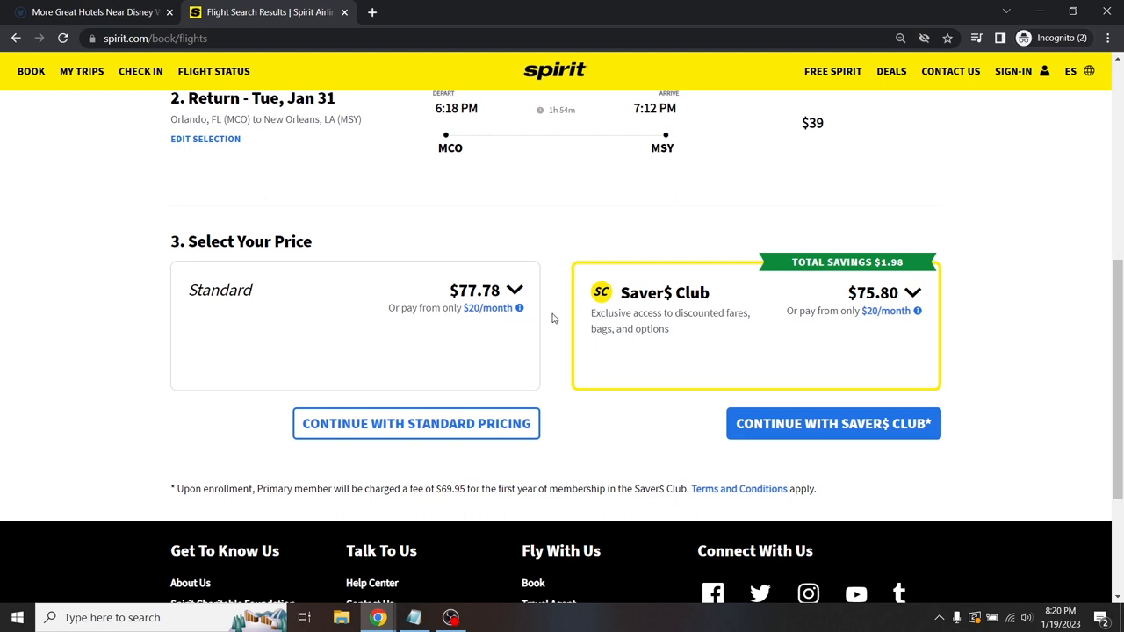
{"action": "mouse_move", "coordinate": [380, 302]}
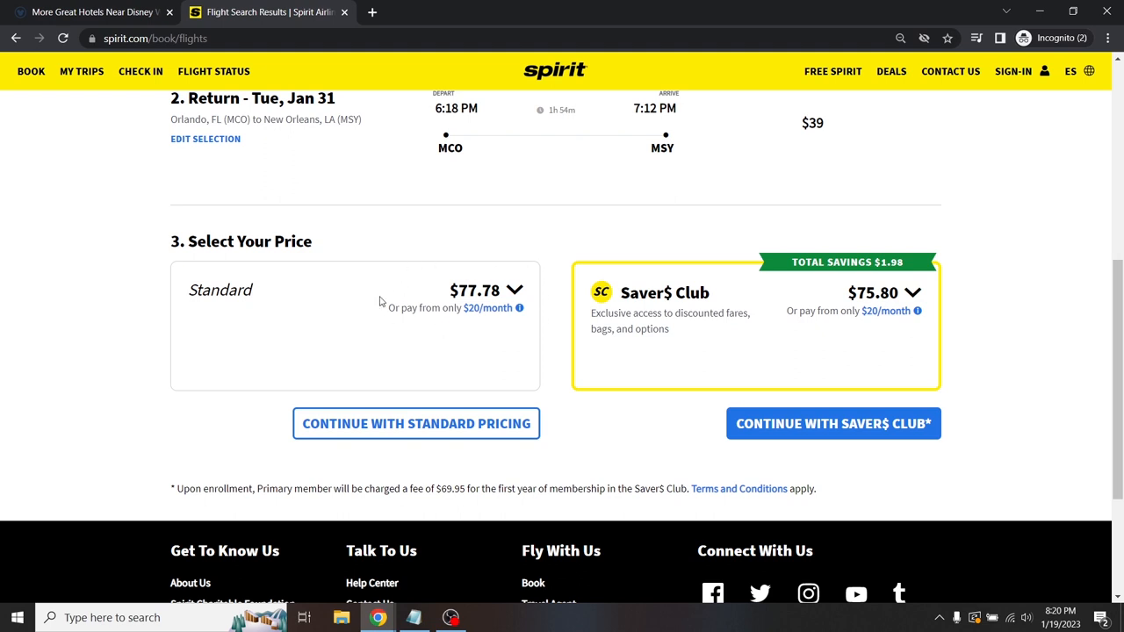
{"action": "mouse_move", "coordinate": [524, 337]}
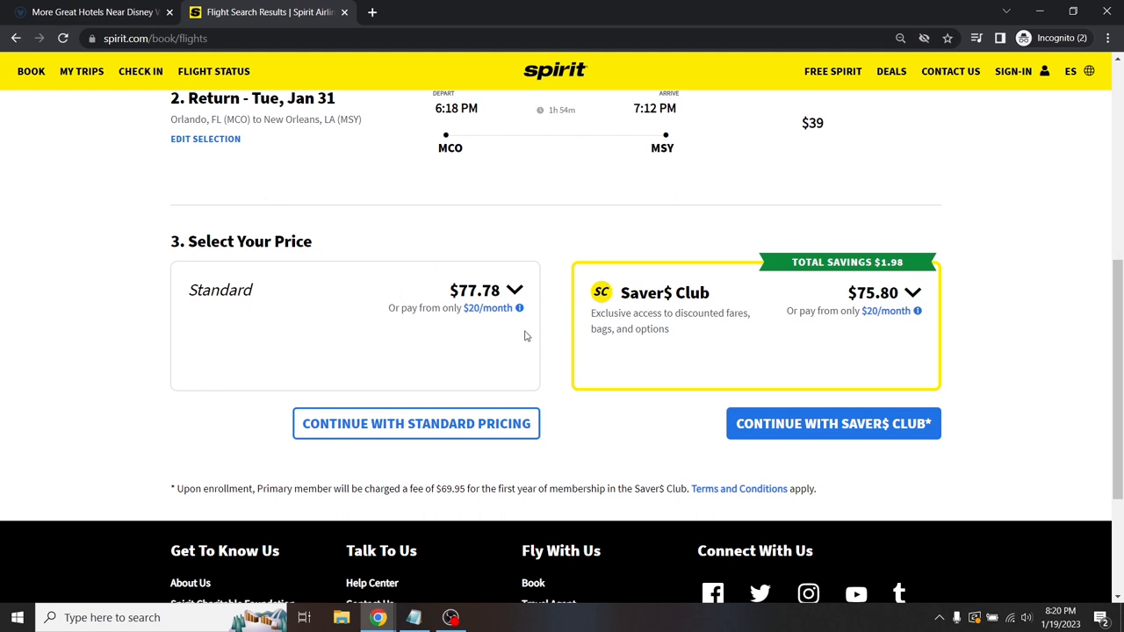
{"action": "mouse_move", "coordinate": [524, 296]}
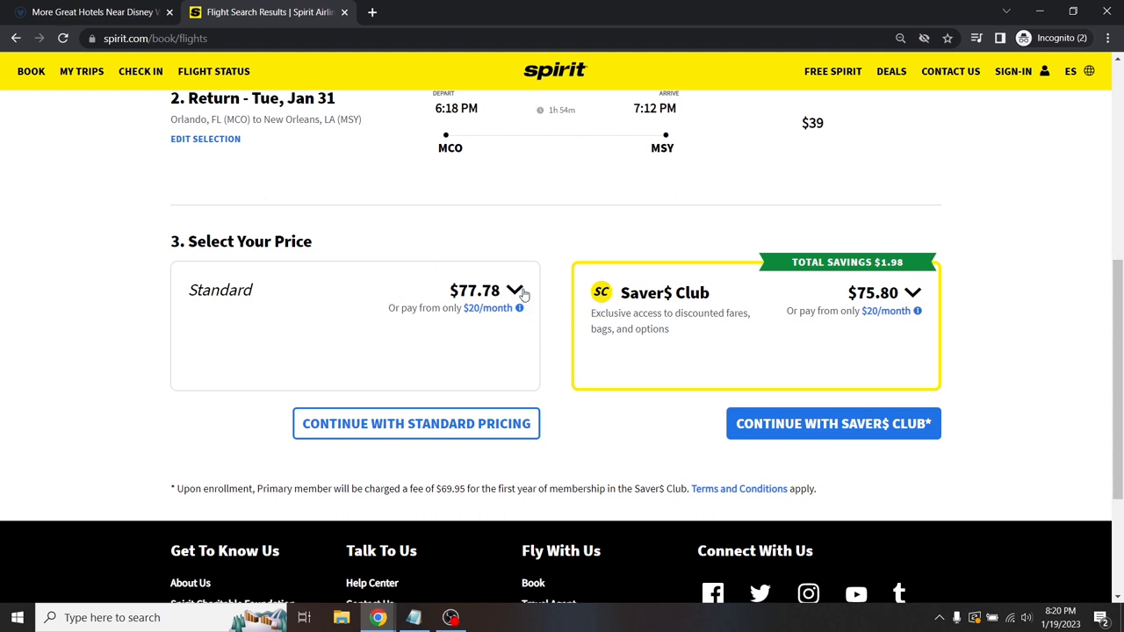
{"action": "mouse_move", "coordinate": [984, 383]}
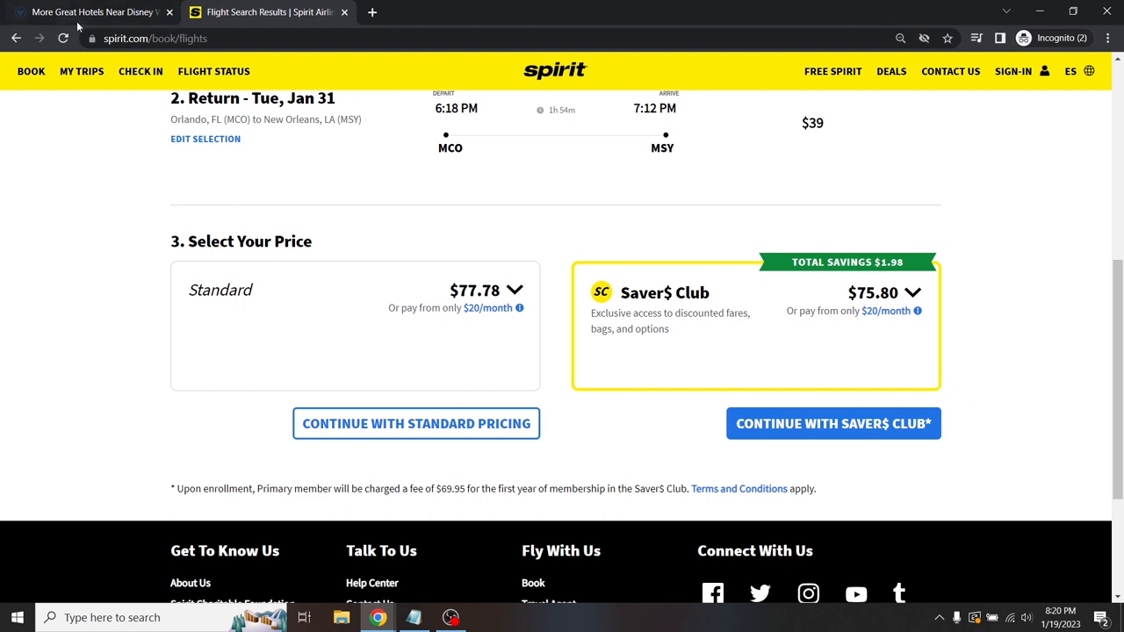
{"action": "left_click", "coordinate": [92, 12]}
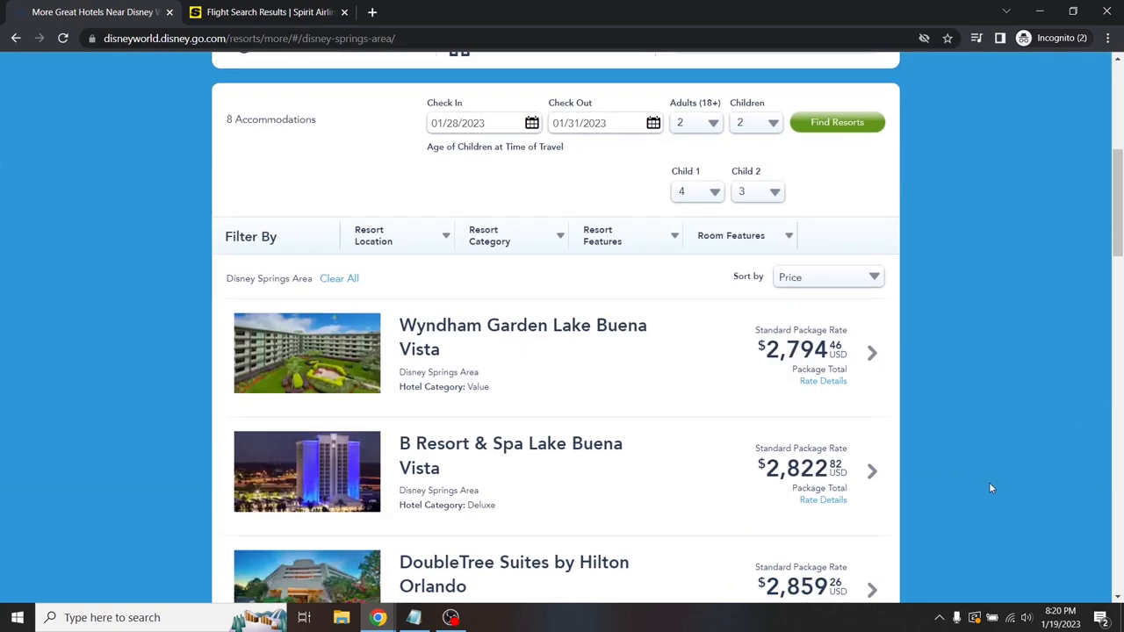
{"action": "mouse_move", "coordinate": [1032, 418]}
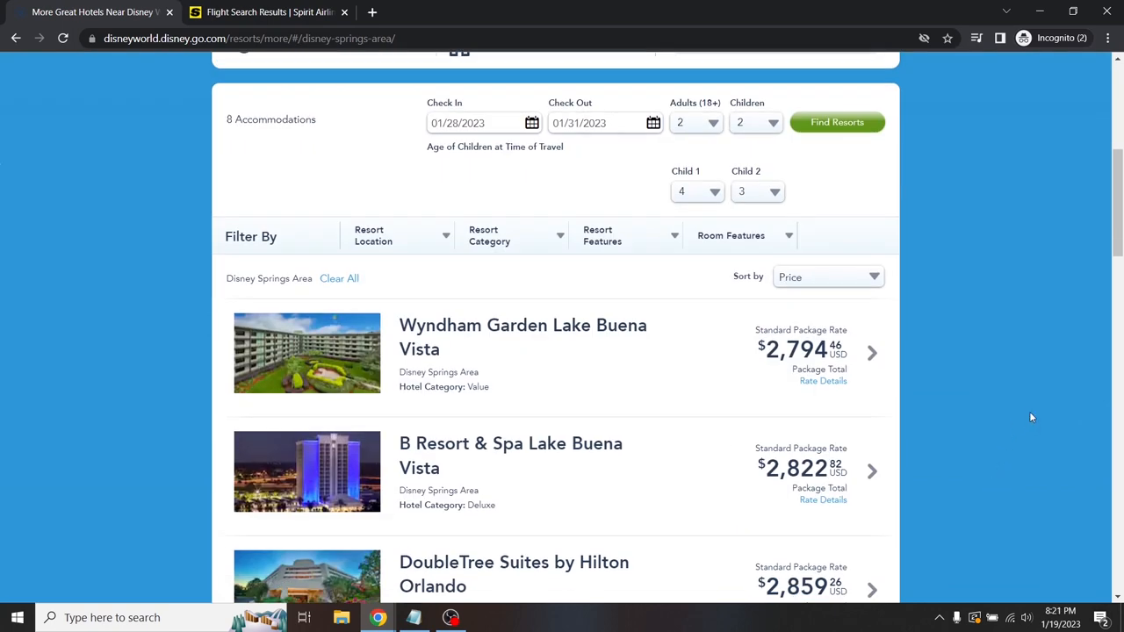
{"action": "mouse_move", "coordinate": [1004, 348]}
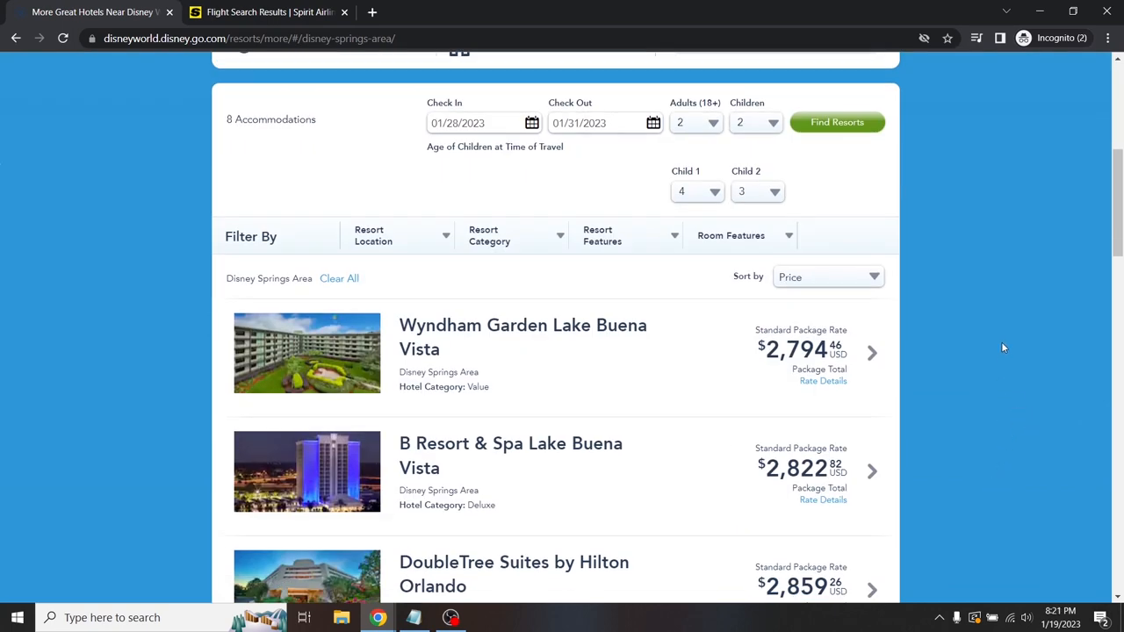
{"action": "mouse_move", "coordinate": [991, 339]}
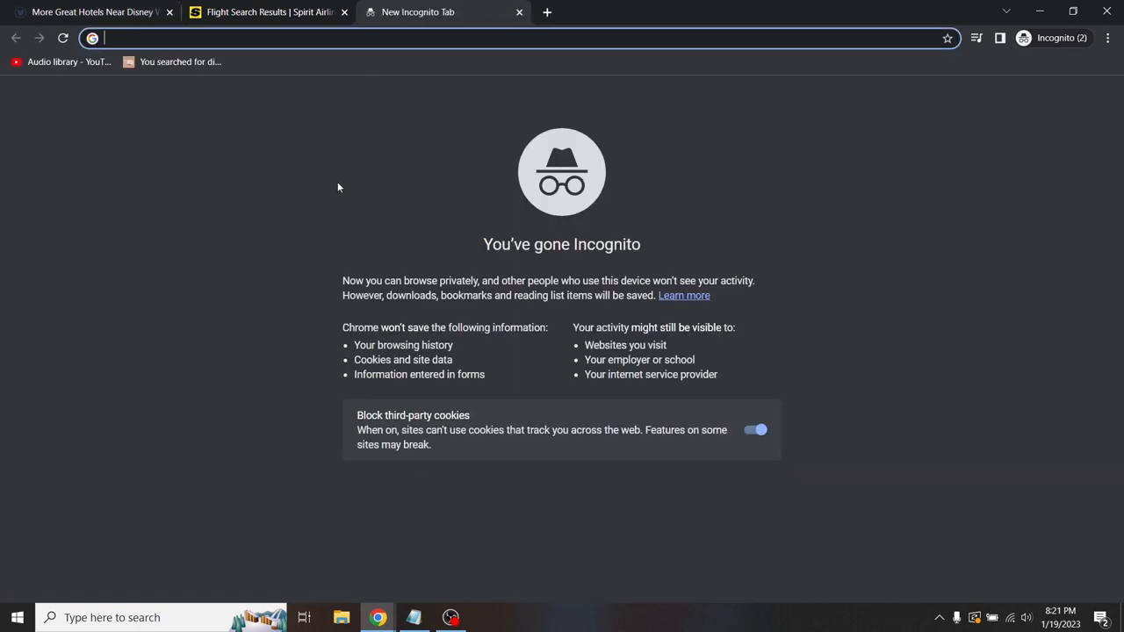
- Search Google for 'mears connect' and open the mearsconnect.com shuttle site
{"action": "type", "text": "mearstransportation.com"}
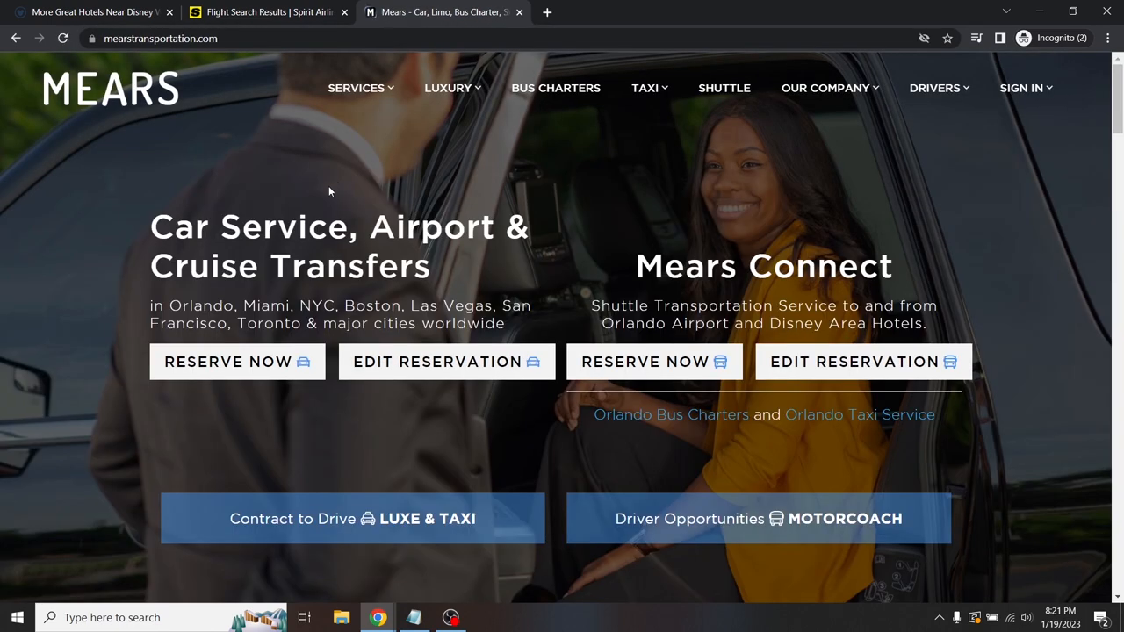
{"action": "mouse_move", "coordinate": [314, 341]}
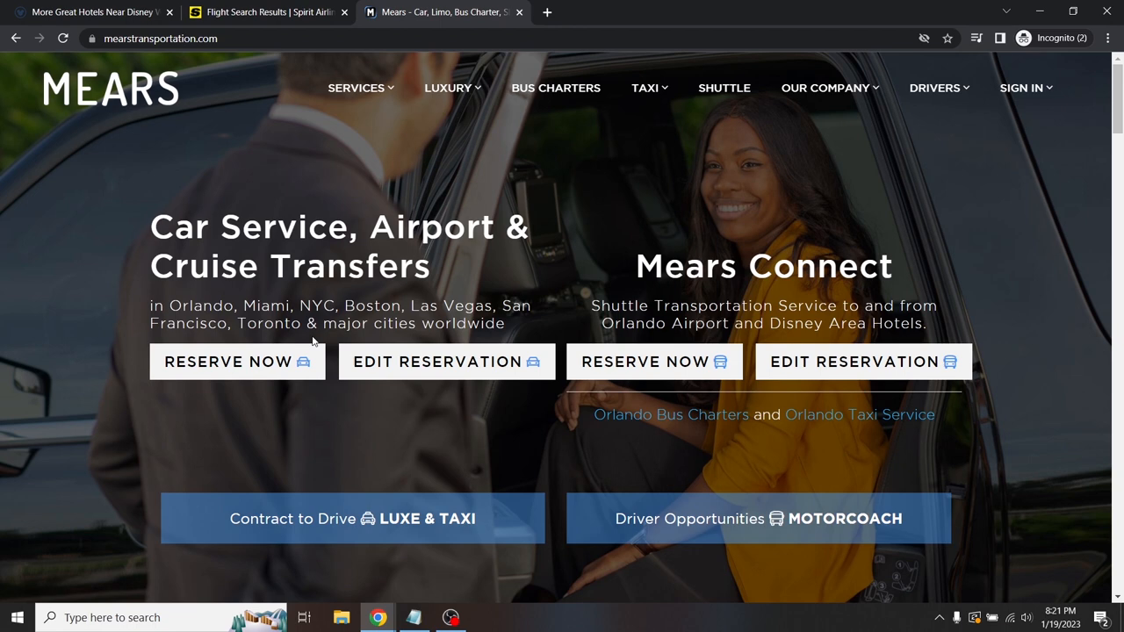
{"action": "mouse_move", "coordinate": [737, 489]}
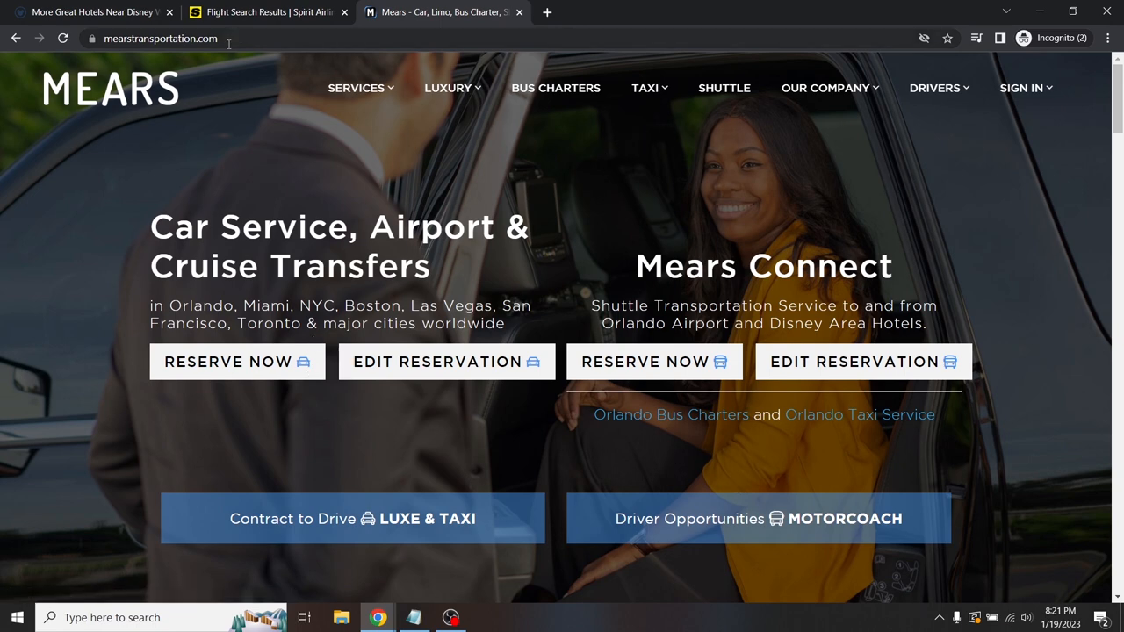
{"action": "type", "text": "mea"}
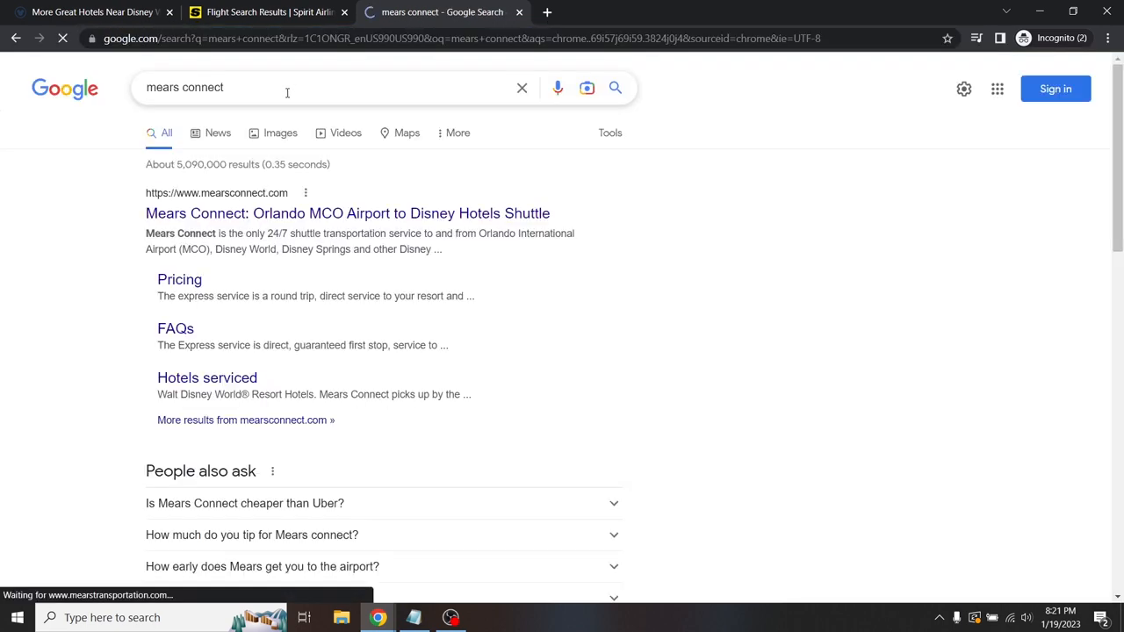
{"action": "left_click", "coordinate": [348, 213]}
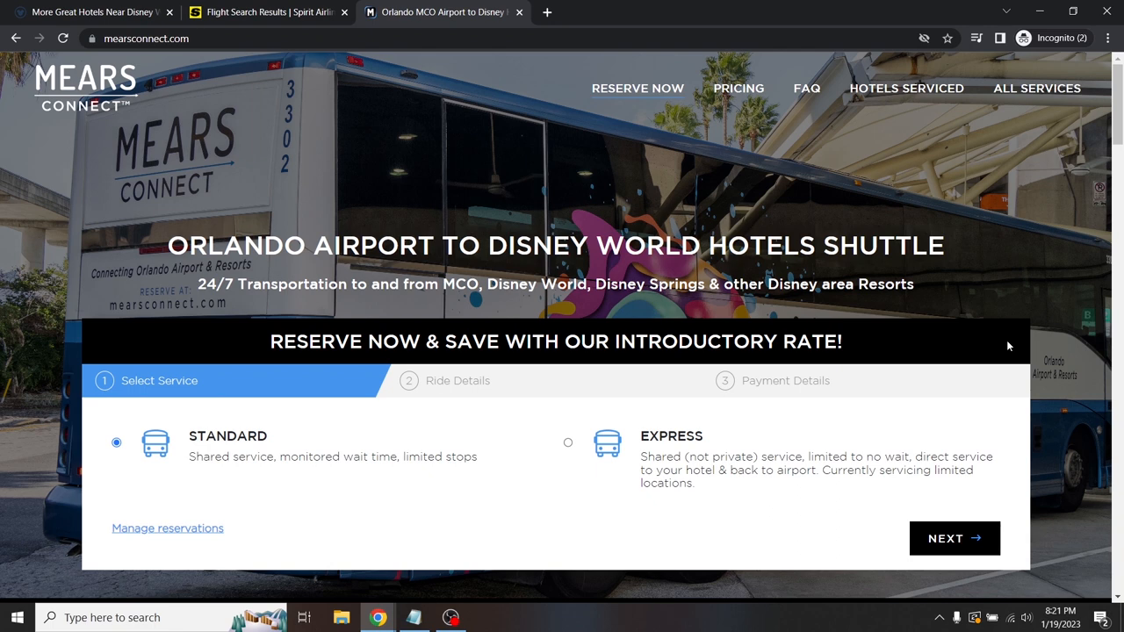
{"action": "mouse_move", "coordinate": [718, 101]}
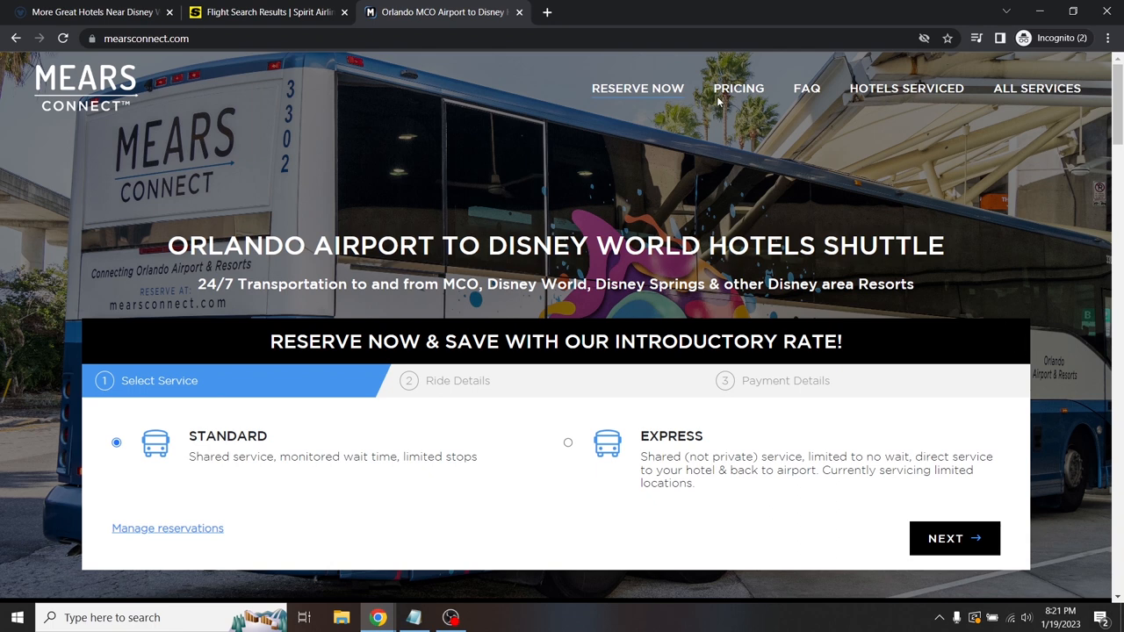
- Review Mears Connect Standard pricing ($16 adult, $13.50 child one-way), then return to the Spirit tab
{"action": "left_click", "coordinate": [739, 87]}
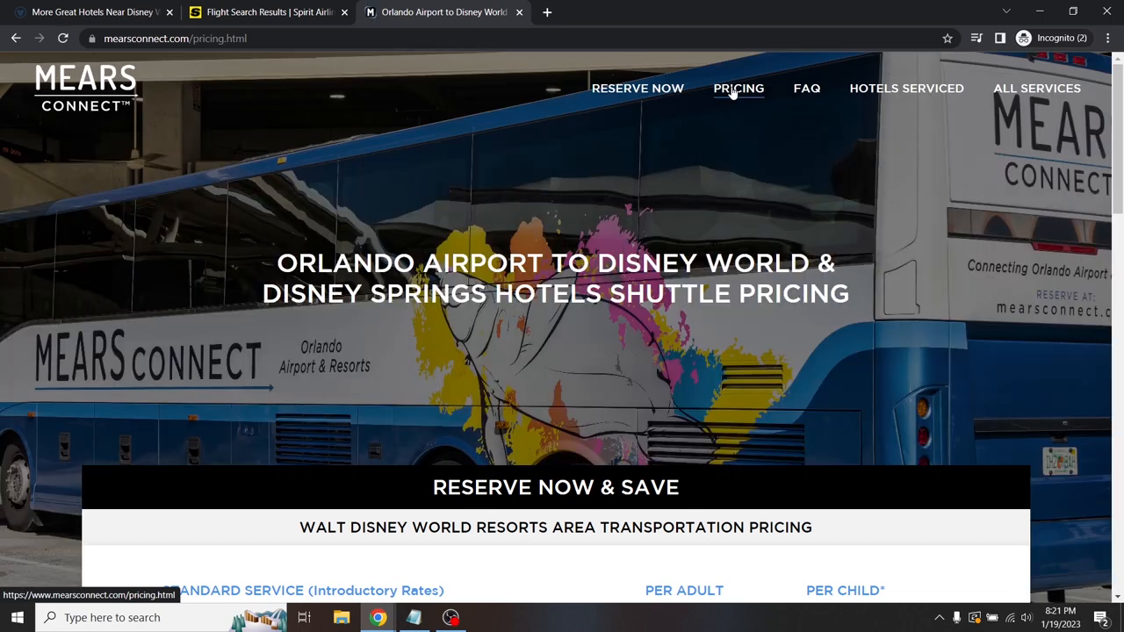
{"action": "mouse_move", "coordinate": [912, 234]}
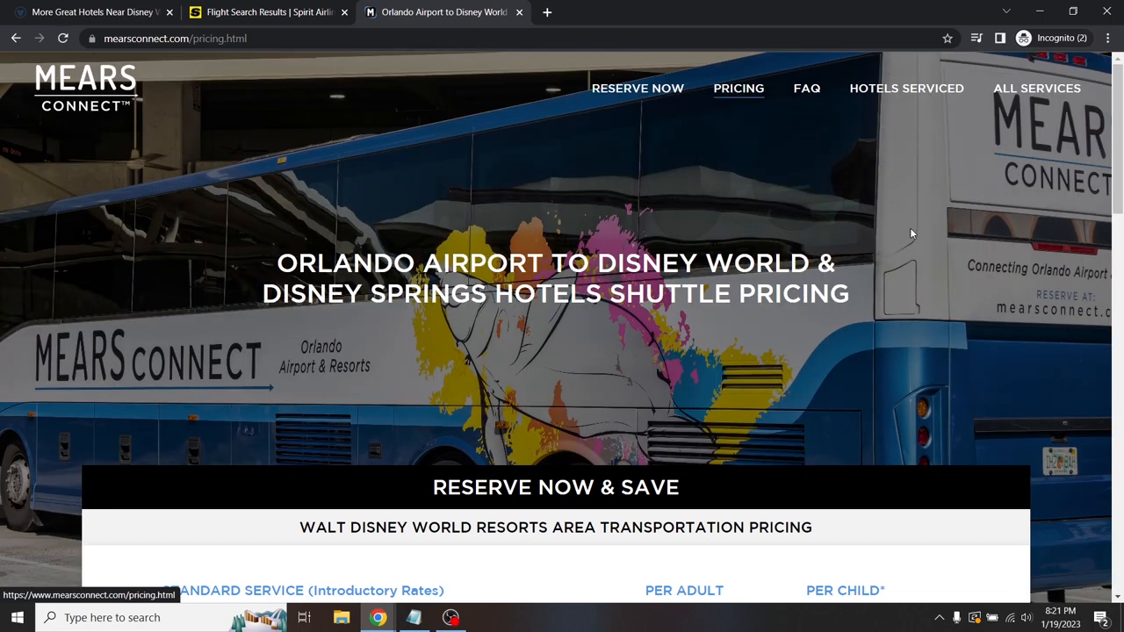
{"action": "scroll", "scroll_direction": "down", "scroll_amount": 3}
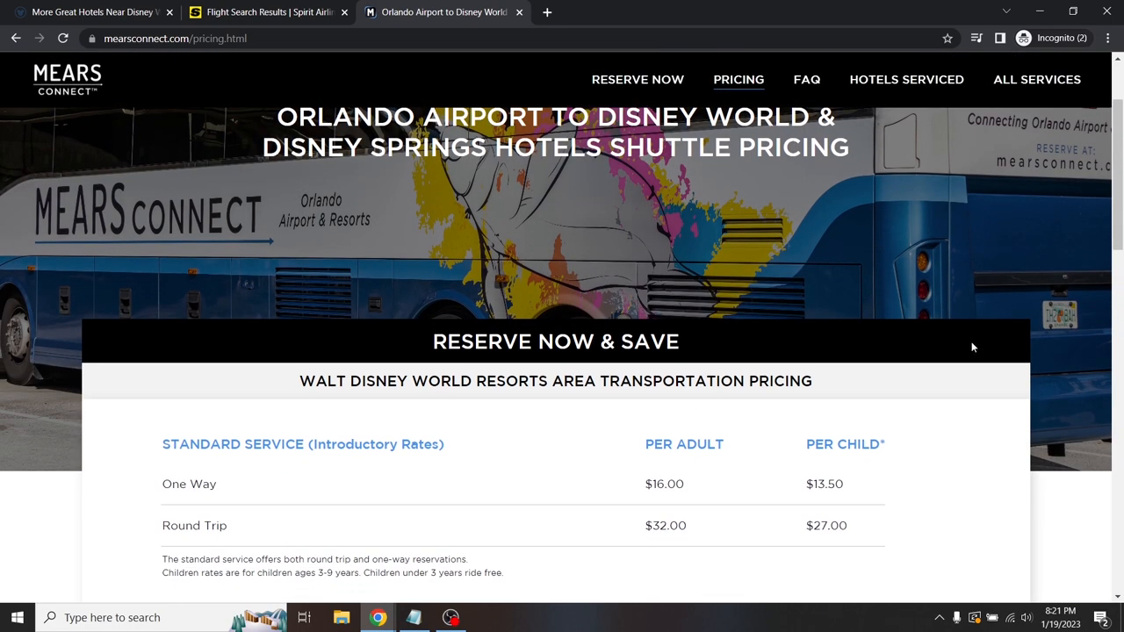
{"action": "mouse_move", "coordinate": [1036, 560]}
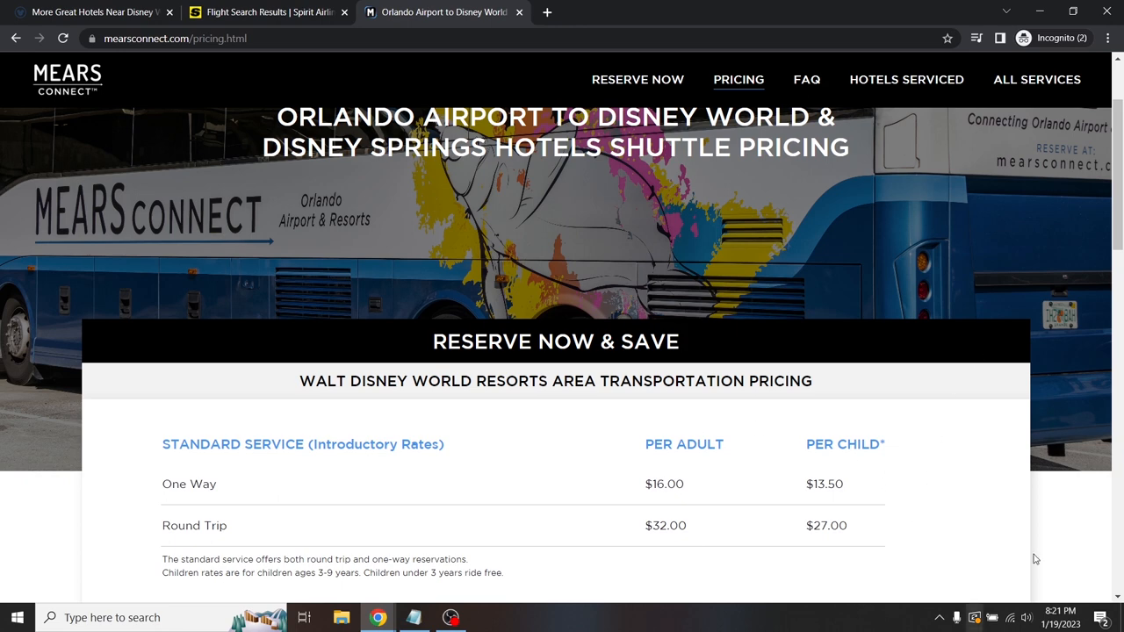
{"action": "mouse_move", "coordinate": [534, 504]}
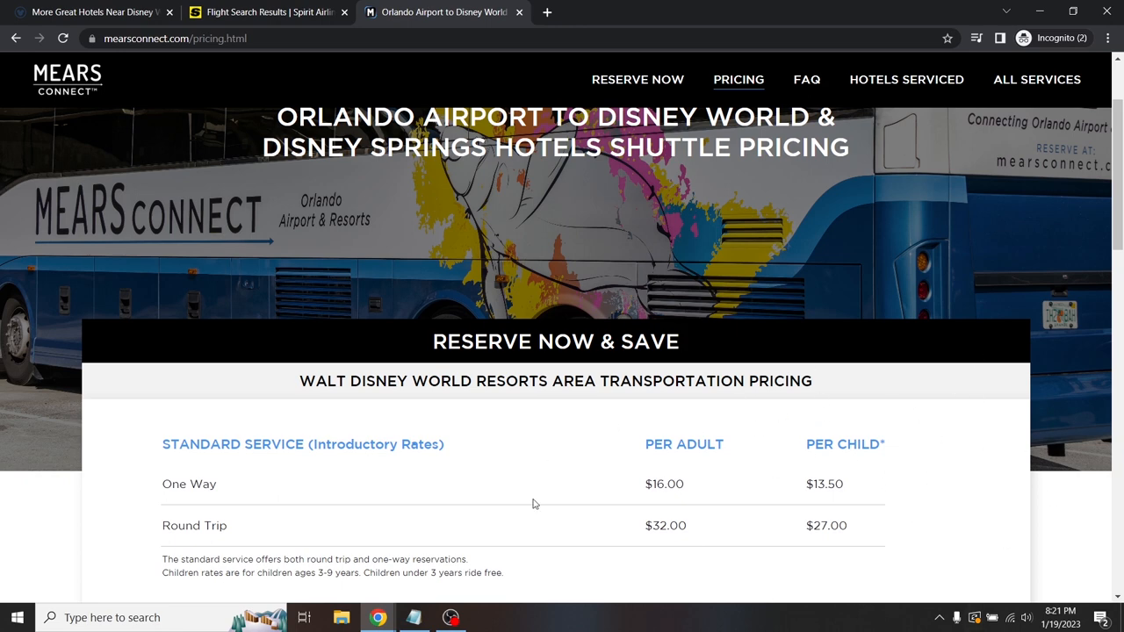
{"action": "mouse_move", "coordinate": [919, 448]}
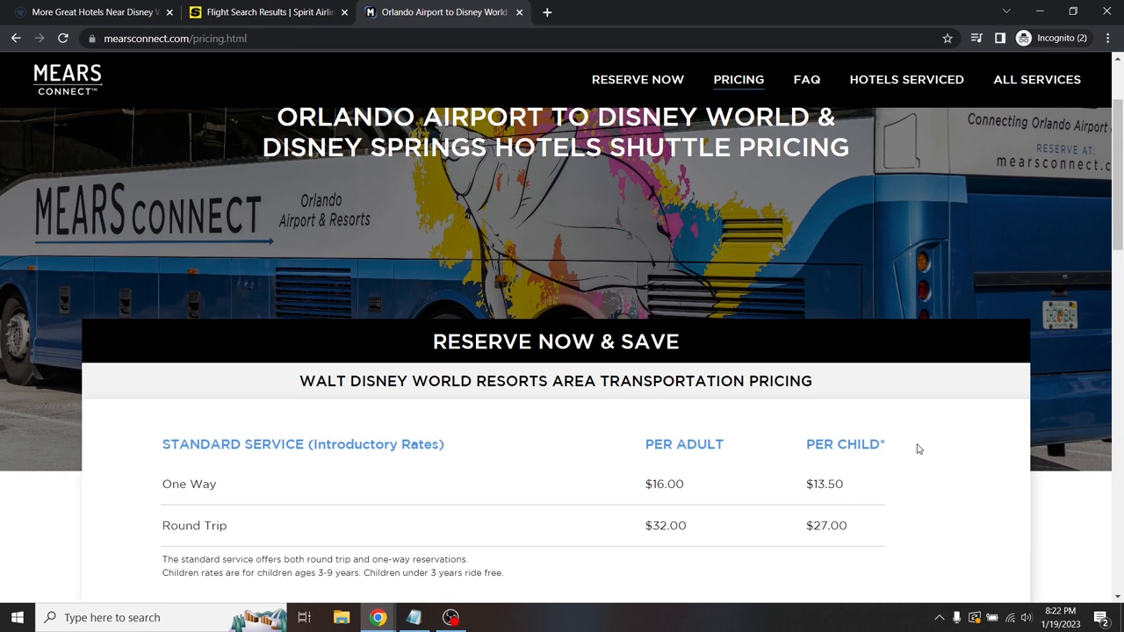
{"action": "mouse_move", "coordinate": [886, 488]}
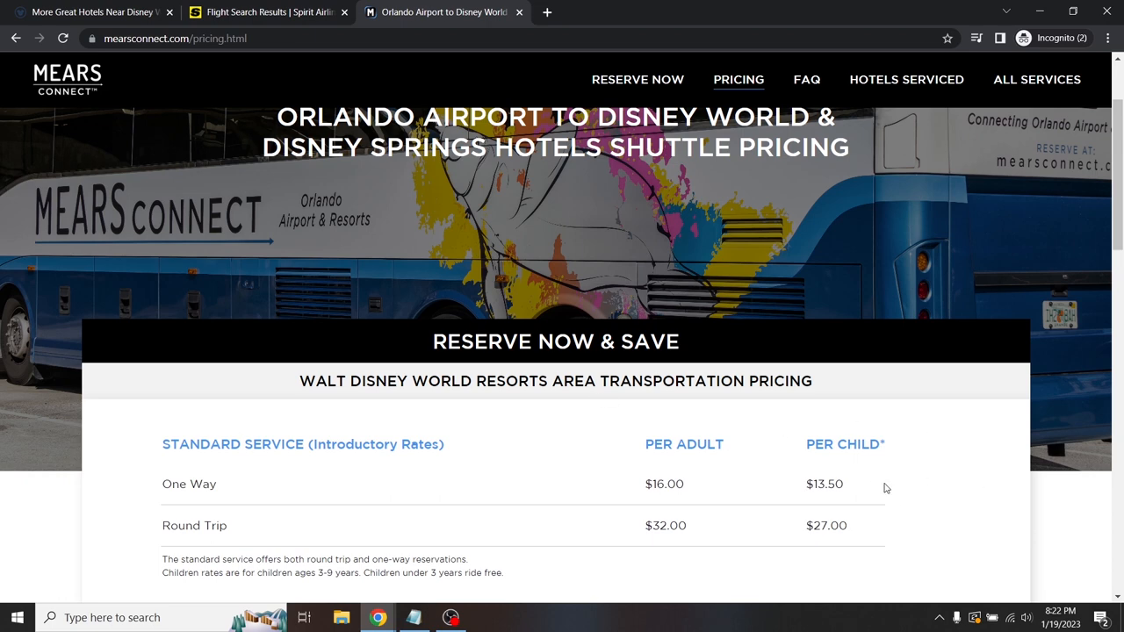
{"action": "mouse_move", "coordinate": [925, 454]}
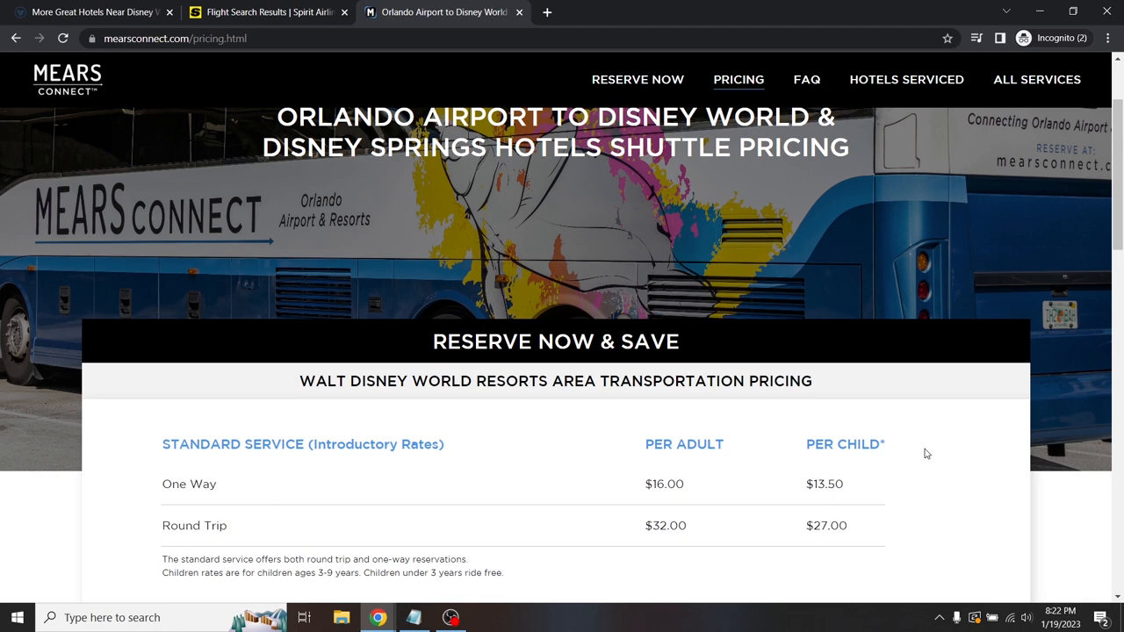
{"action": "mouse_move", "coordinate": [305, 558]}
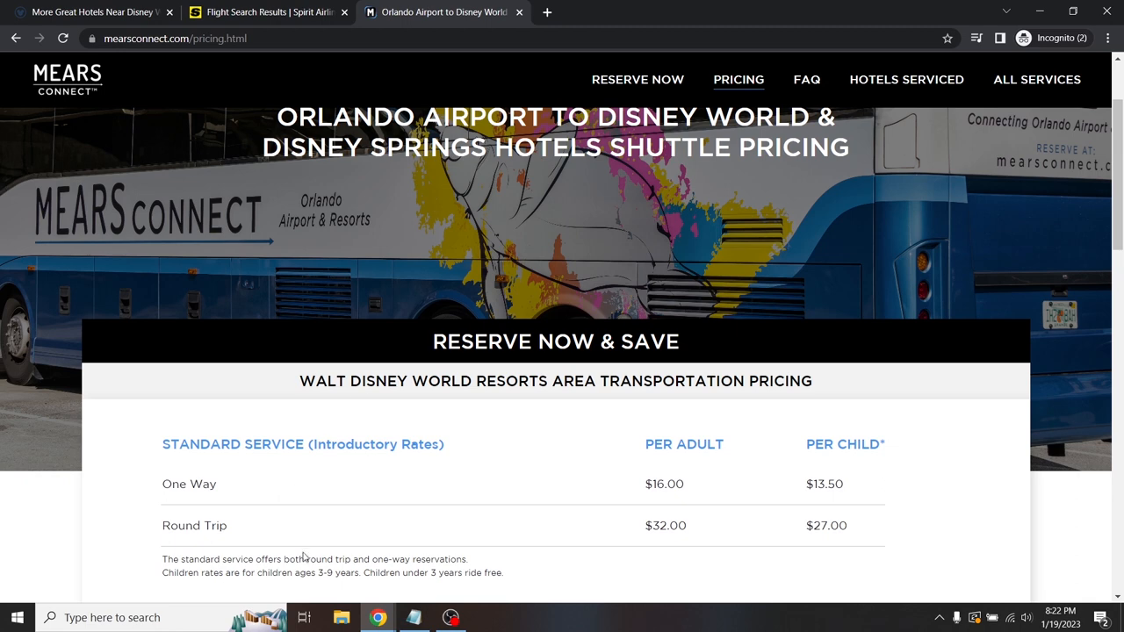
{"action": "mouse_move", "coordinate": [881, 489]}
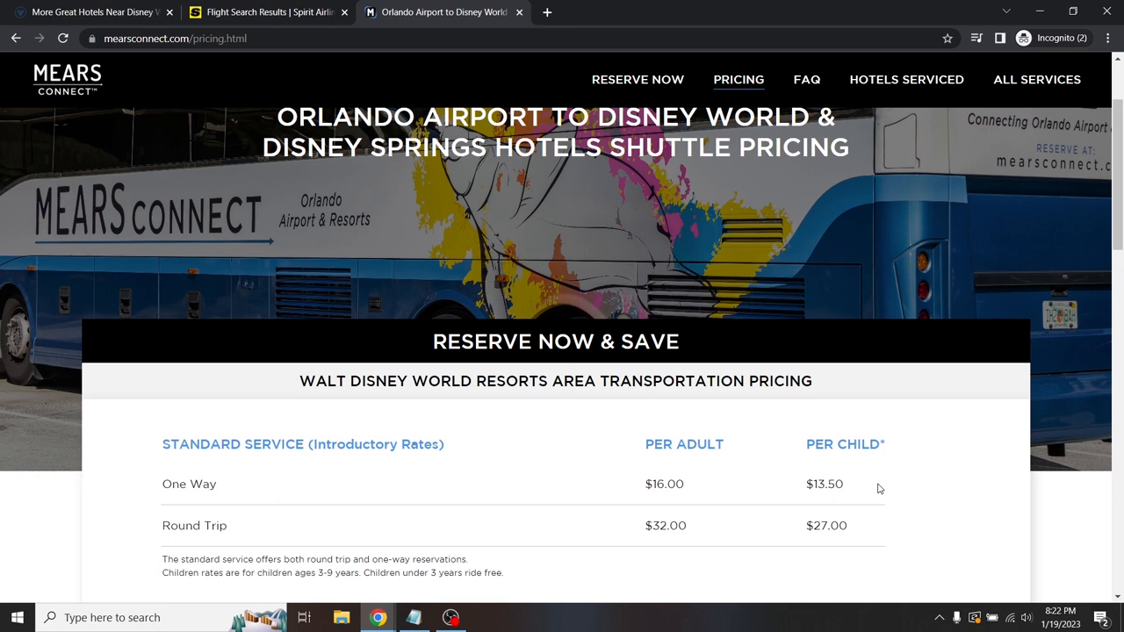
{"action": "mouse_move", "coordinate": [865, 261]}
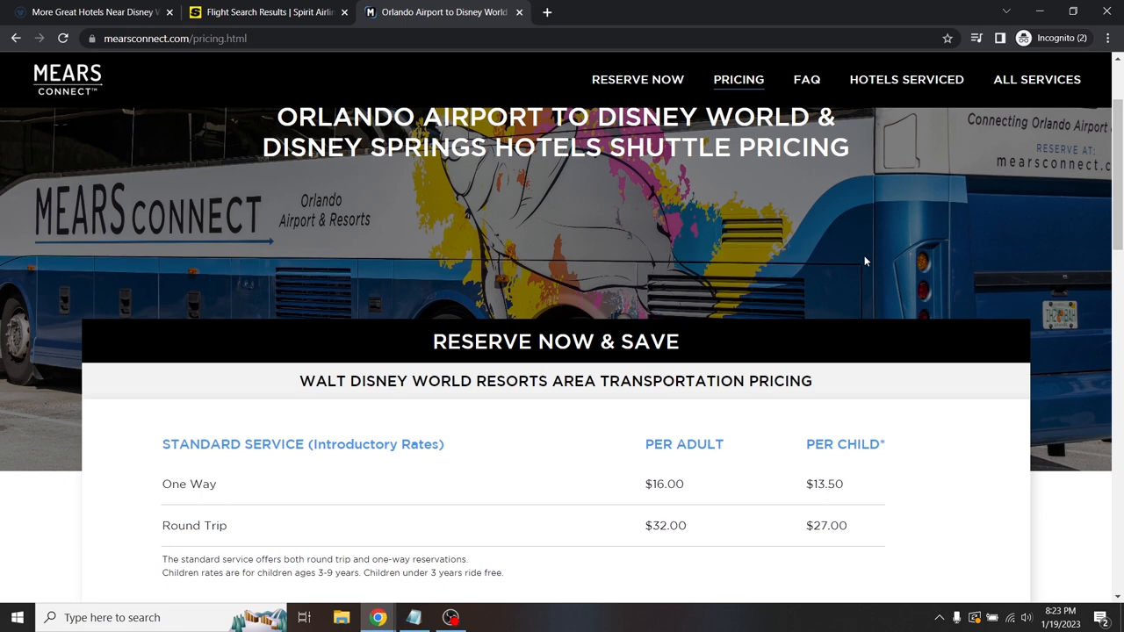
{"action": "mouse_move", "coordinate": [826, 273]}
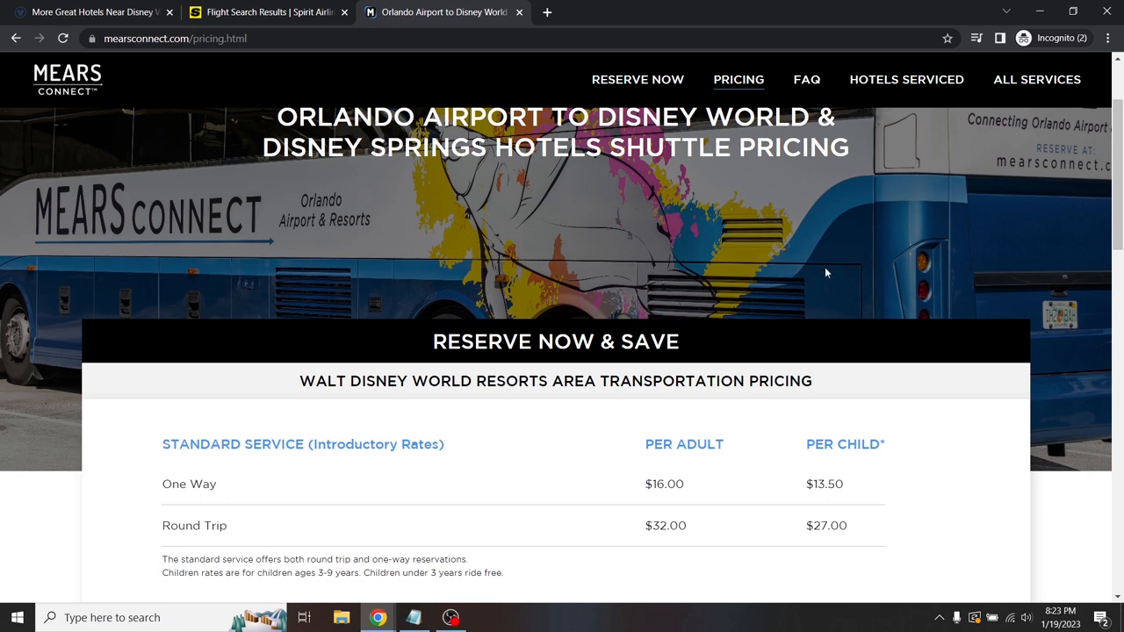
{"action": "left_click", "coordinate": [268, 11]}
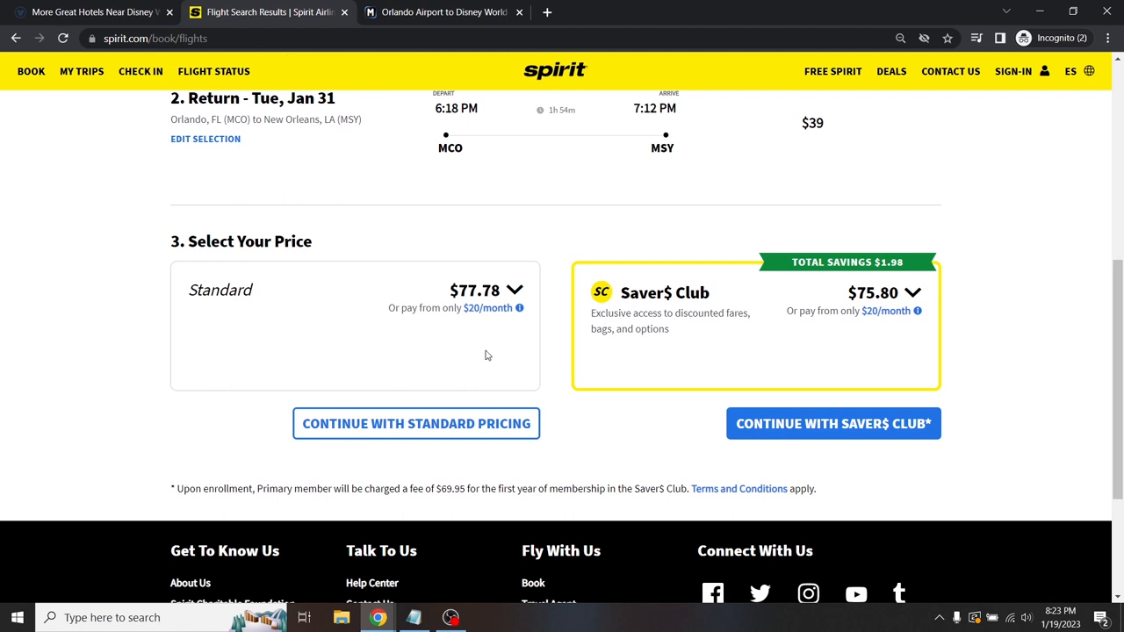
{"action": "mouse_move", "coordinate": [466, 331]}
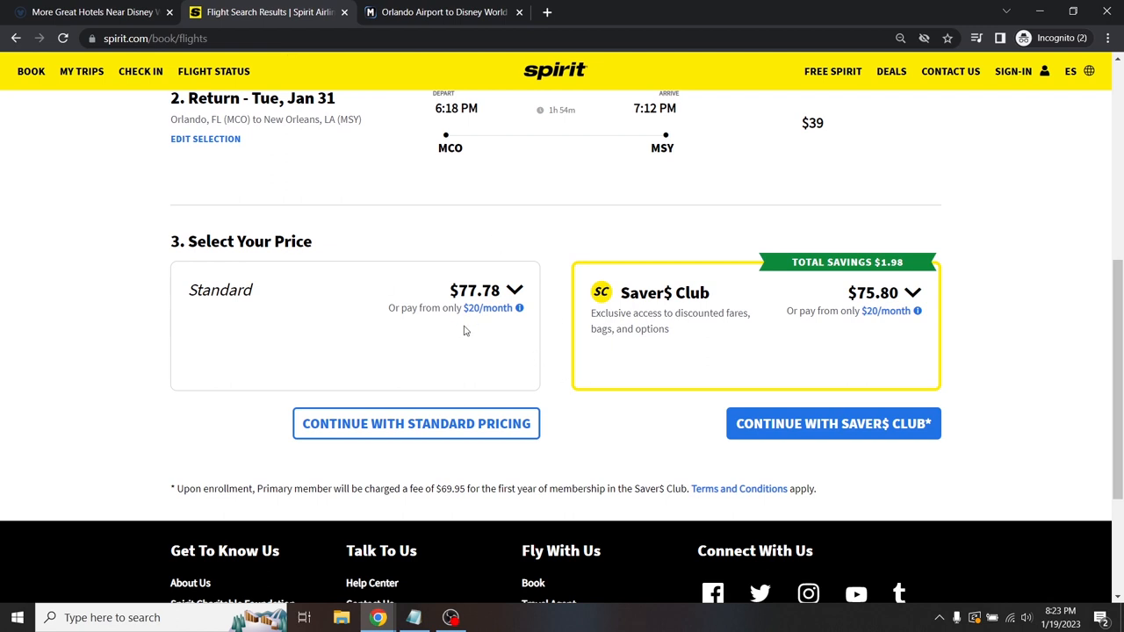